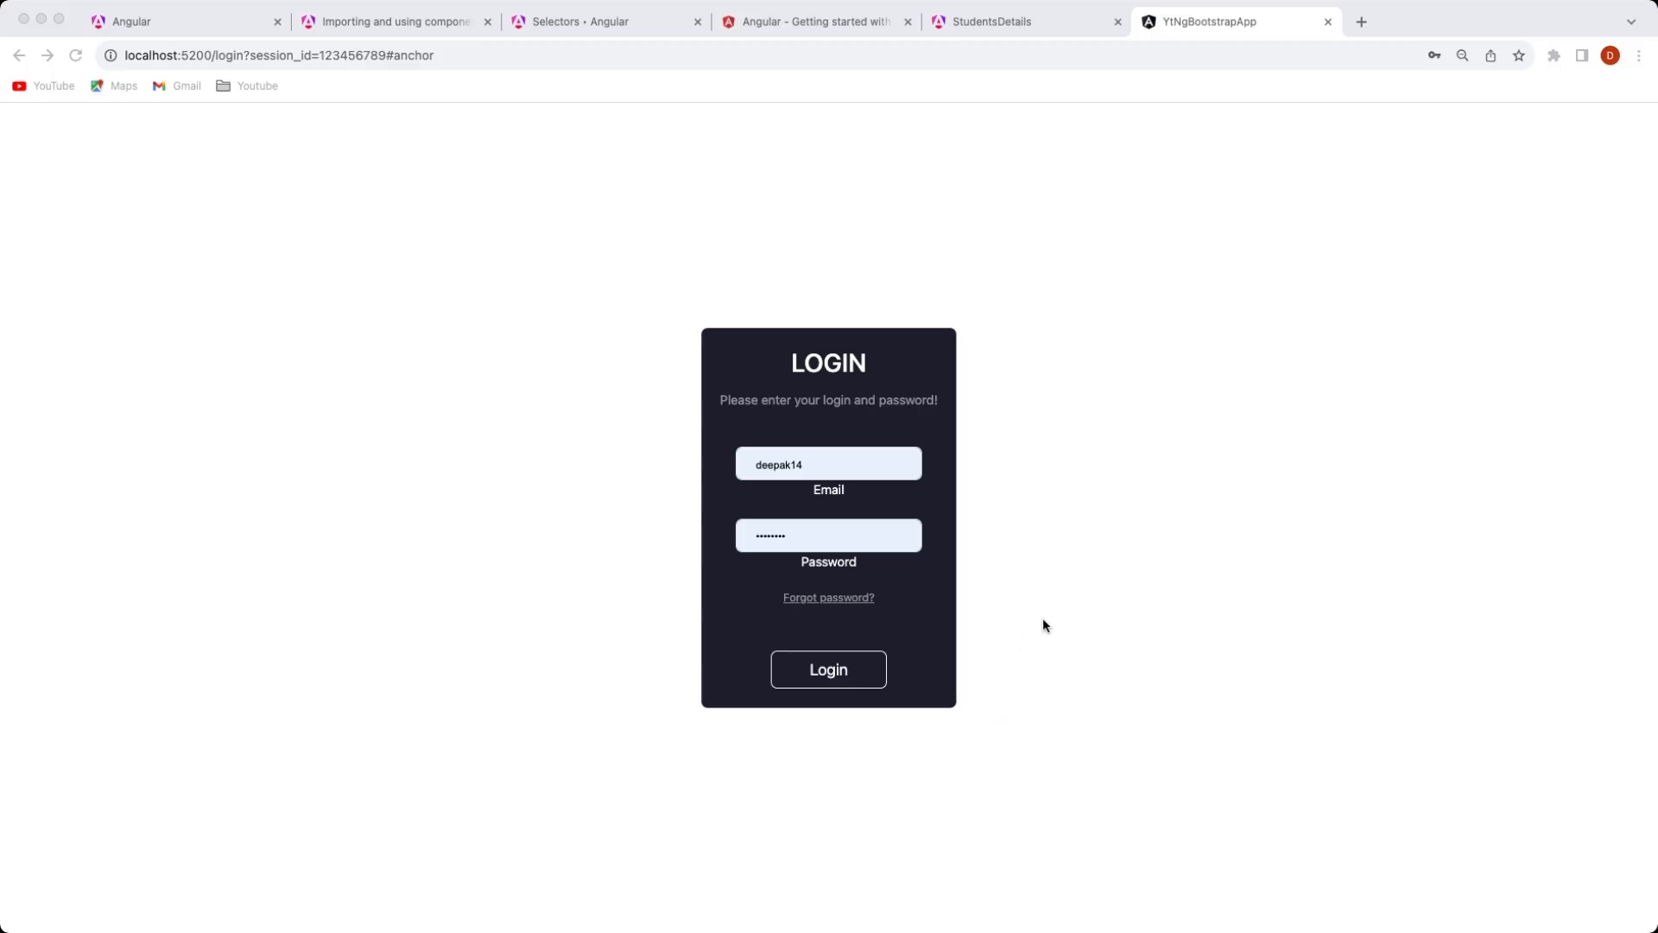
mouse_move(316, 427)
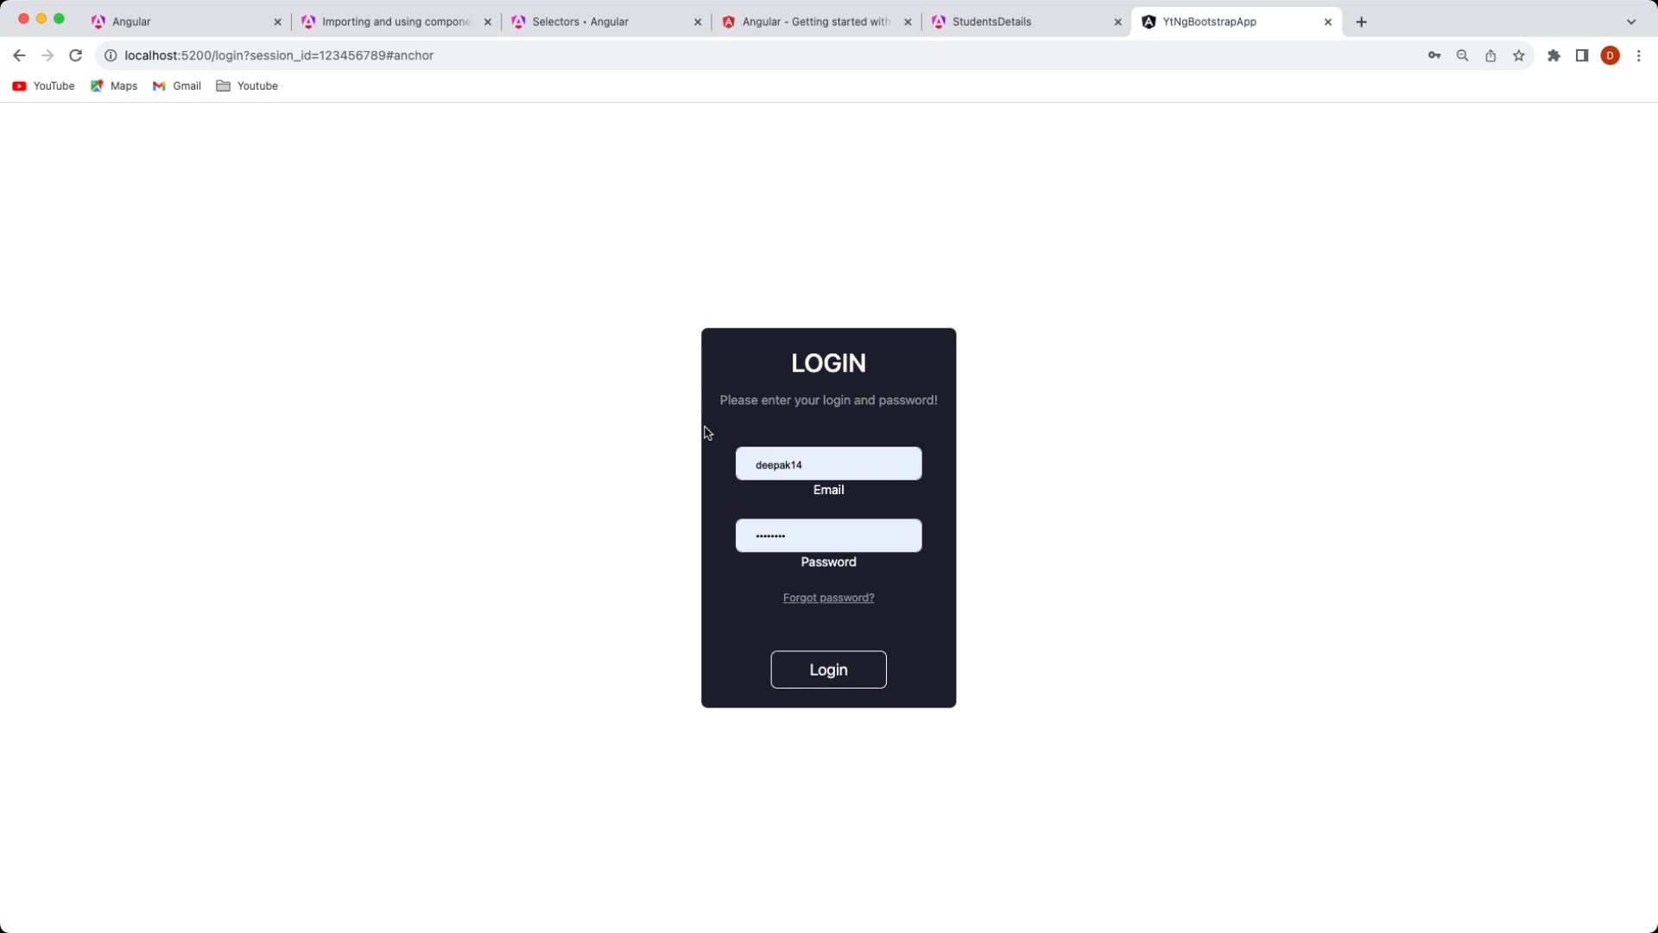
- Log in, view the Students list page, then return to the Home marks table
left_click(828, 671)
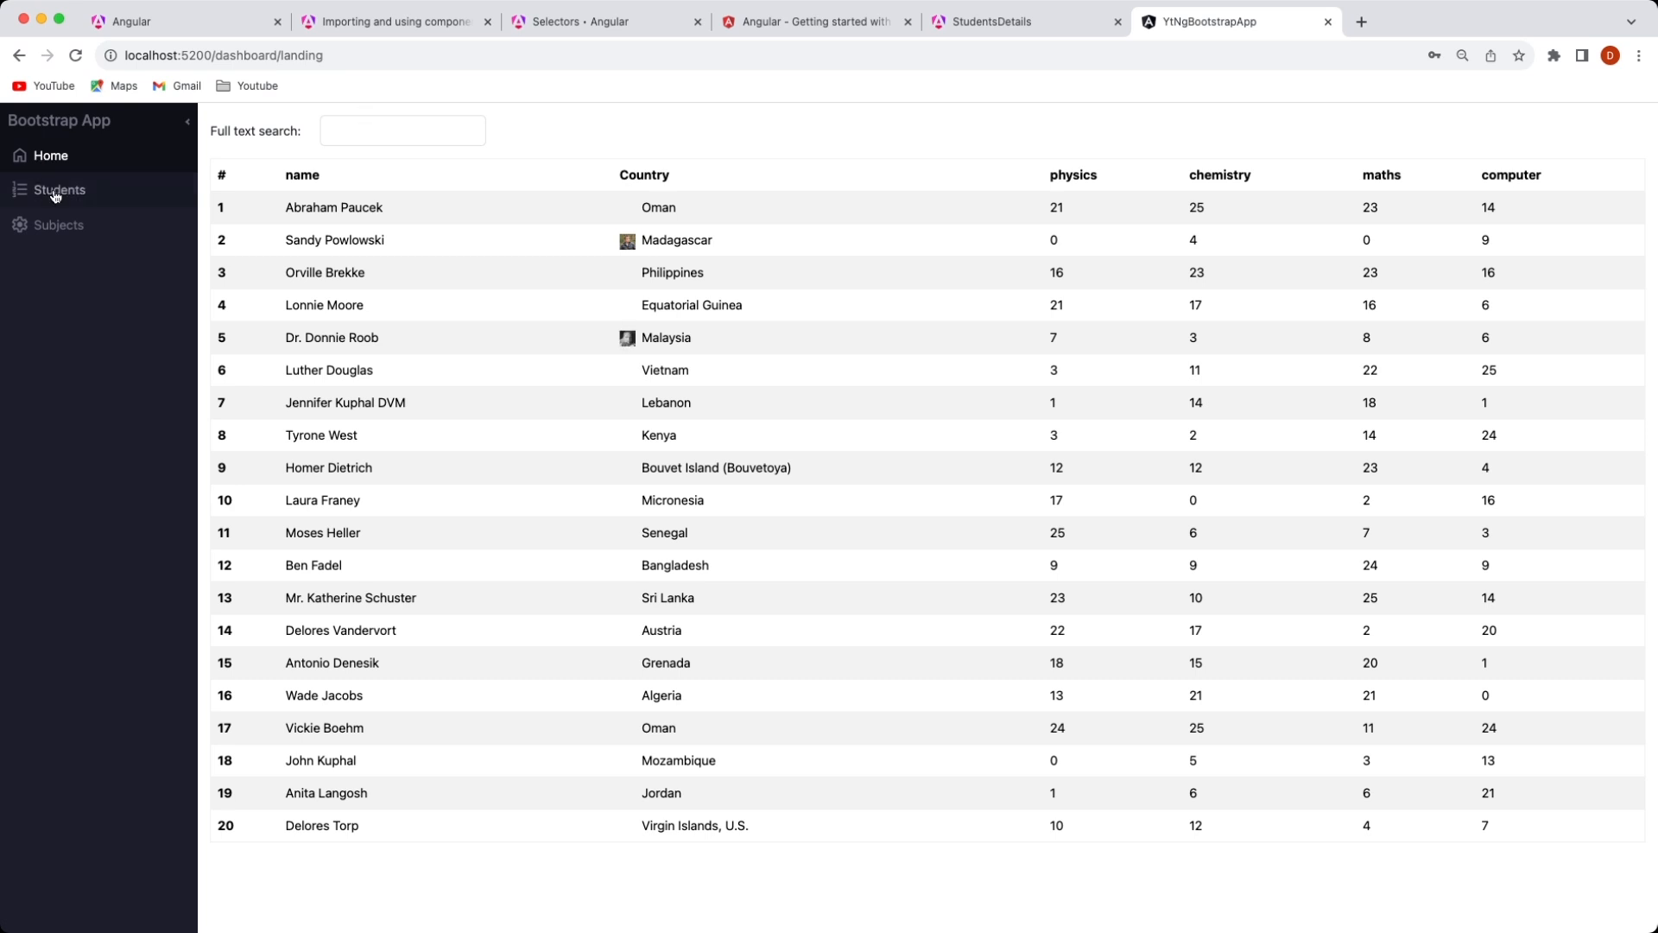
left_click(59, 190)
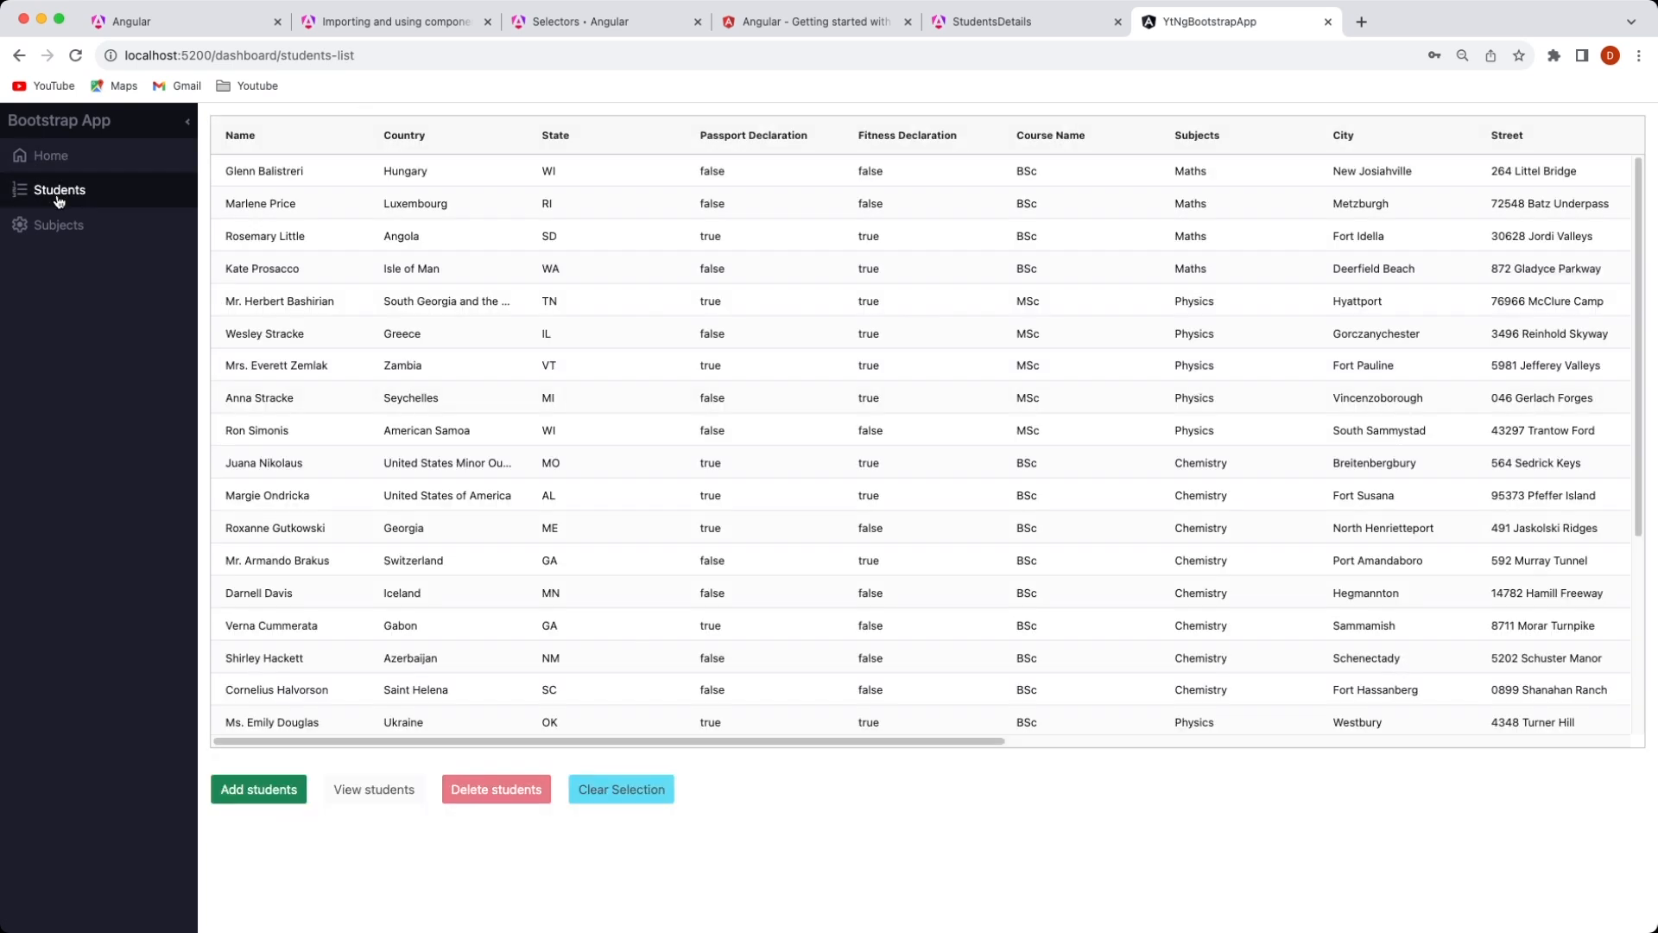
left_click(50, 153)
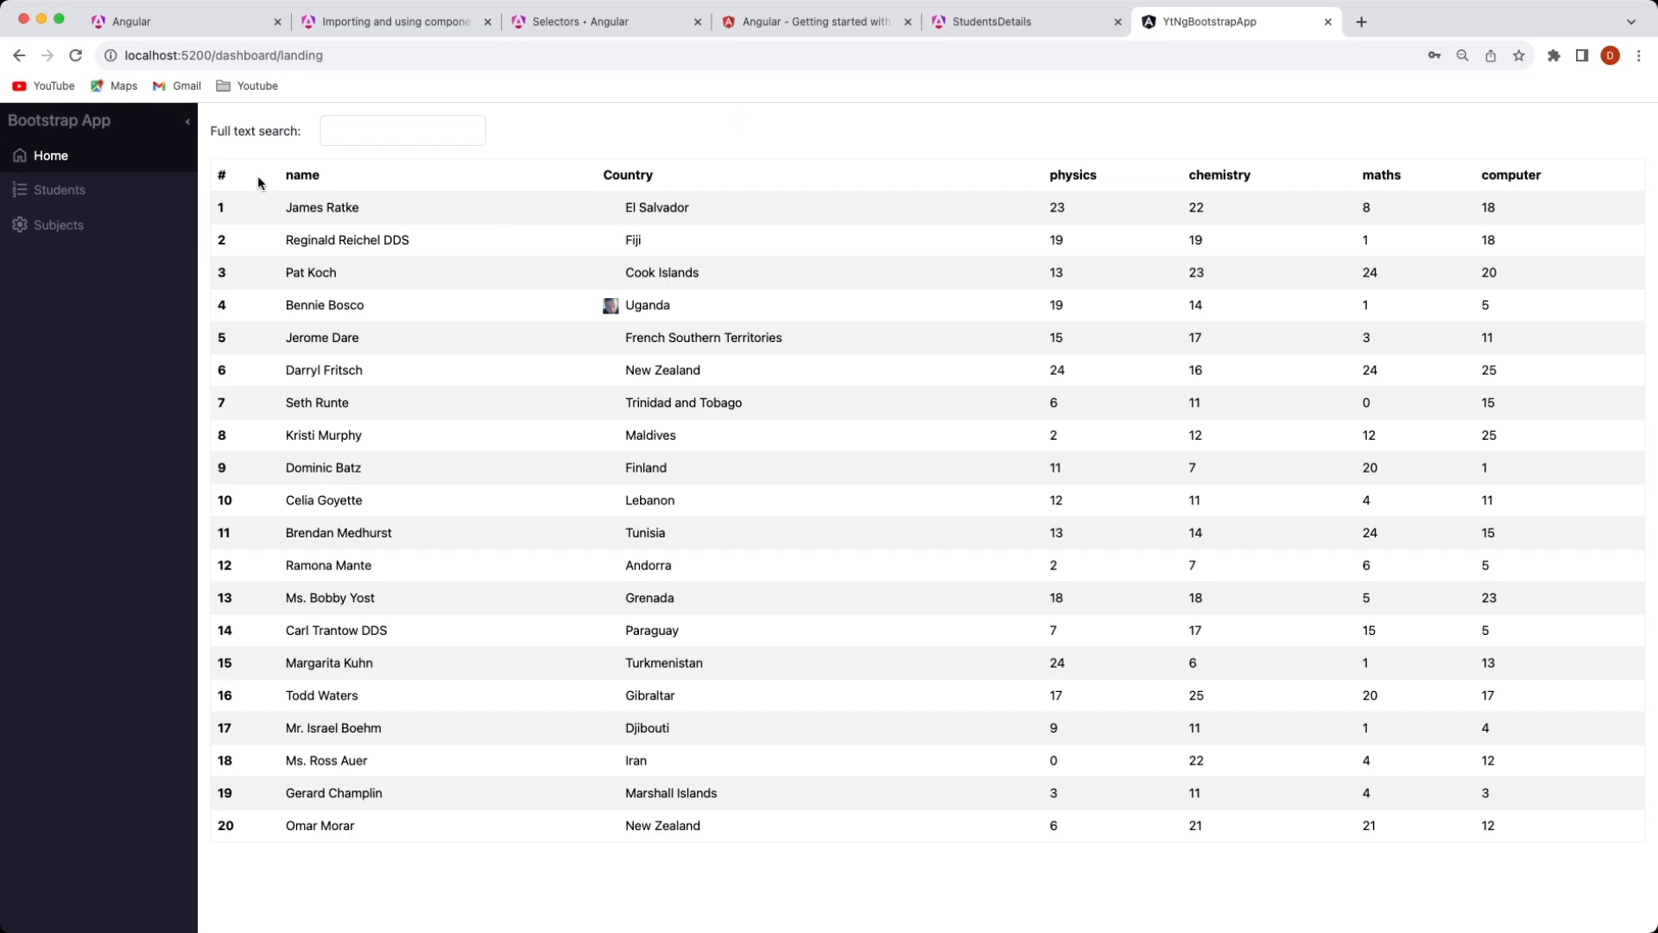
mouse_move(589, 333)
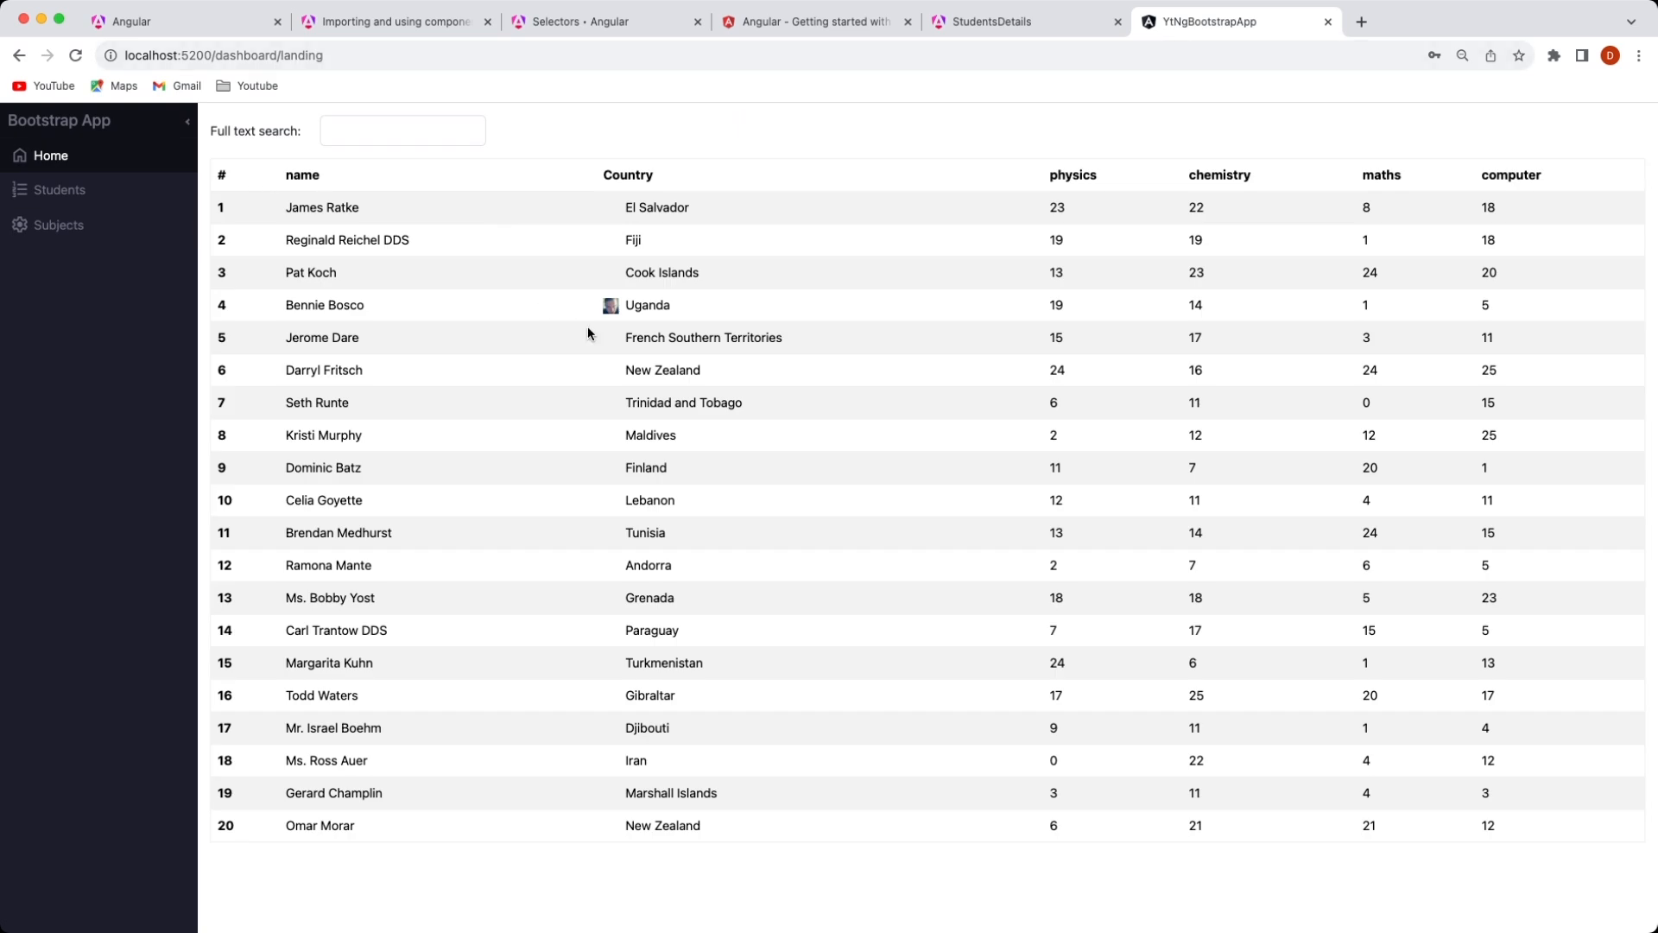
mouse_move(947, 551)
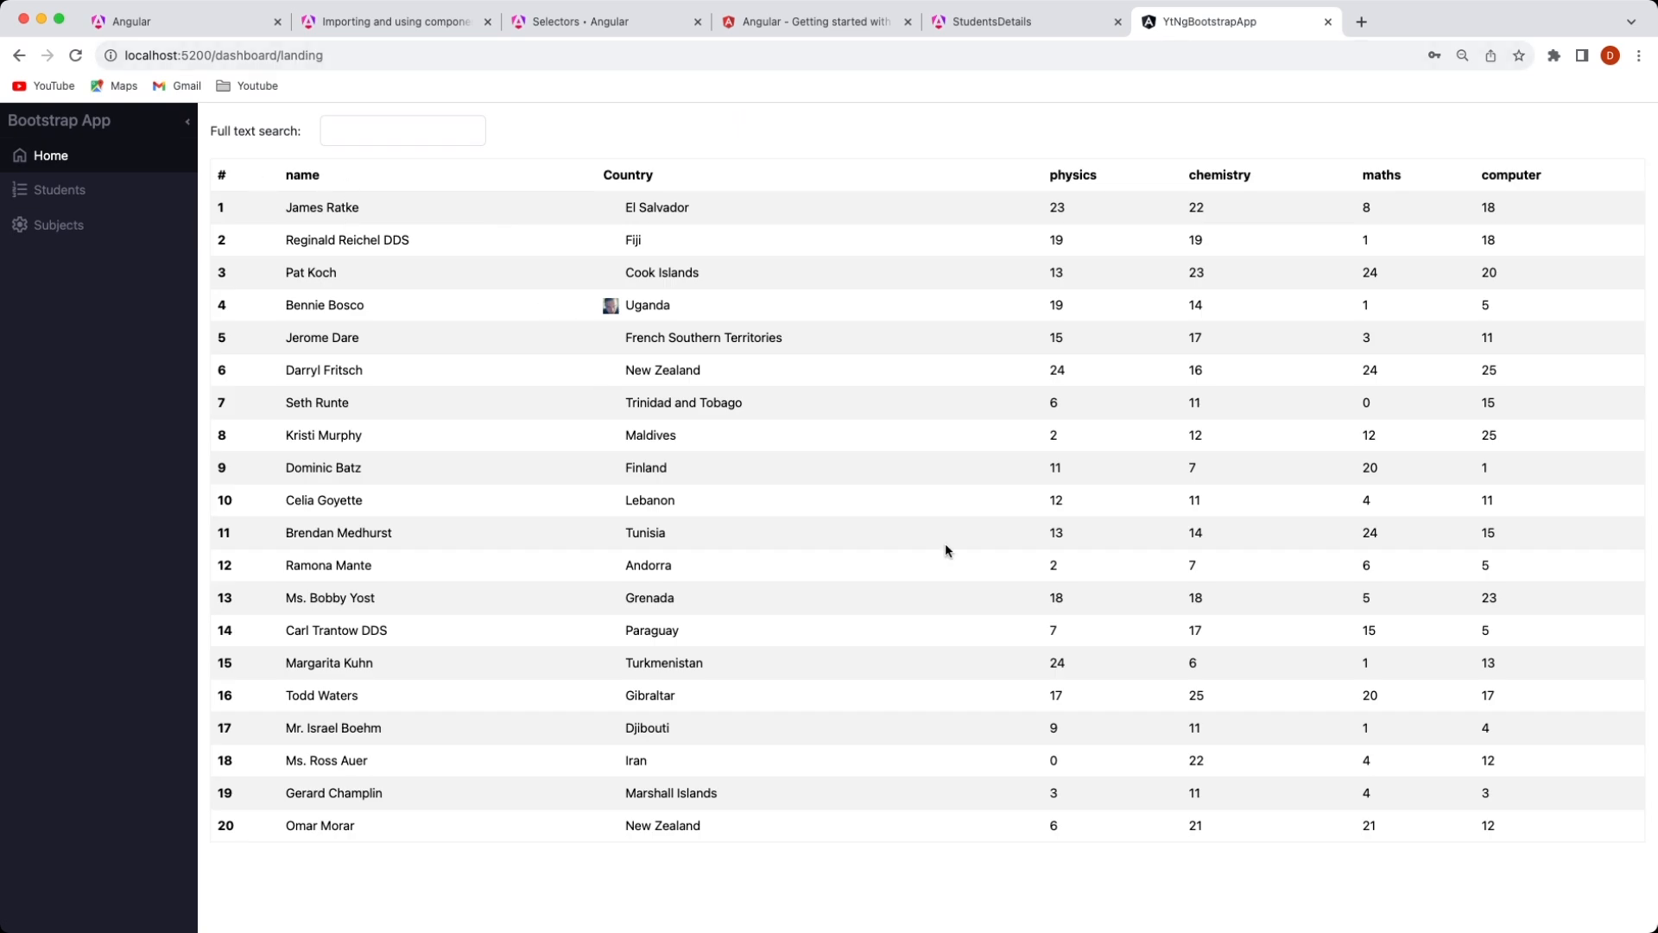
mouse_move(515, 456)
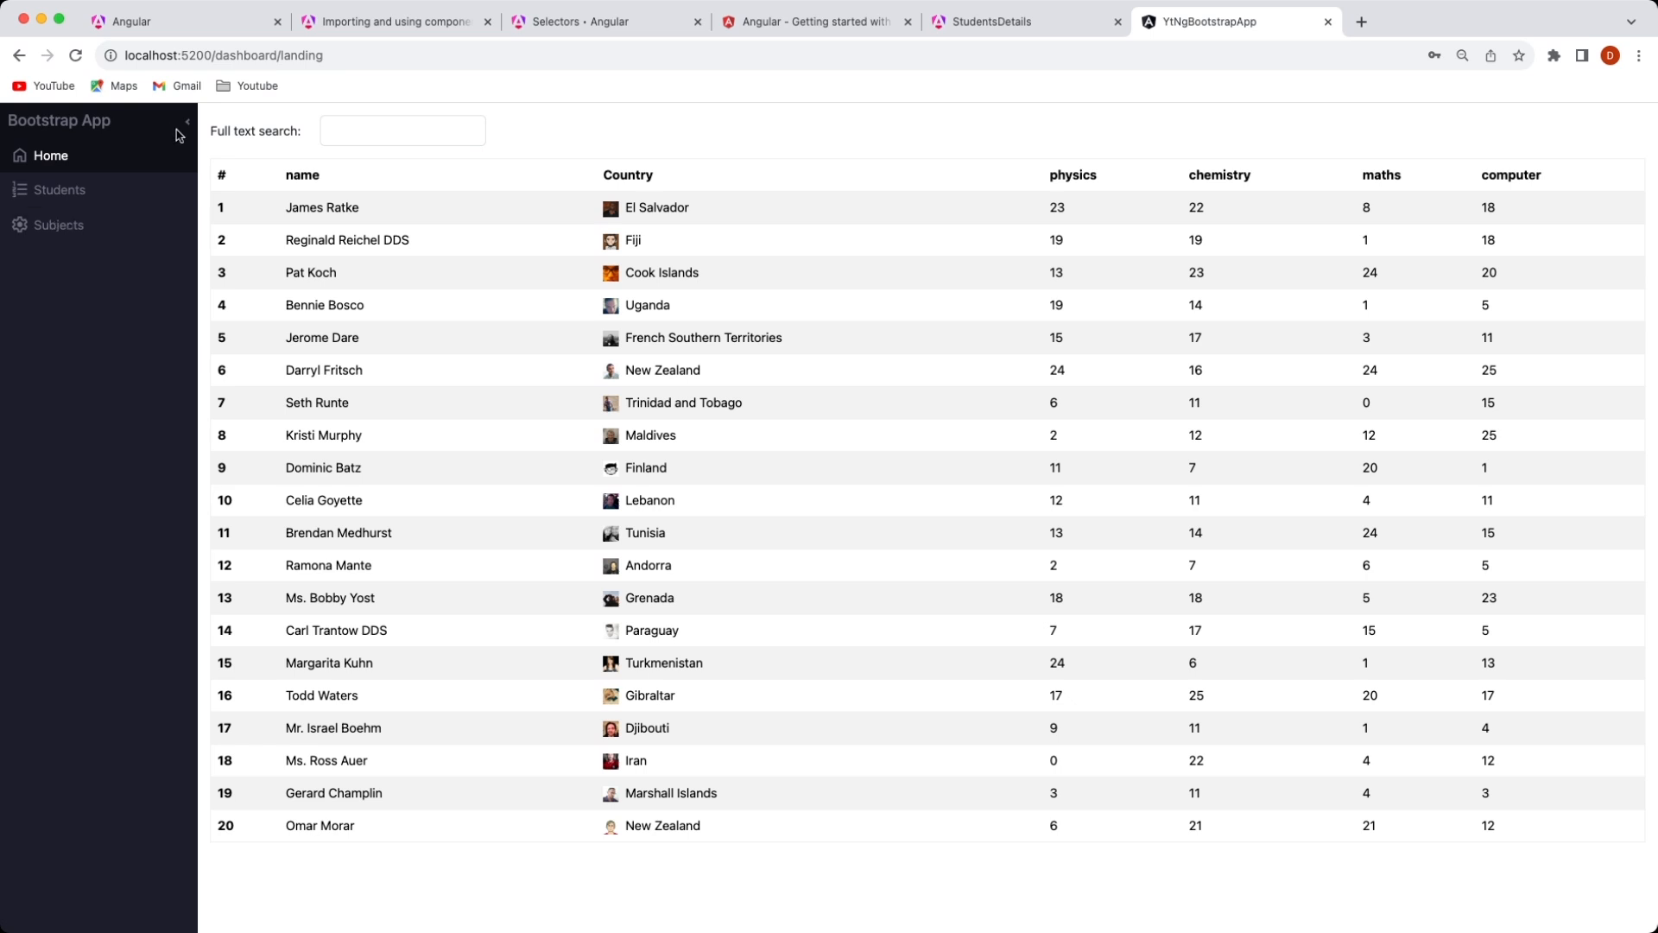
mouse_move(351, 183)
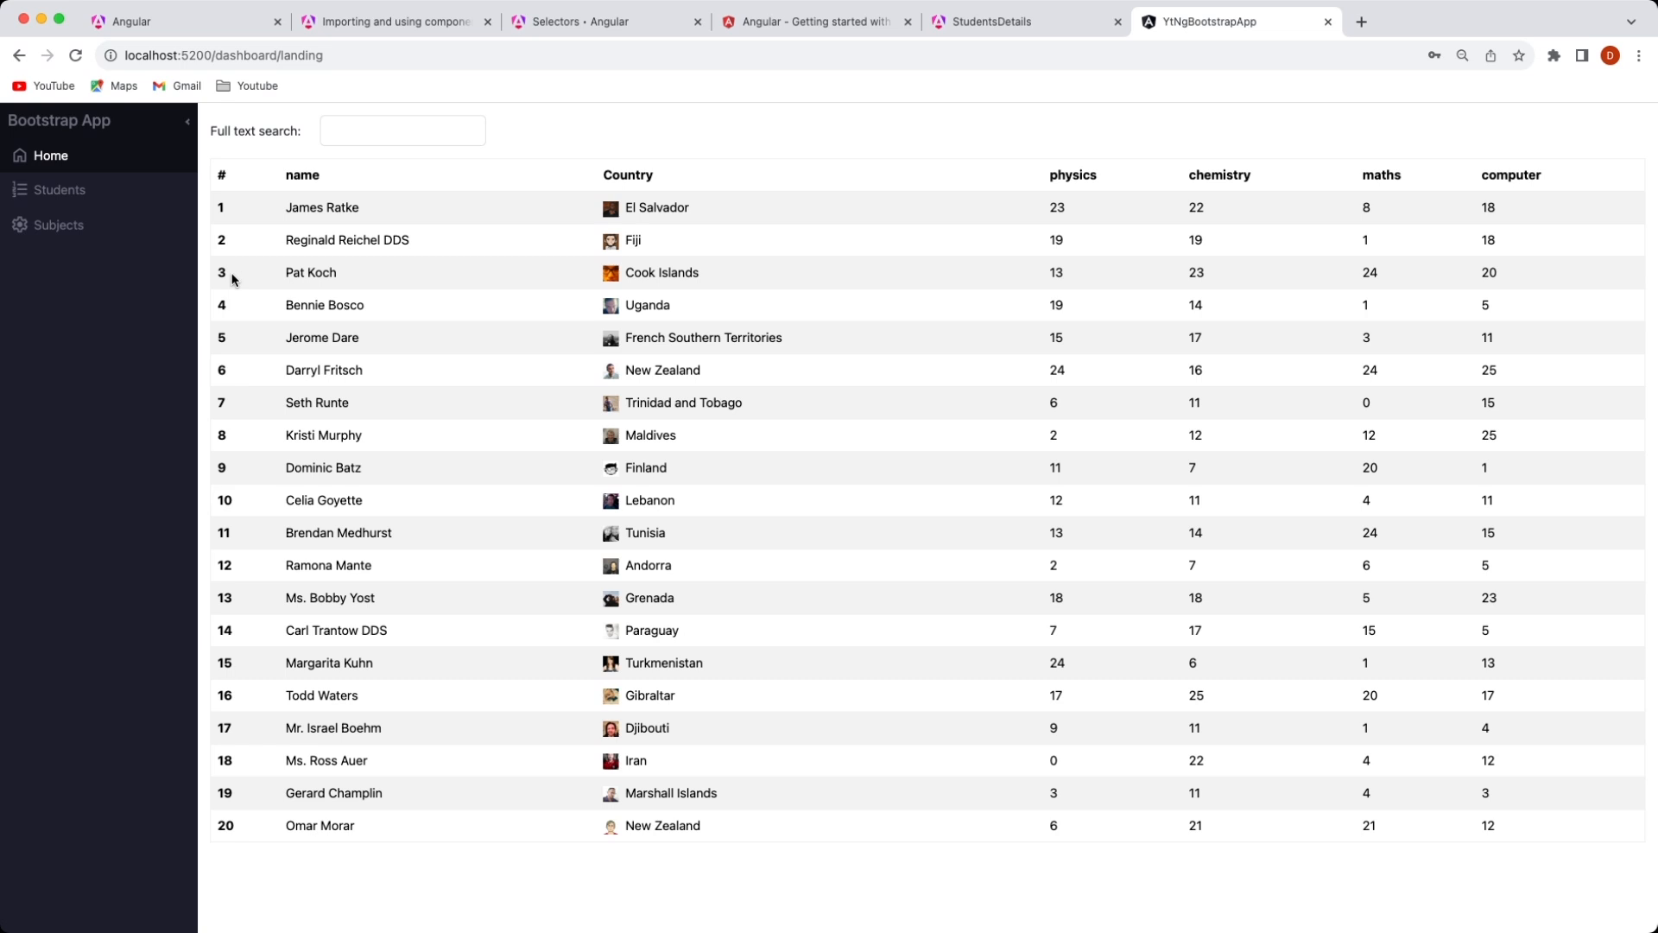
mouse_move(520, 467)
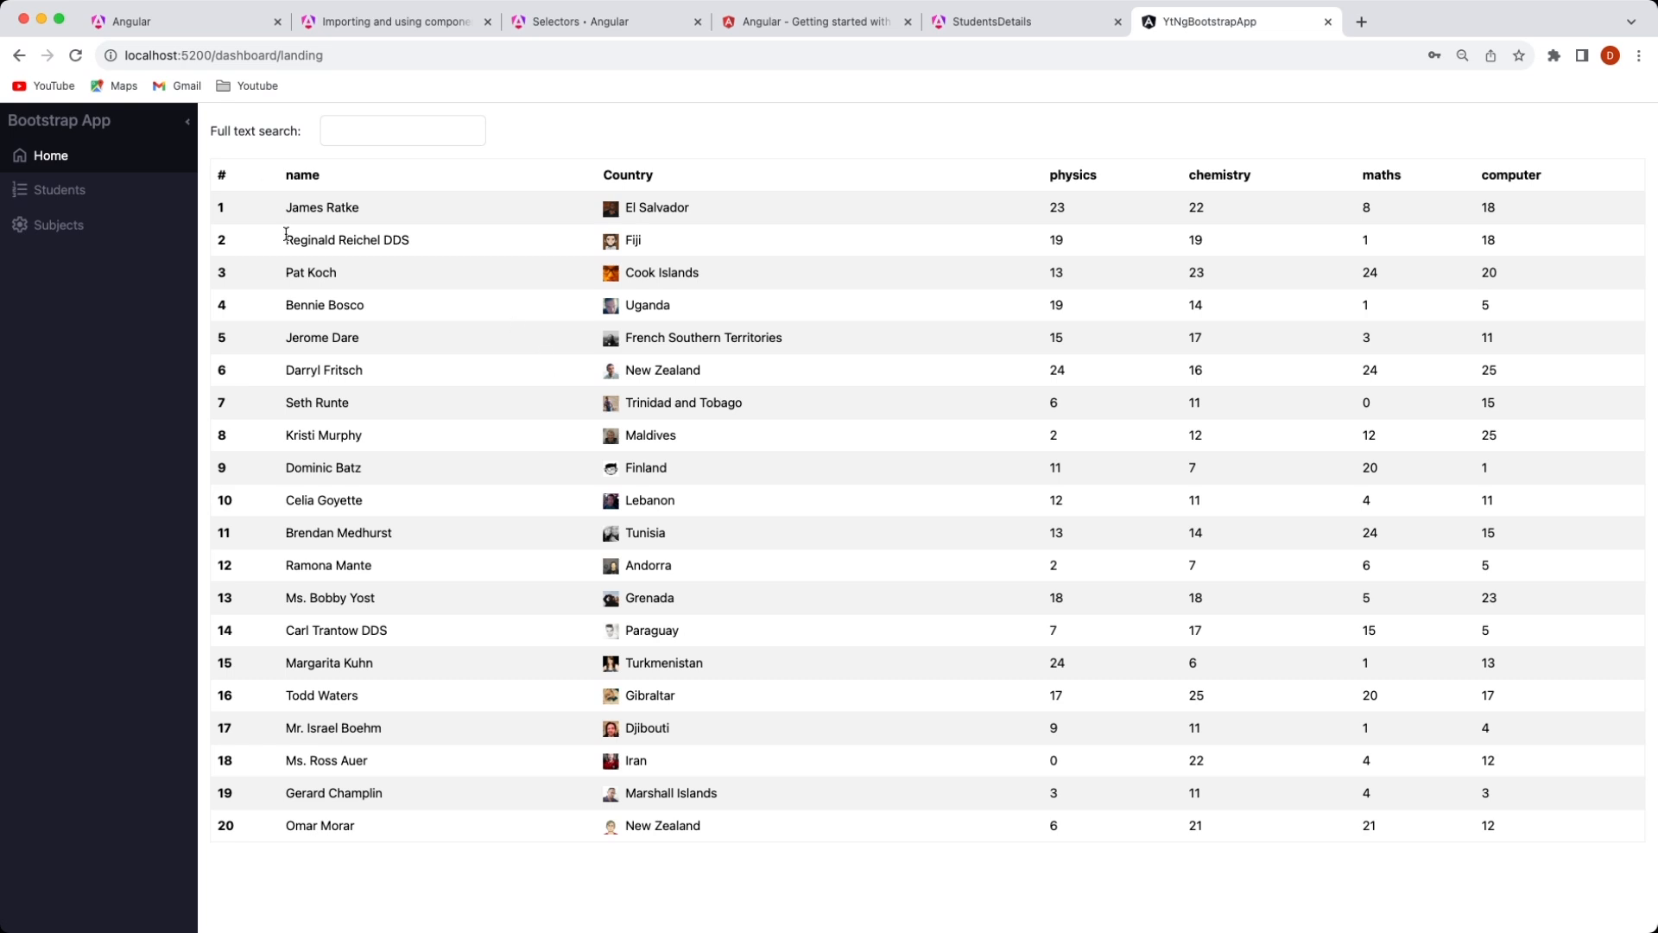
mouse_move(565, 378)
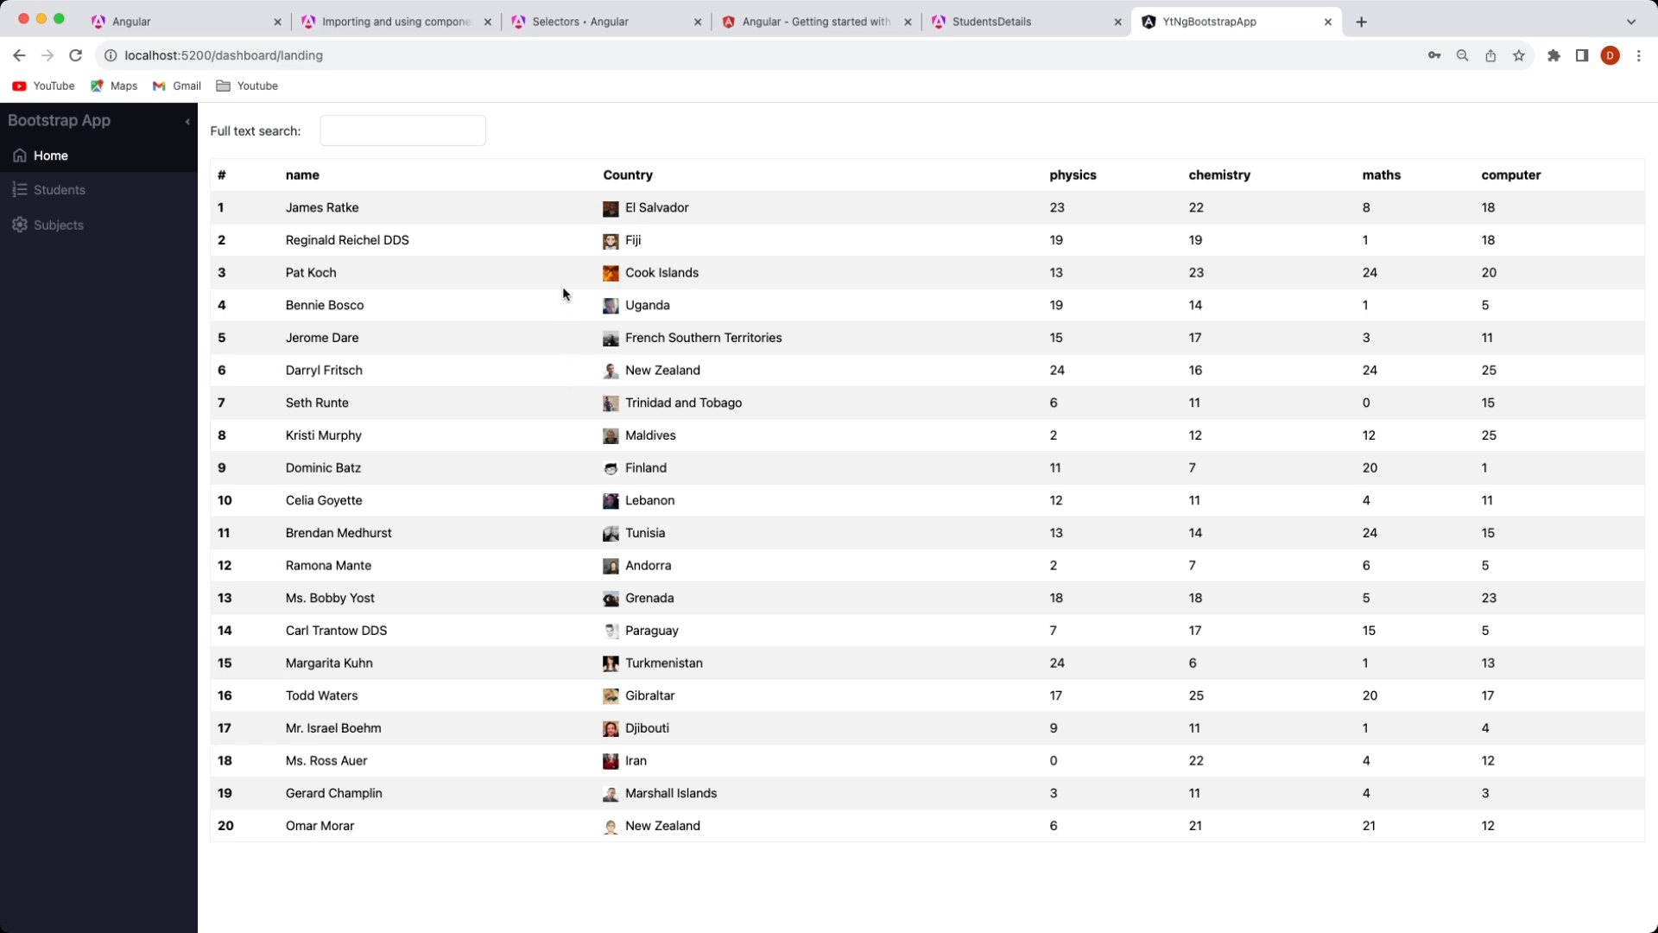
mouse_move(575, 258)
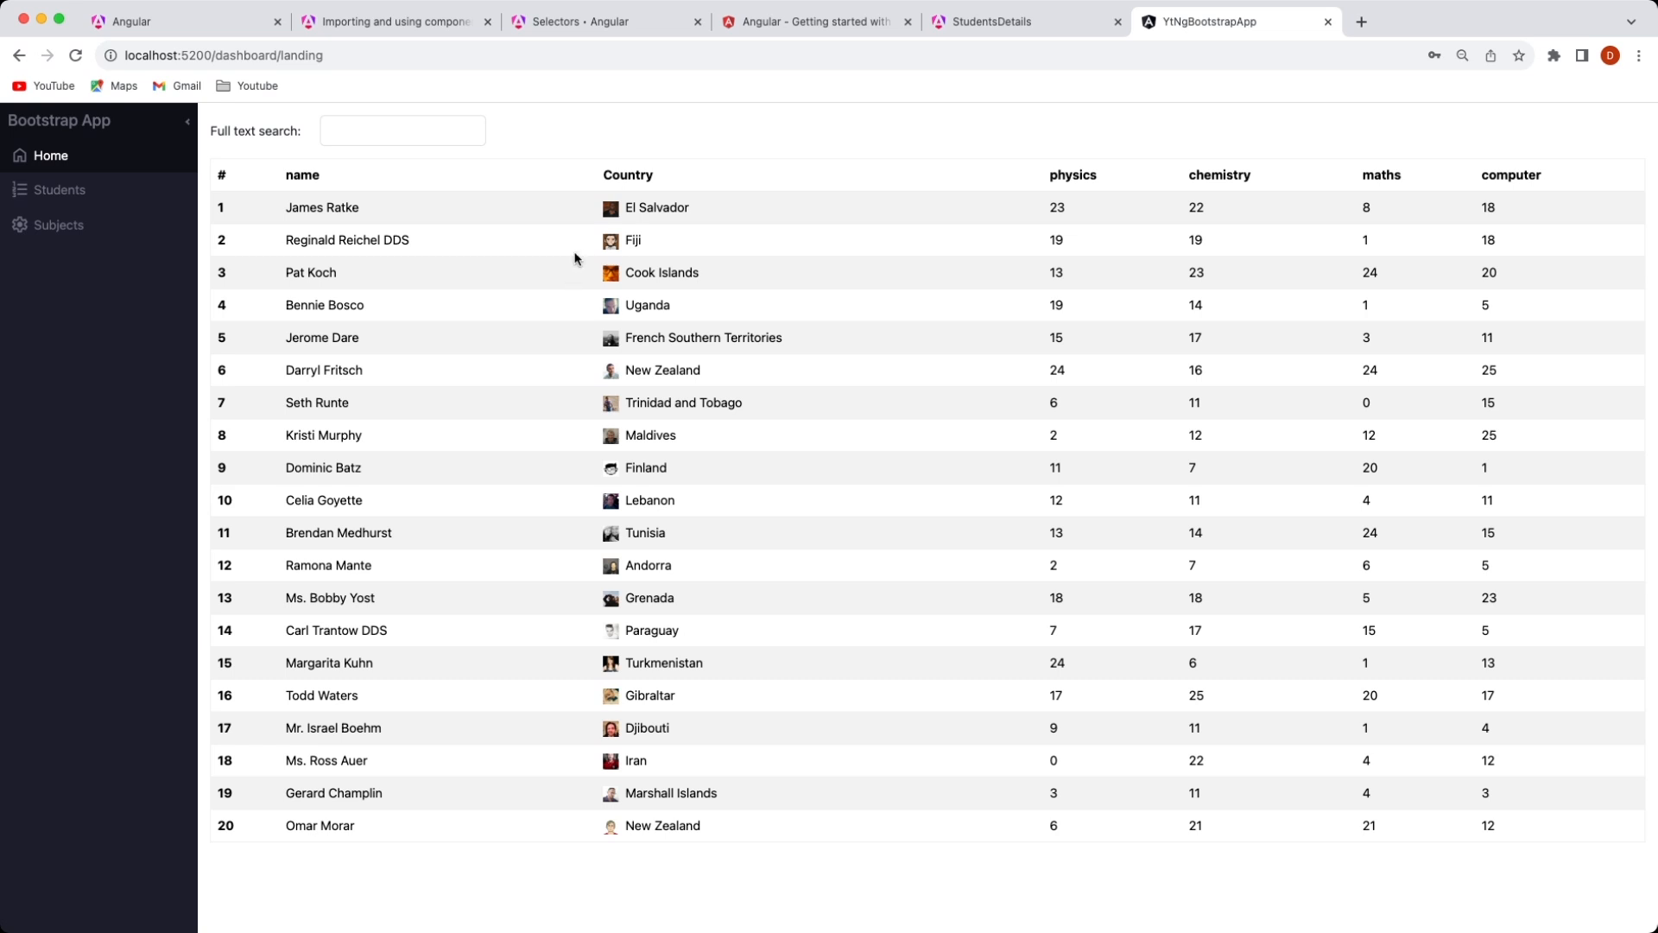
mouse_move(309, 125)
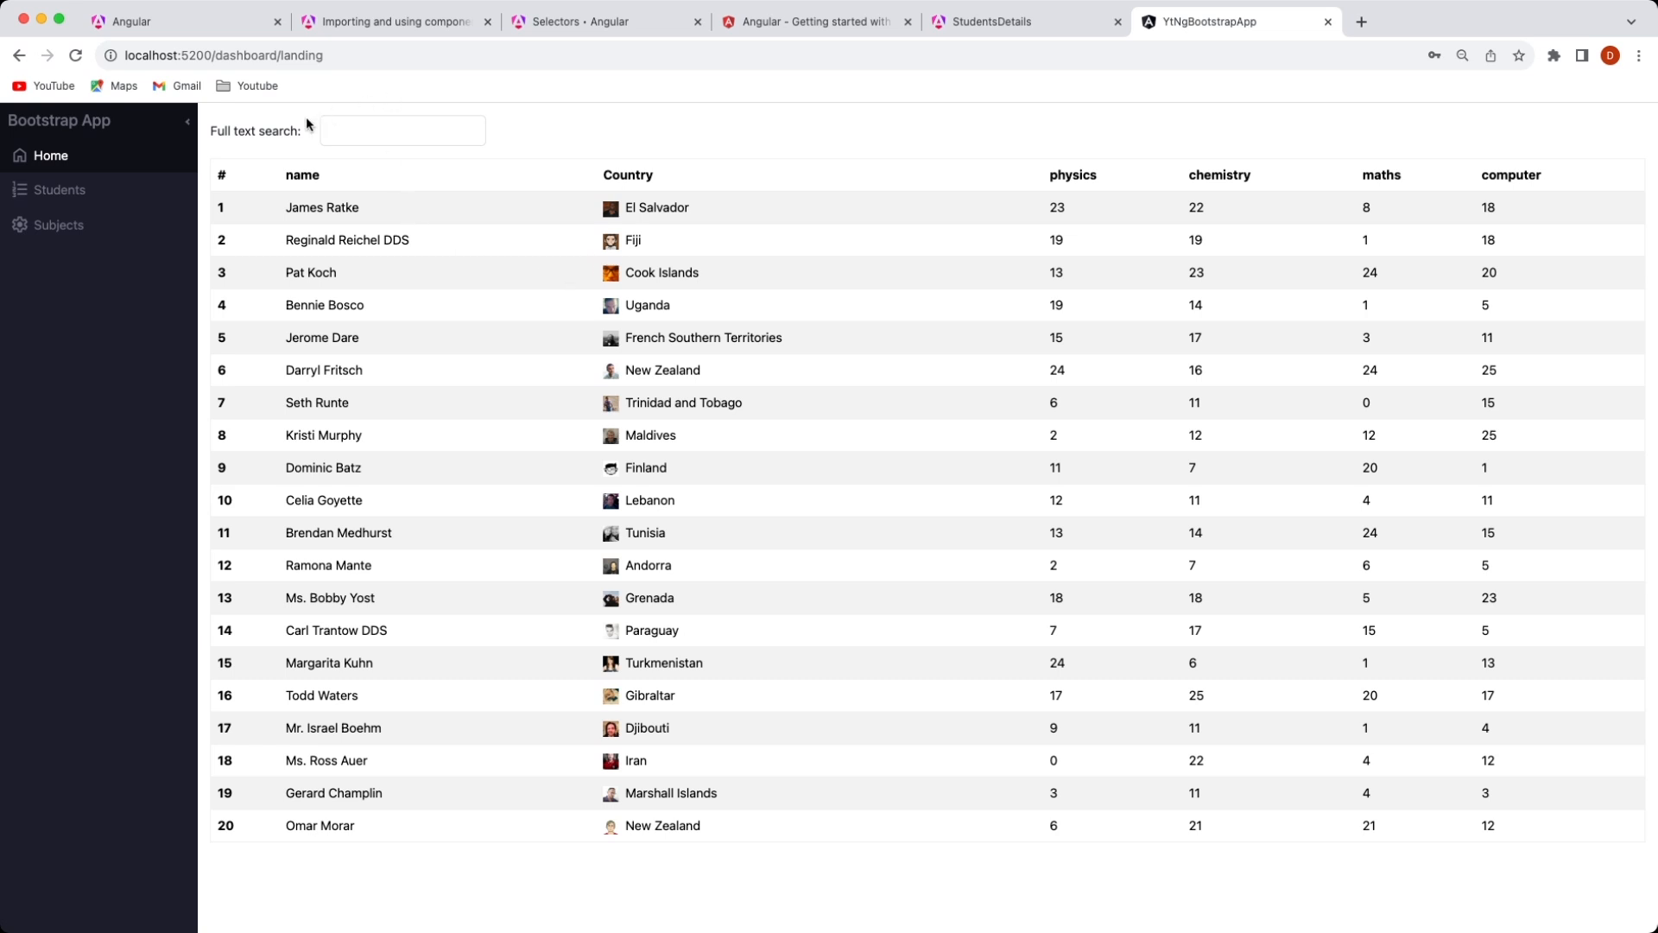
left_click(59, 190)
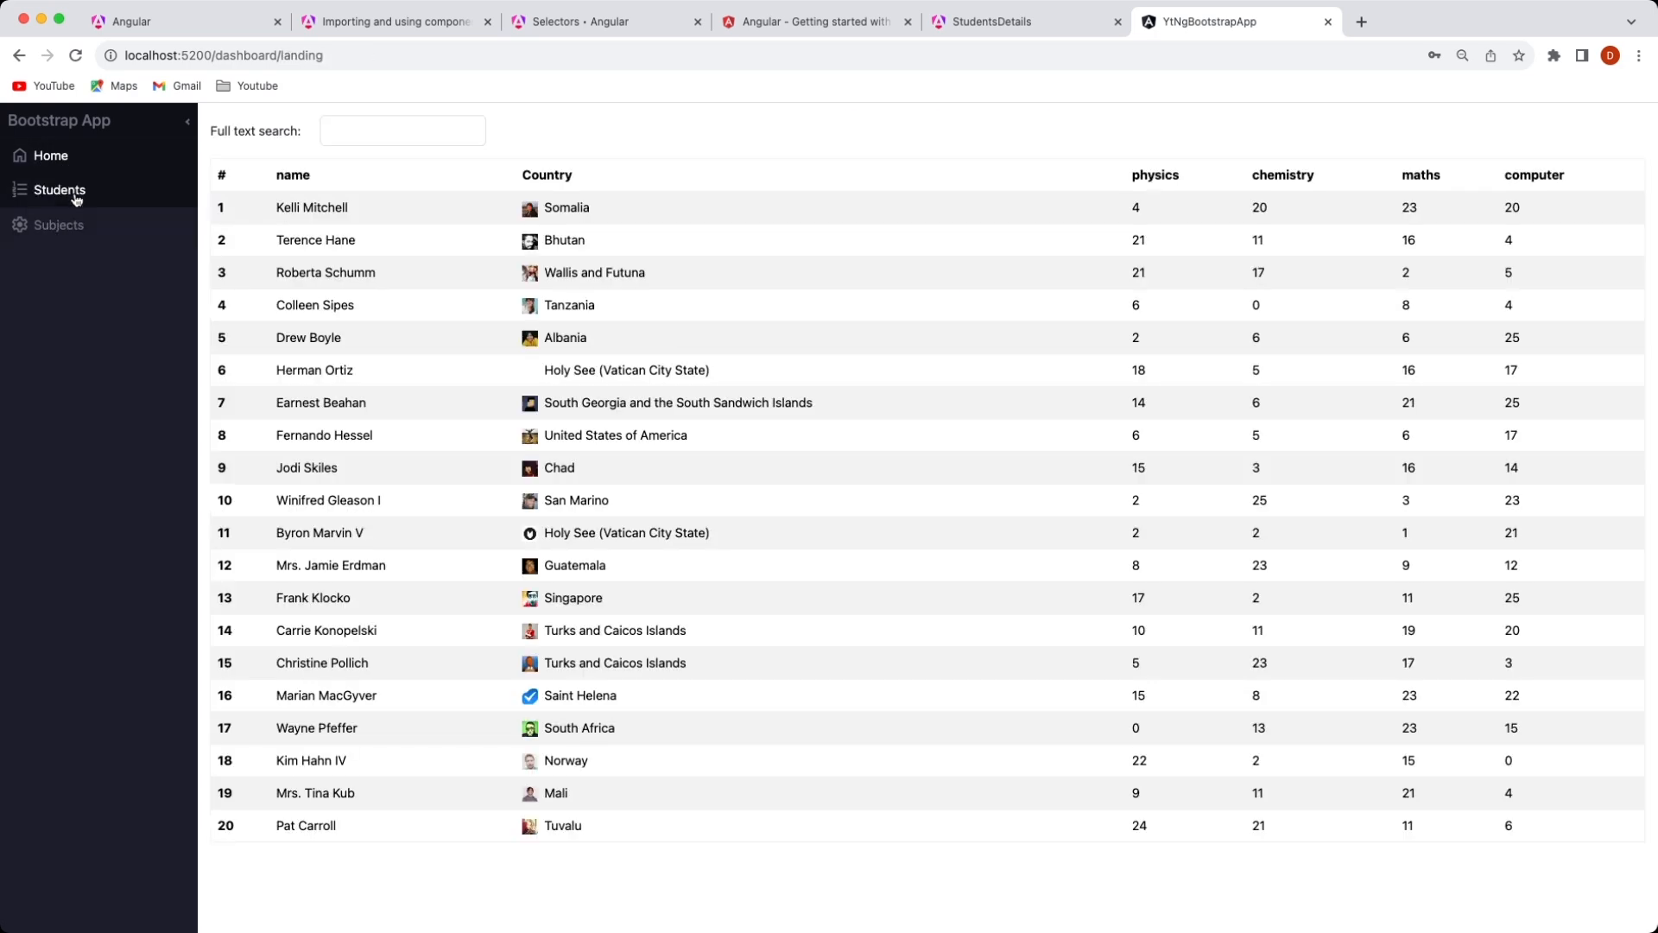
left_click(59, 190)
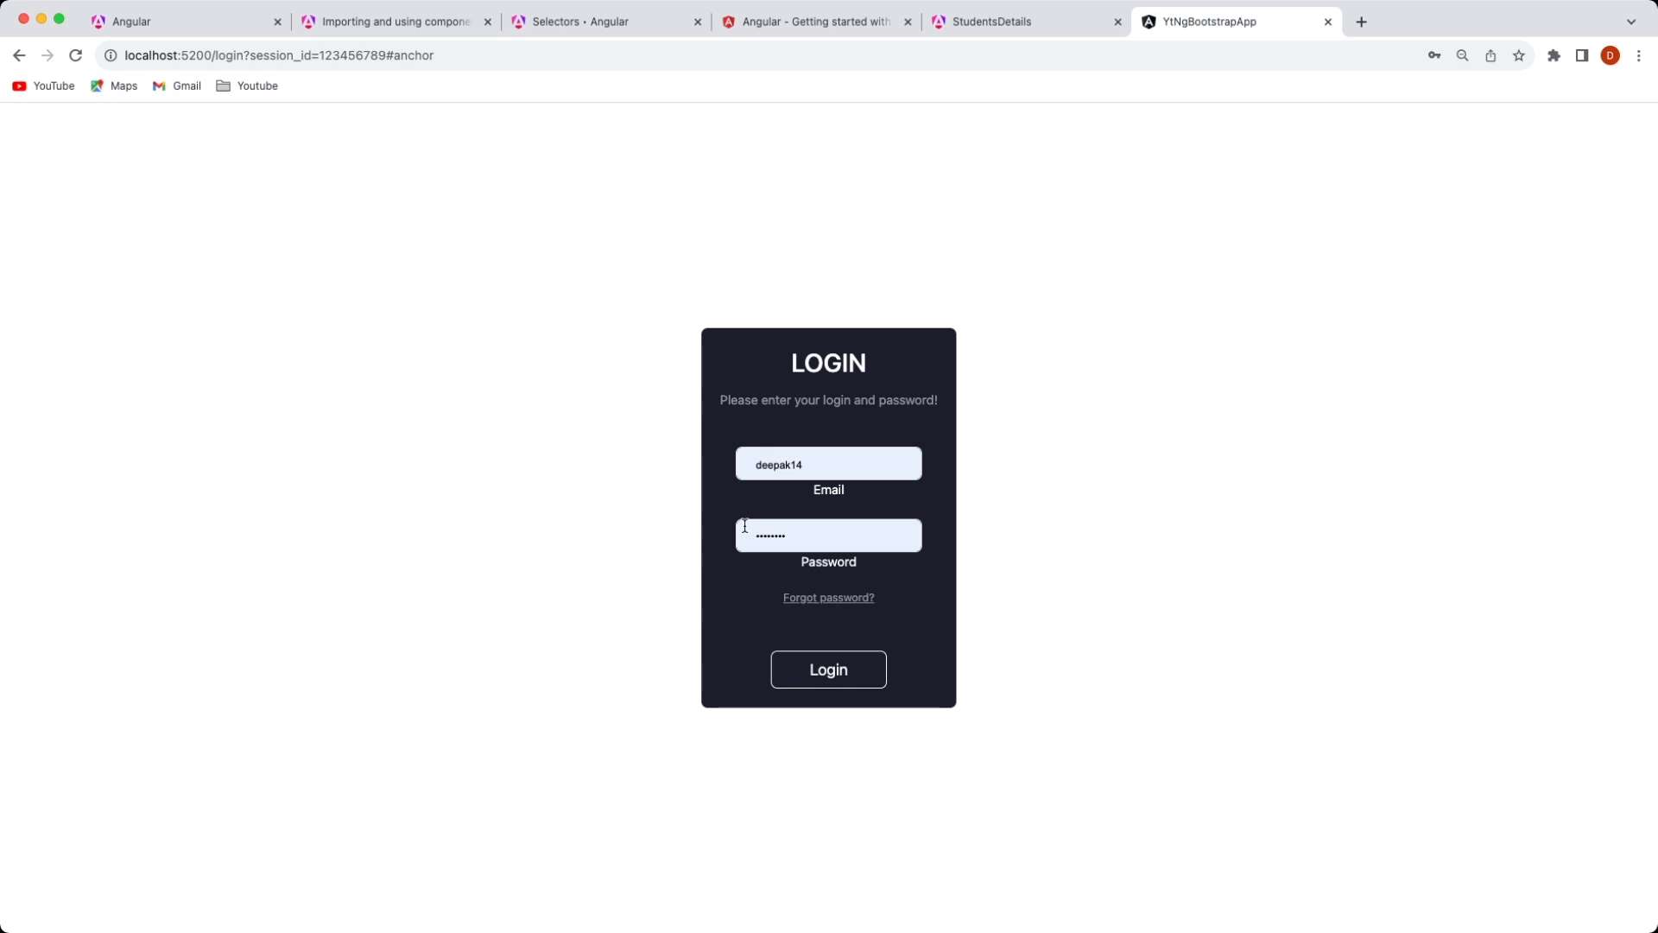
left_click(827, 668)
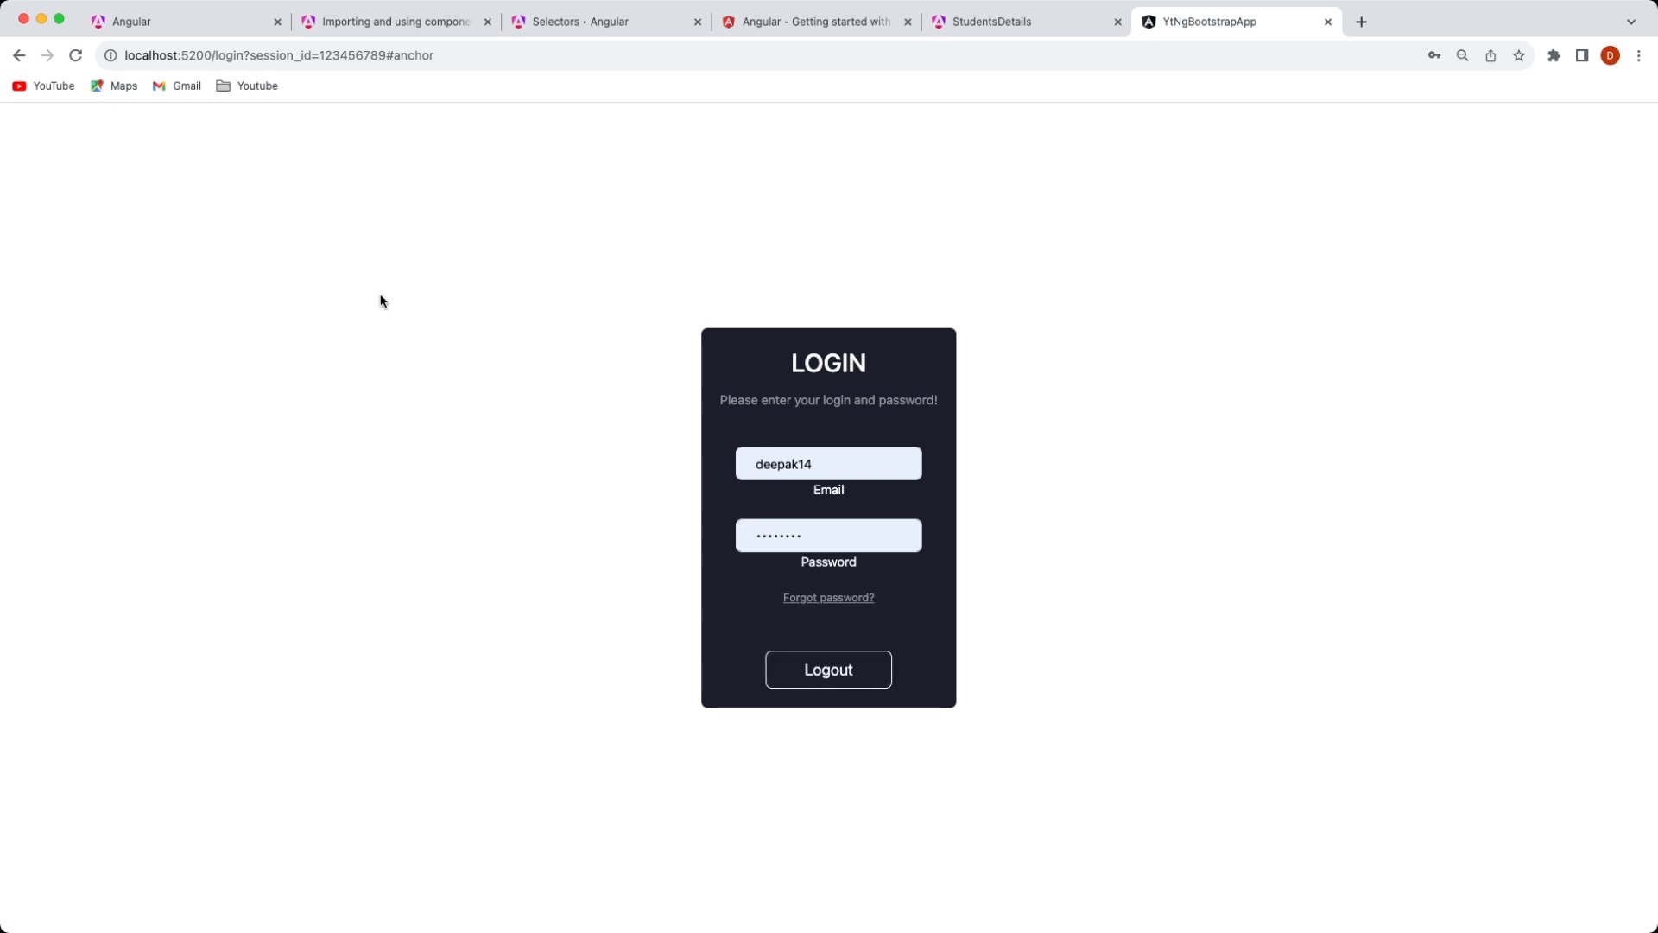
left_click(827, 669)
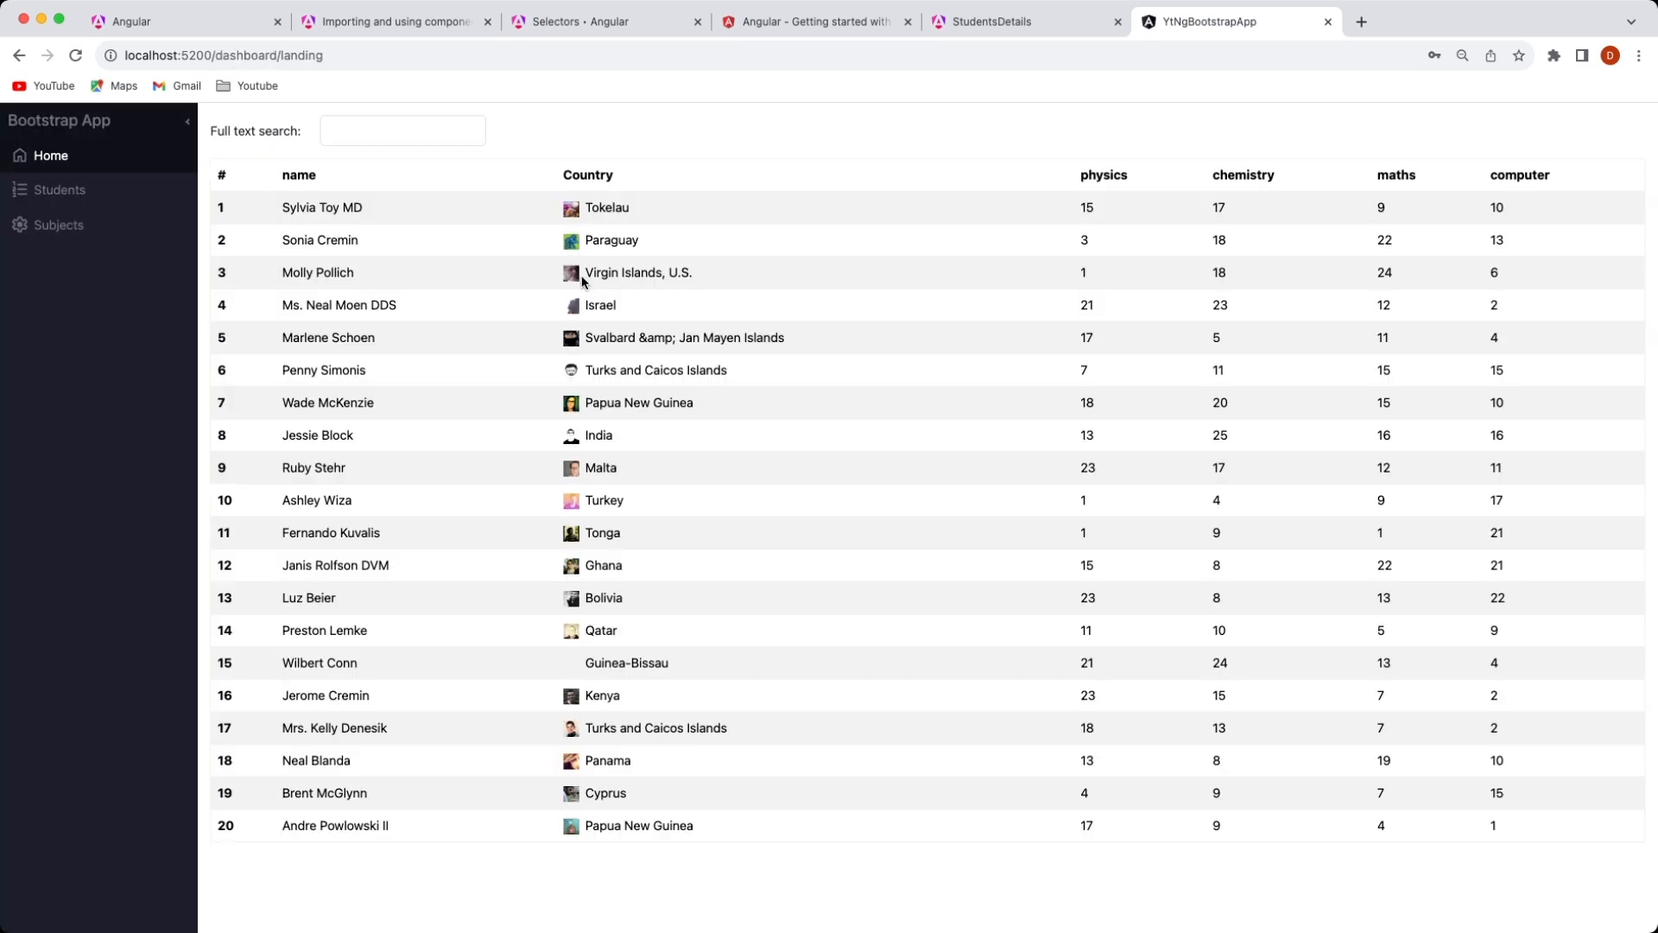
mouse_move(237, 187)
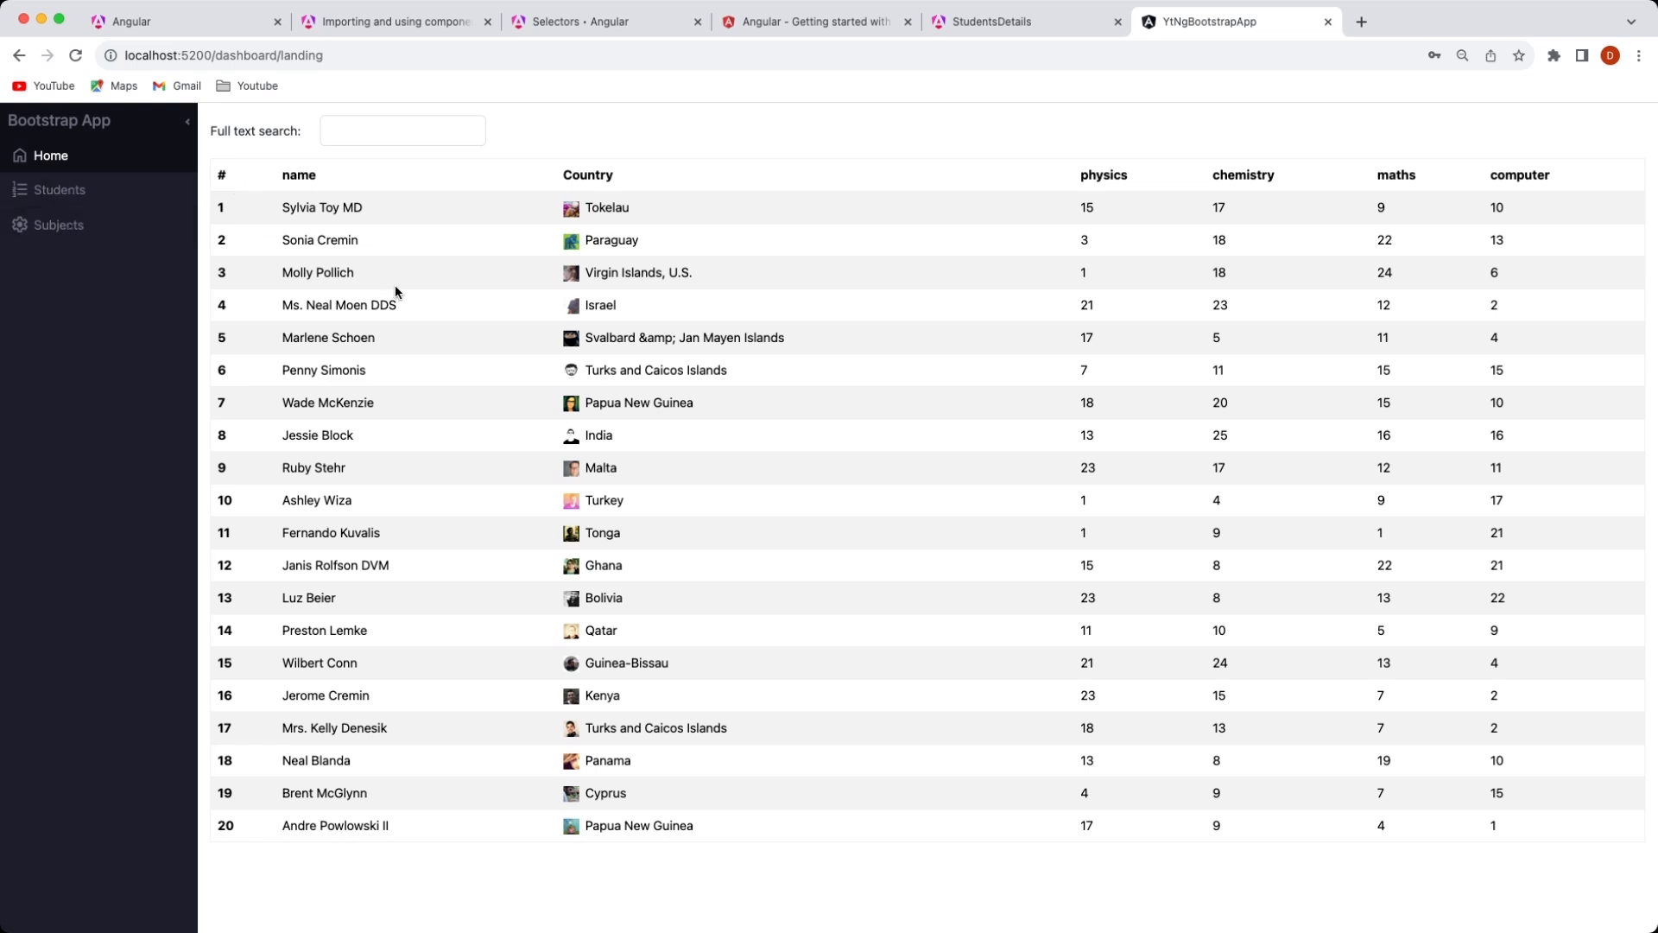
mouse_move(680, 332)
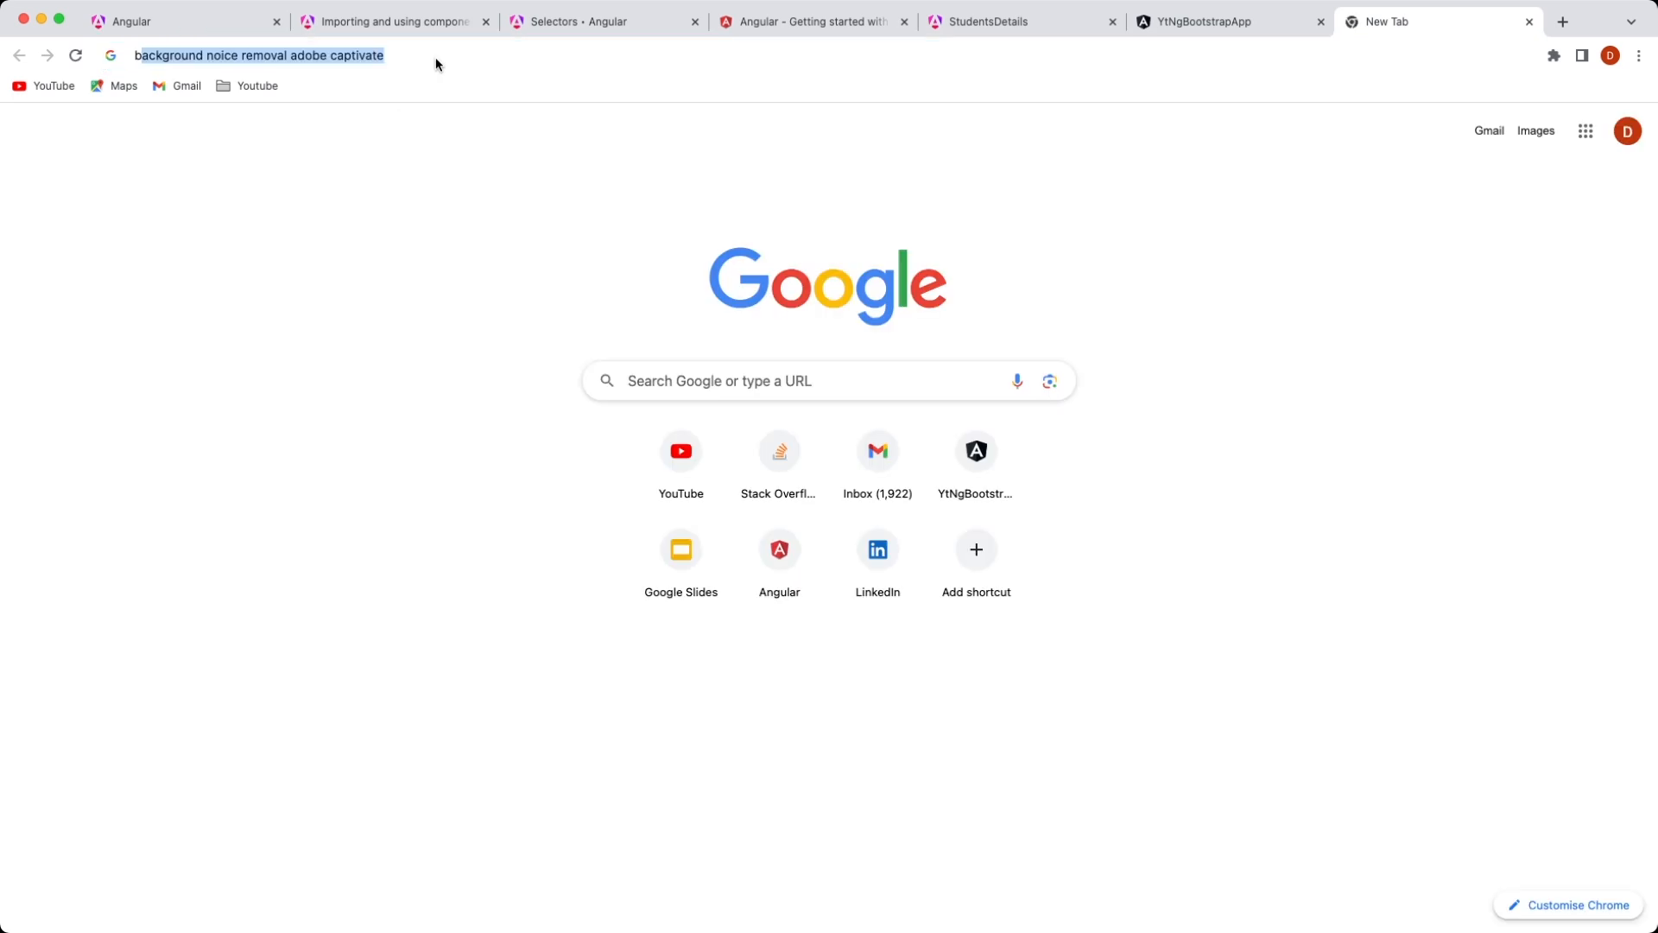
- Search Google for 'ng bootstrap' and open the Angular powered Bootstrap result
type("bootstrap")
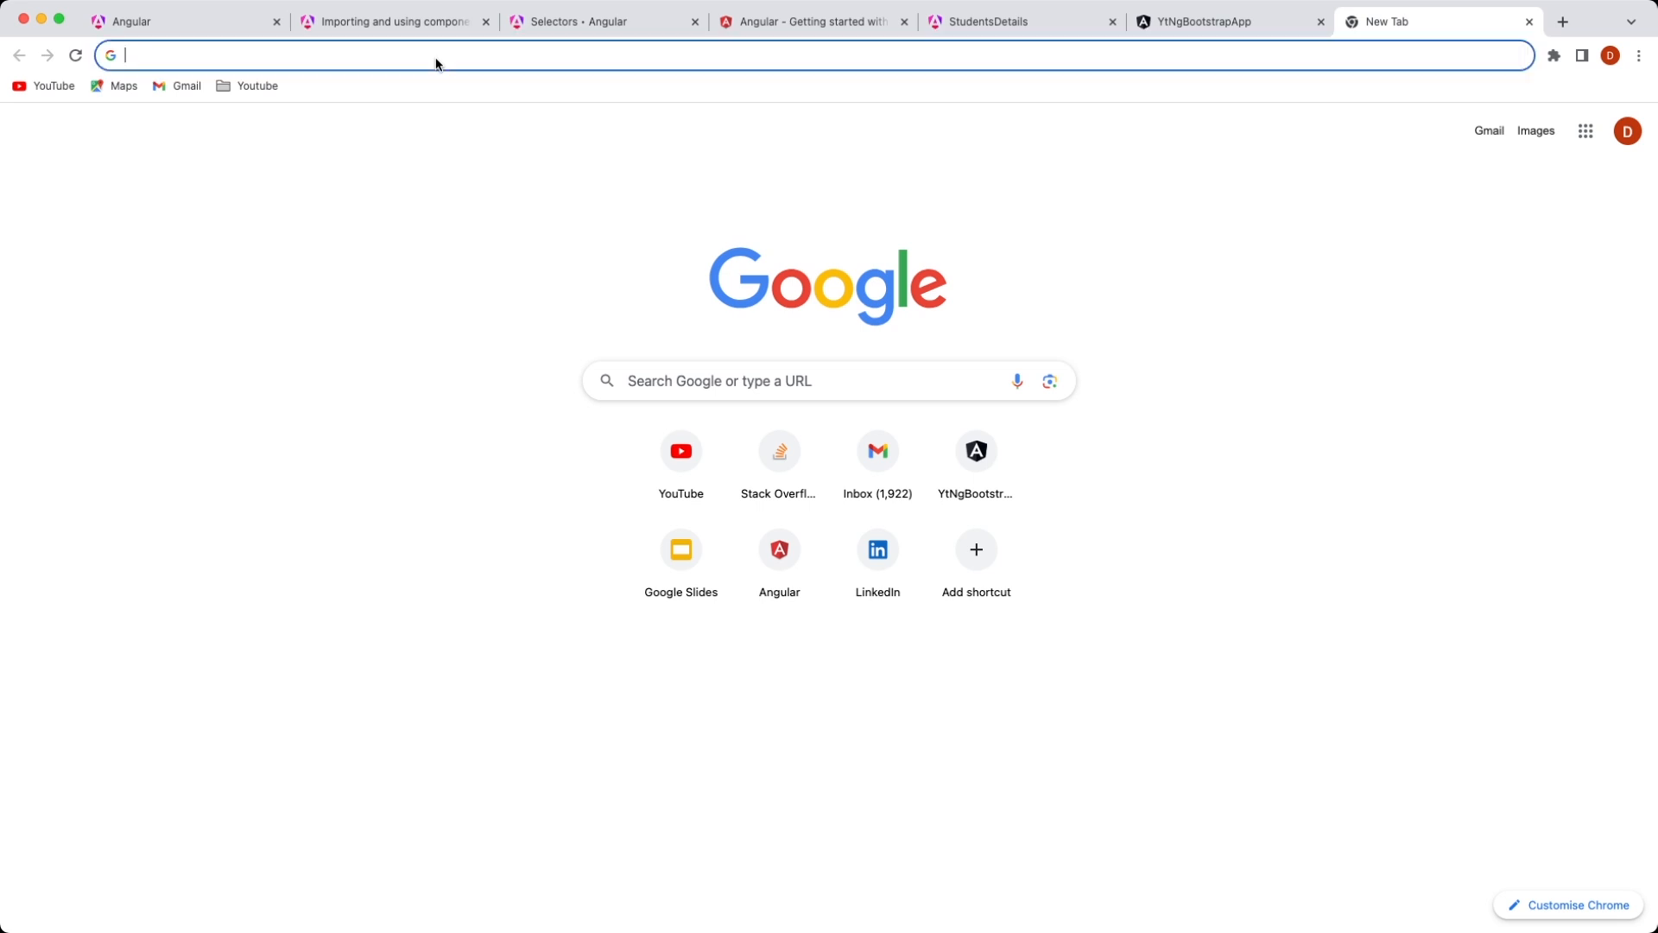
type("ng")
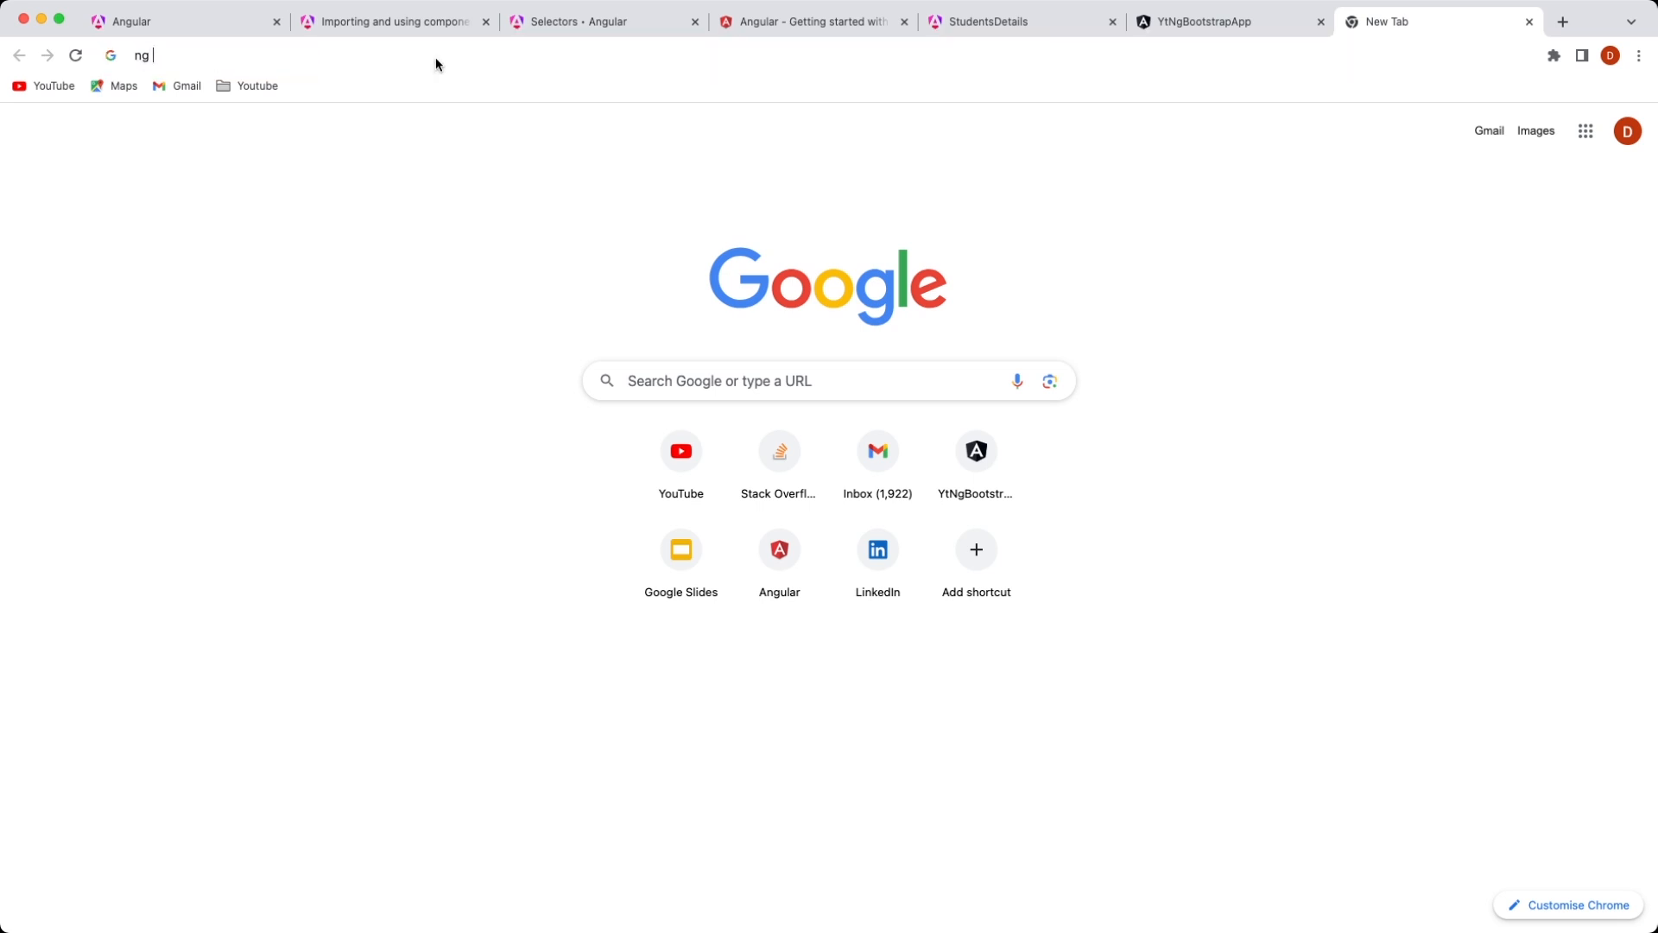
type("bootstrap")
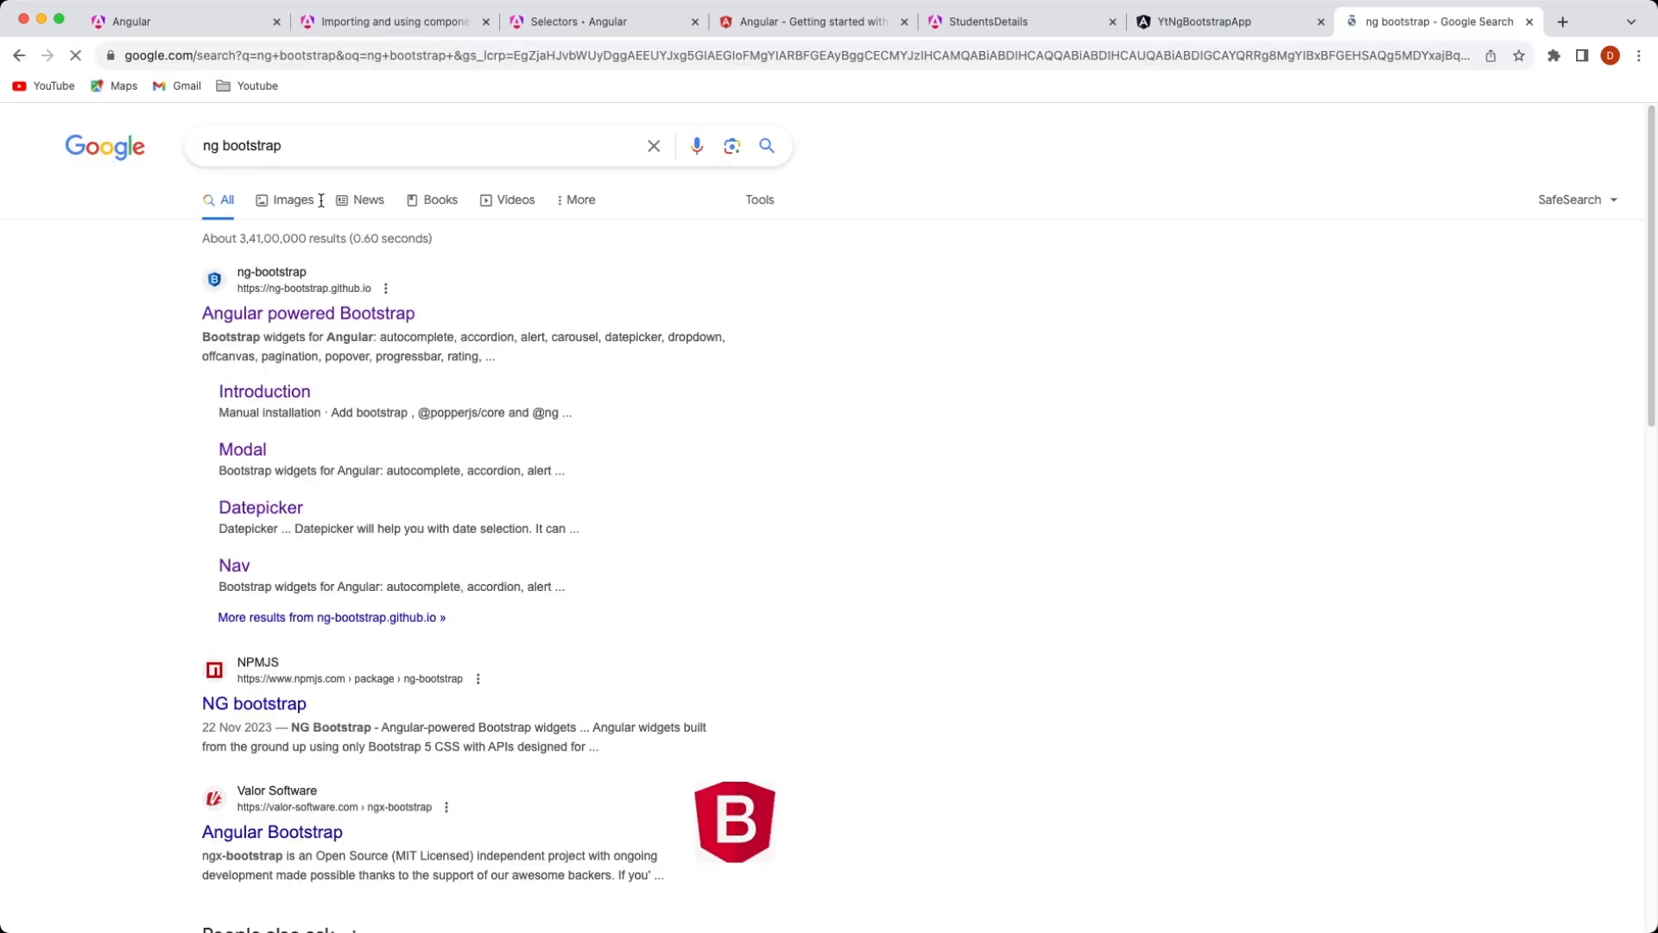
left_click(308, 313)
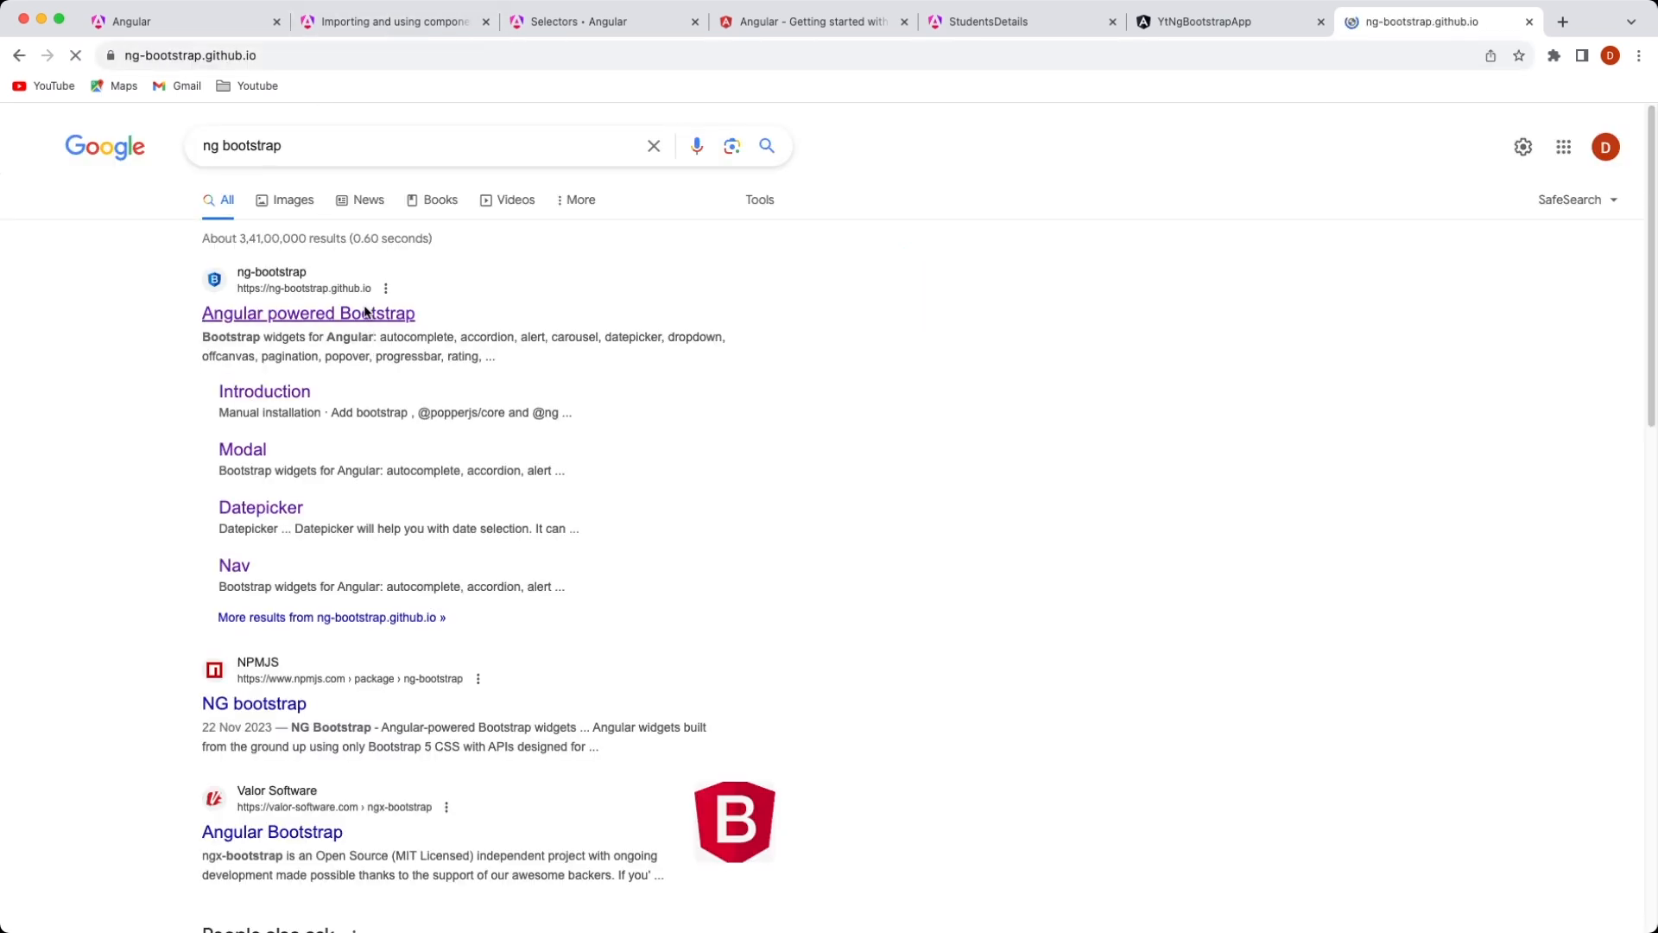
- Review the Getting Started dependency table, then go to the Guides Animations page
left_click(307, 313)
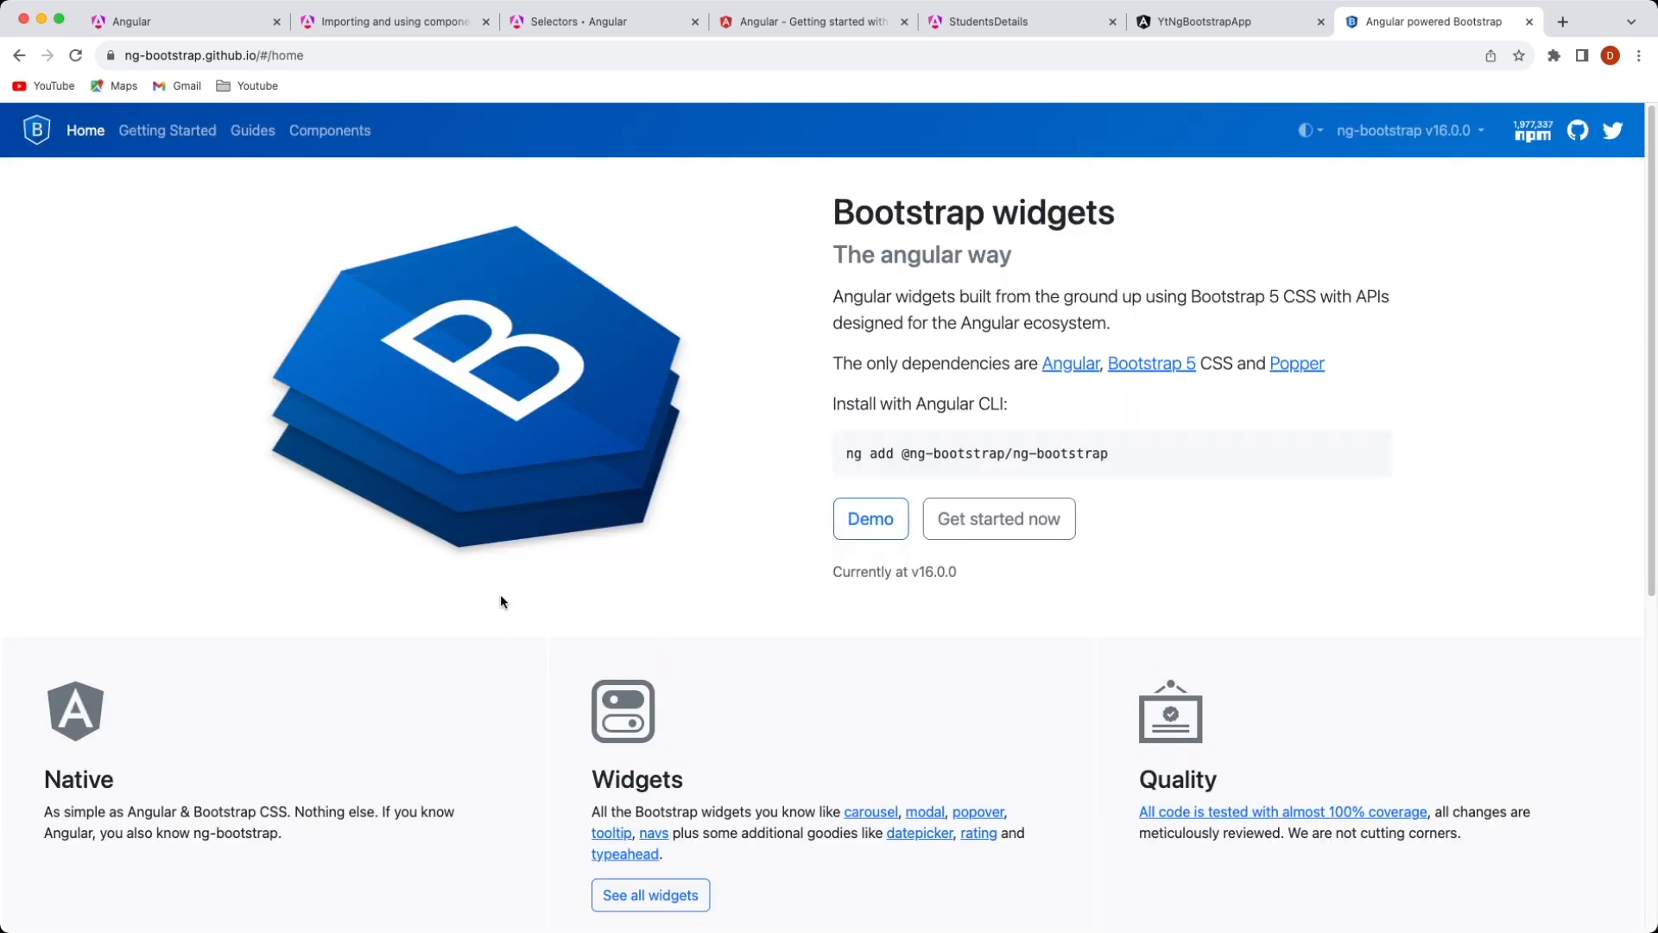
mouse_move(940, 470)
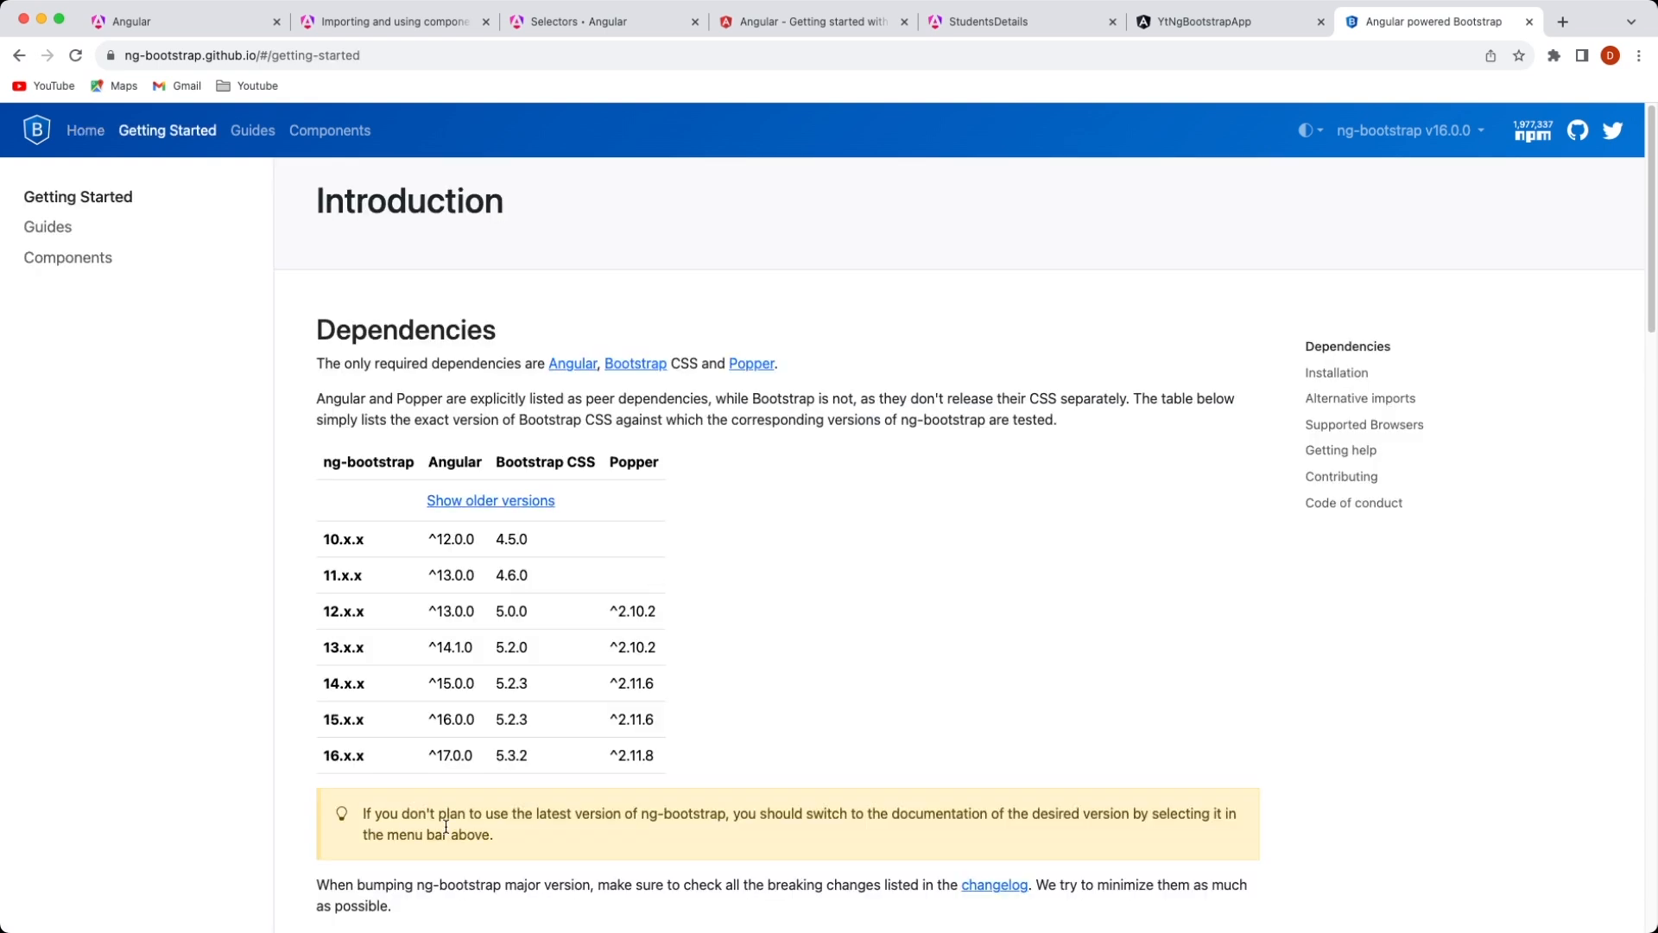
scroll("down", 3)
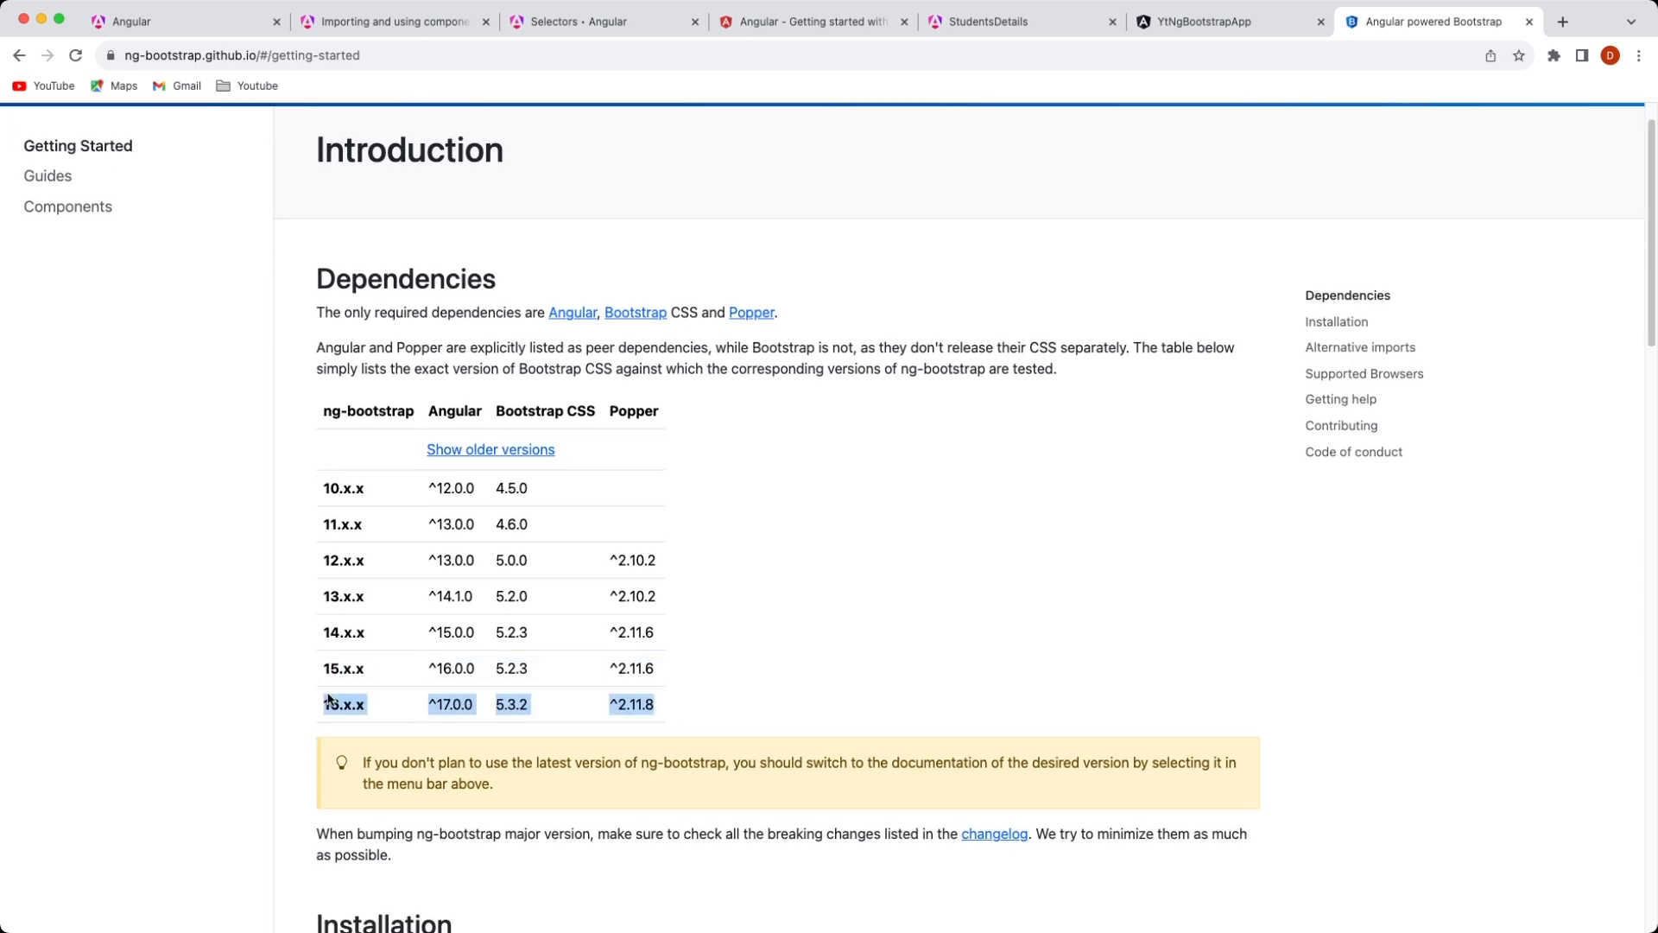
mouse_move(373, 609)
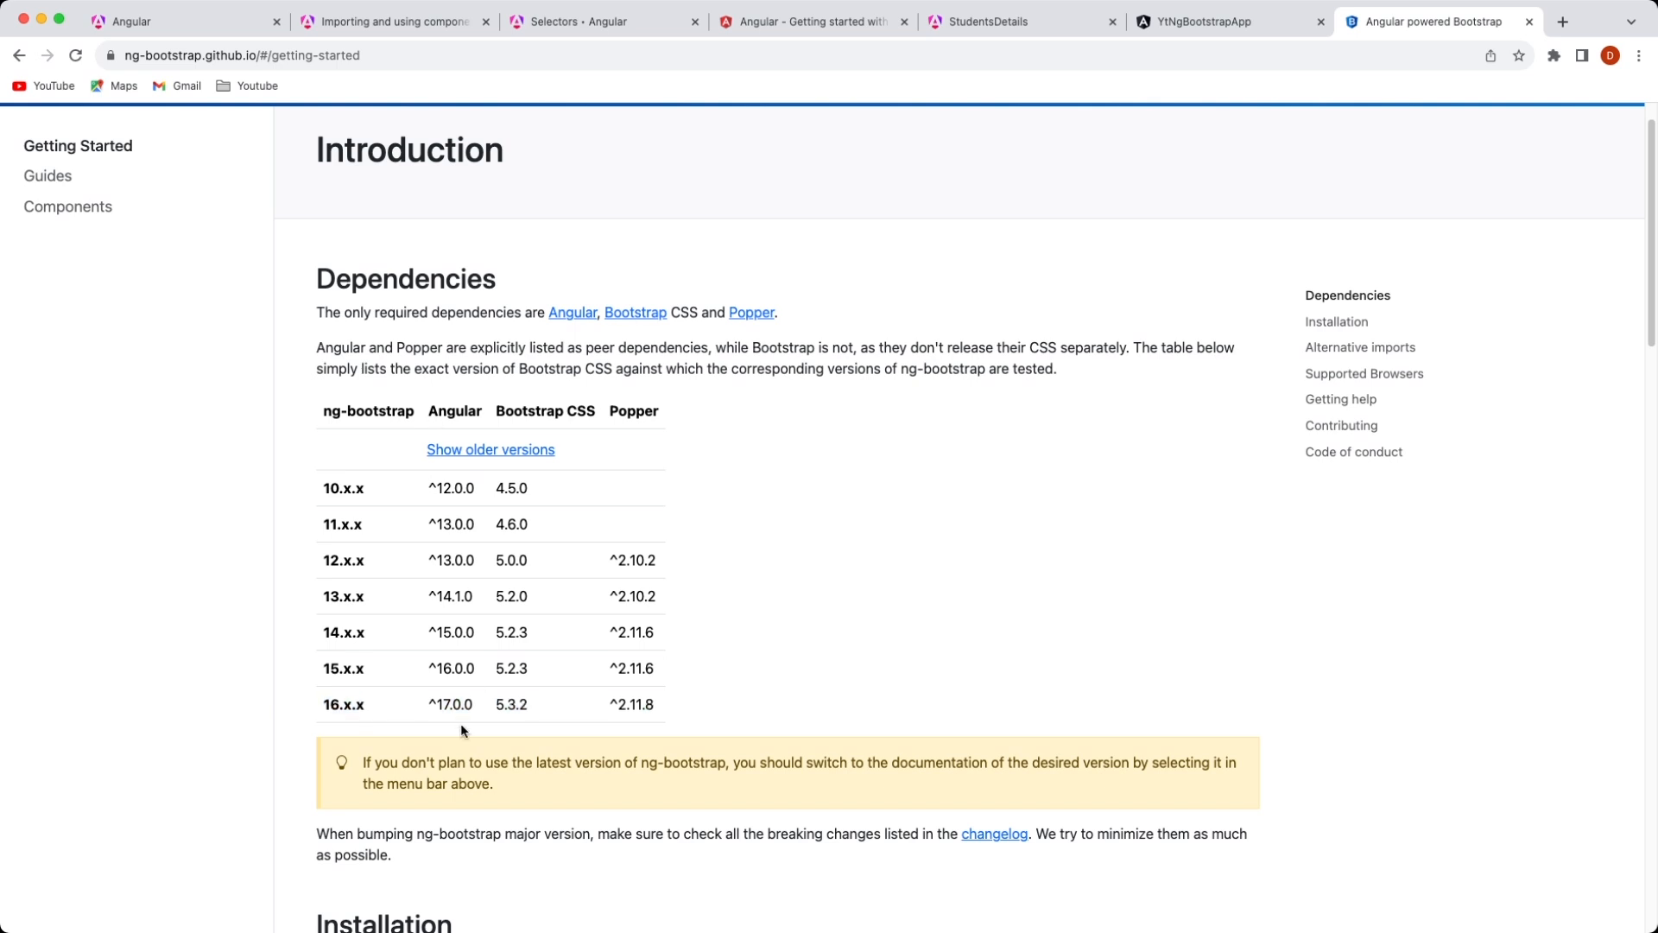
mouse_move(568, 404)
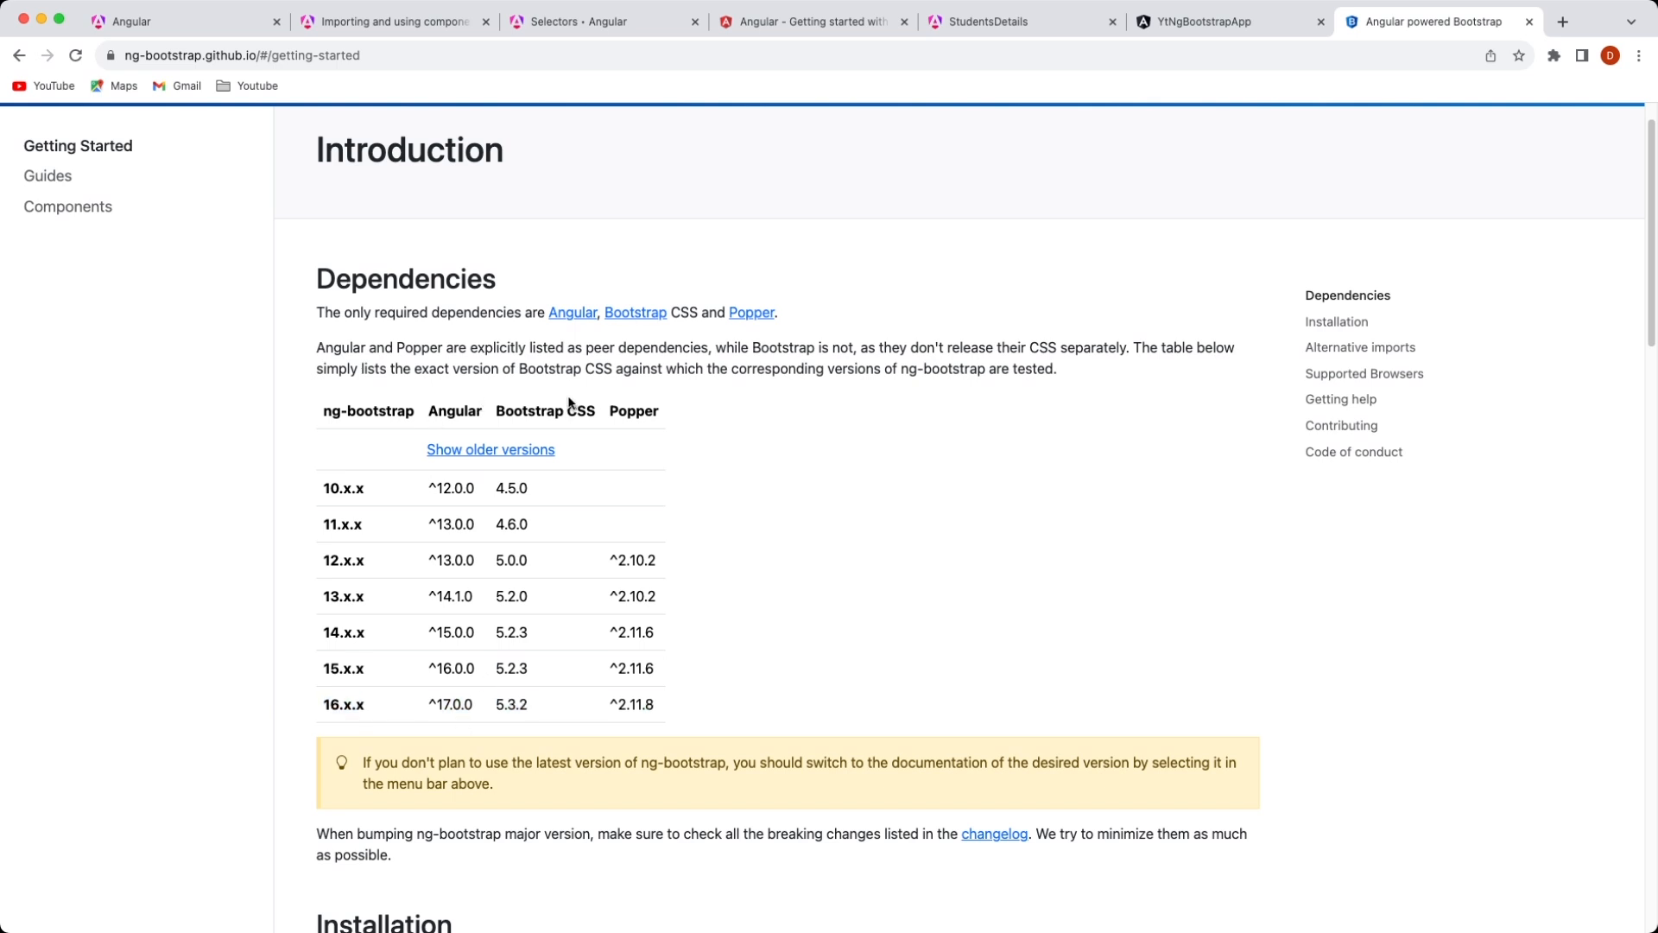
mouse_move(508, 726)
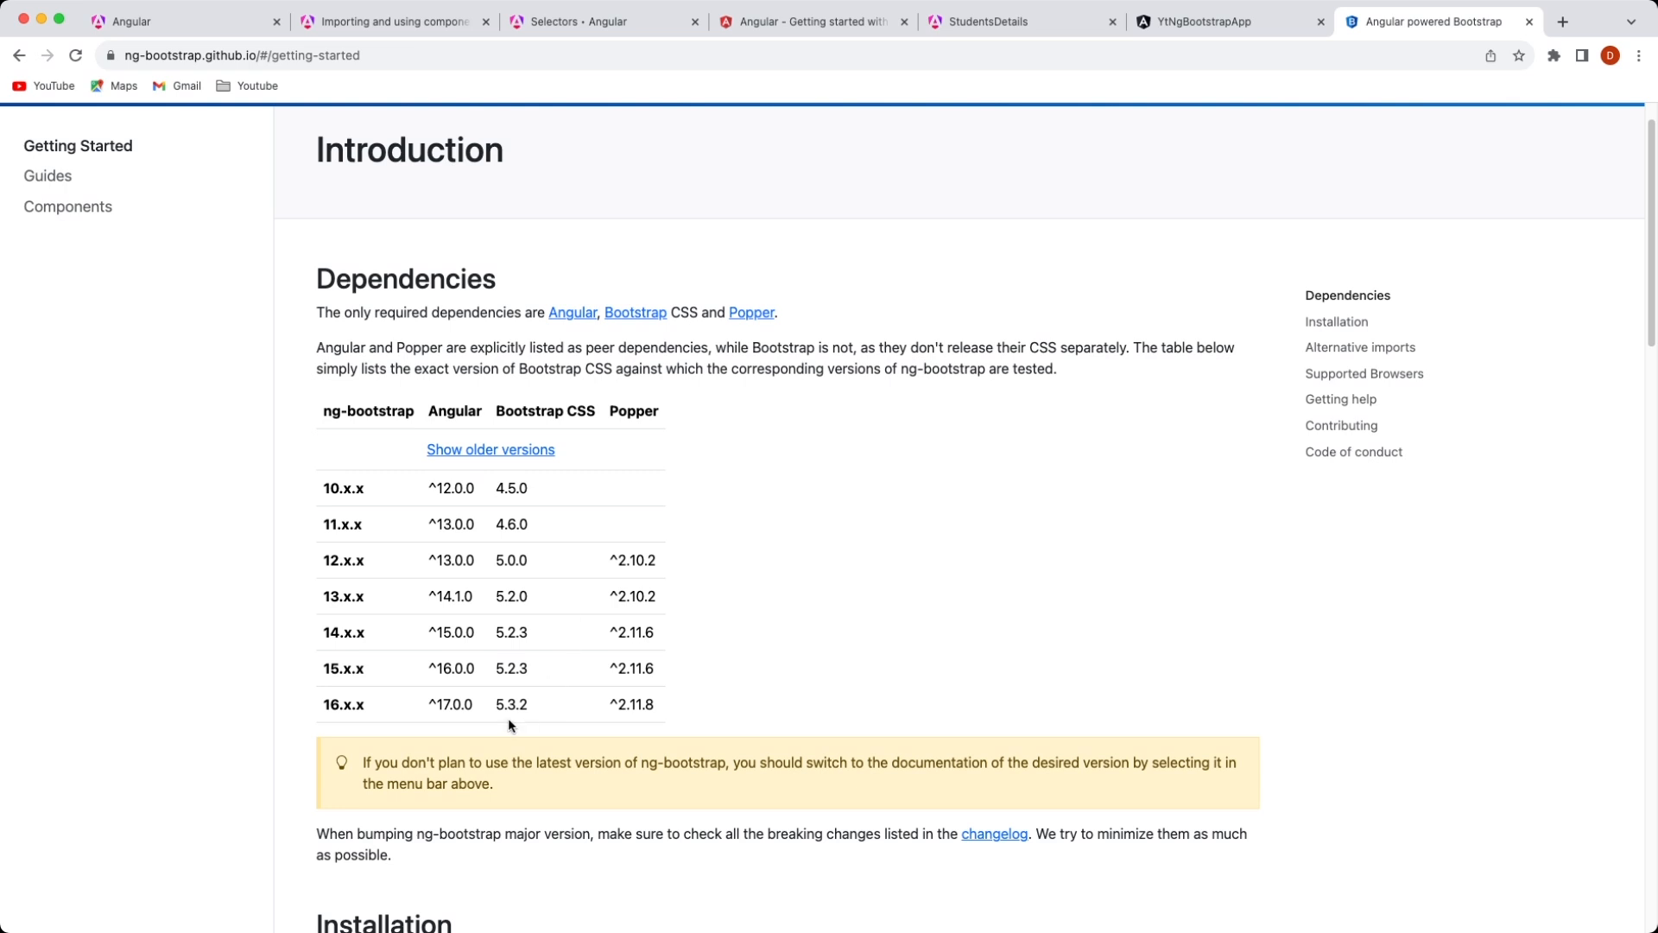
mouse_move(682, 572)
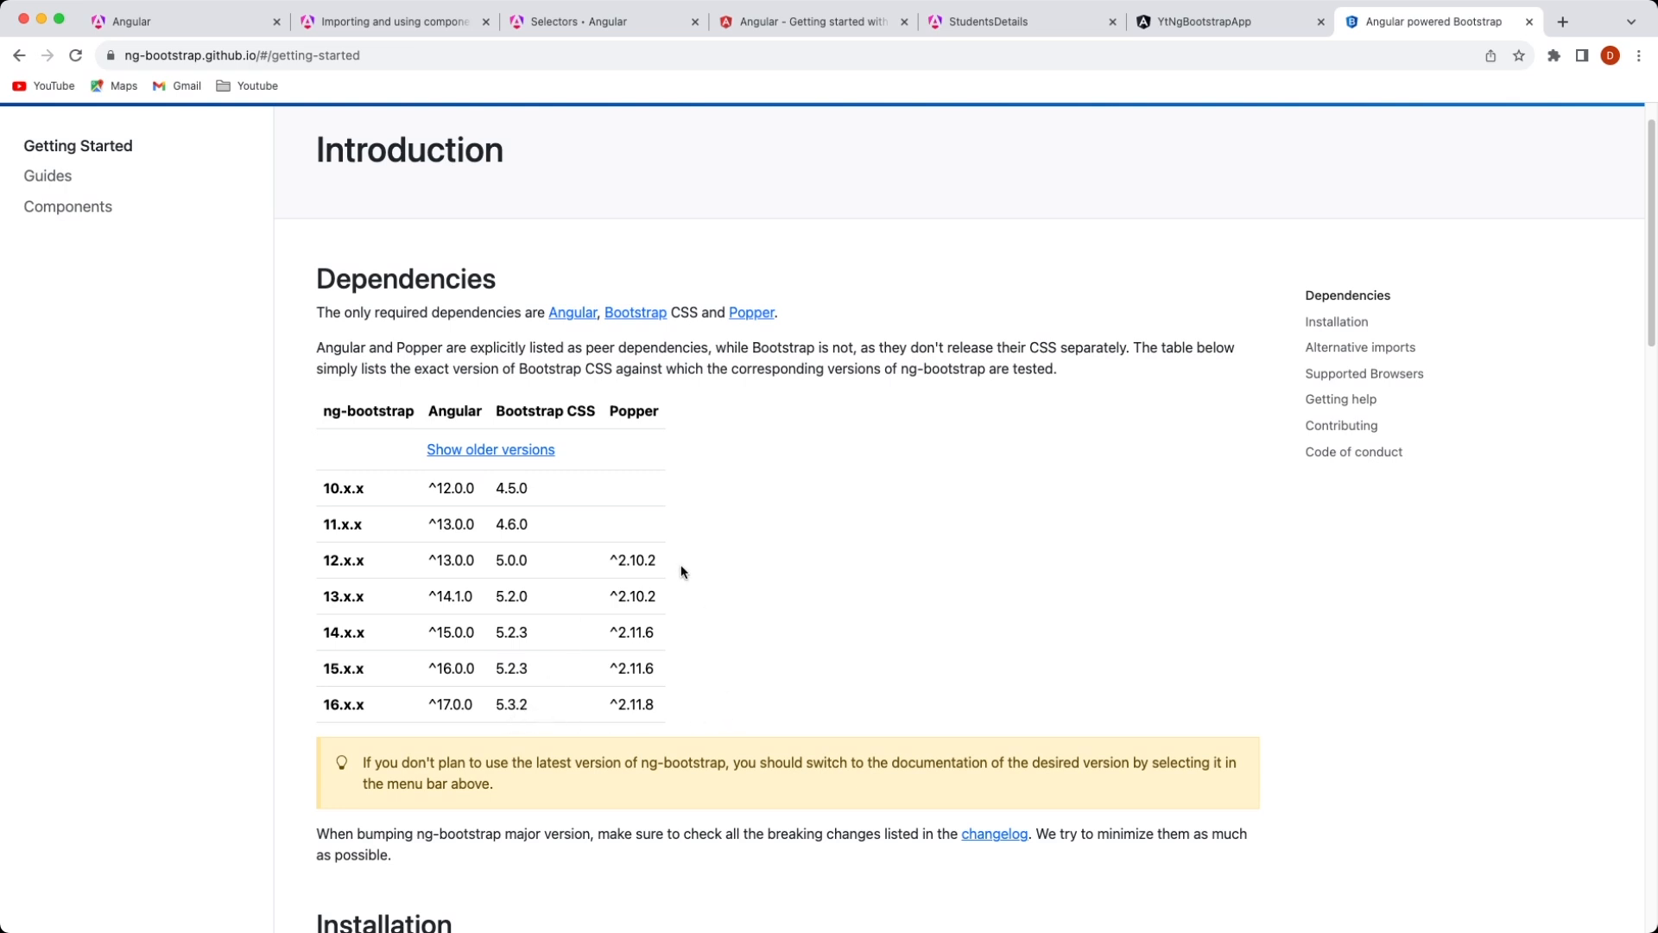
mouse_move(664, 717)
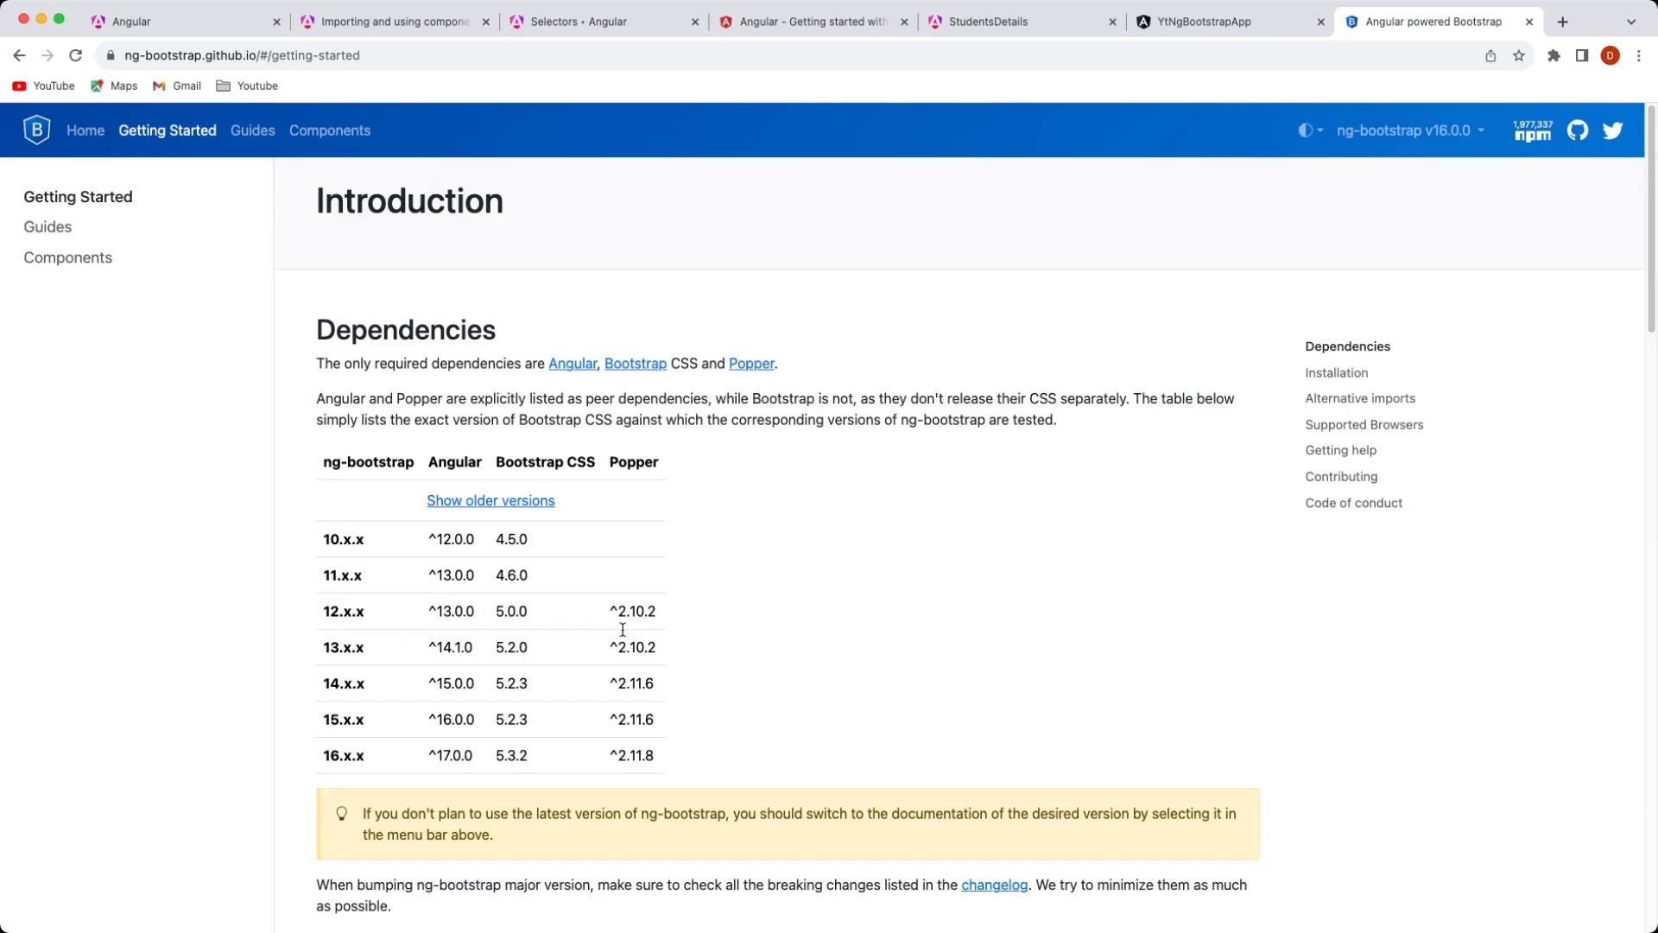
mouse_move(410, 238)
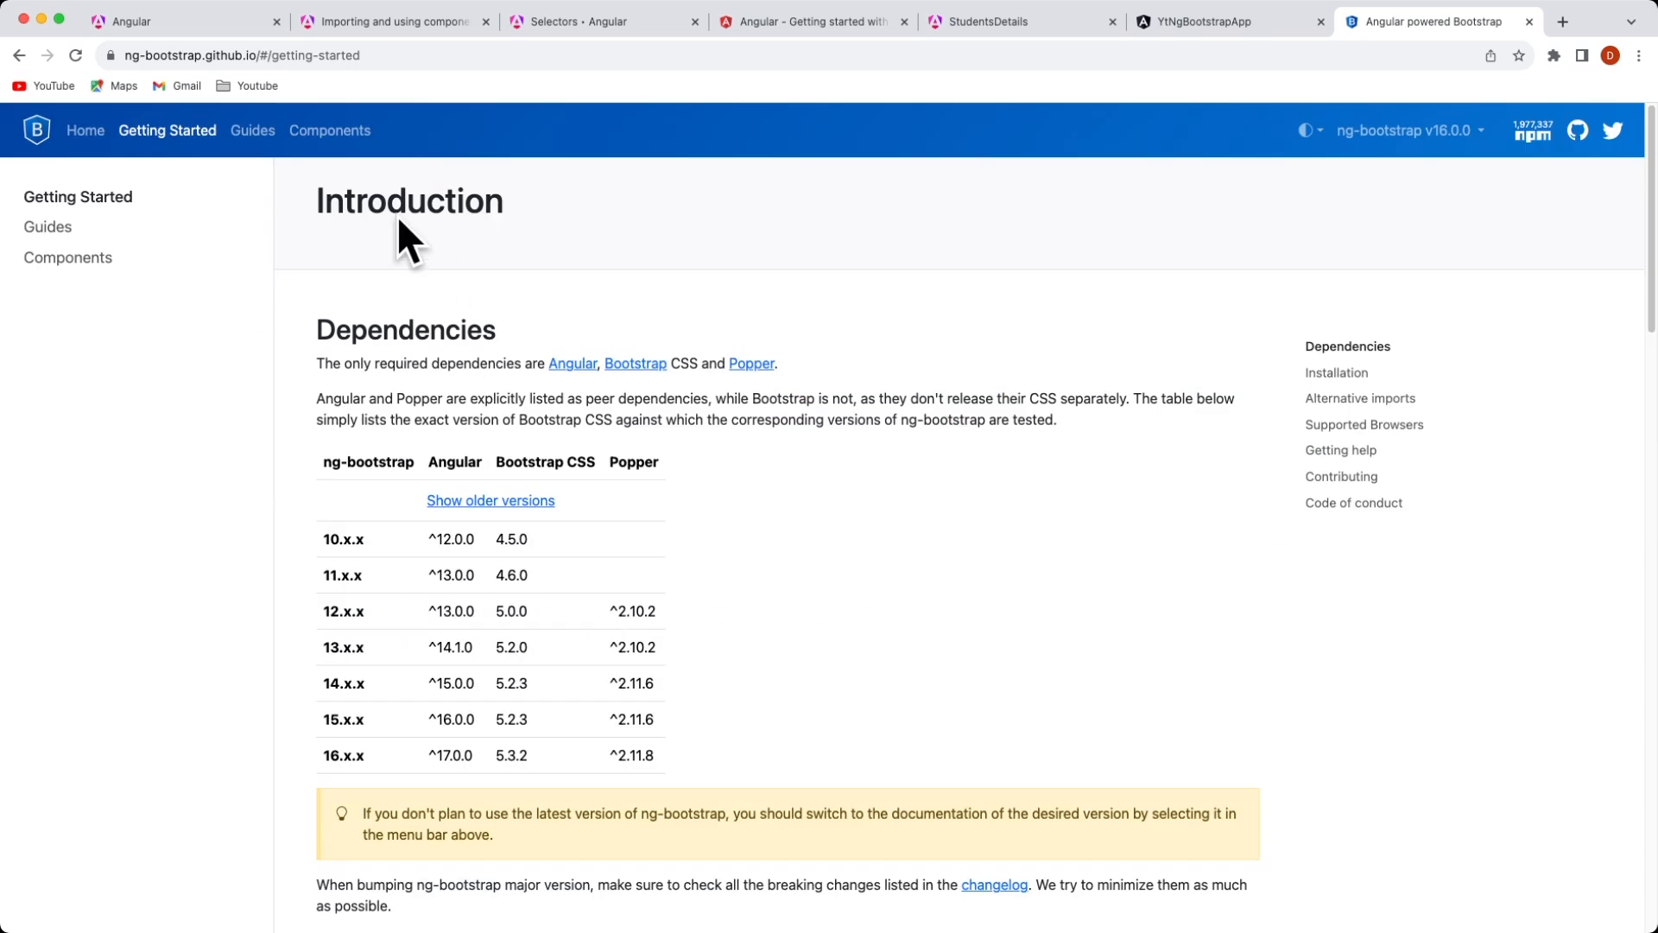
left_click(252, 129)
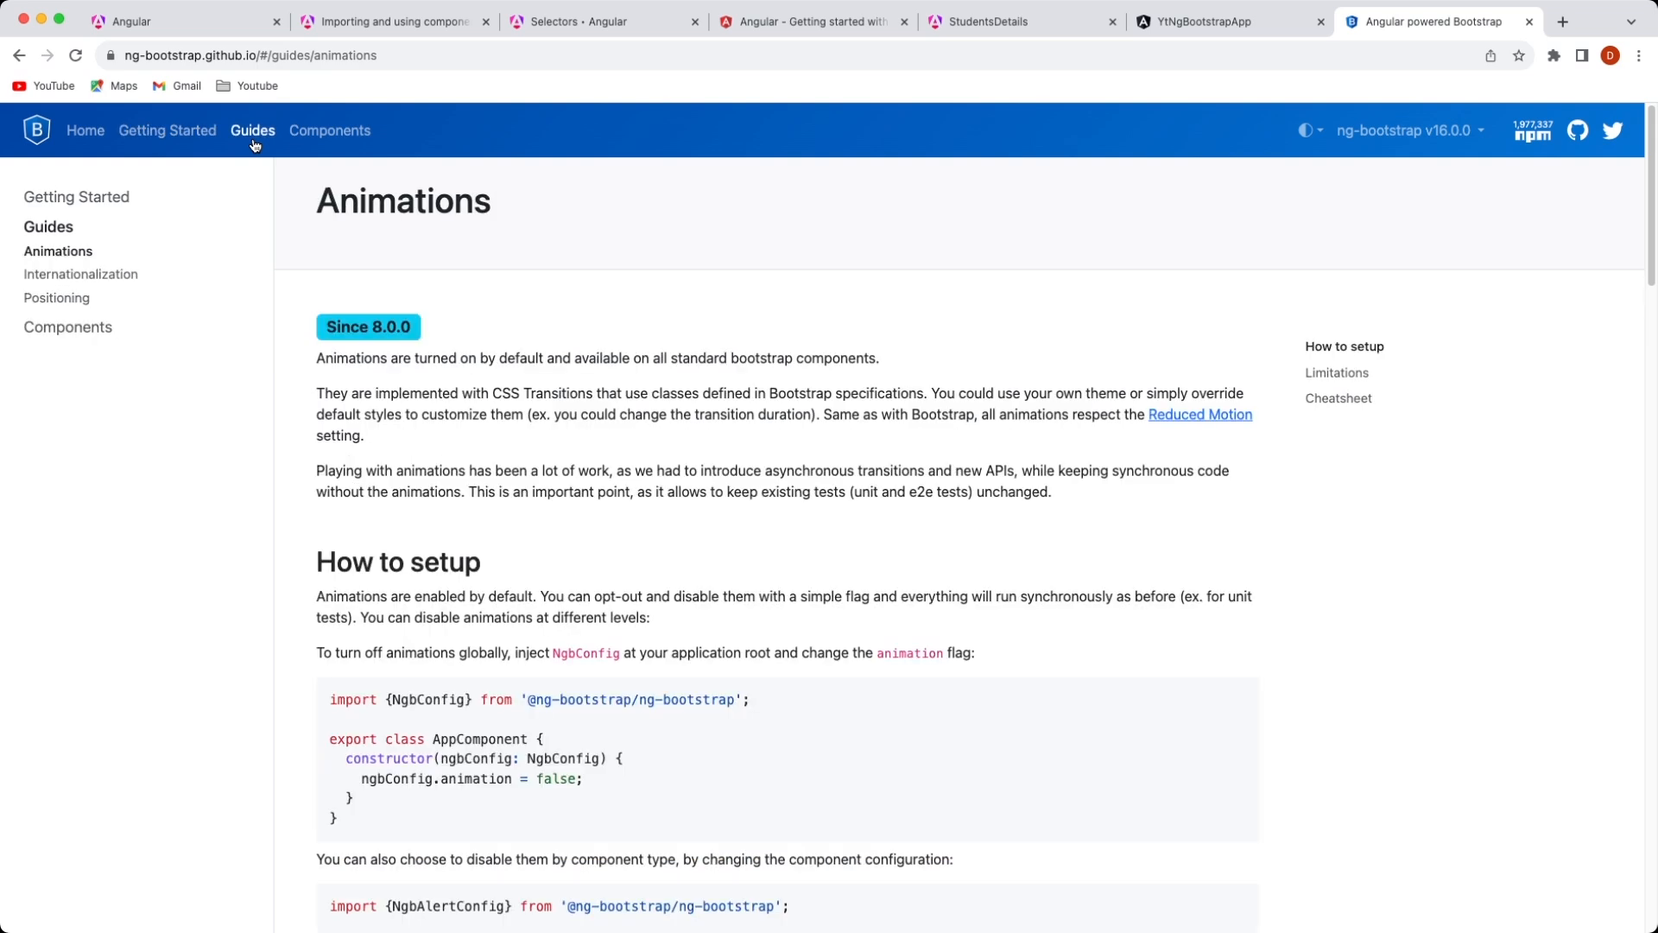
- Browse the Components section starting at the Accordion overview
left_click(328, 129)
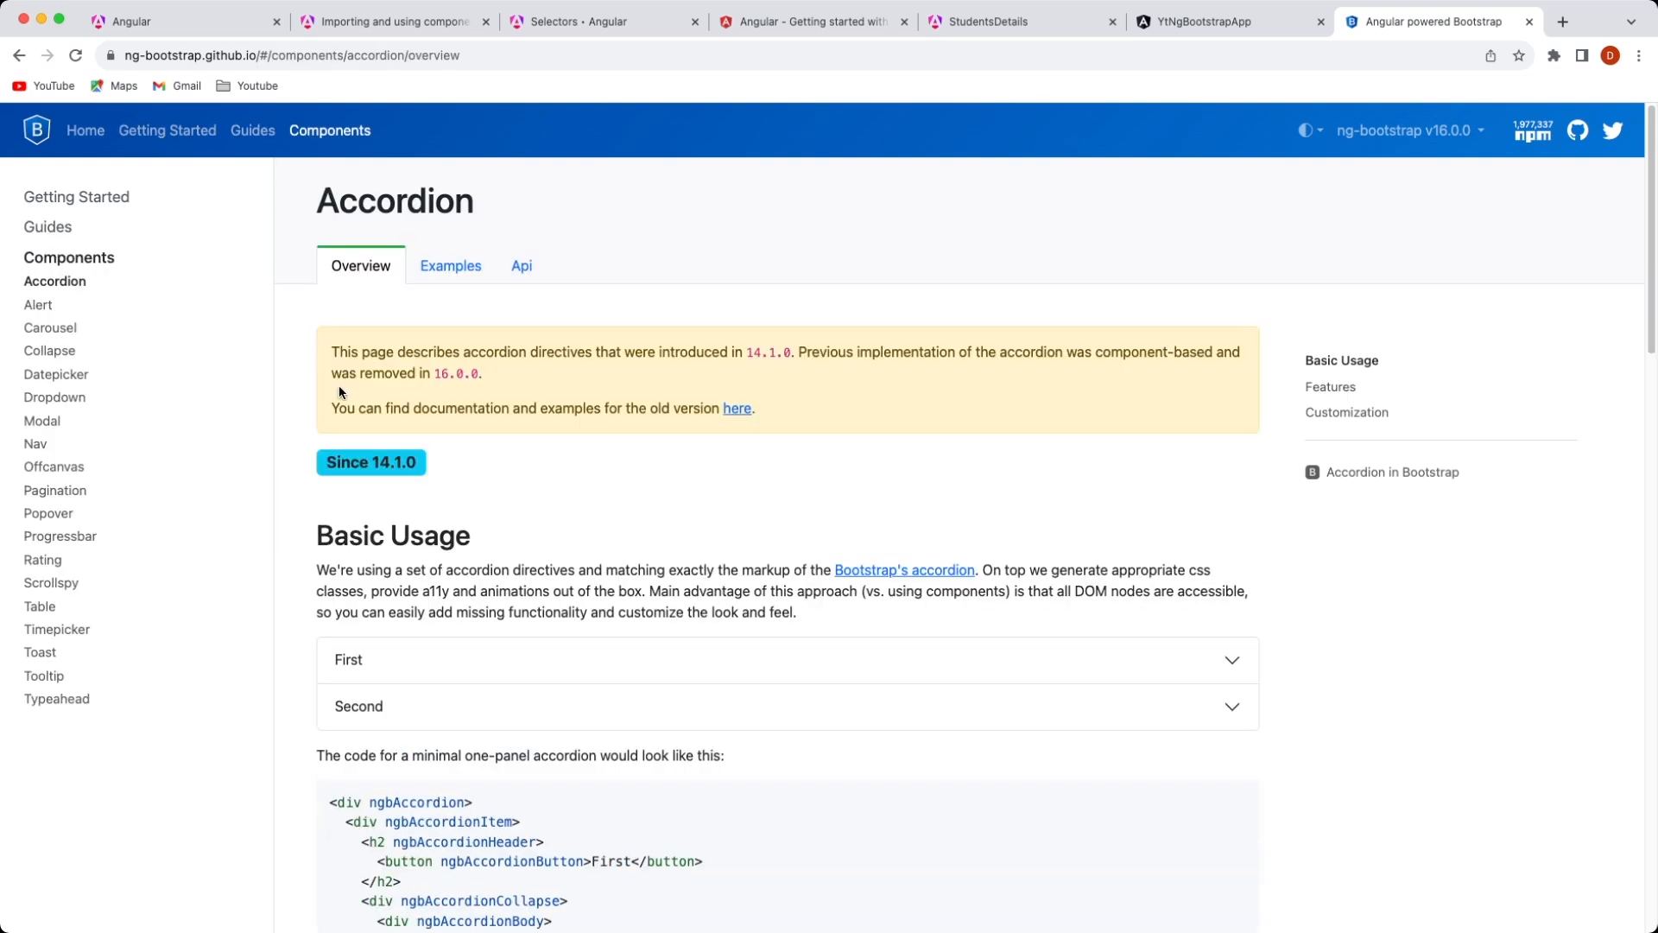
scroll("down", 3)
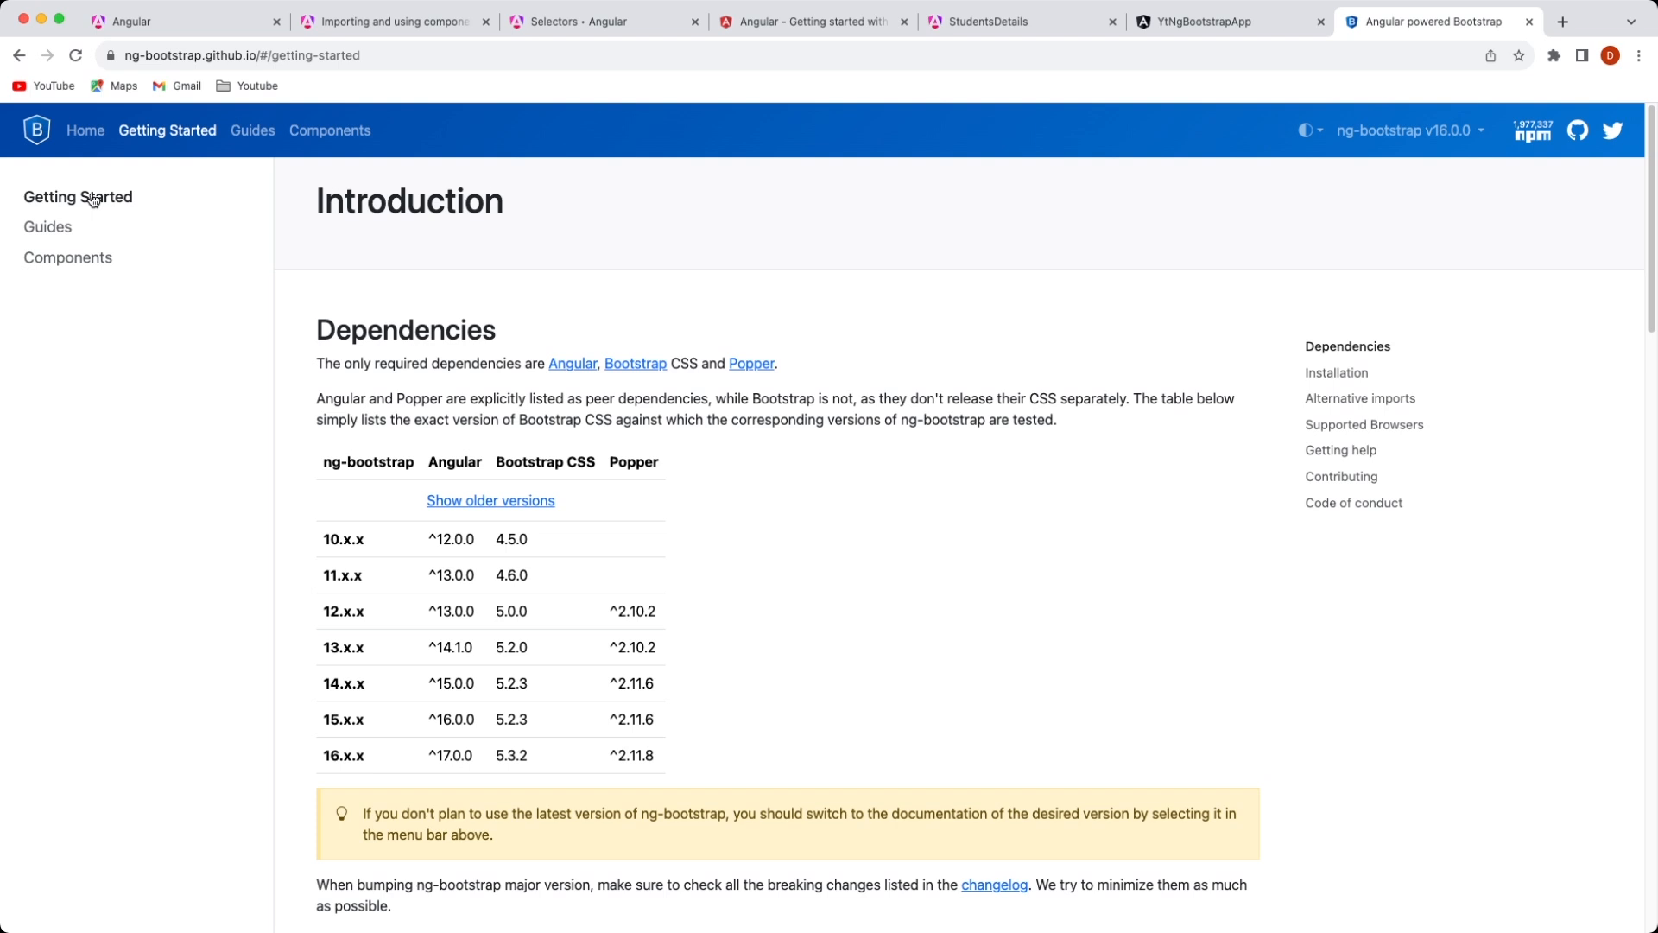
mouse_move(223, 143)
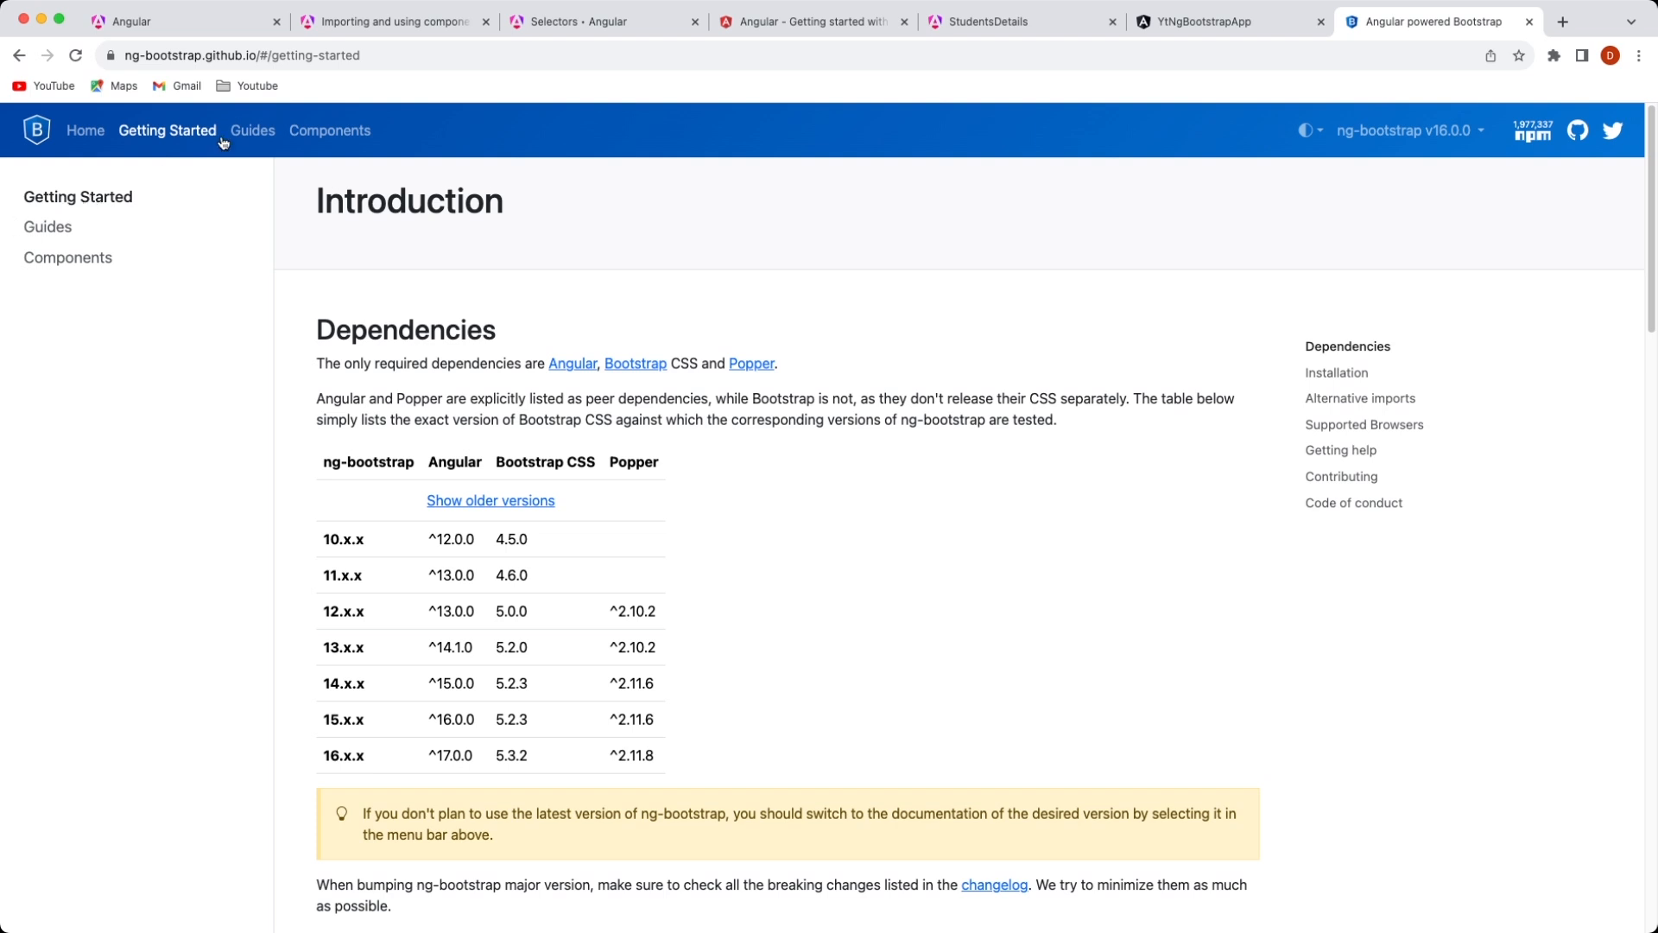
mouse_move(323, 791)
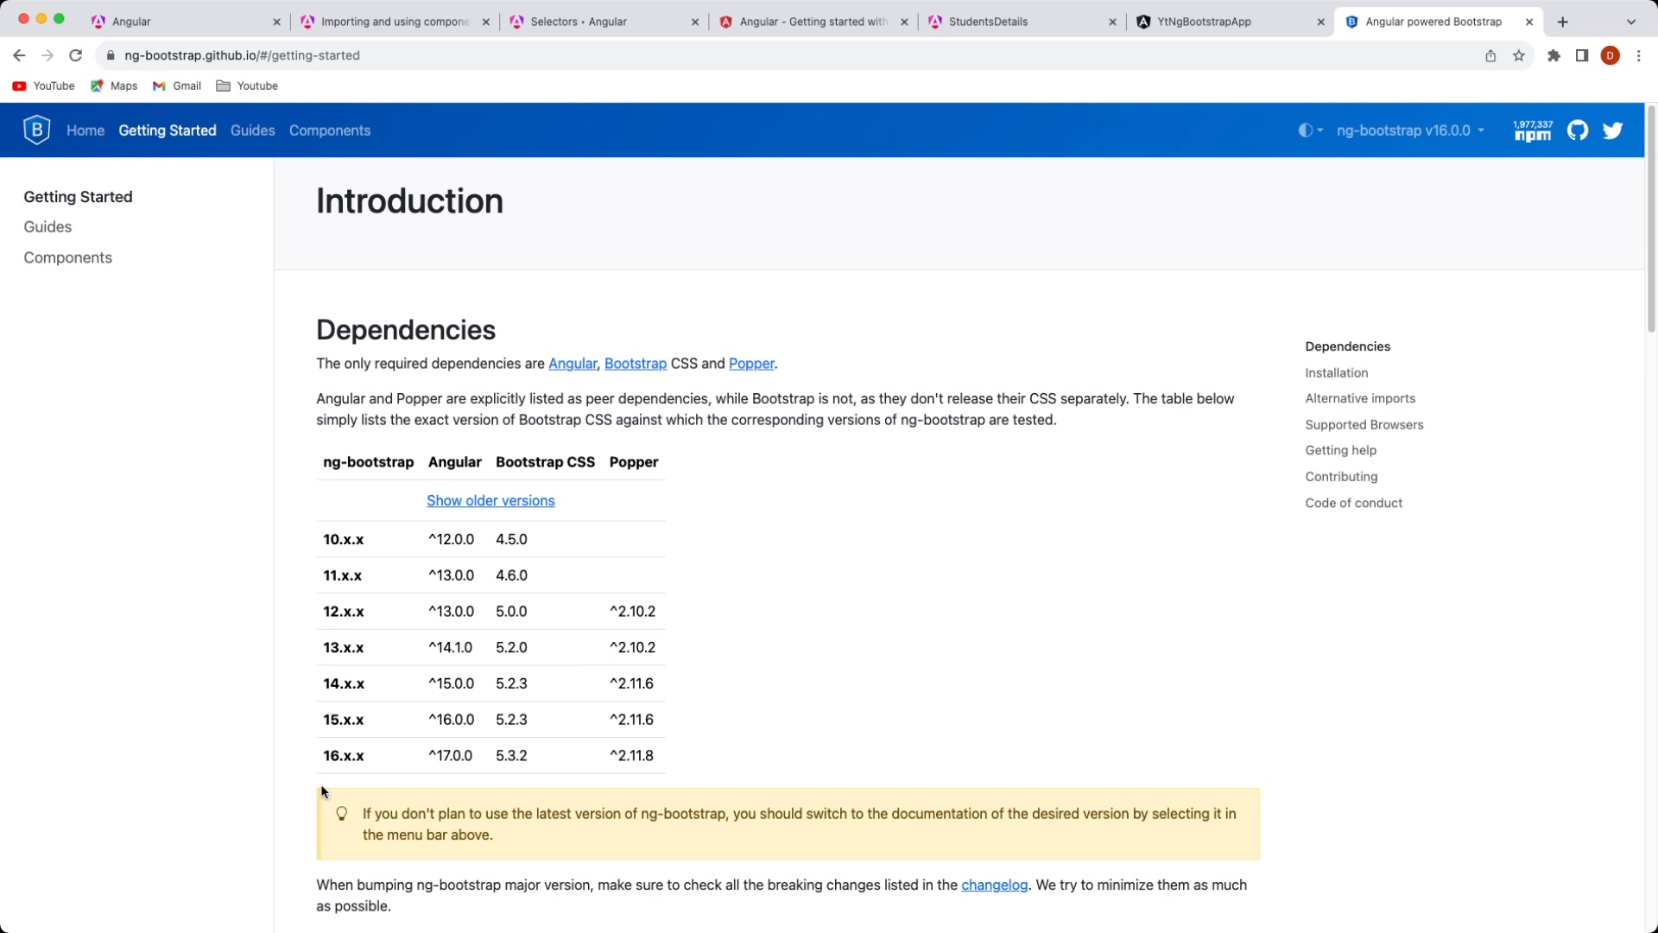
mouse_move(308, 781)
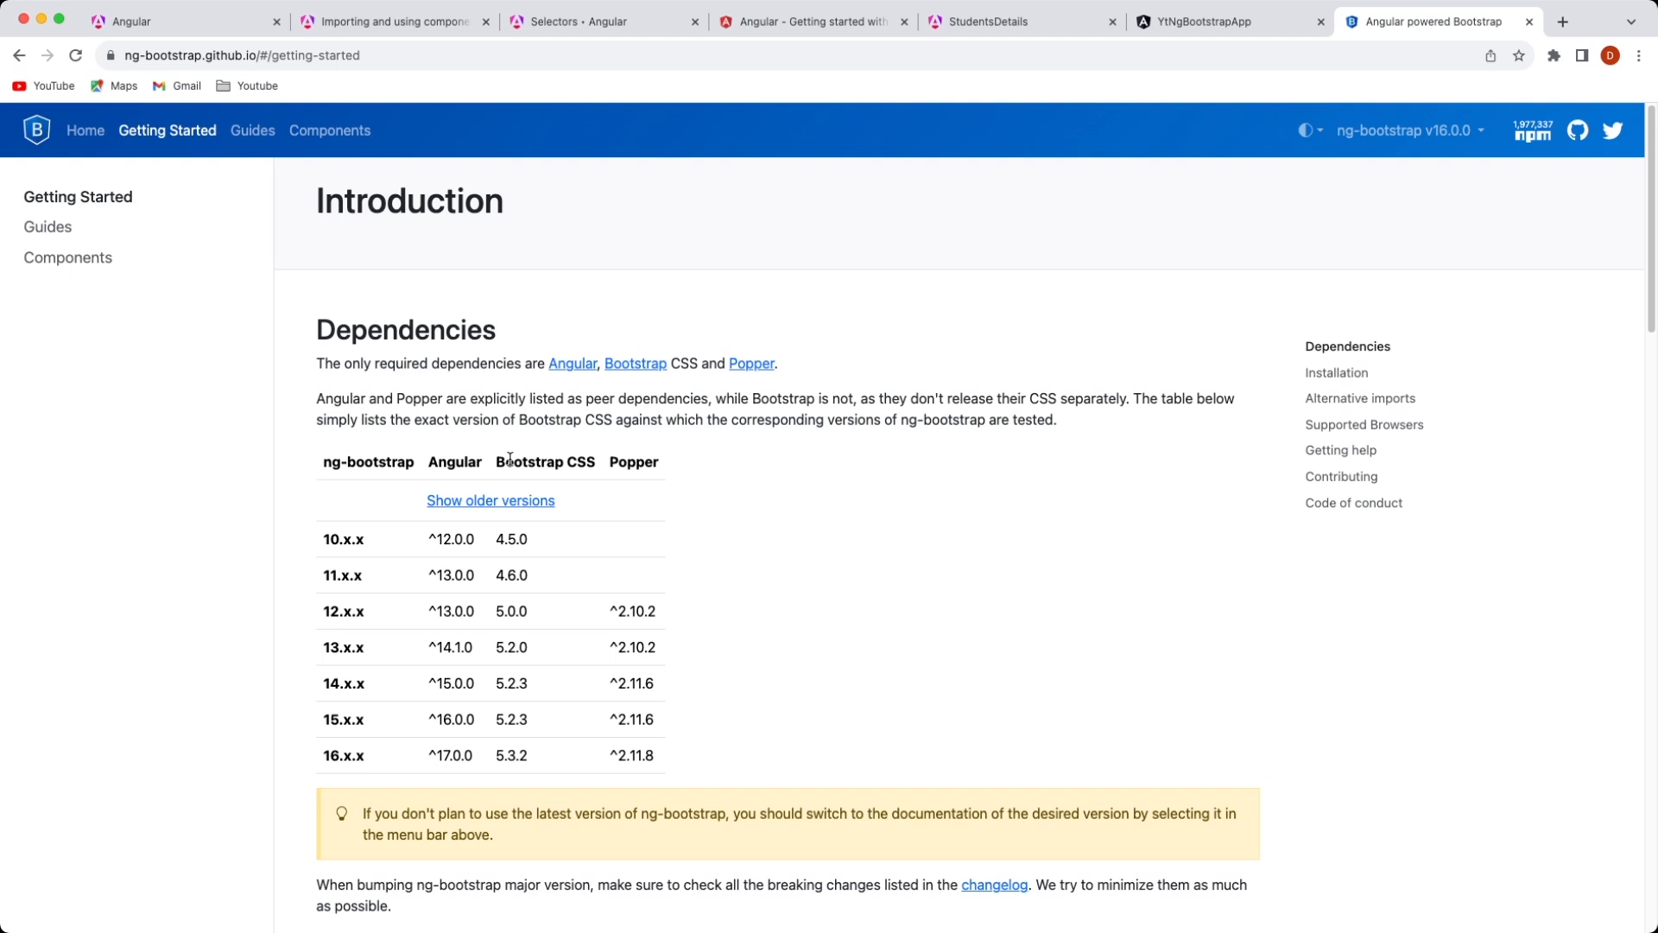
mouse_move(1015, 668)
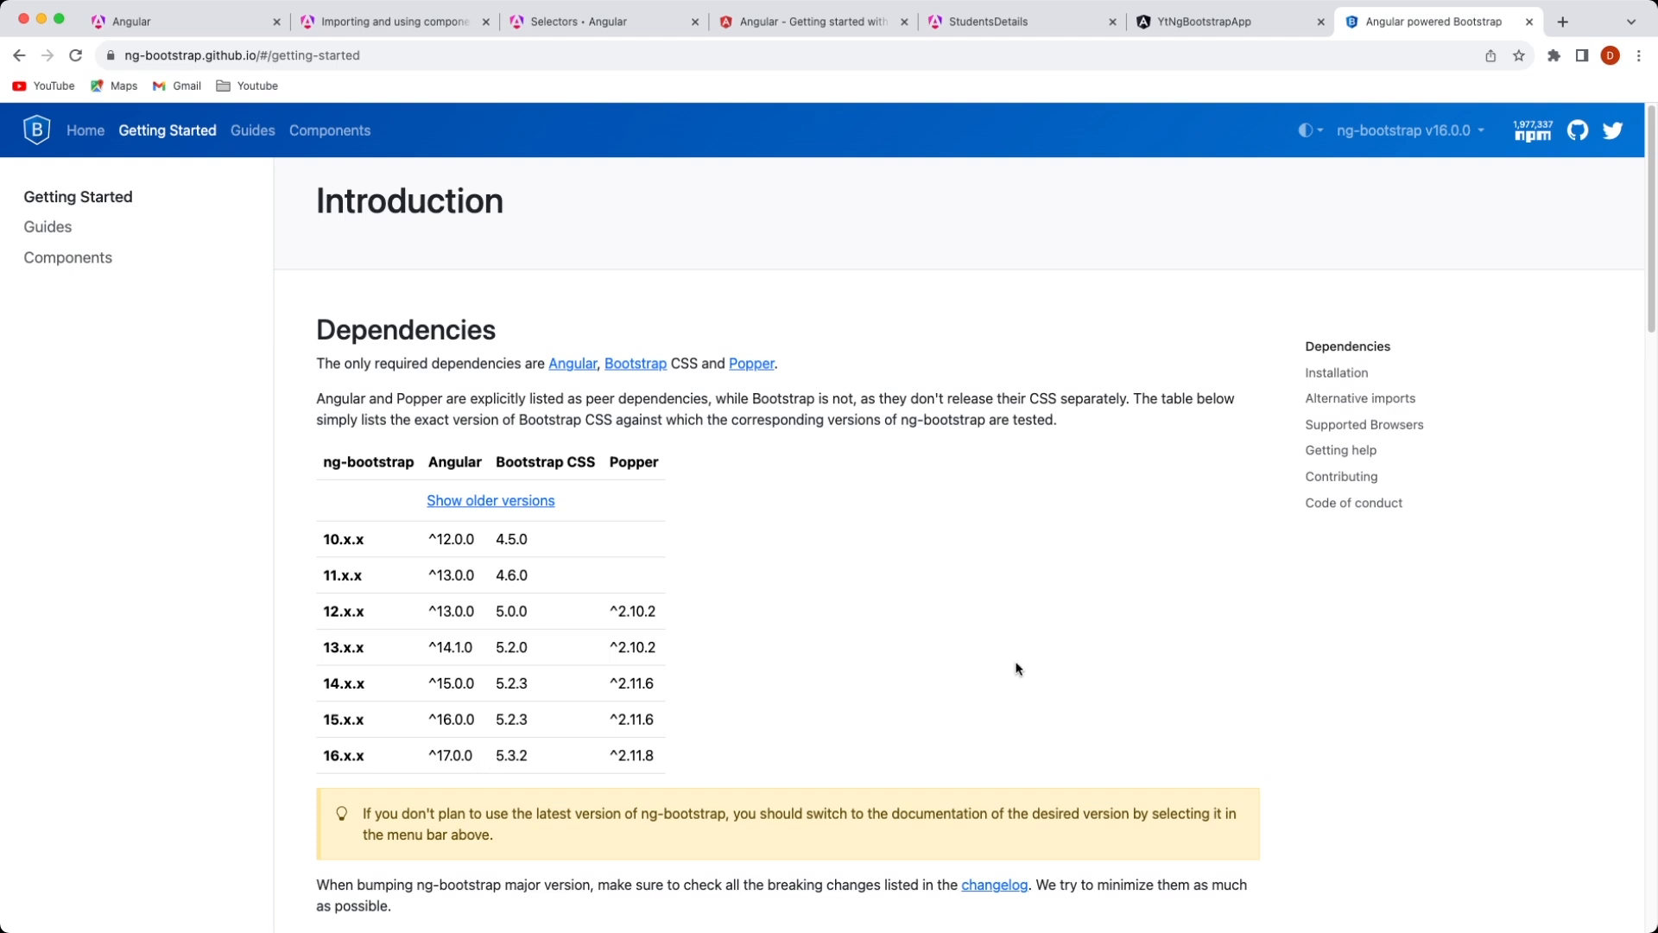
mouse_move(209, 233)
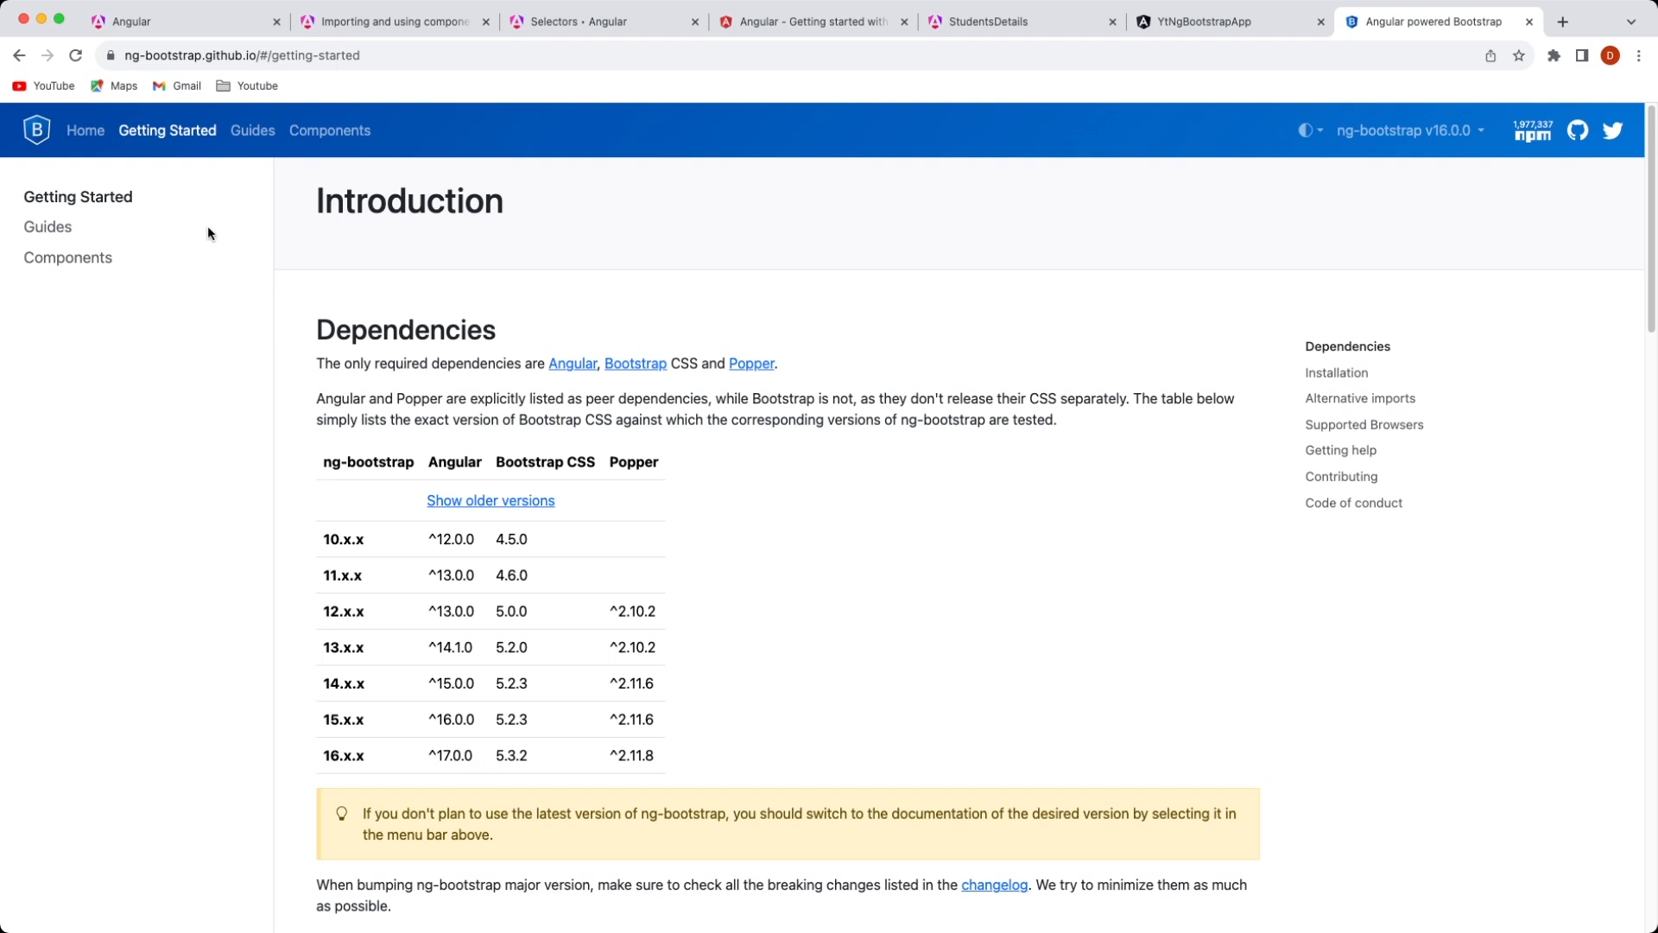
mouse_move(219, 262)
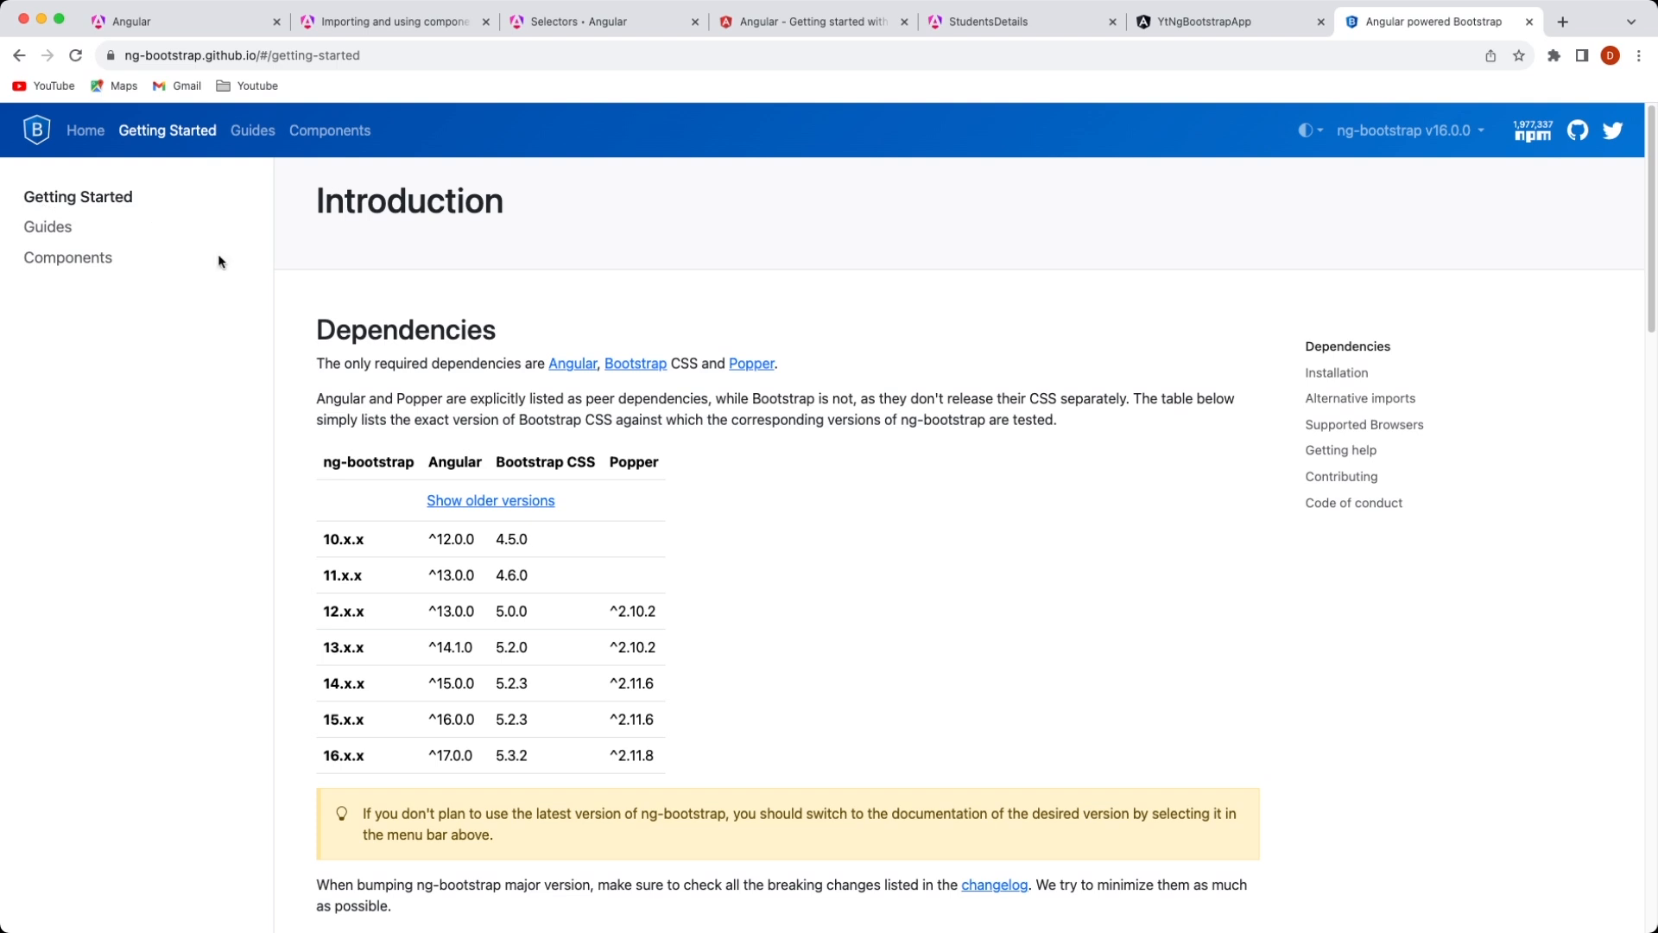
left_click(84, 130)
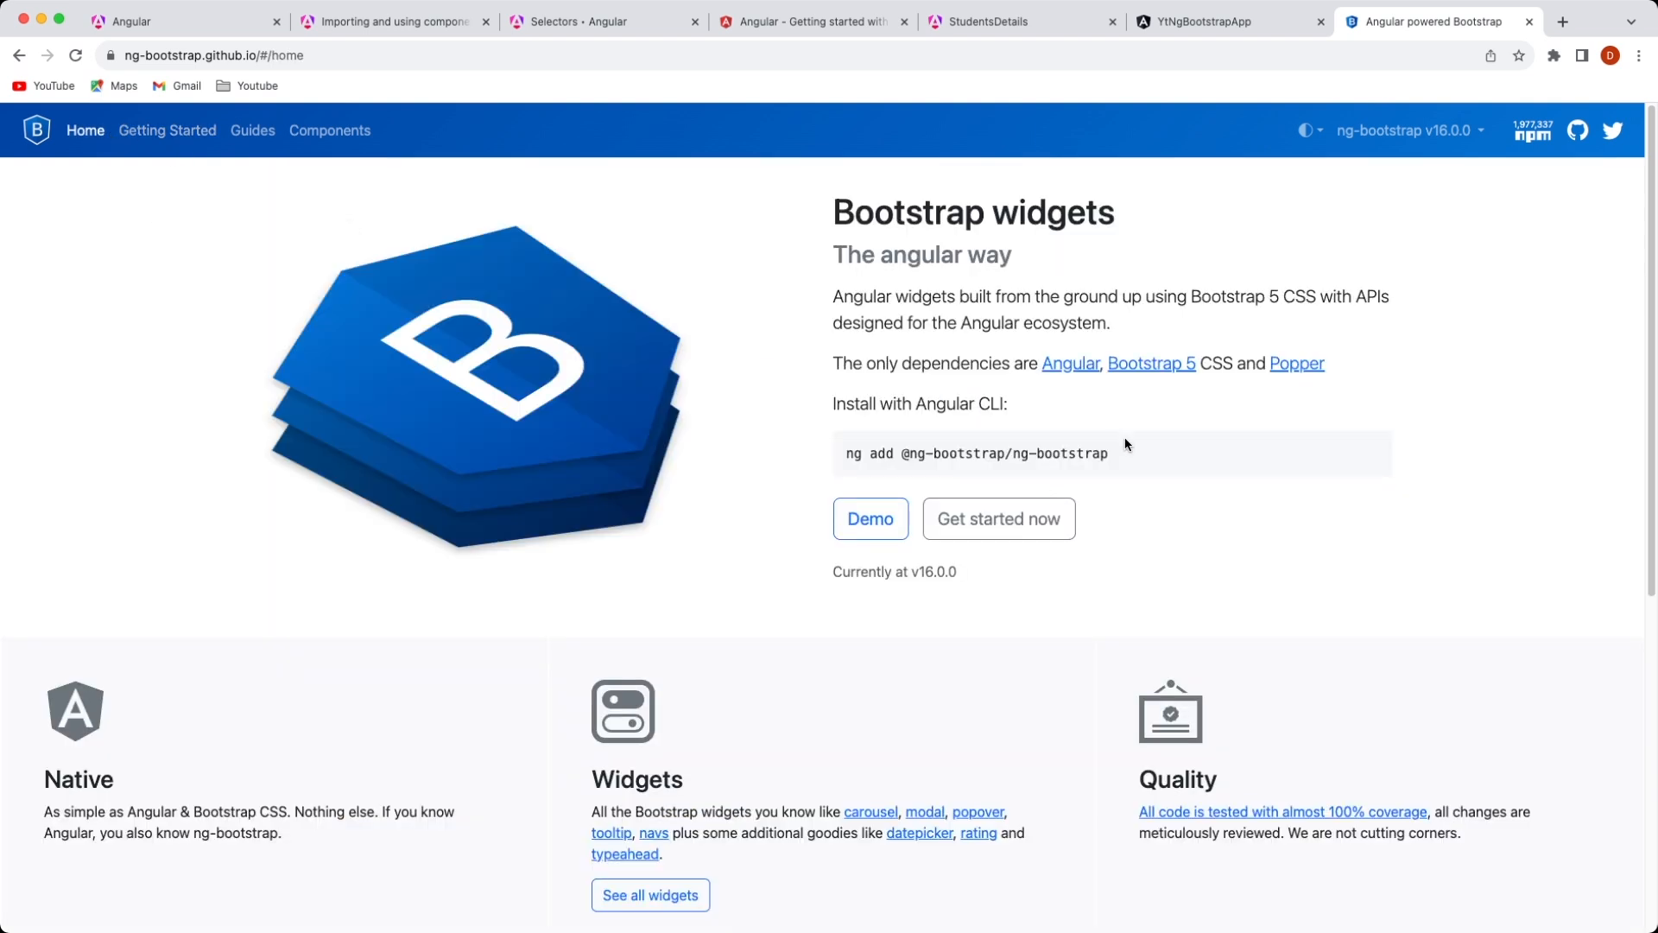
mouse_move(1311, 436)
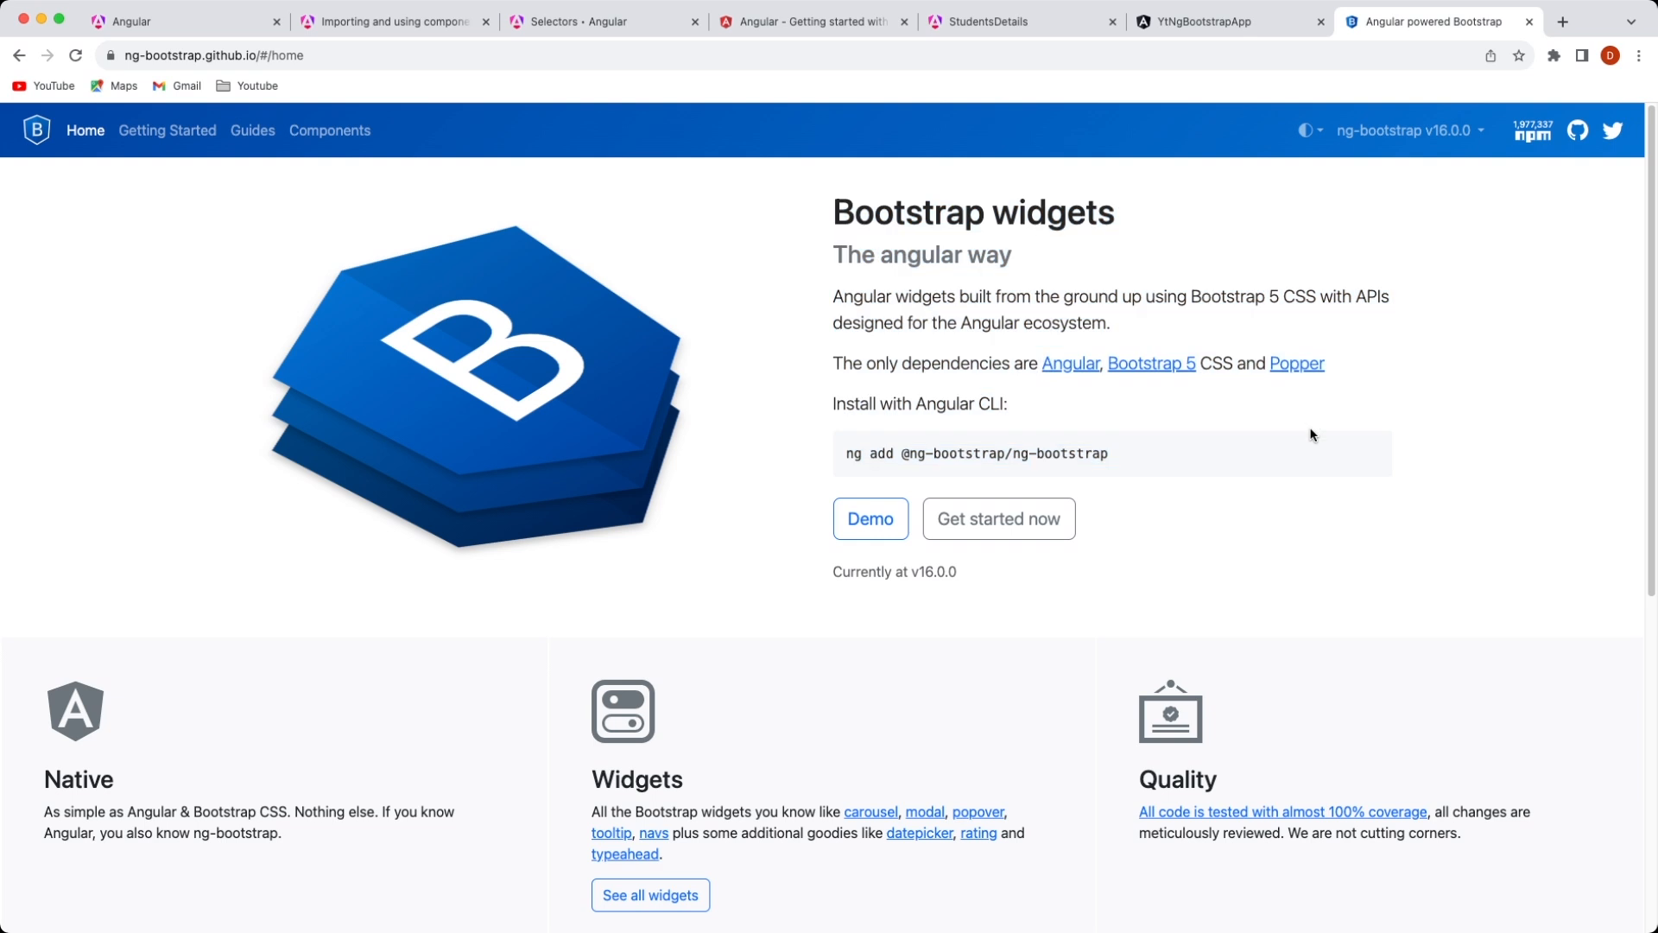
double_click(1002, 453)
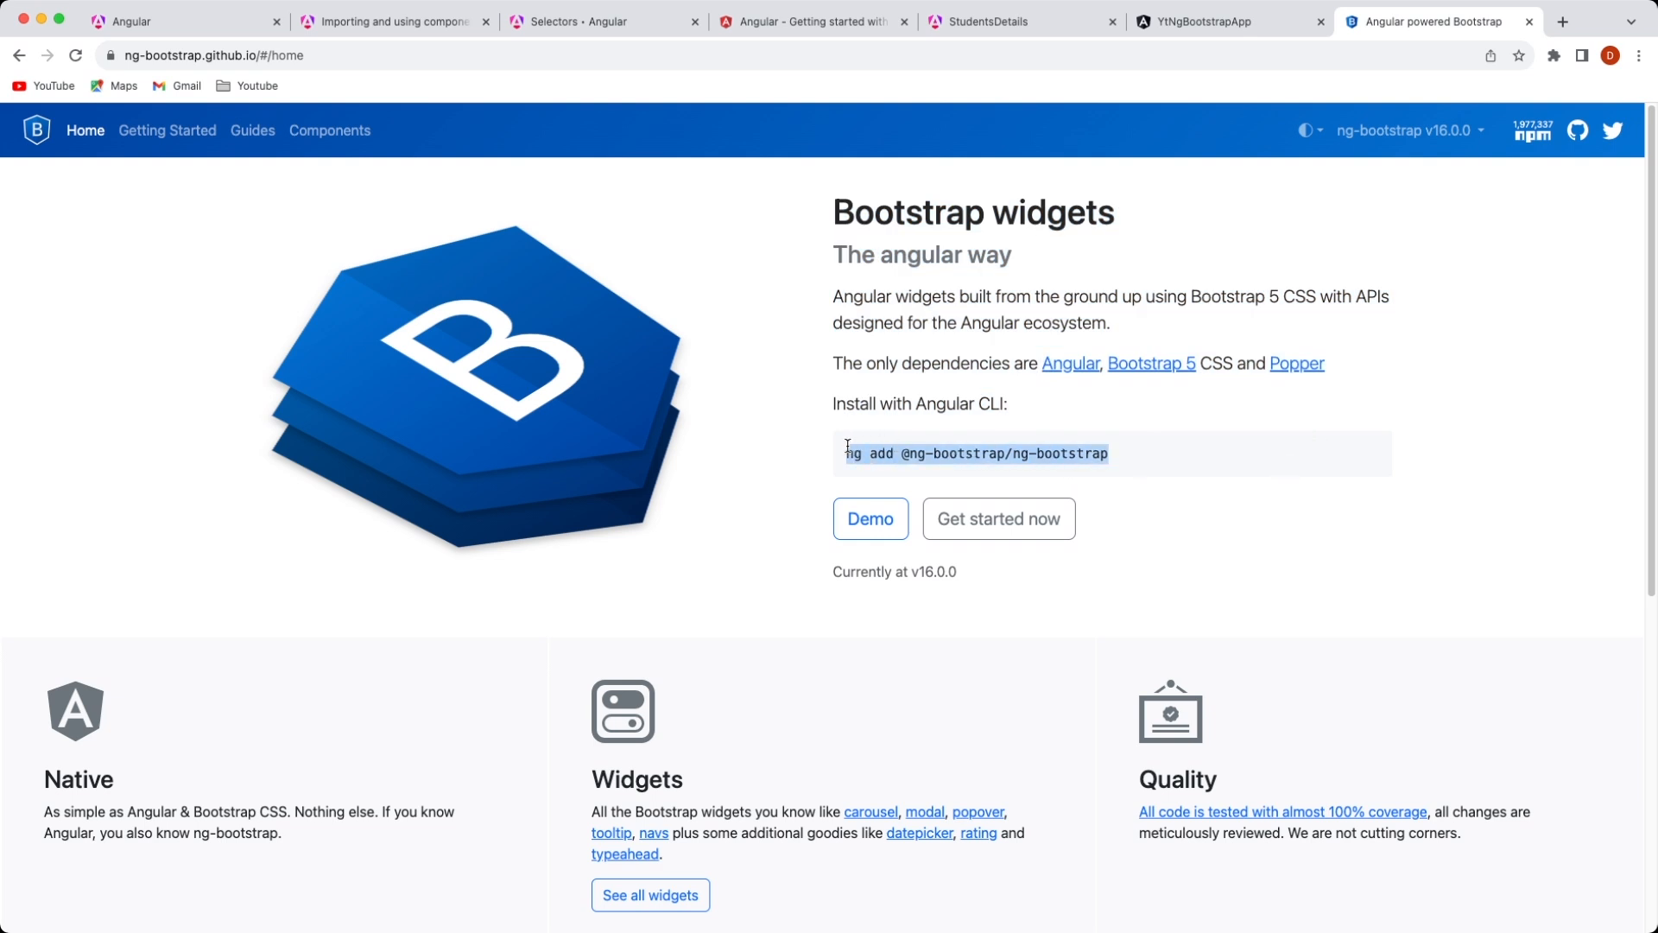
triple_click(972, 455)
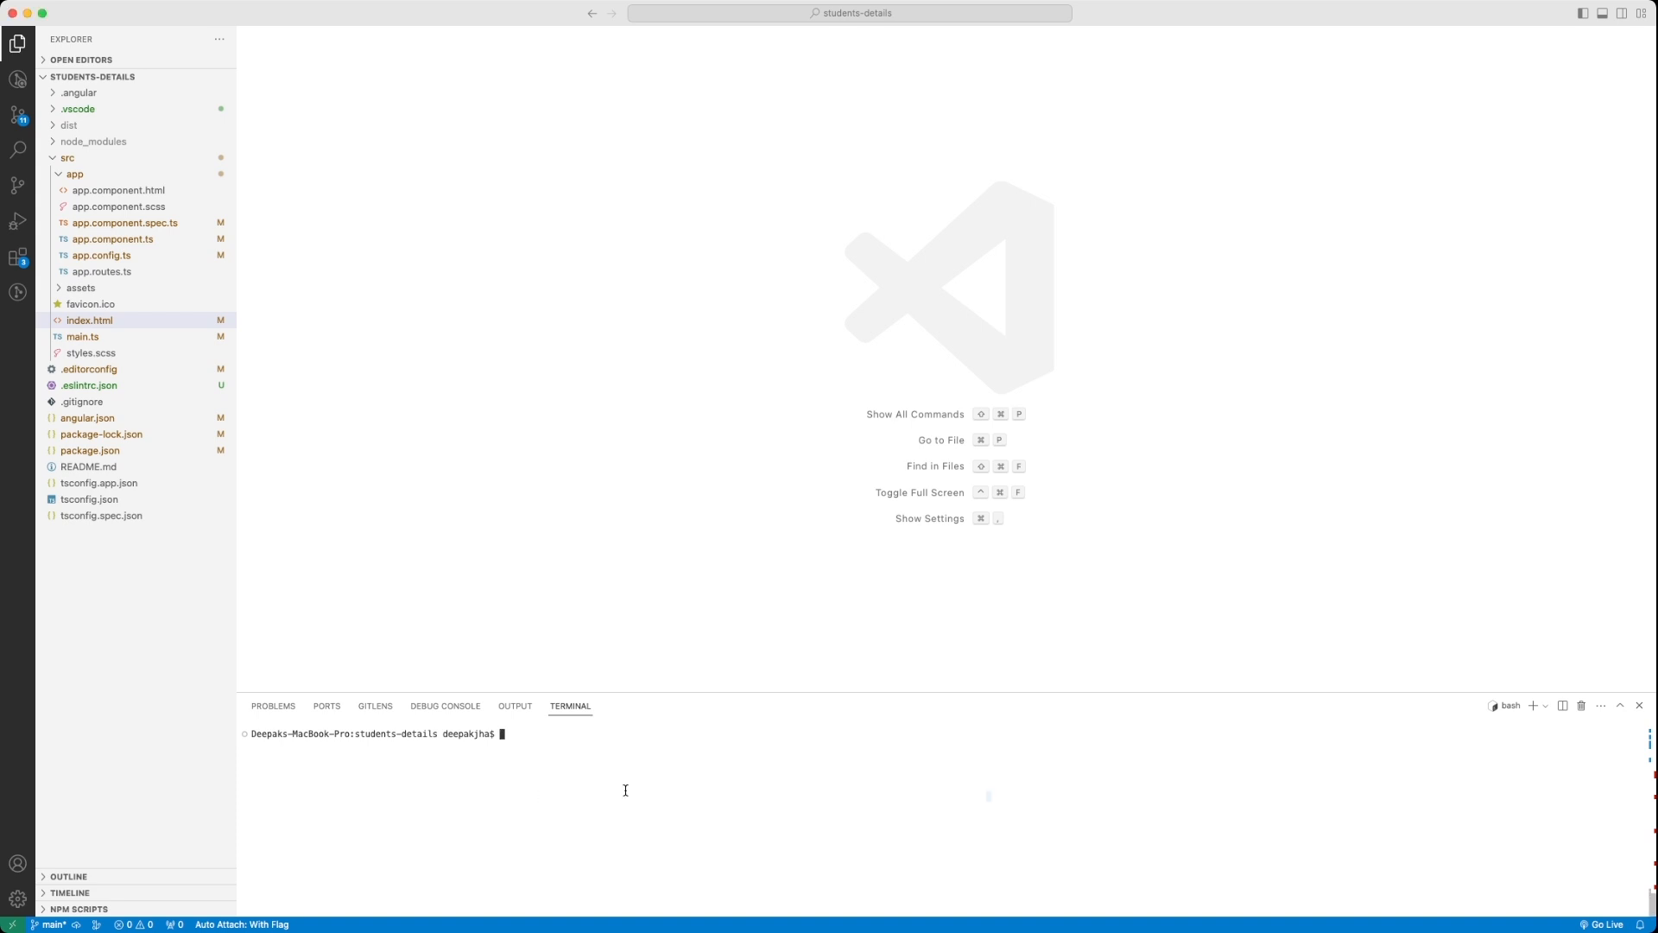
type("ng add @ng-bootstrap/ng-bootstrap")
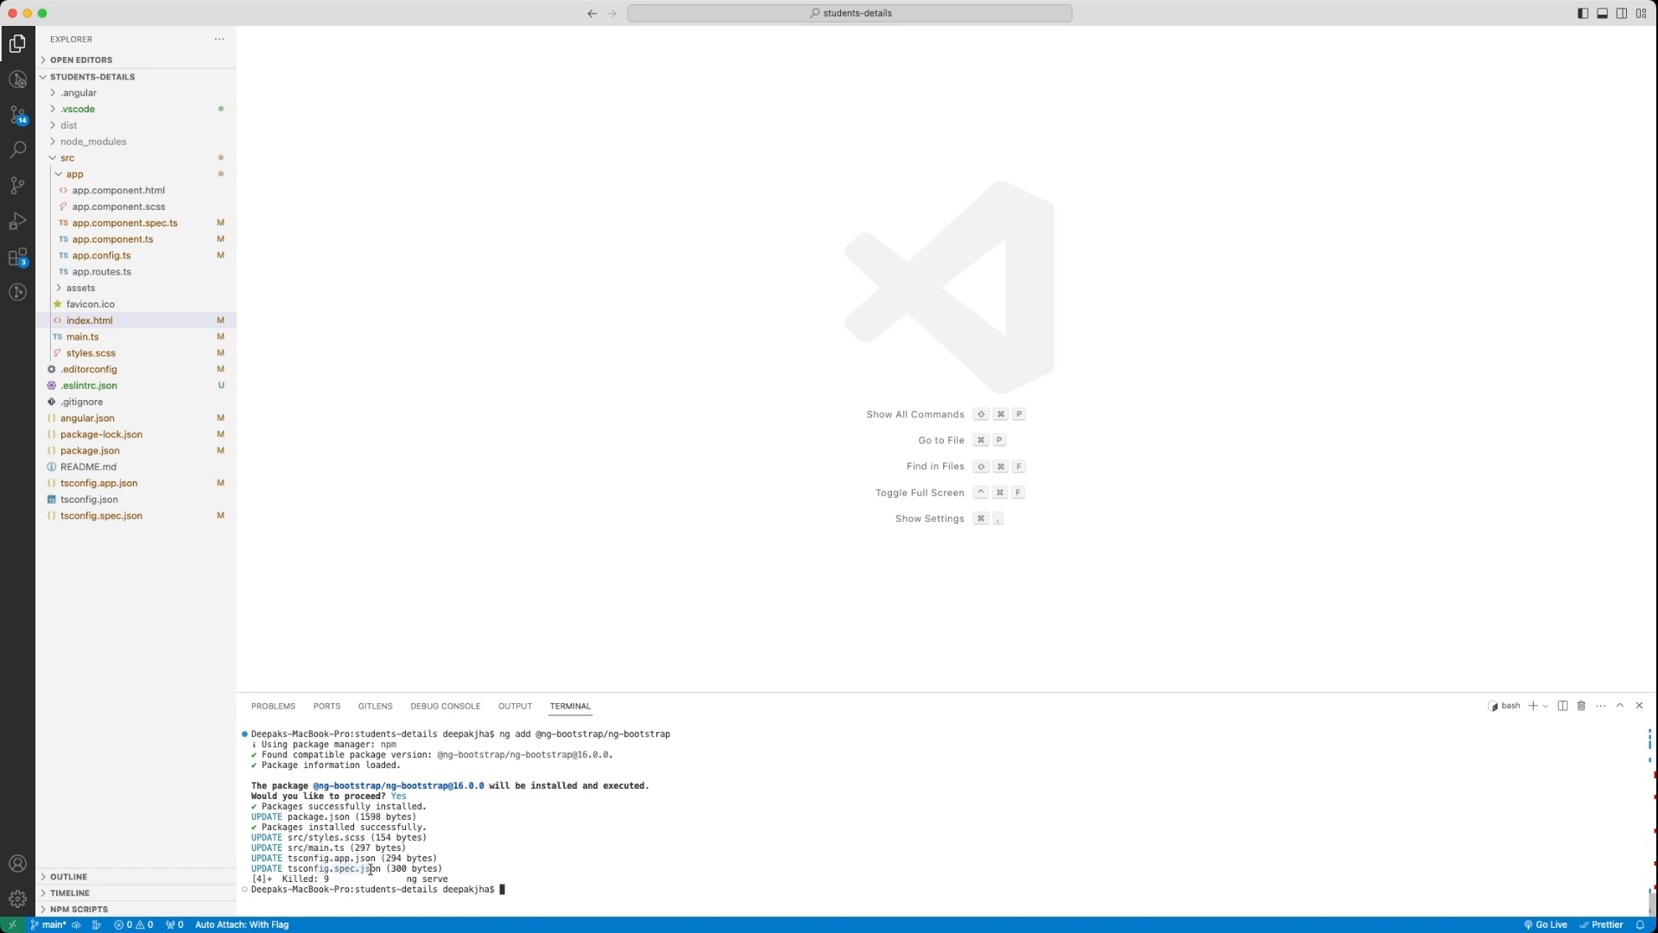
mouse_move(322, 617)
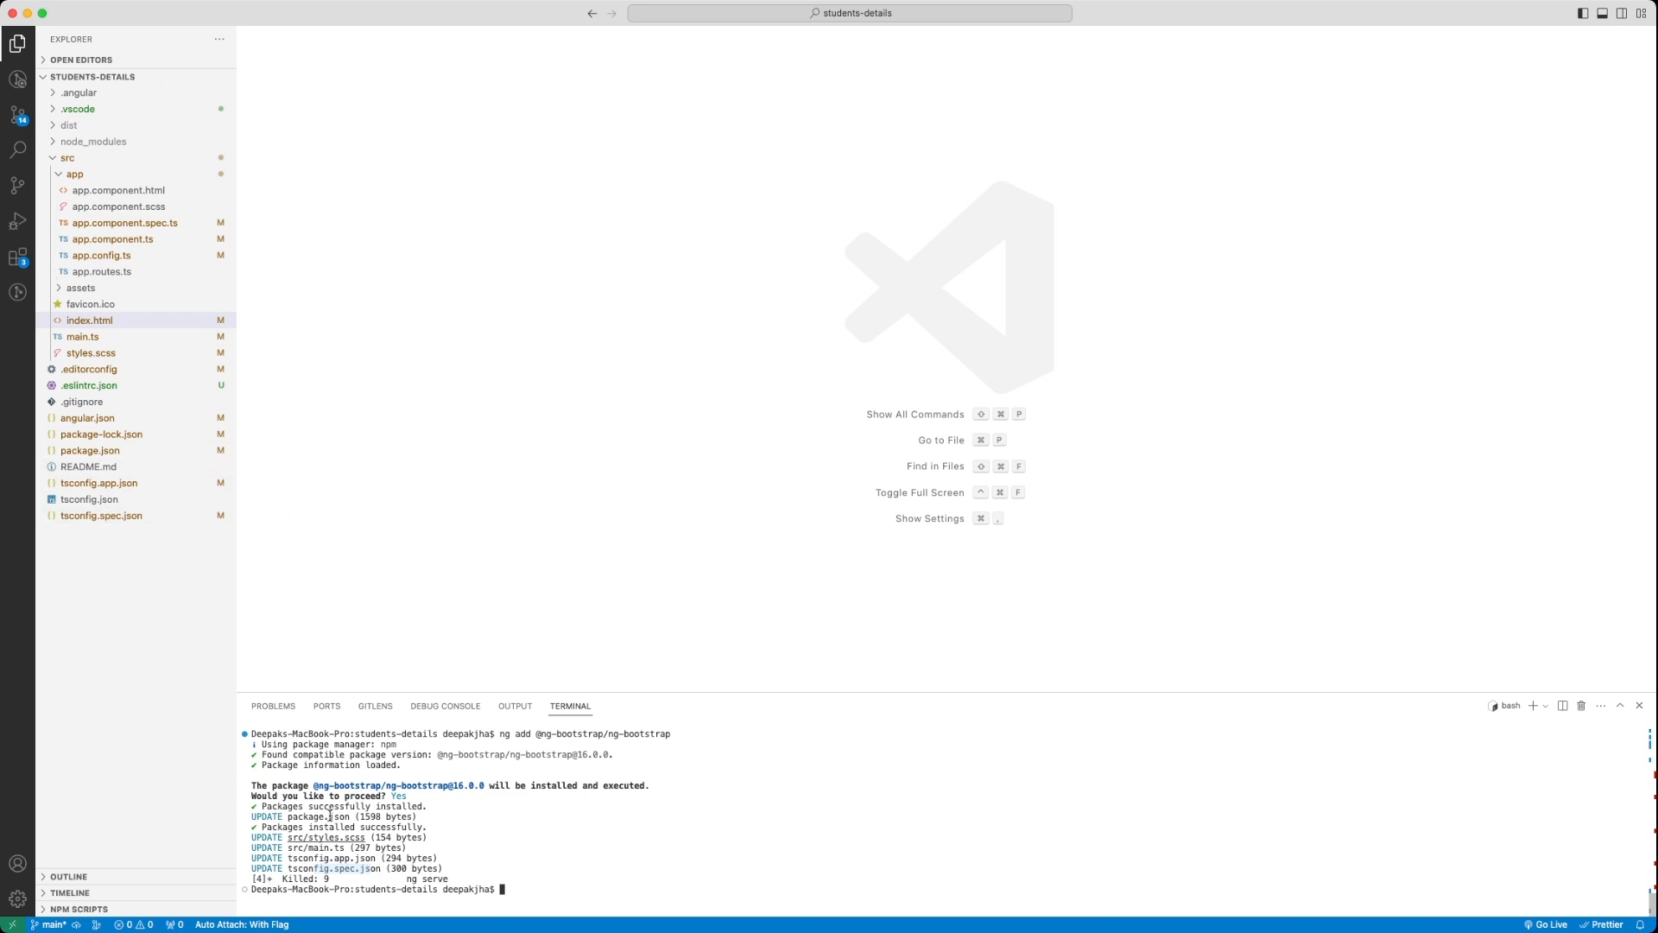
left_click(89, 320)
type("boot")
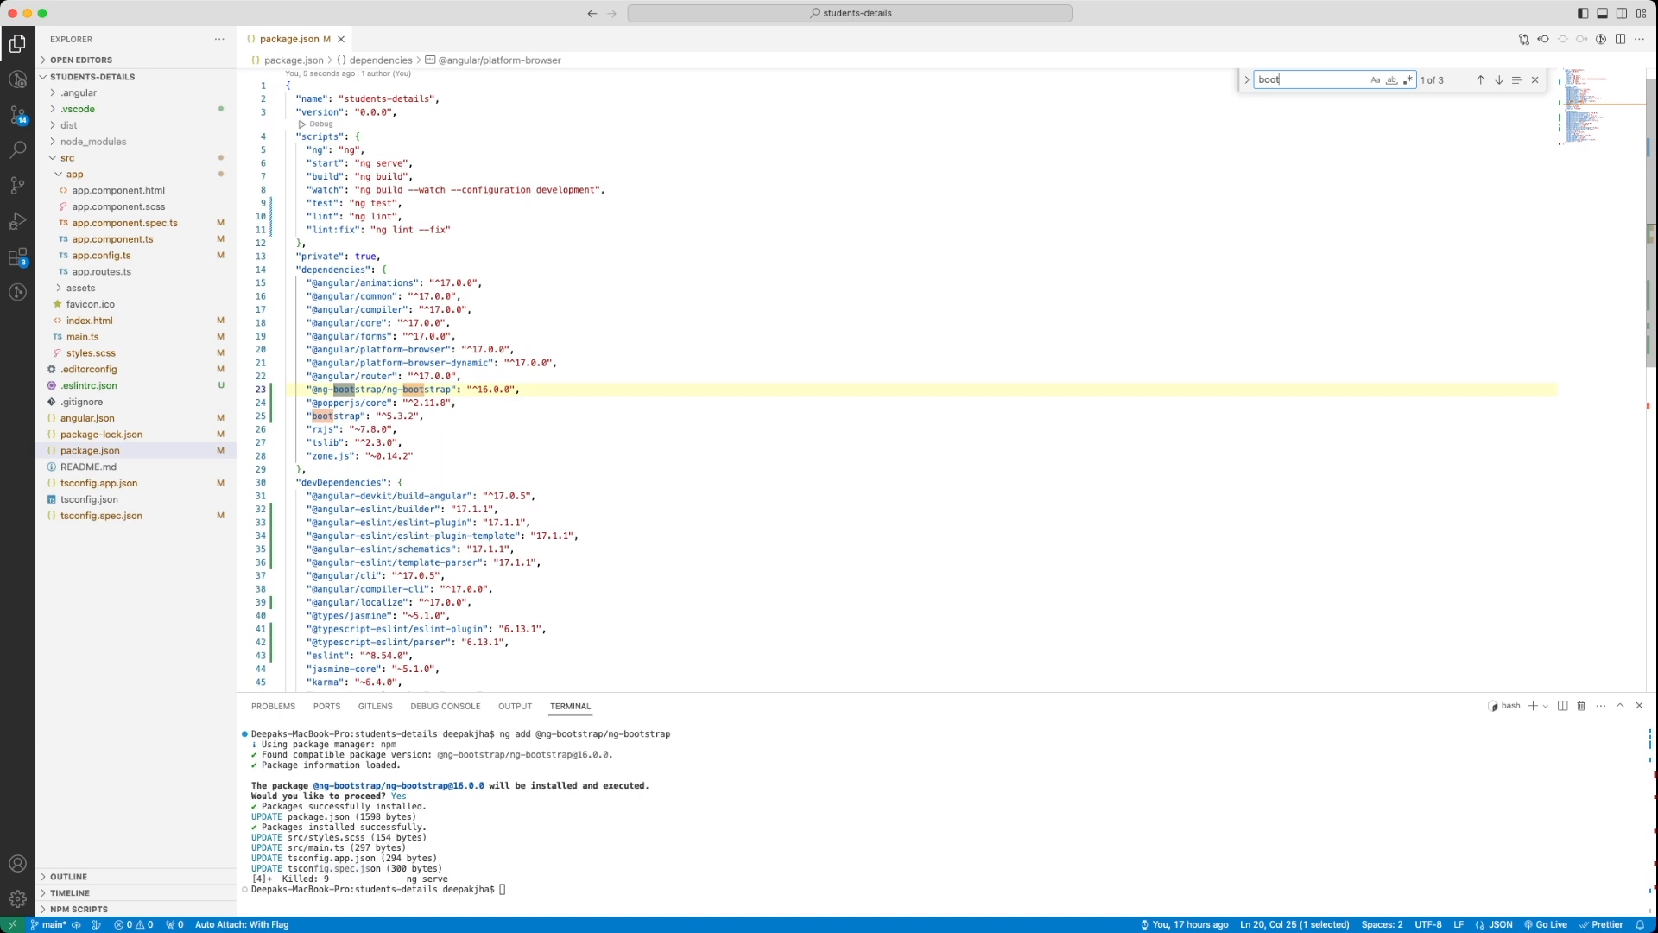
left_click(531, 393)
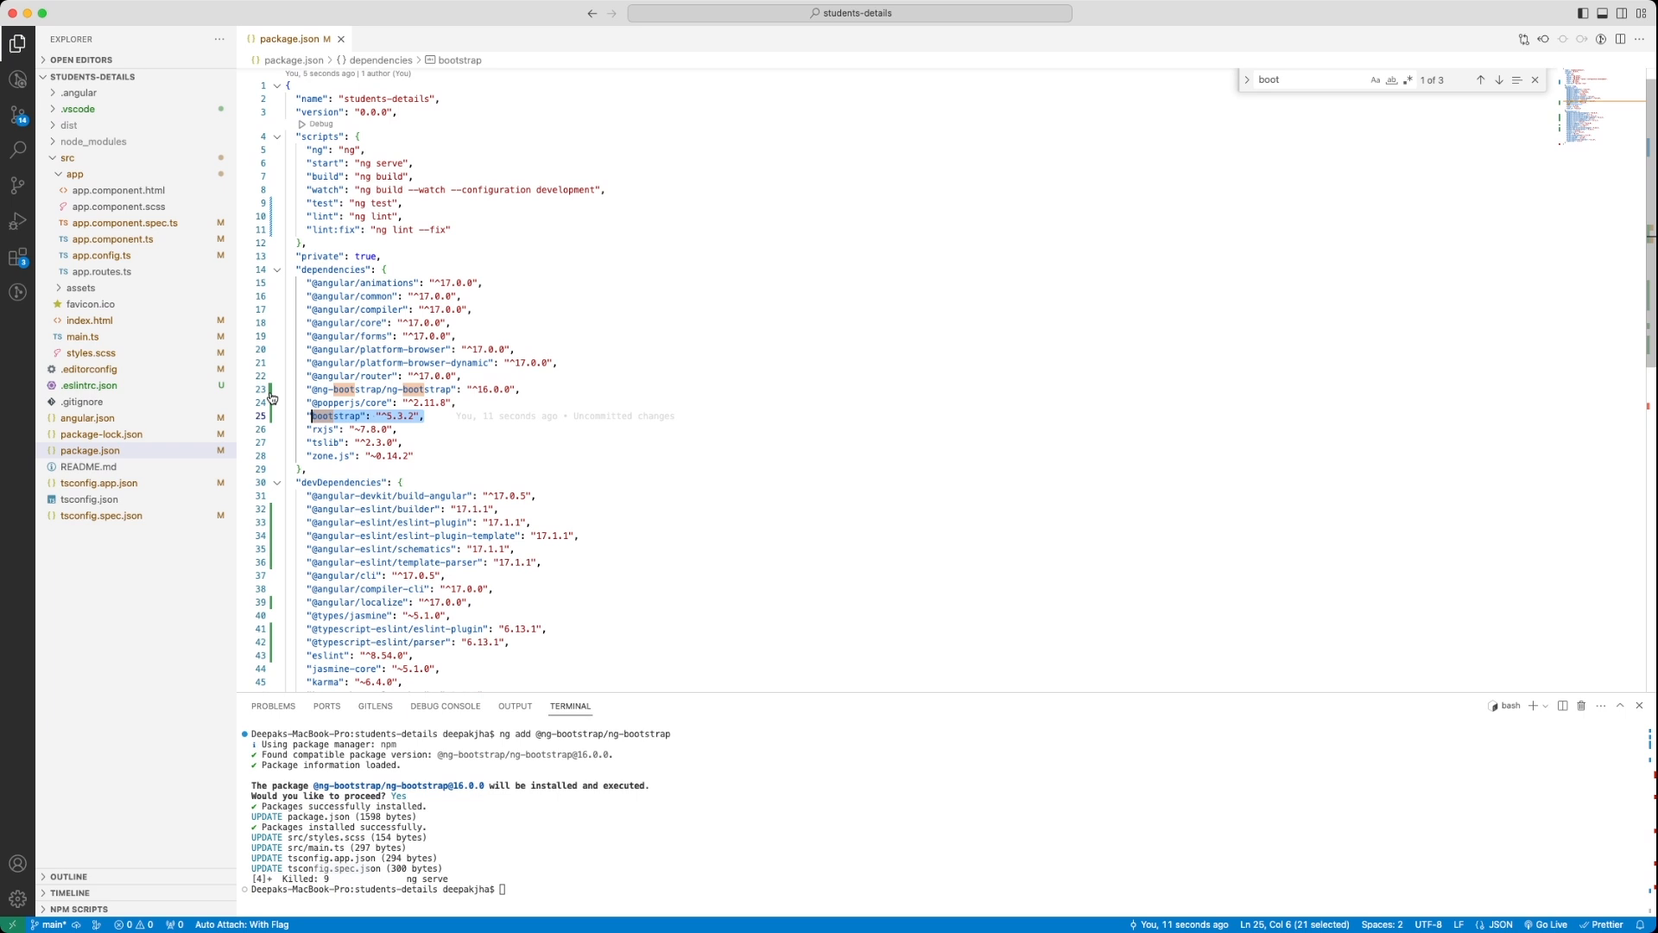
scroll("down", 3)
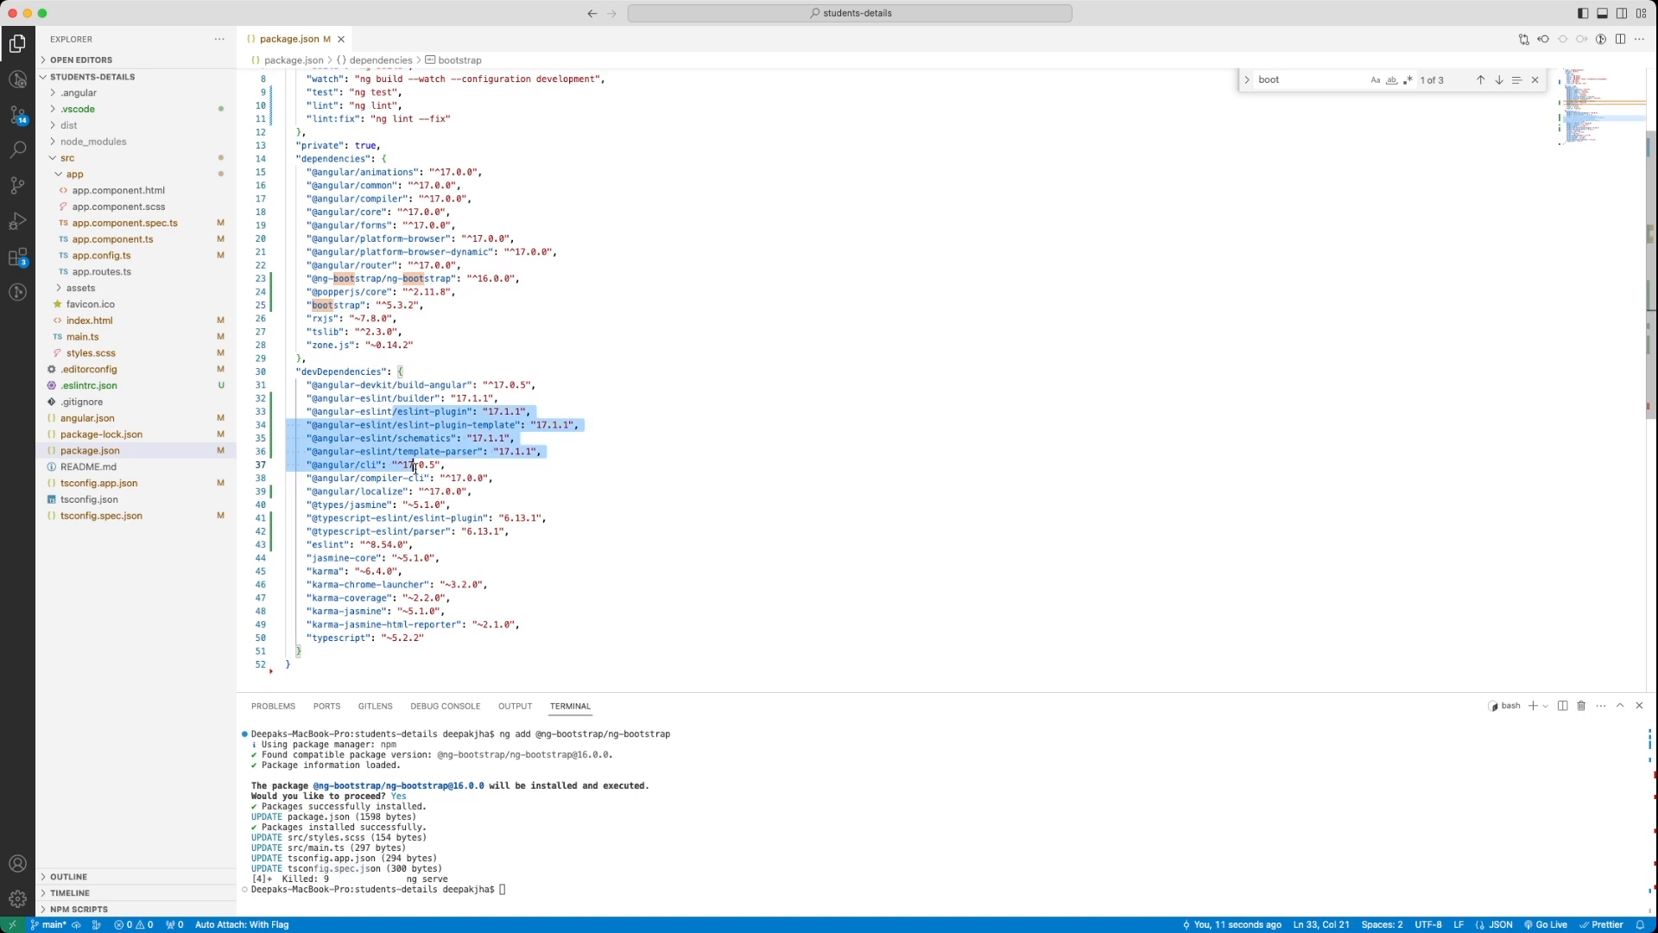
left_click(90, 353)
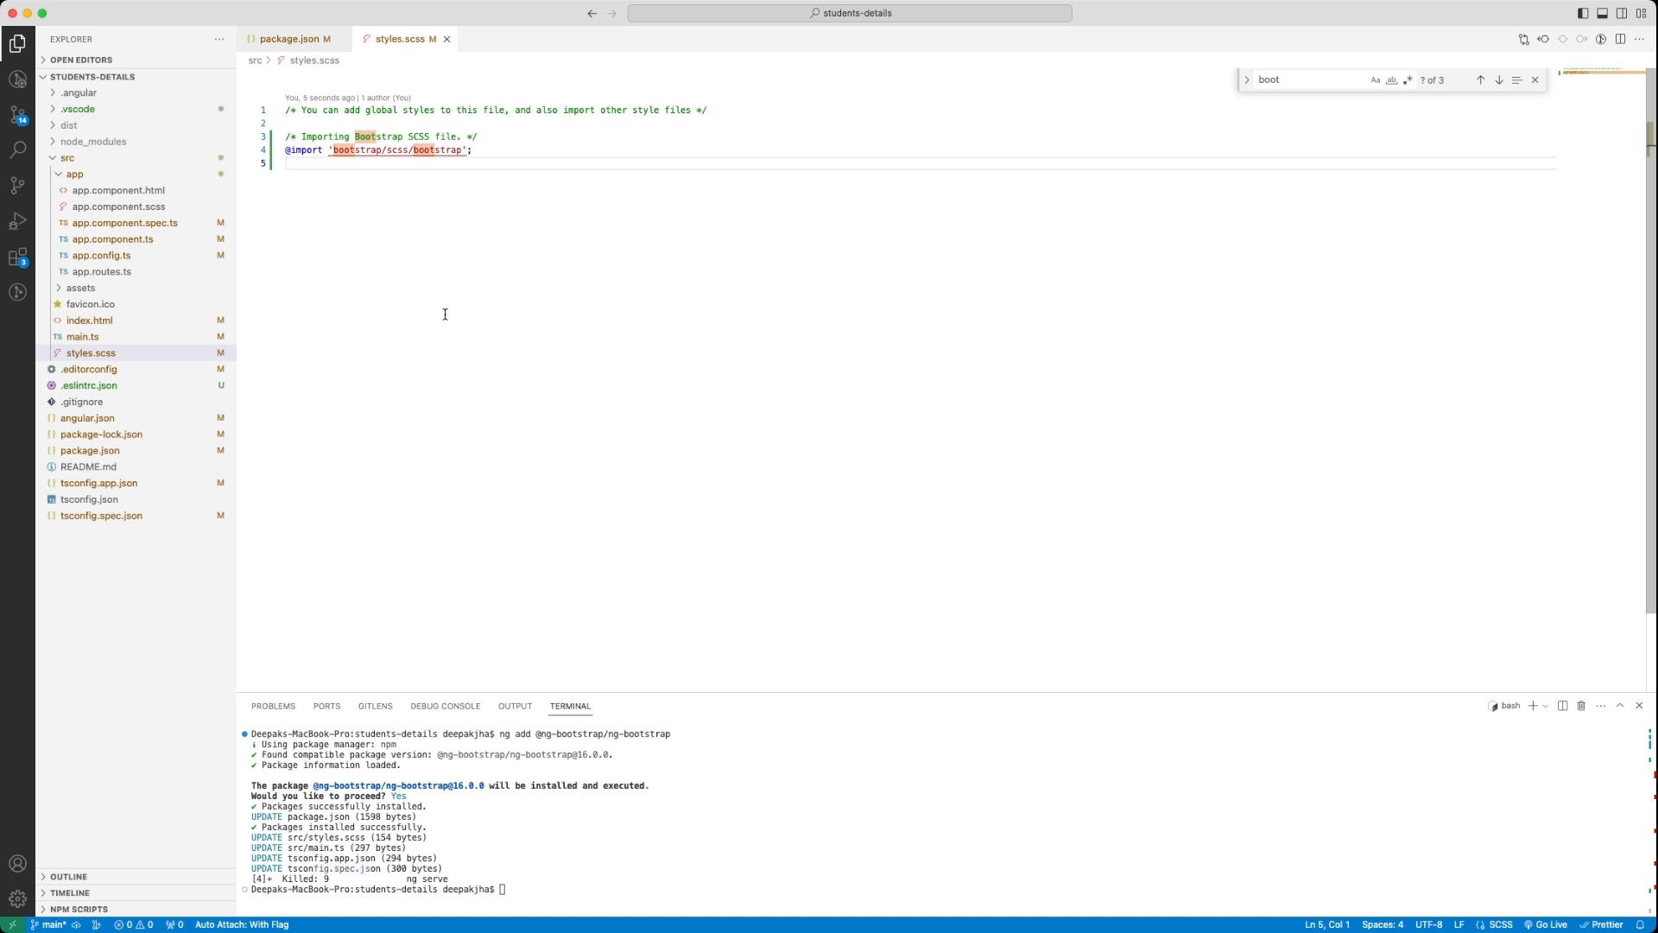
mouse_move(342, 149)
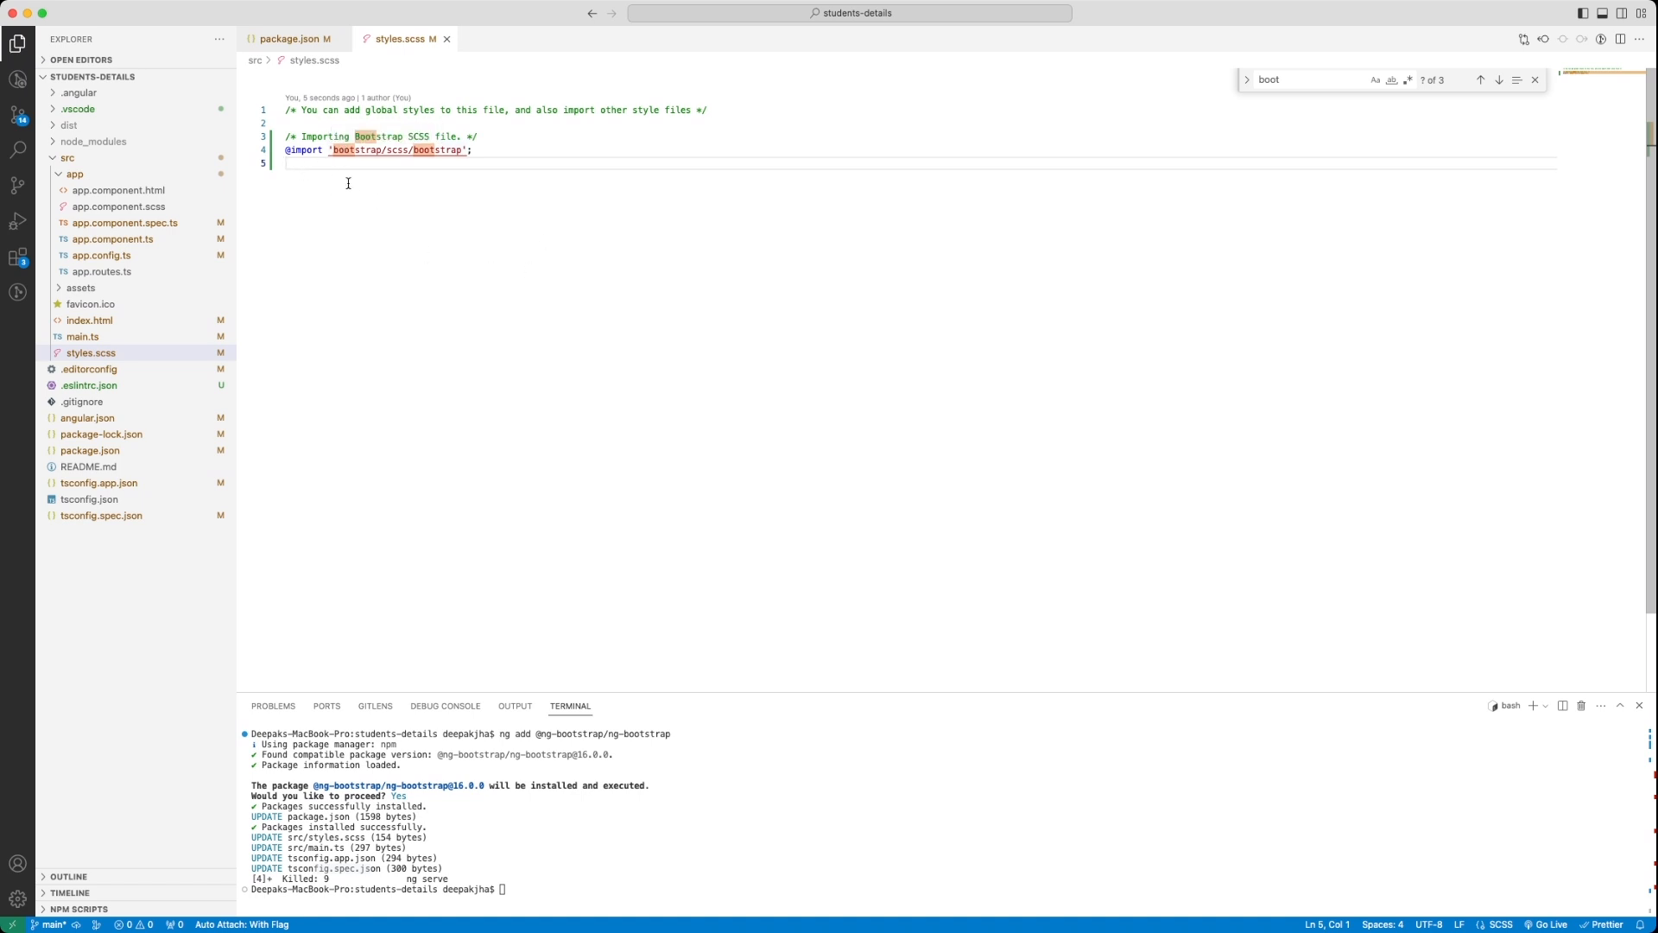
mouse_move(383, 268)
type("ng")
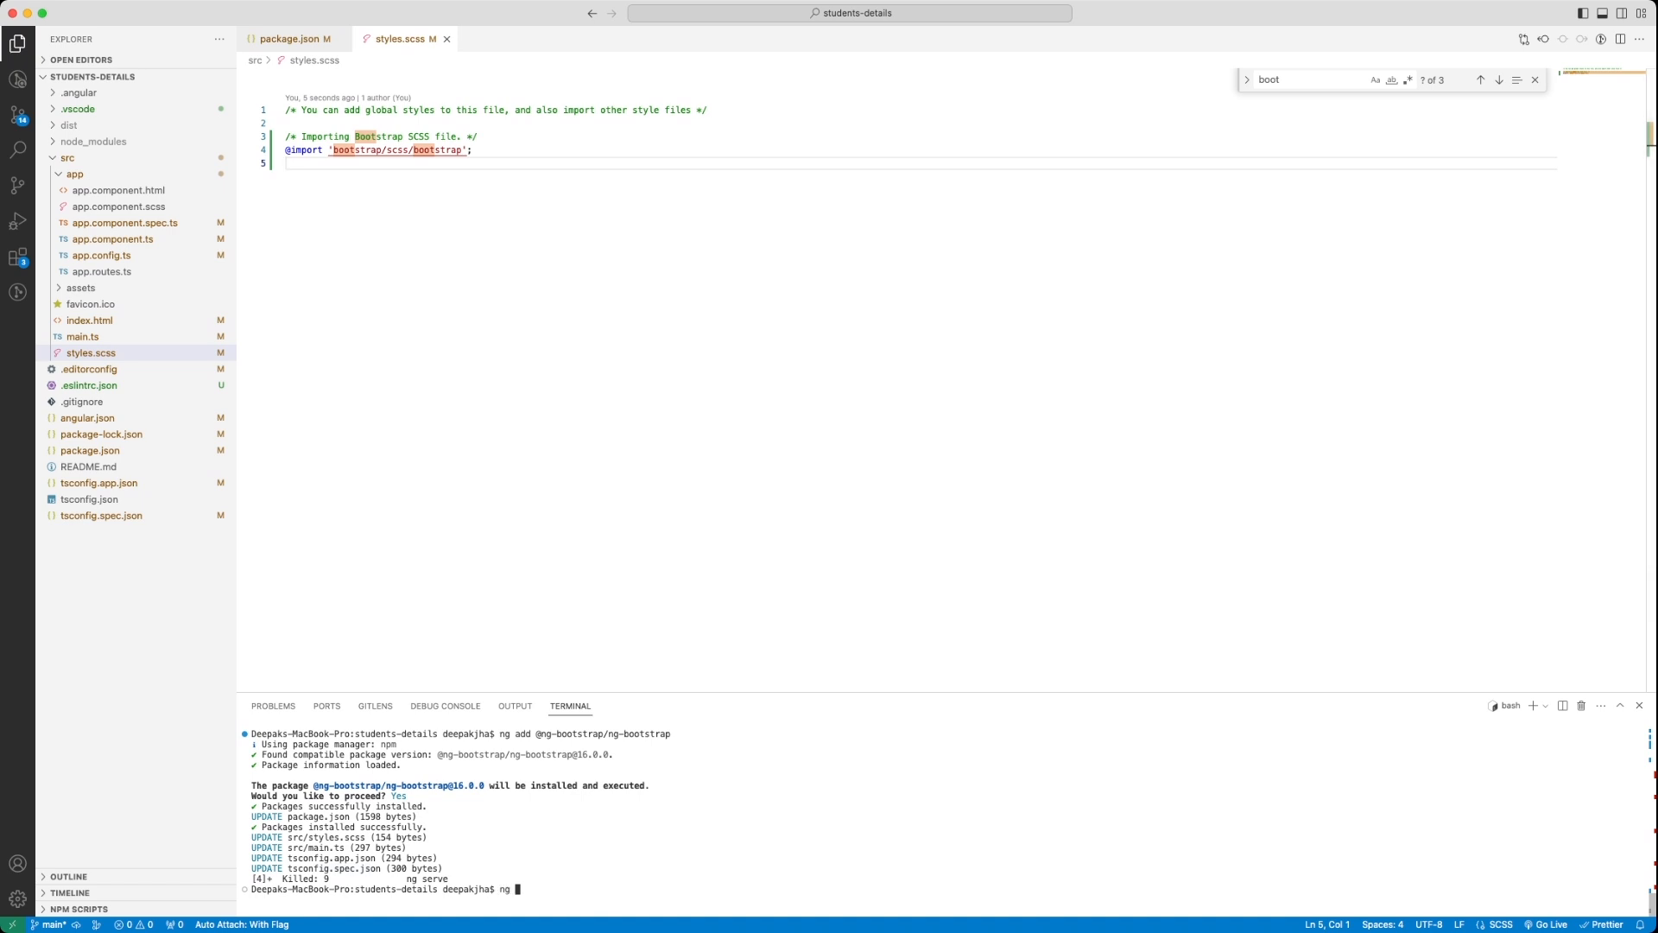
- Run ng build and expand dist/students-details/browser to see the compiled bundle files
type("build")
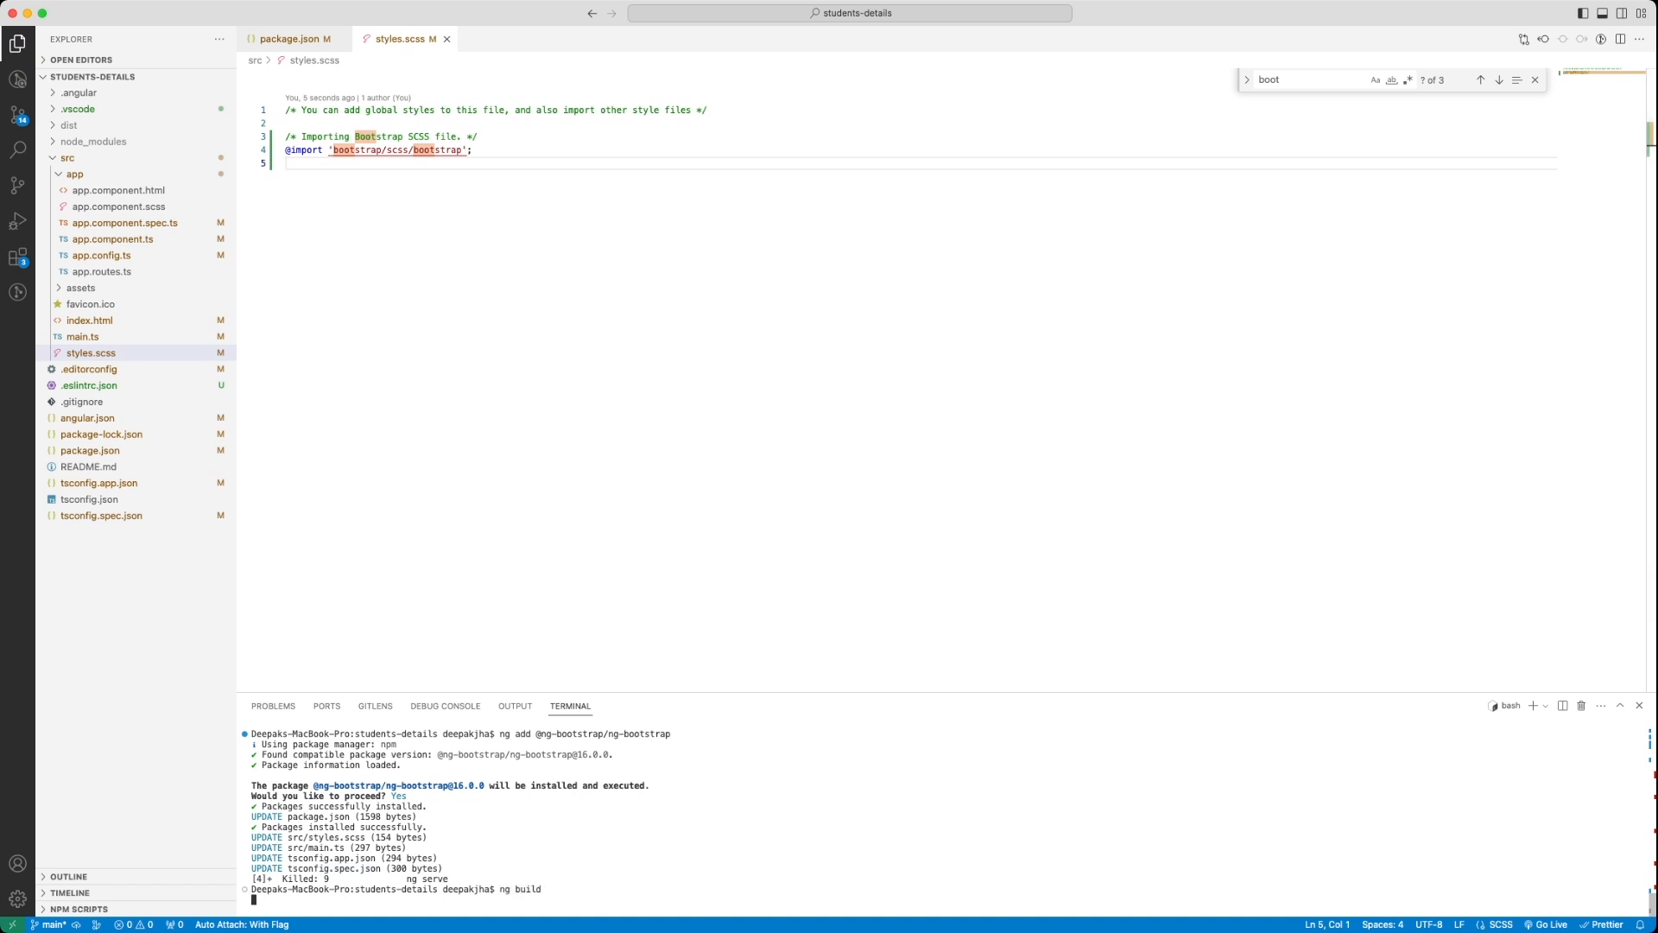
mouse_move(16, 227)
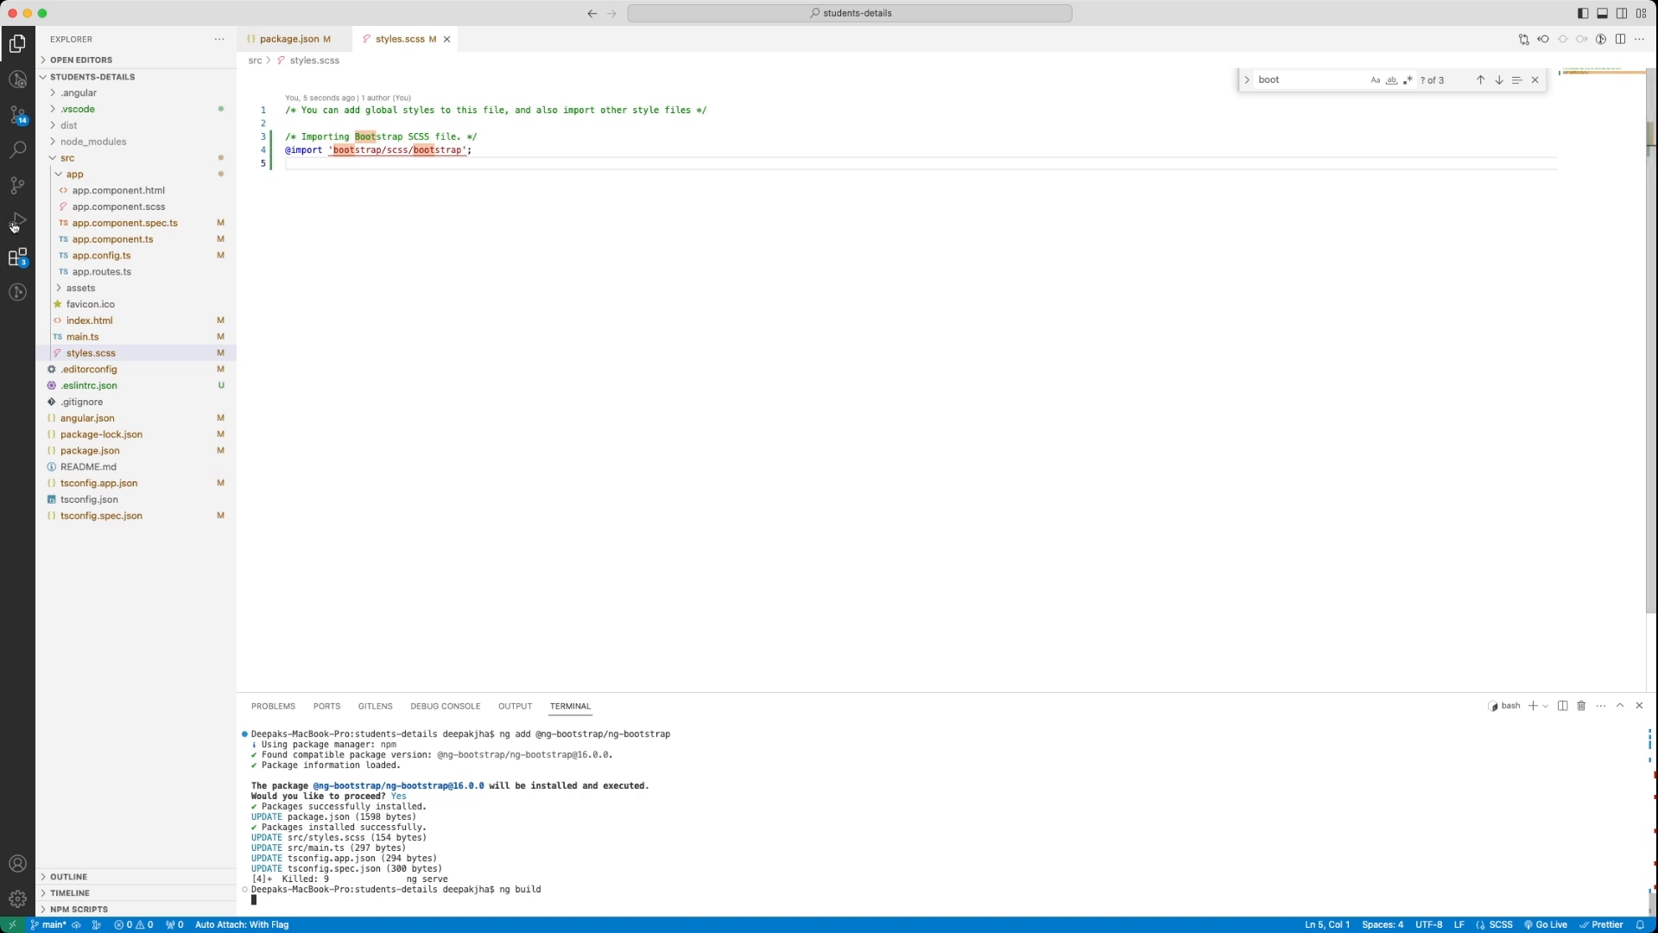
left_click(91, 353)
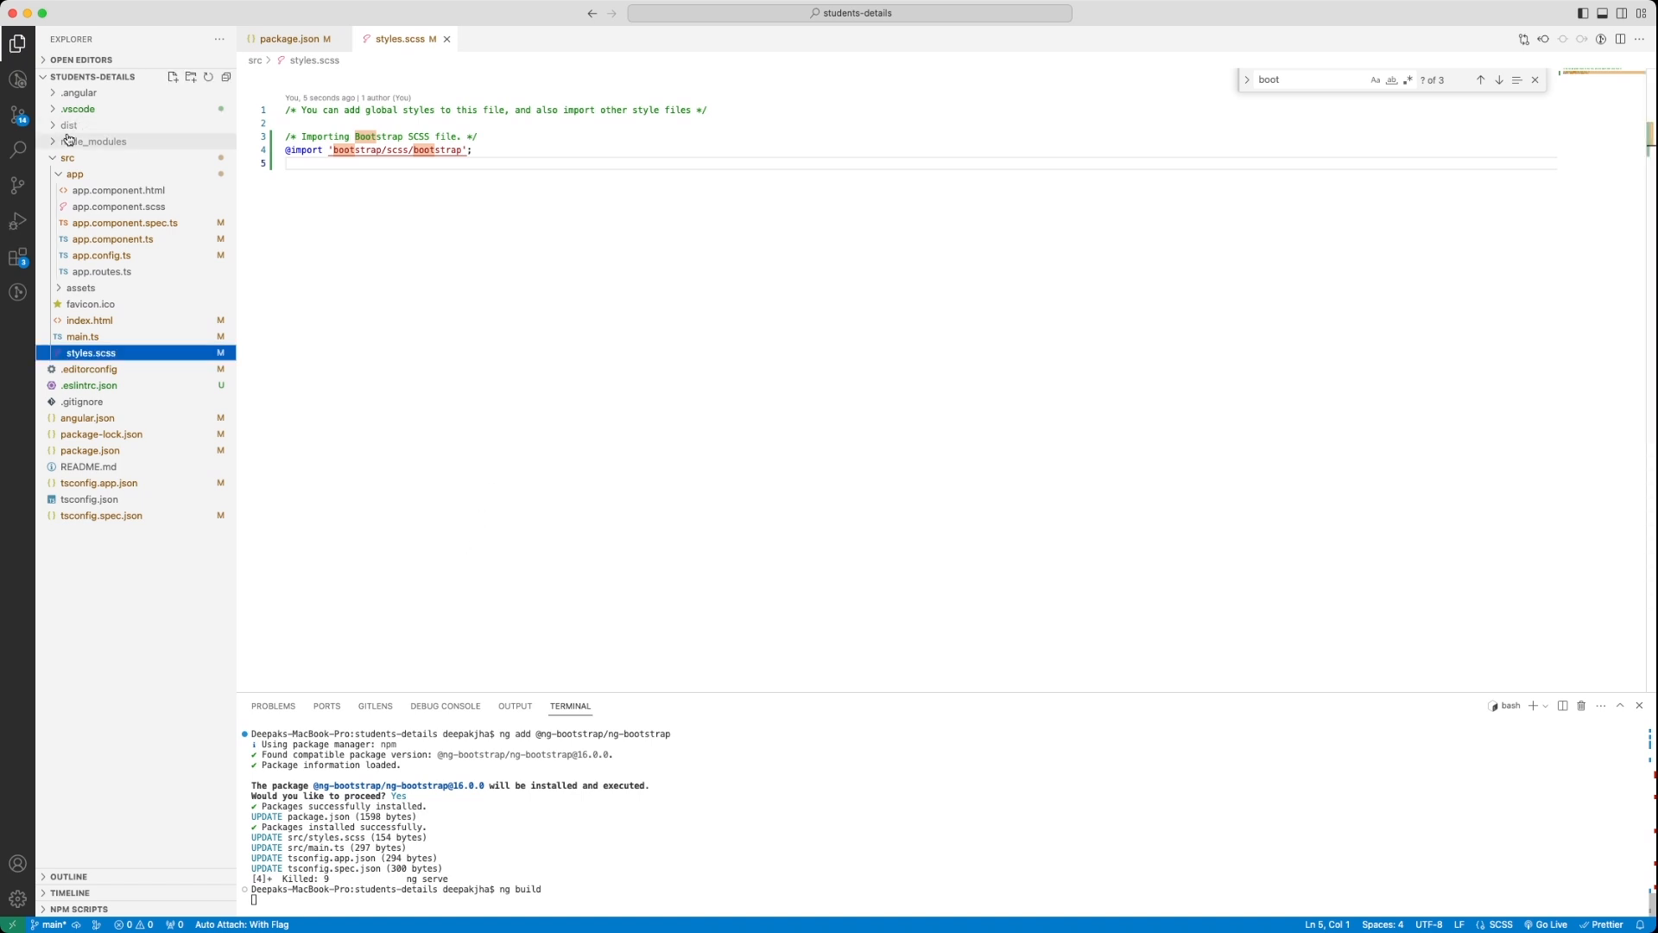
left_click(67, 124)
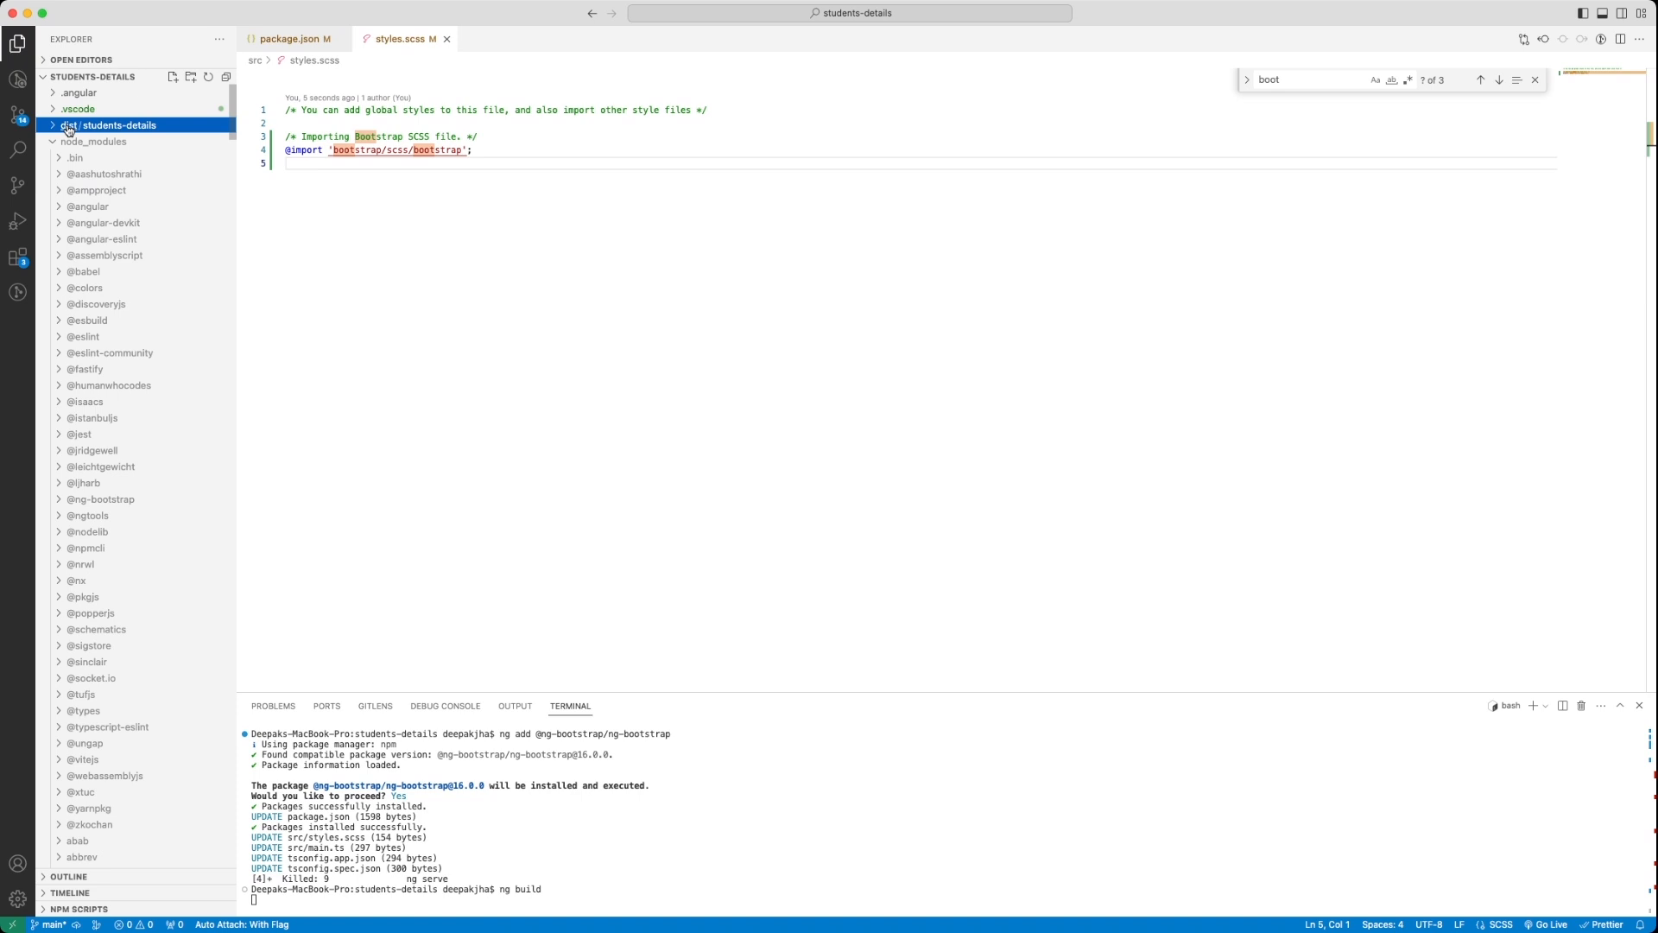
left_click(109, 125)
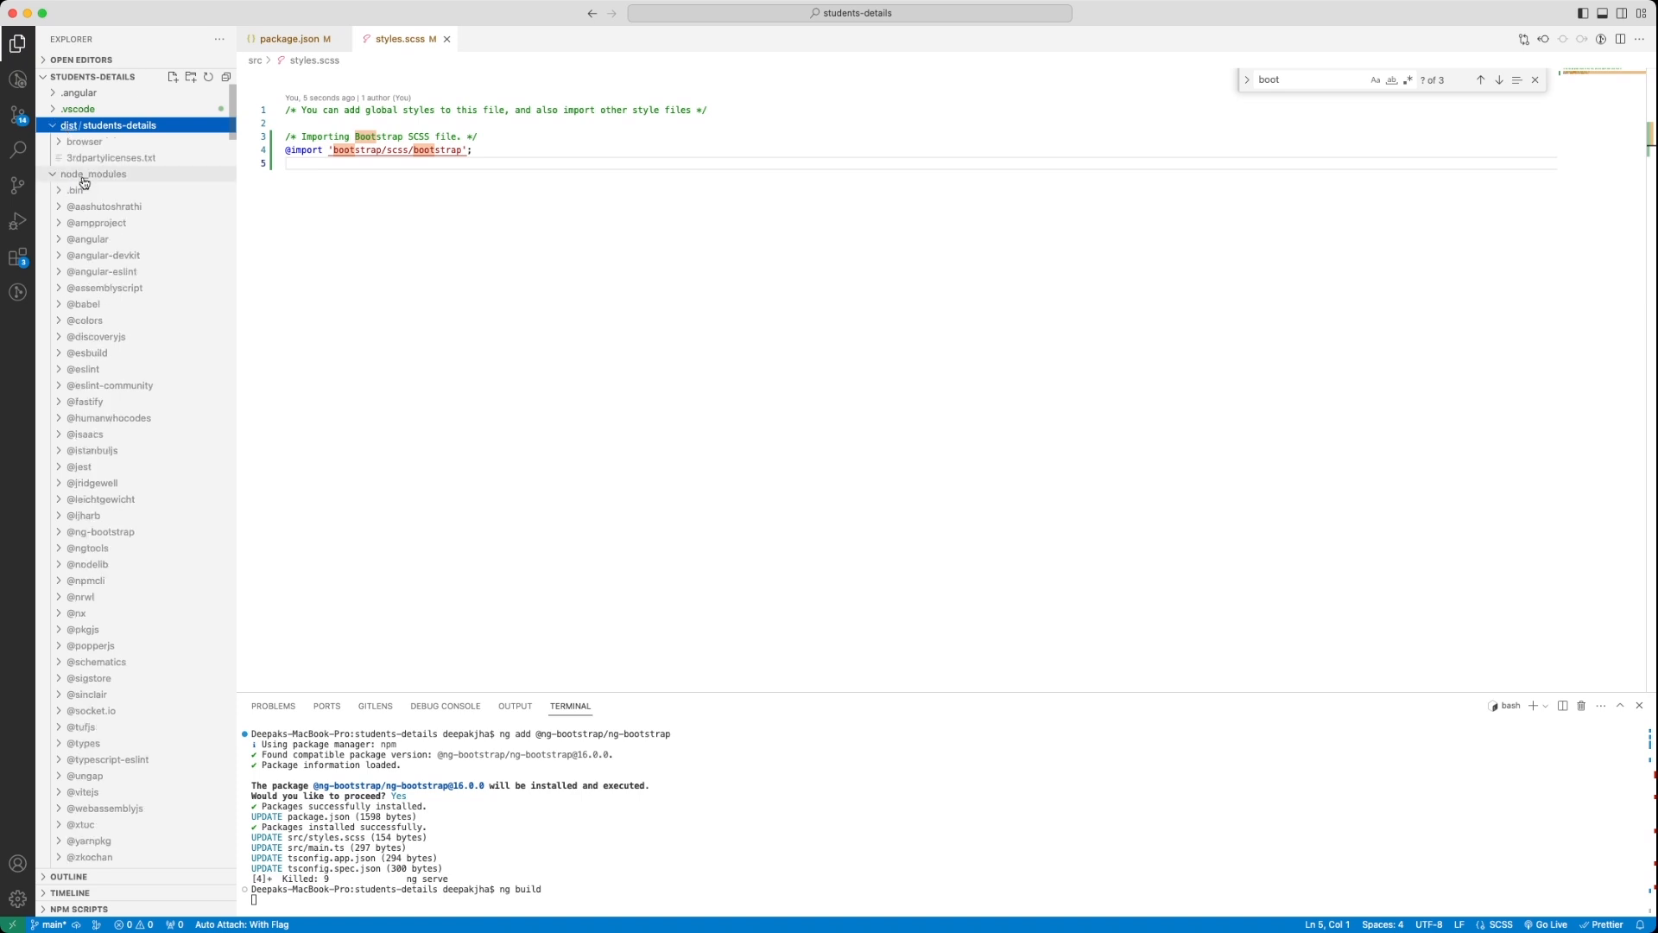
left_click(93, 173)
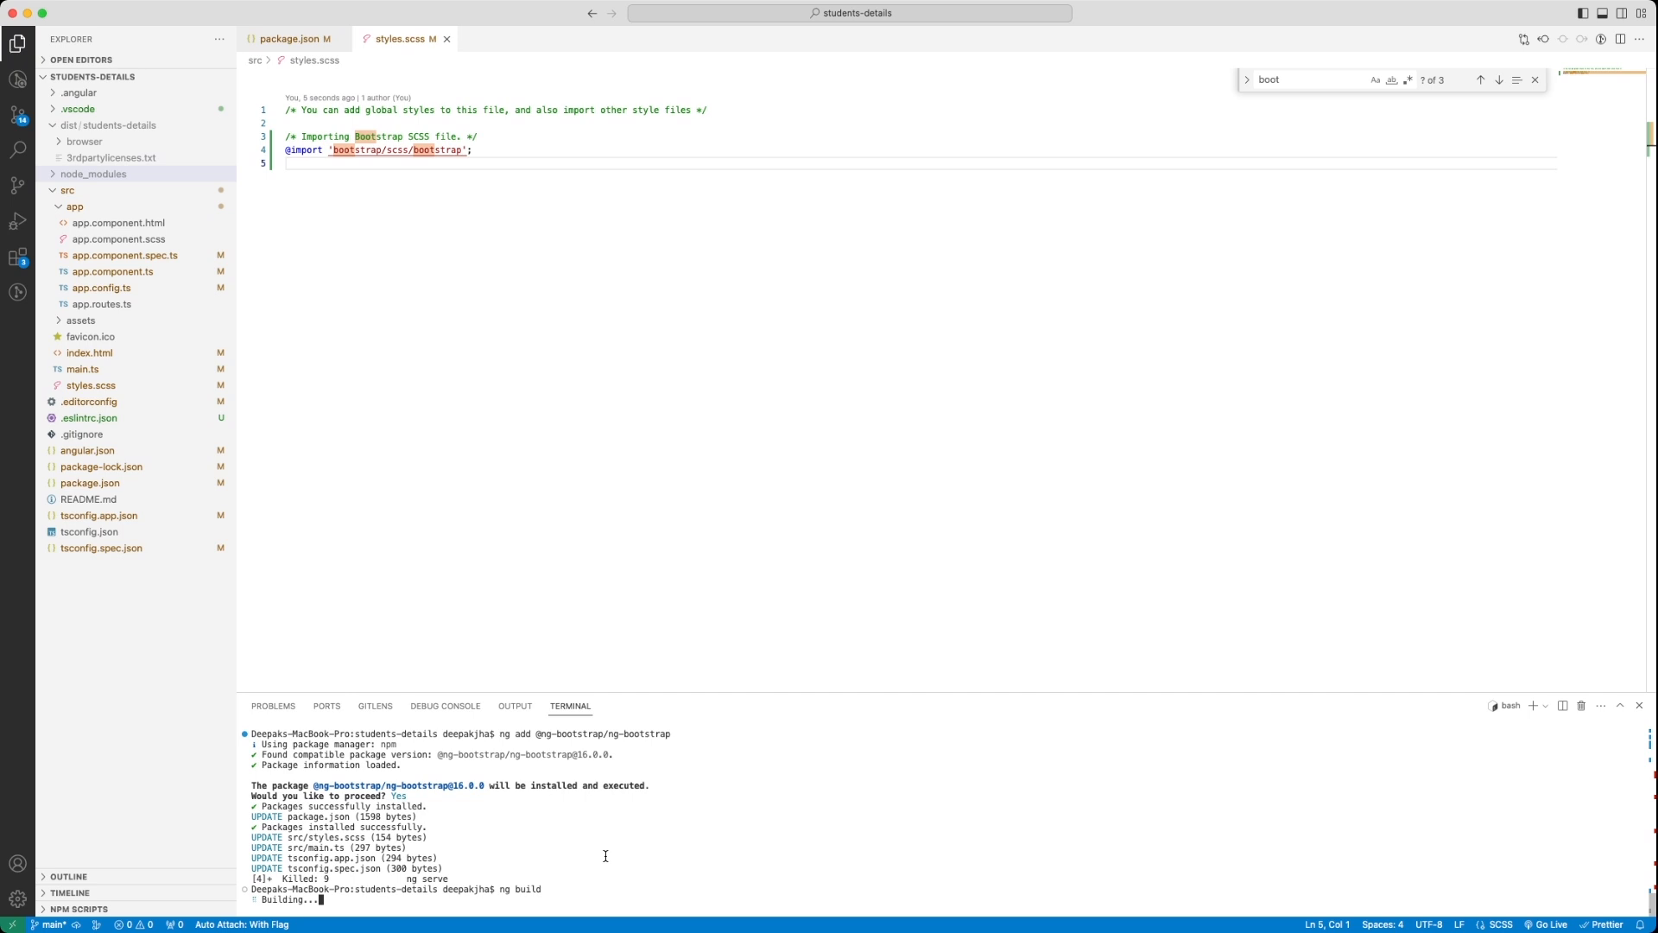
left_click(101, 125)
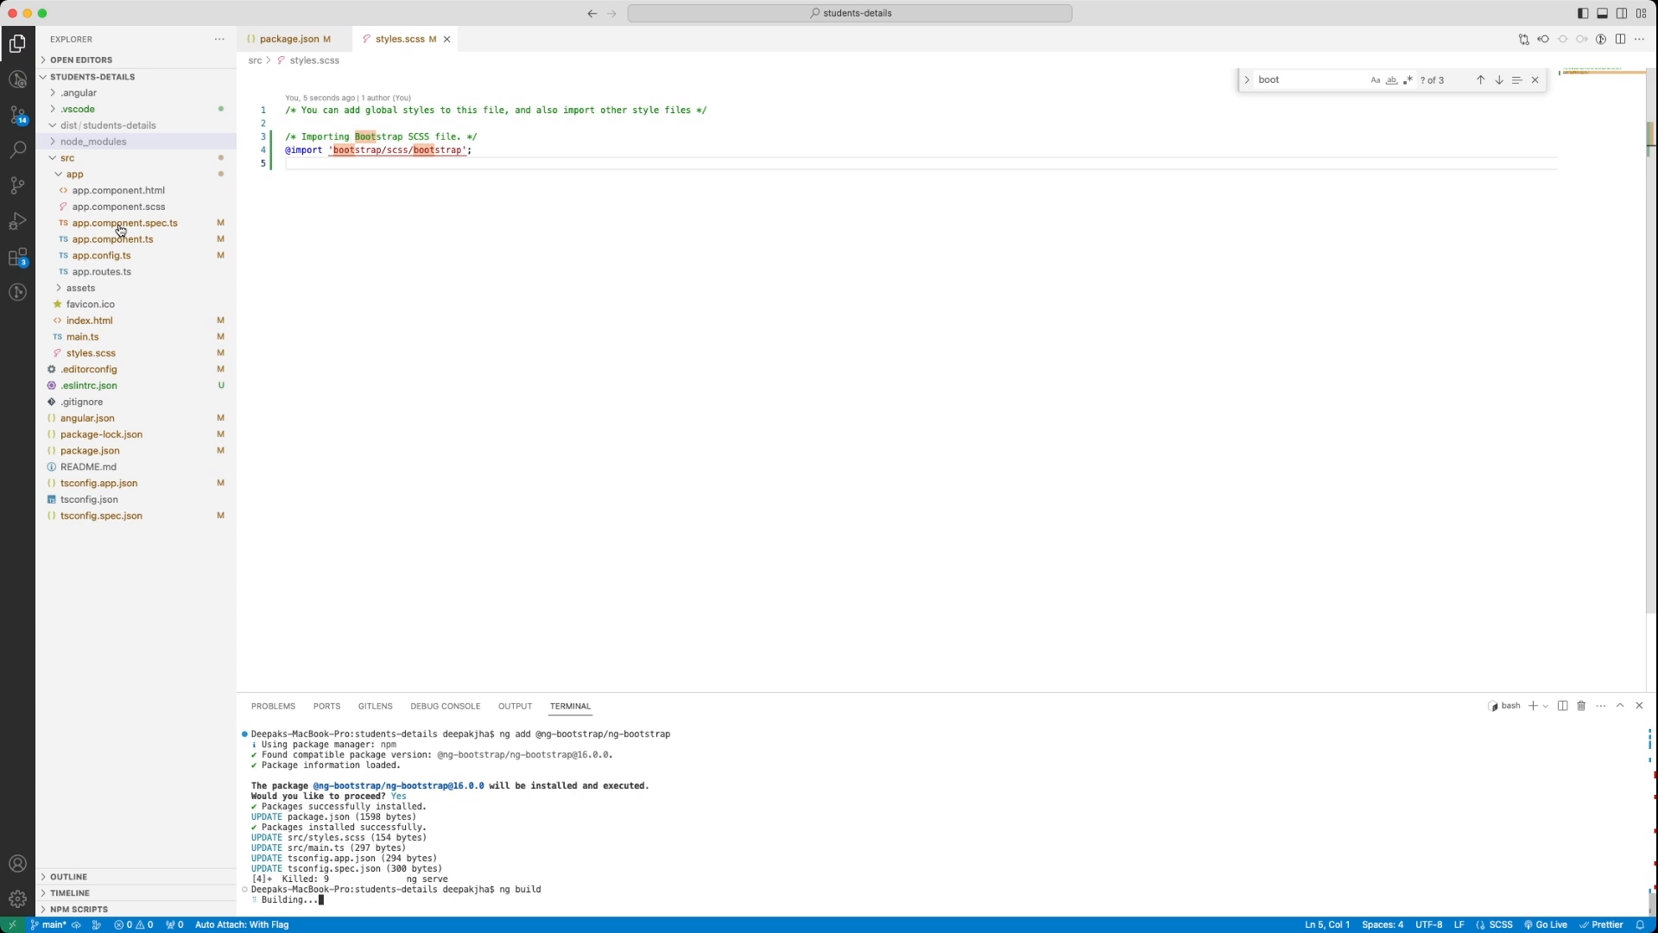
left_click(67, 157)
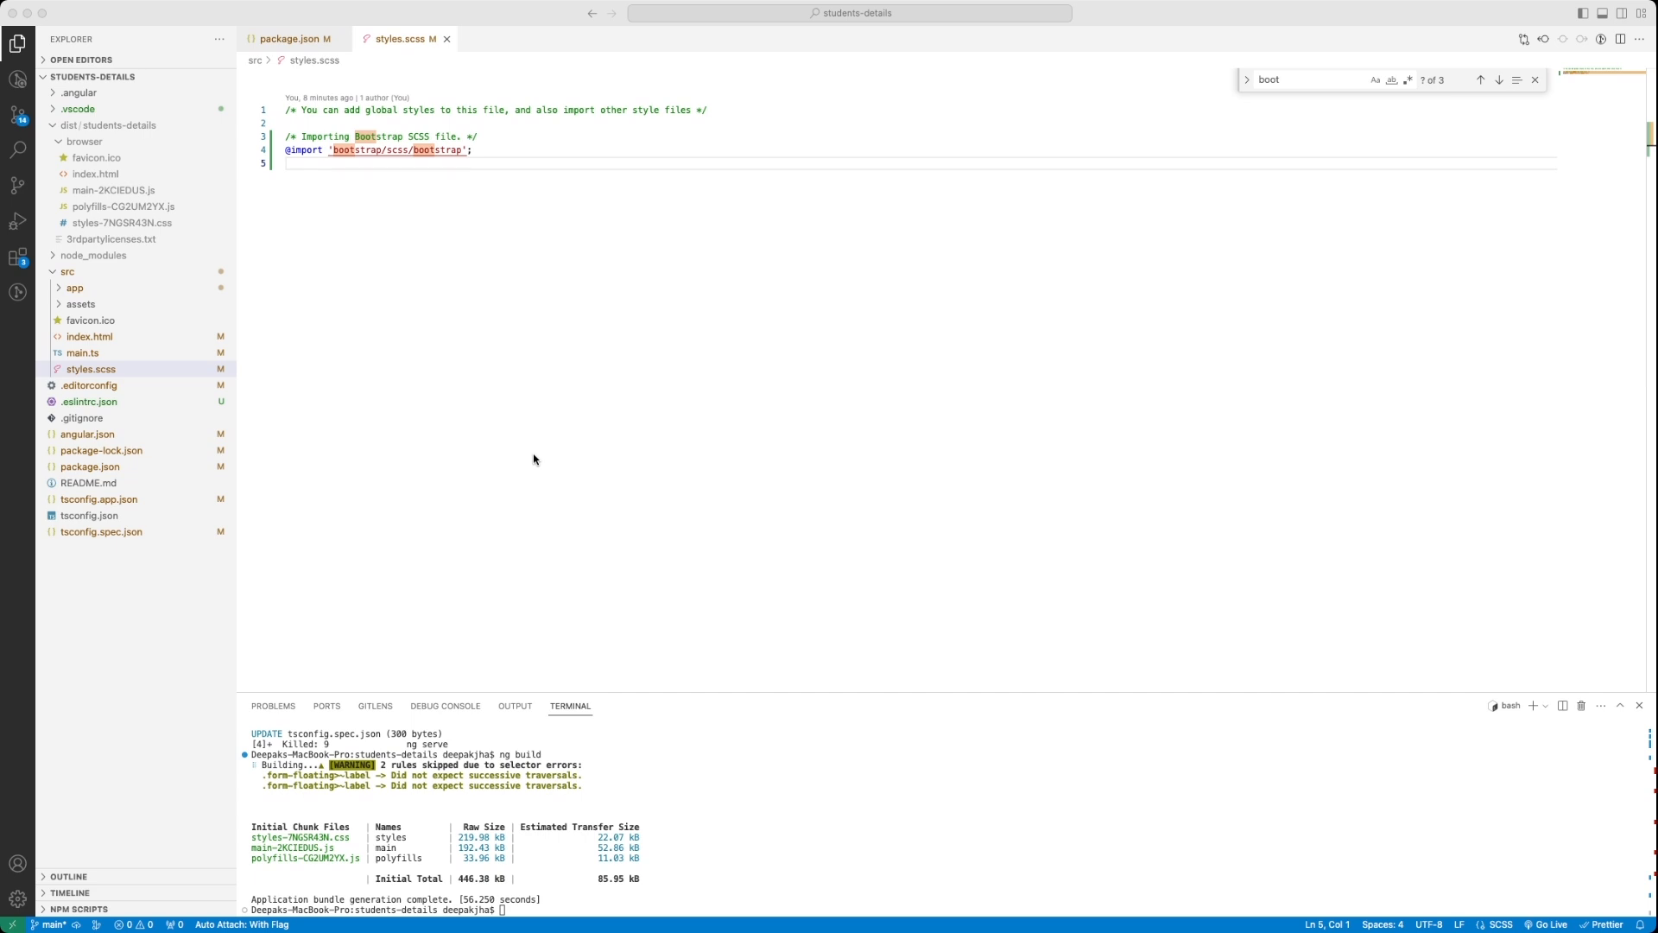
mouse_move(516, 425)
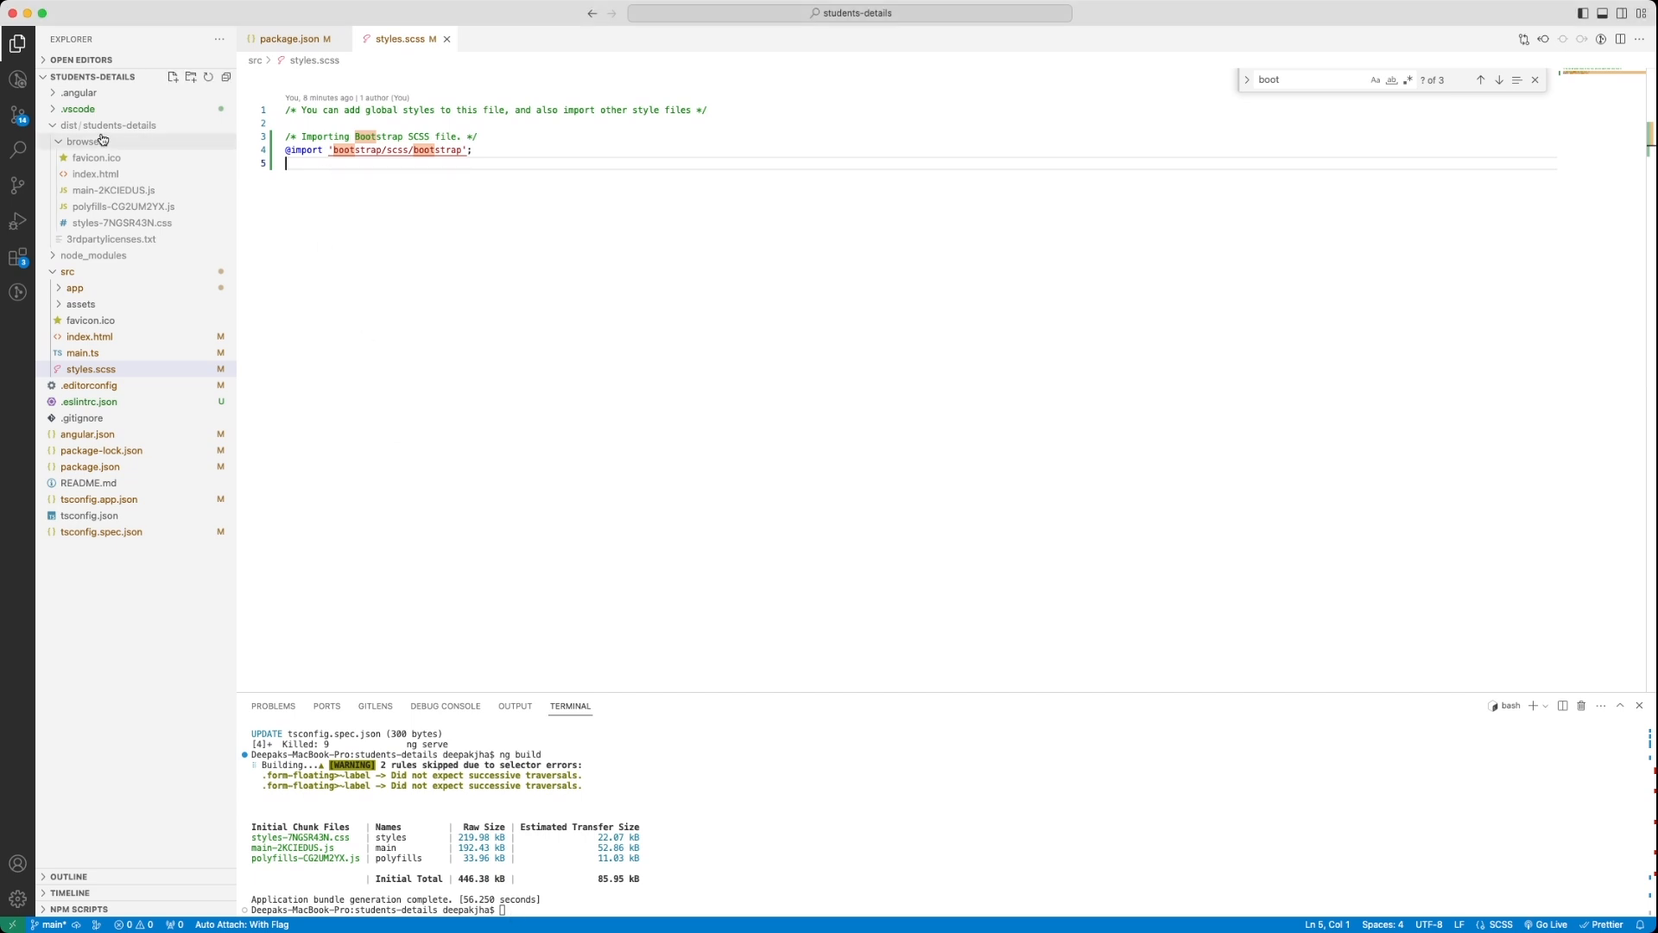
- Inspect the compiled styles-7NGSR43N.css Bootstrap rules, then return to styles.scss
left_click(85, 140)
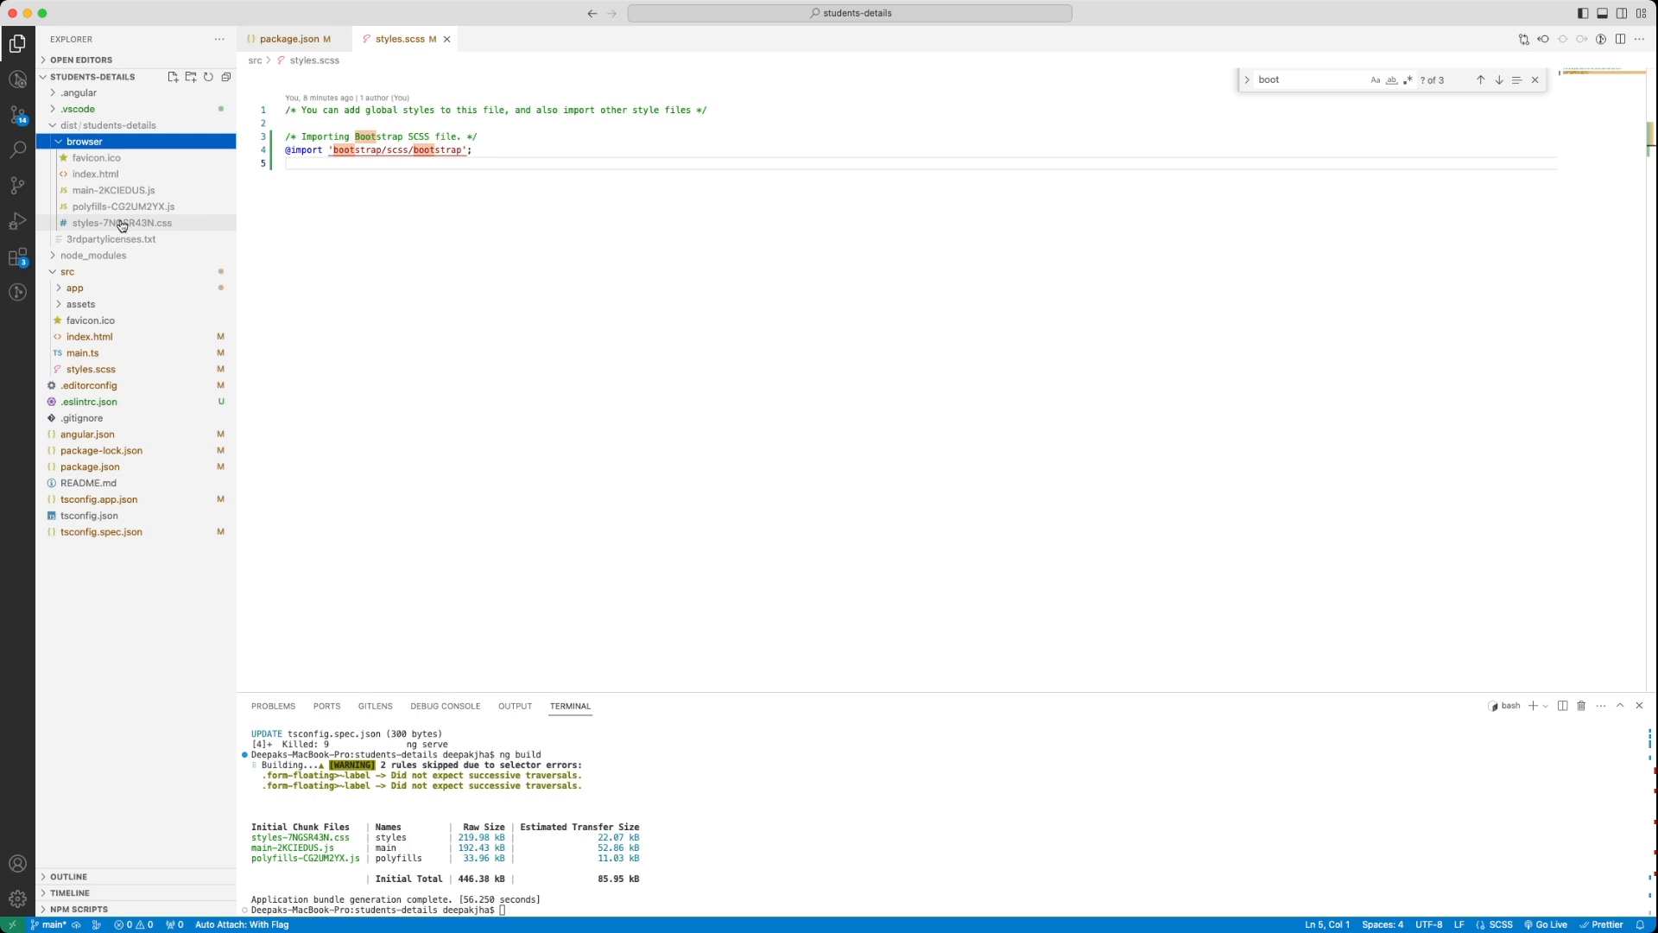
left_click(121, 223)
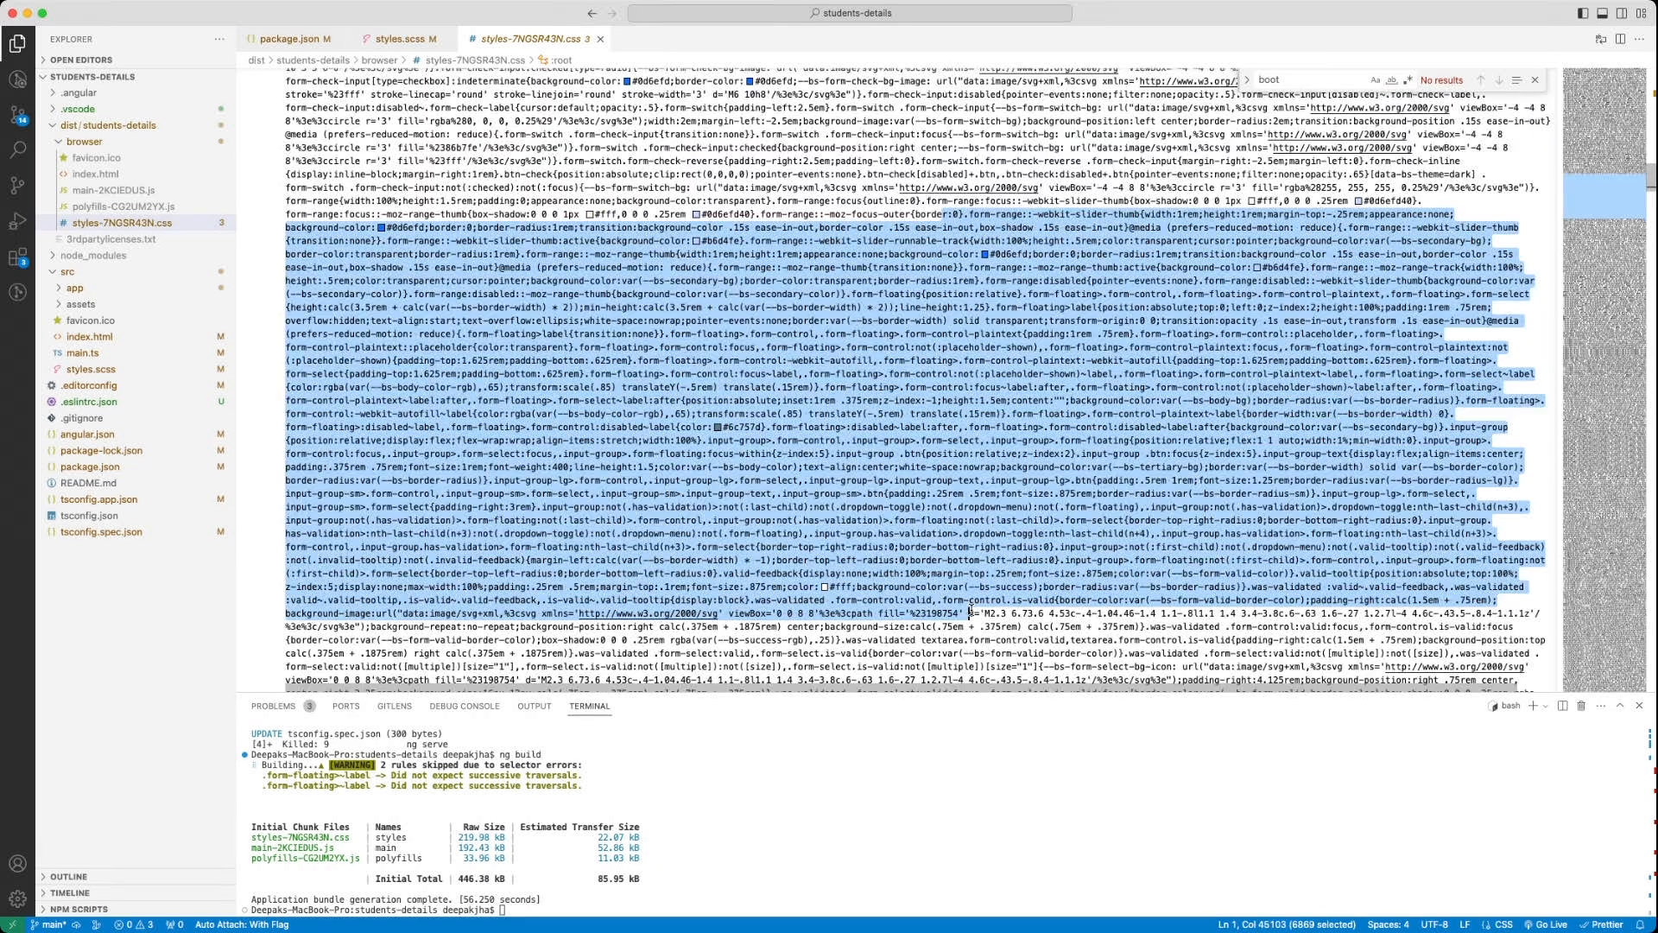
scroll("down", 3)
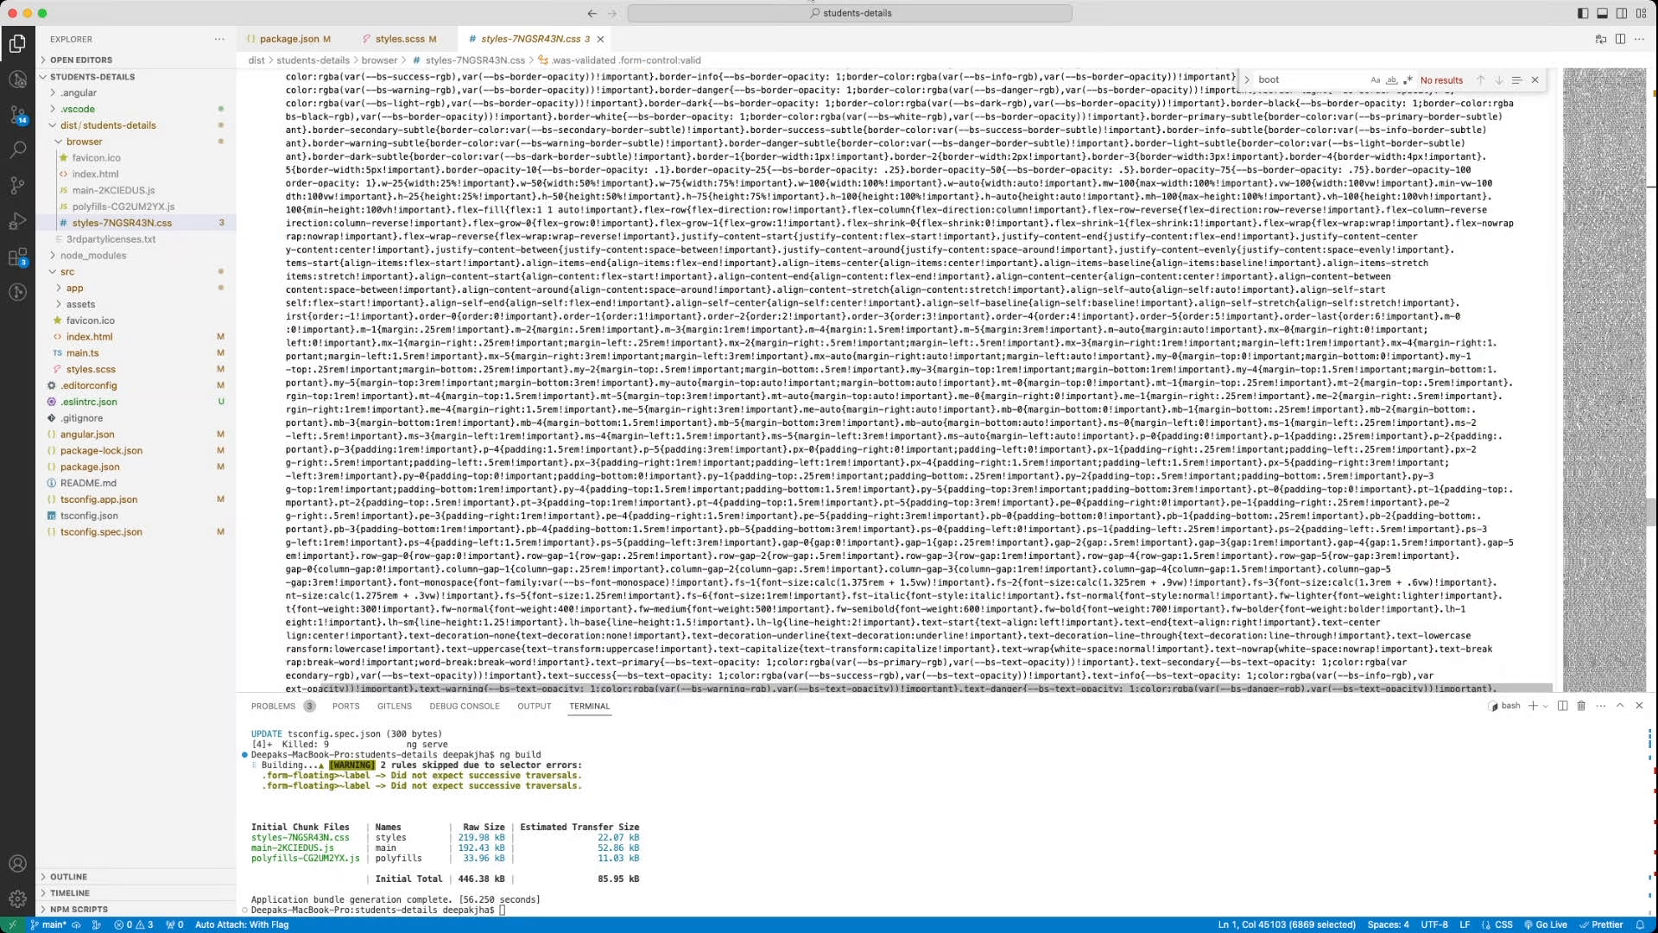
left_click(403, 40)
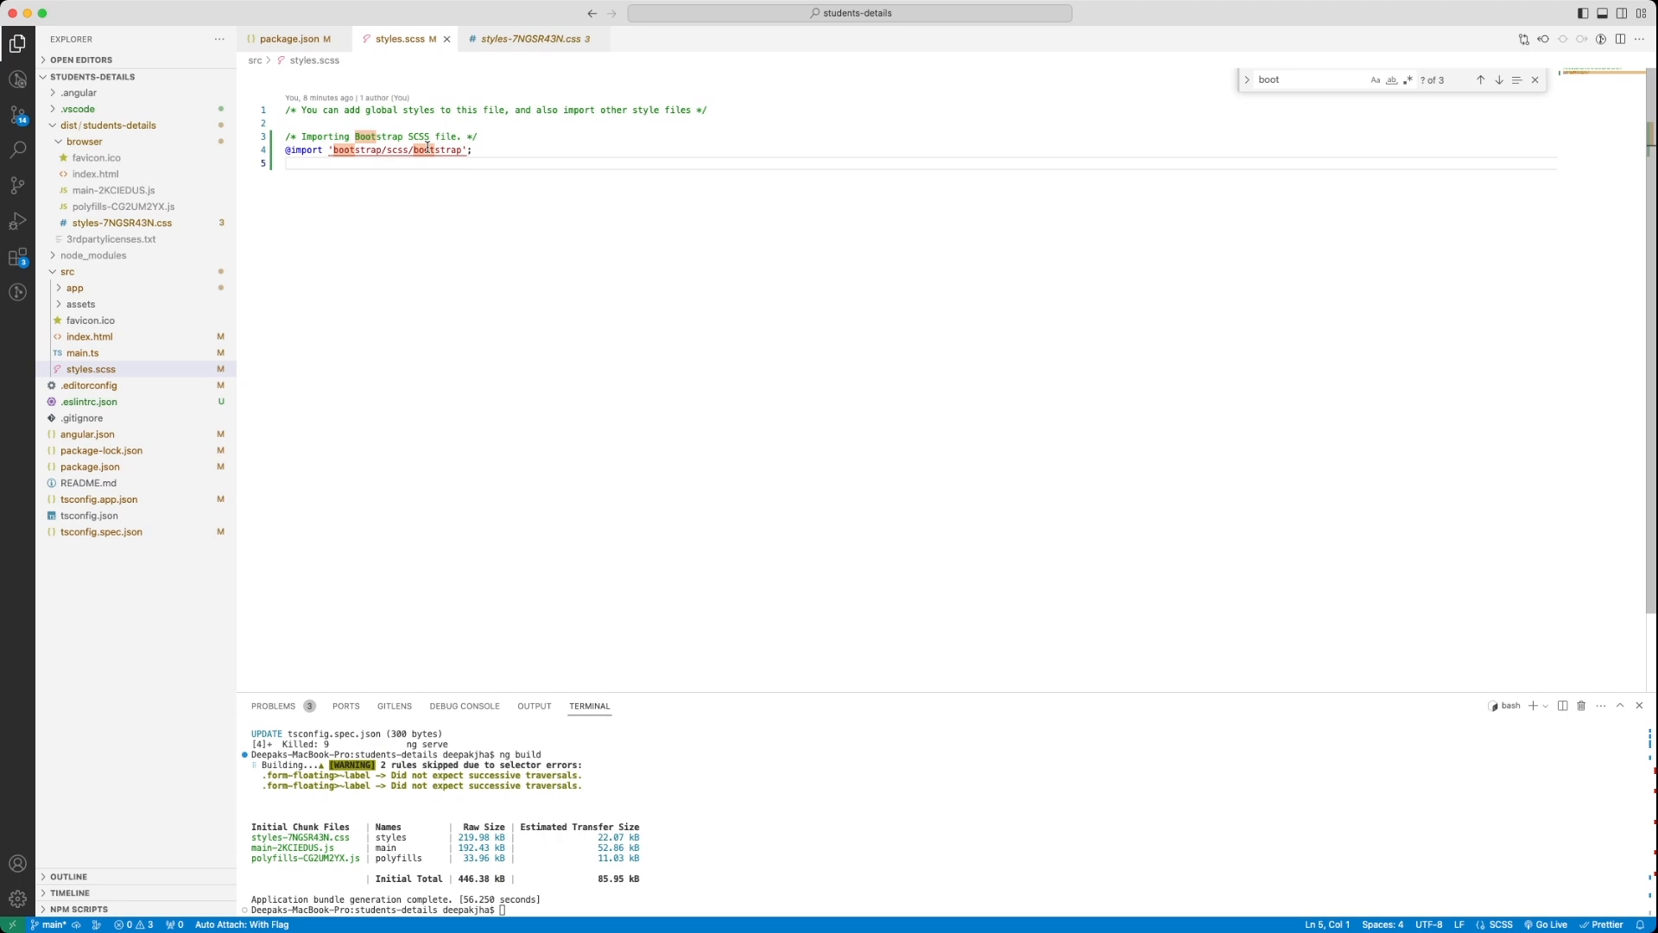
left_click(529, 38)
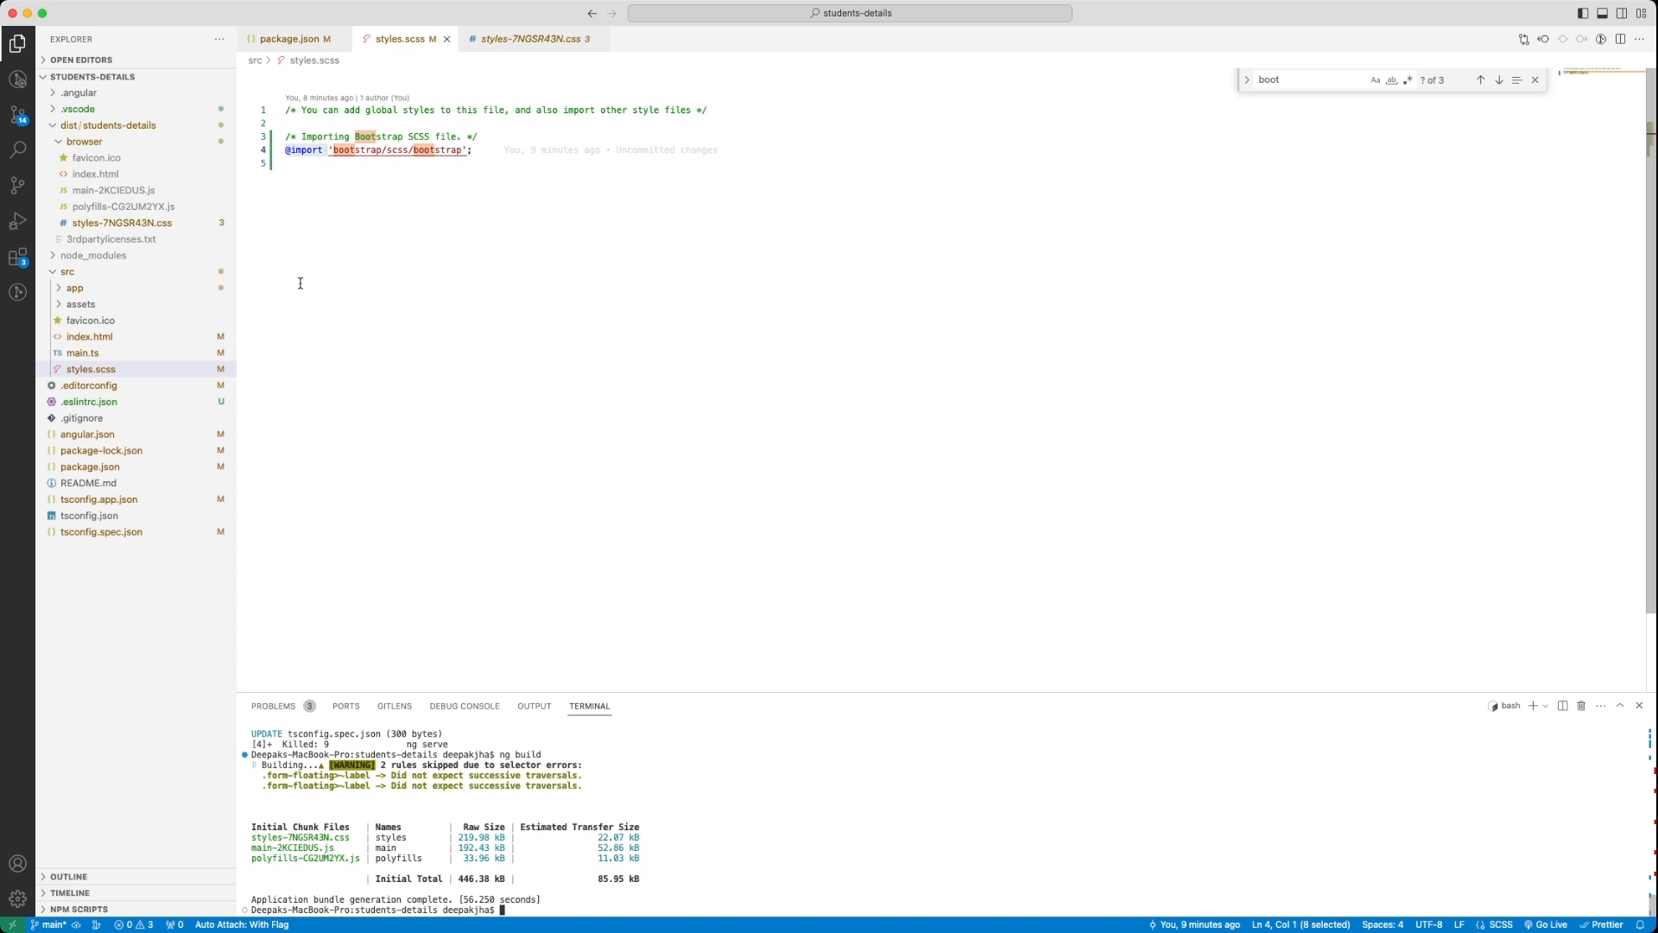
- Expand src/app and view app.component.html's placeholder template
left_click(294, 40)
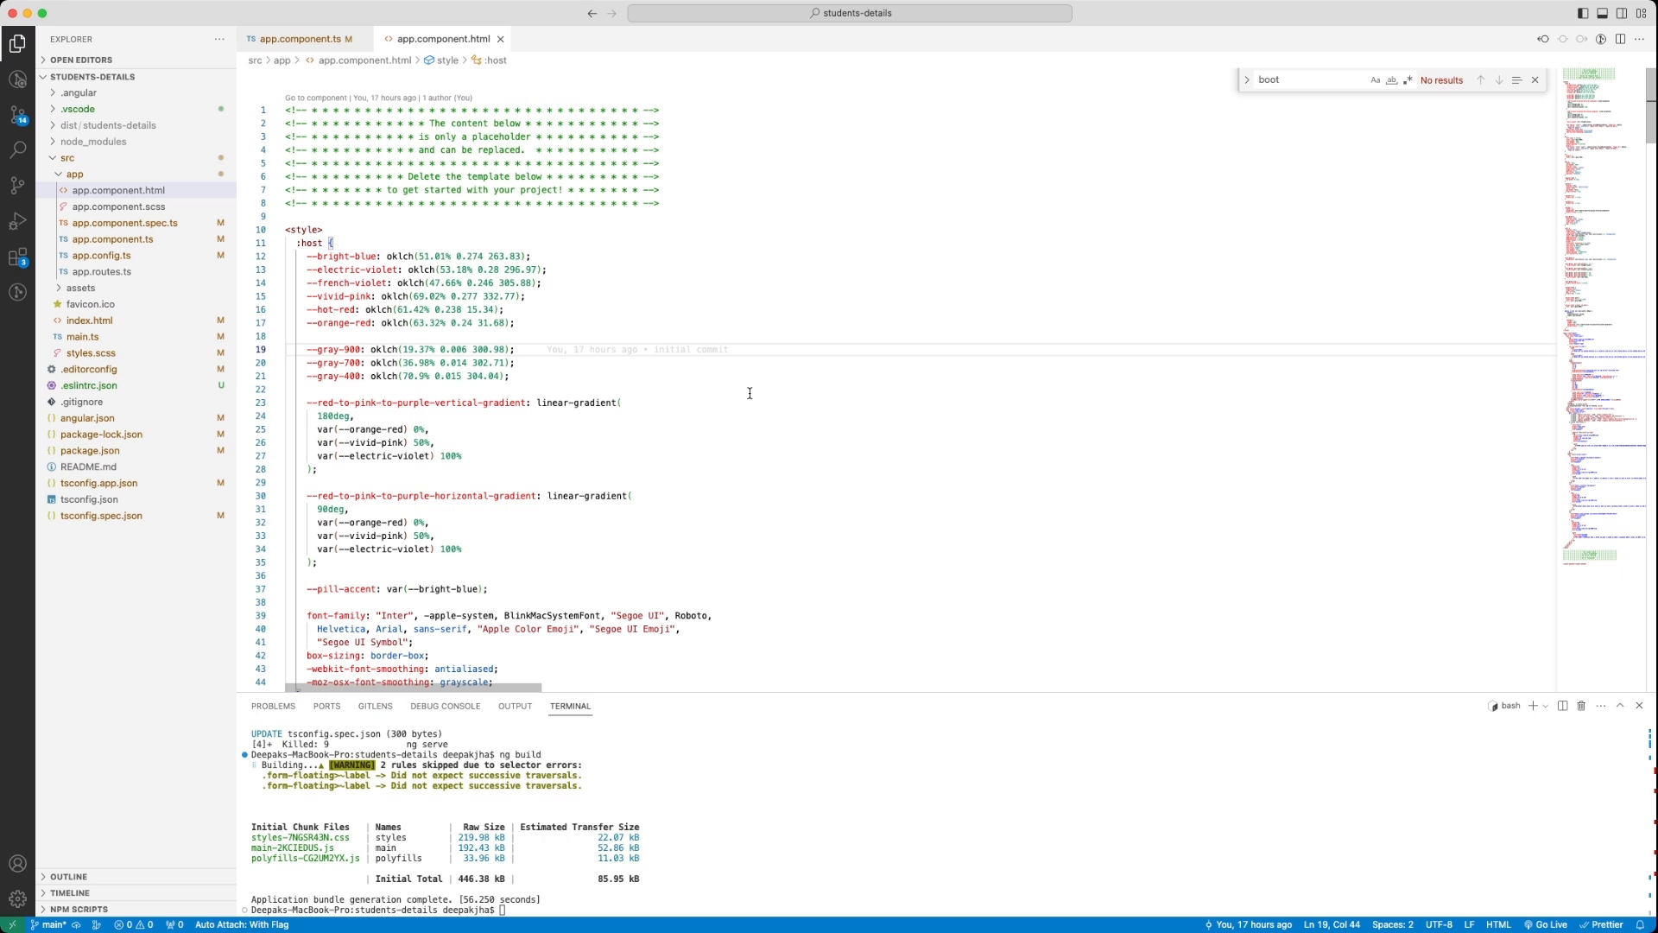
left_click(299, 40)
type("kill -9 $(lsof -ti:4200)")
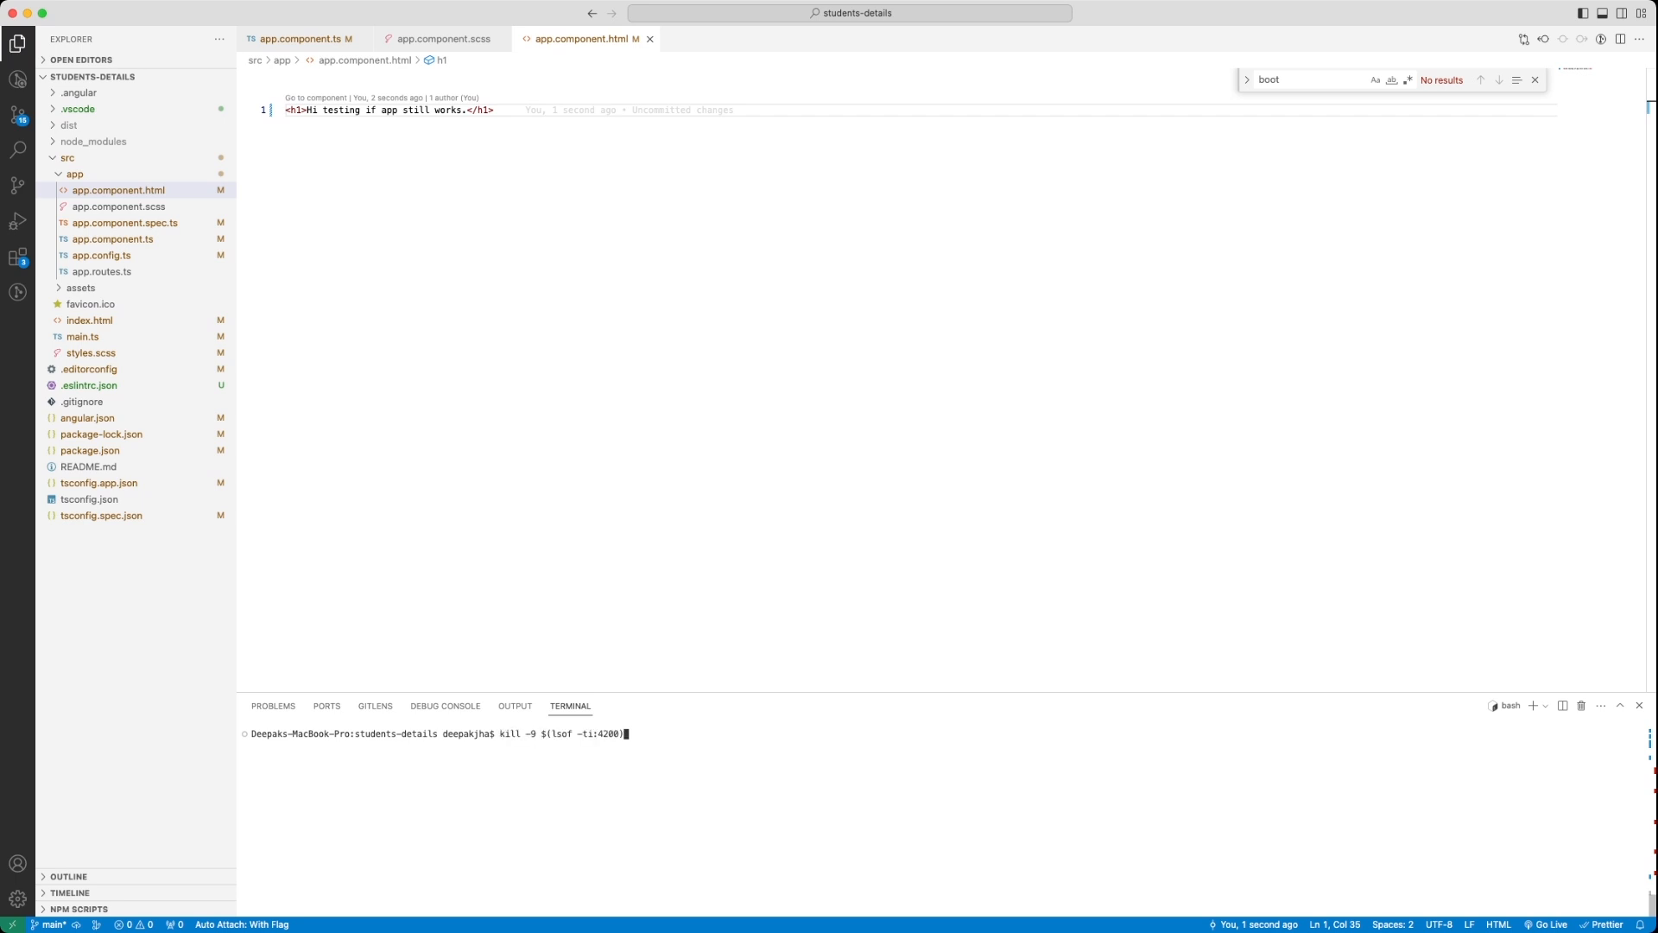
- Run kill -9 $(lsof -ti:4200) to free port 4200 before ng serve rebuilds
key("Enter")
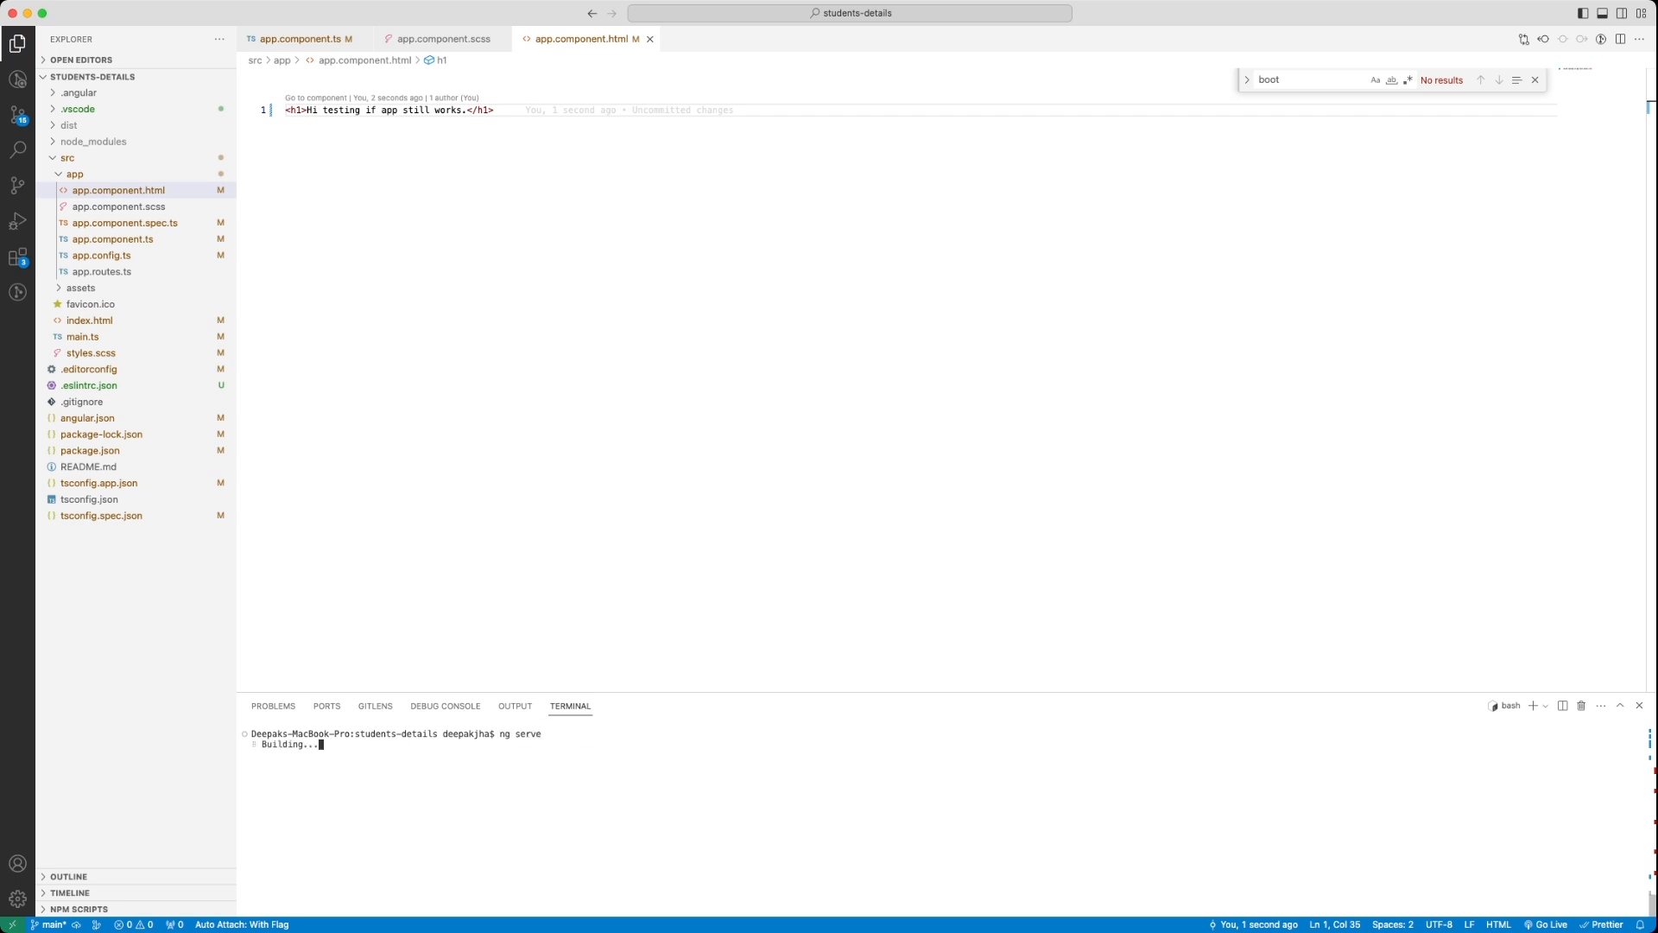
mouse_move(516, 859)
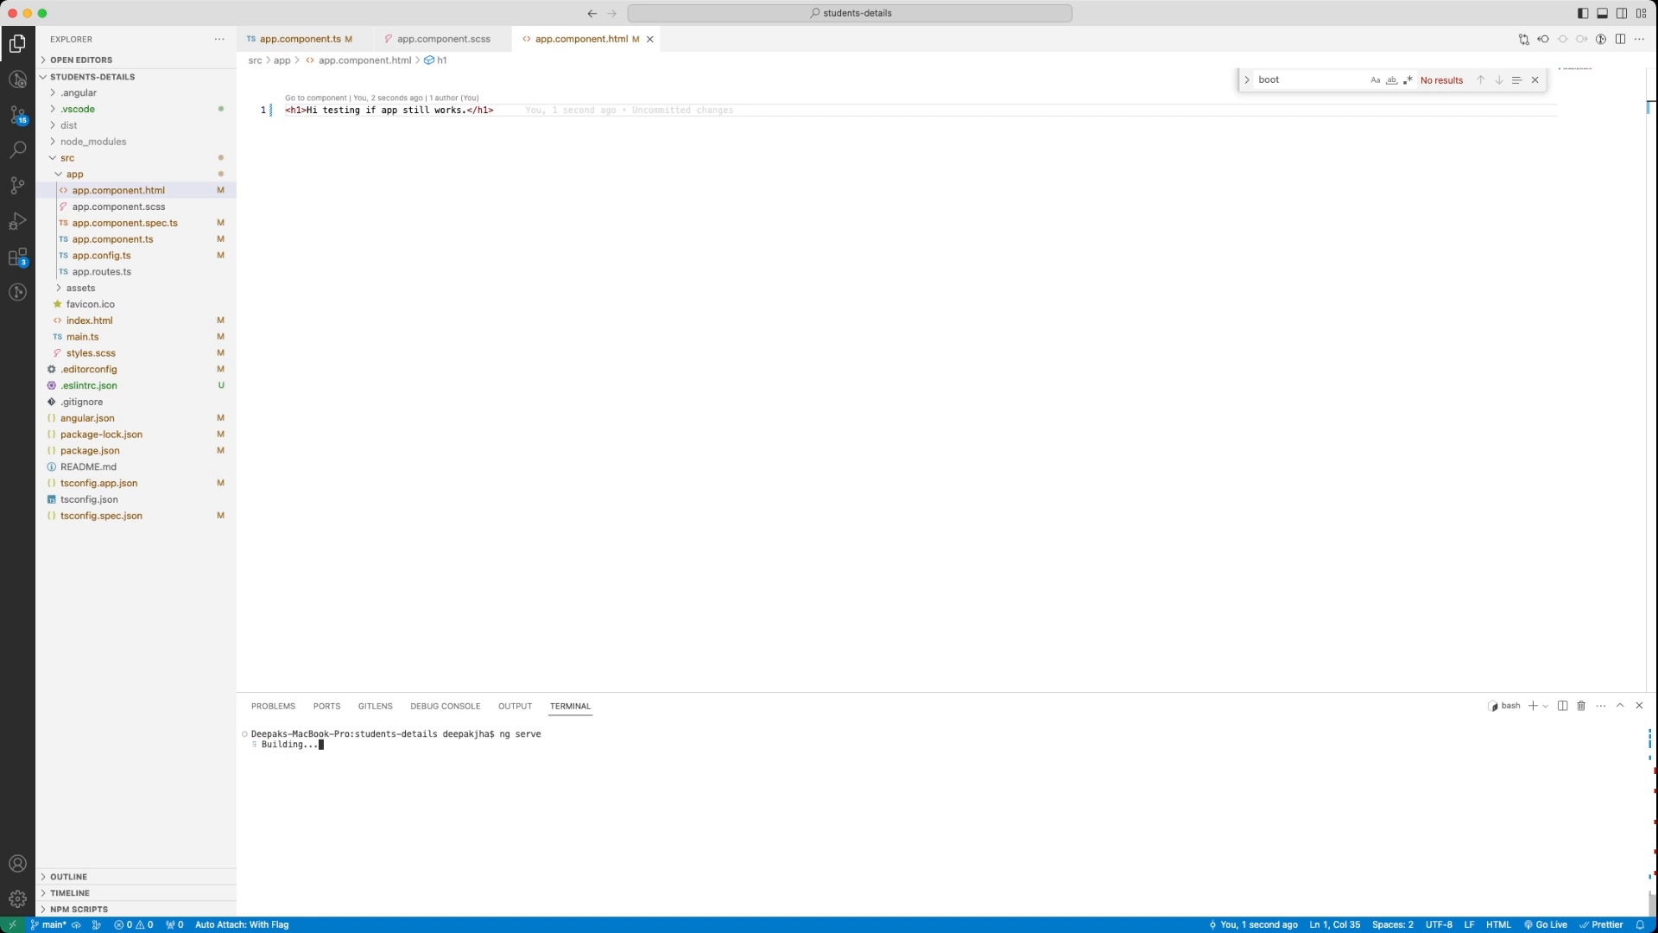
mouse_move(484, 714)
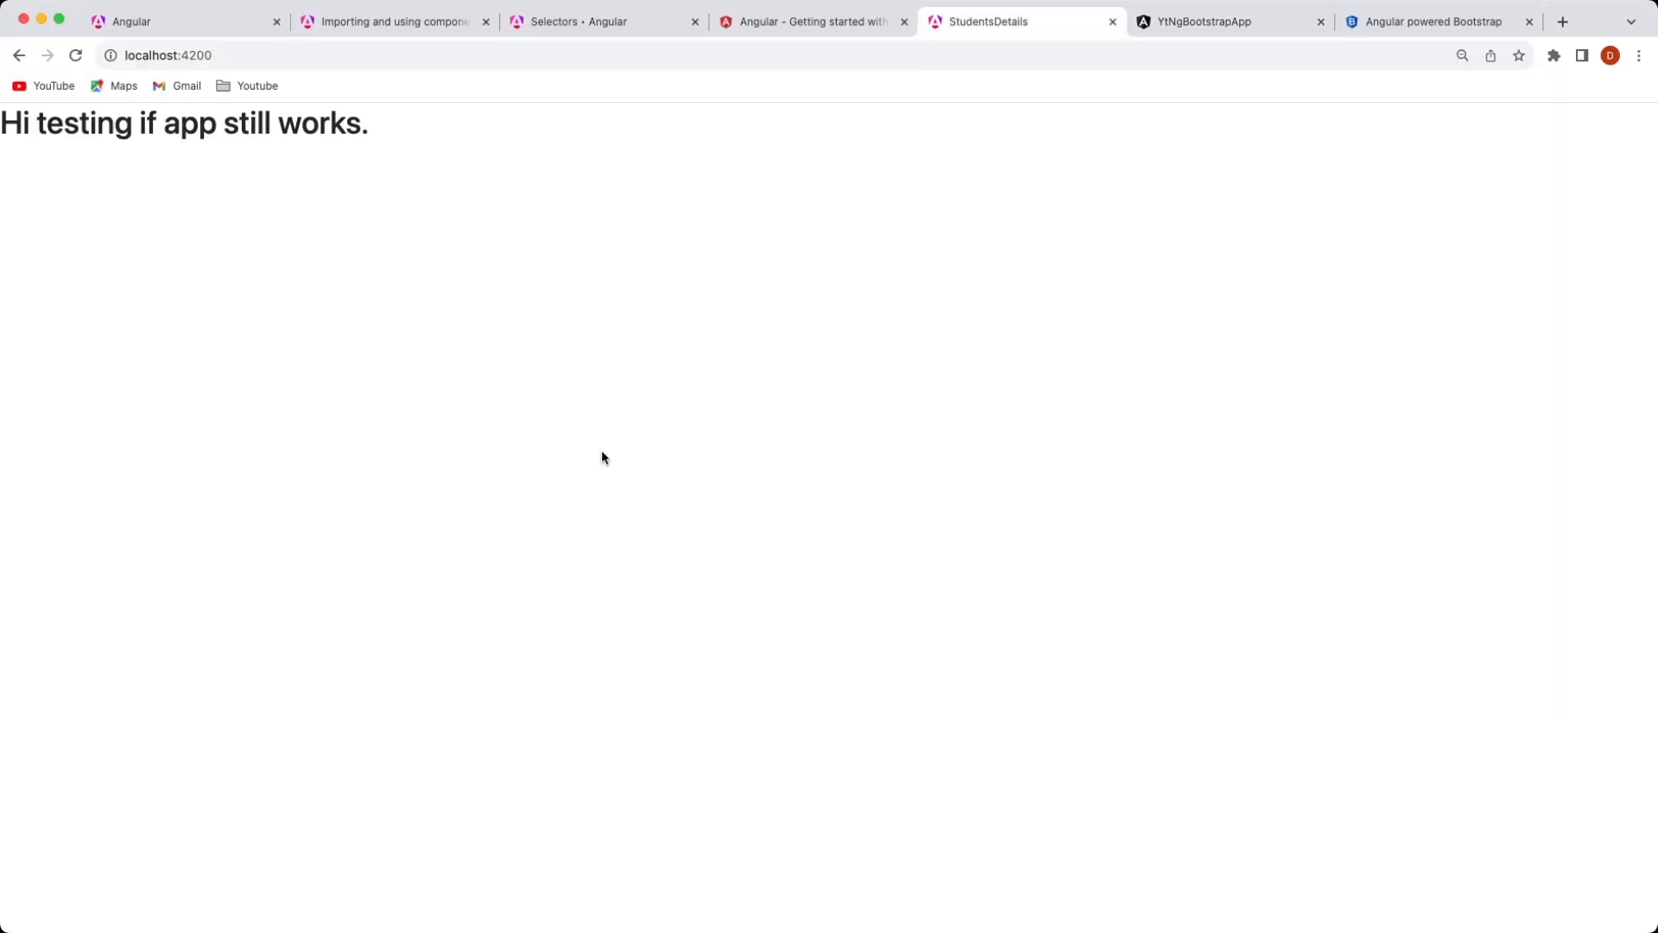
mouse_move(638, 308)
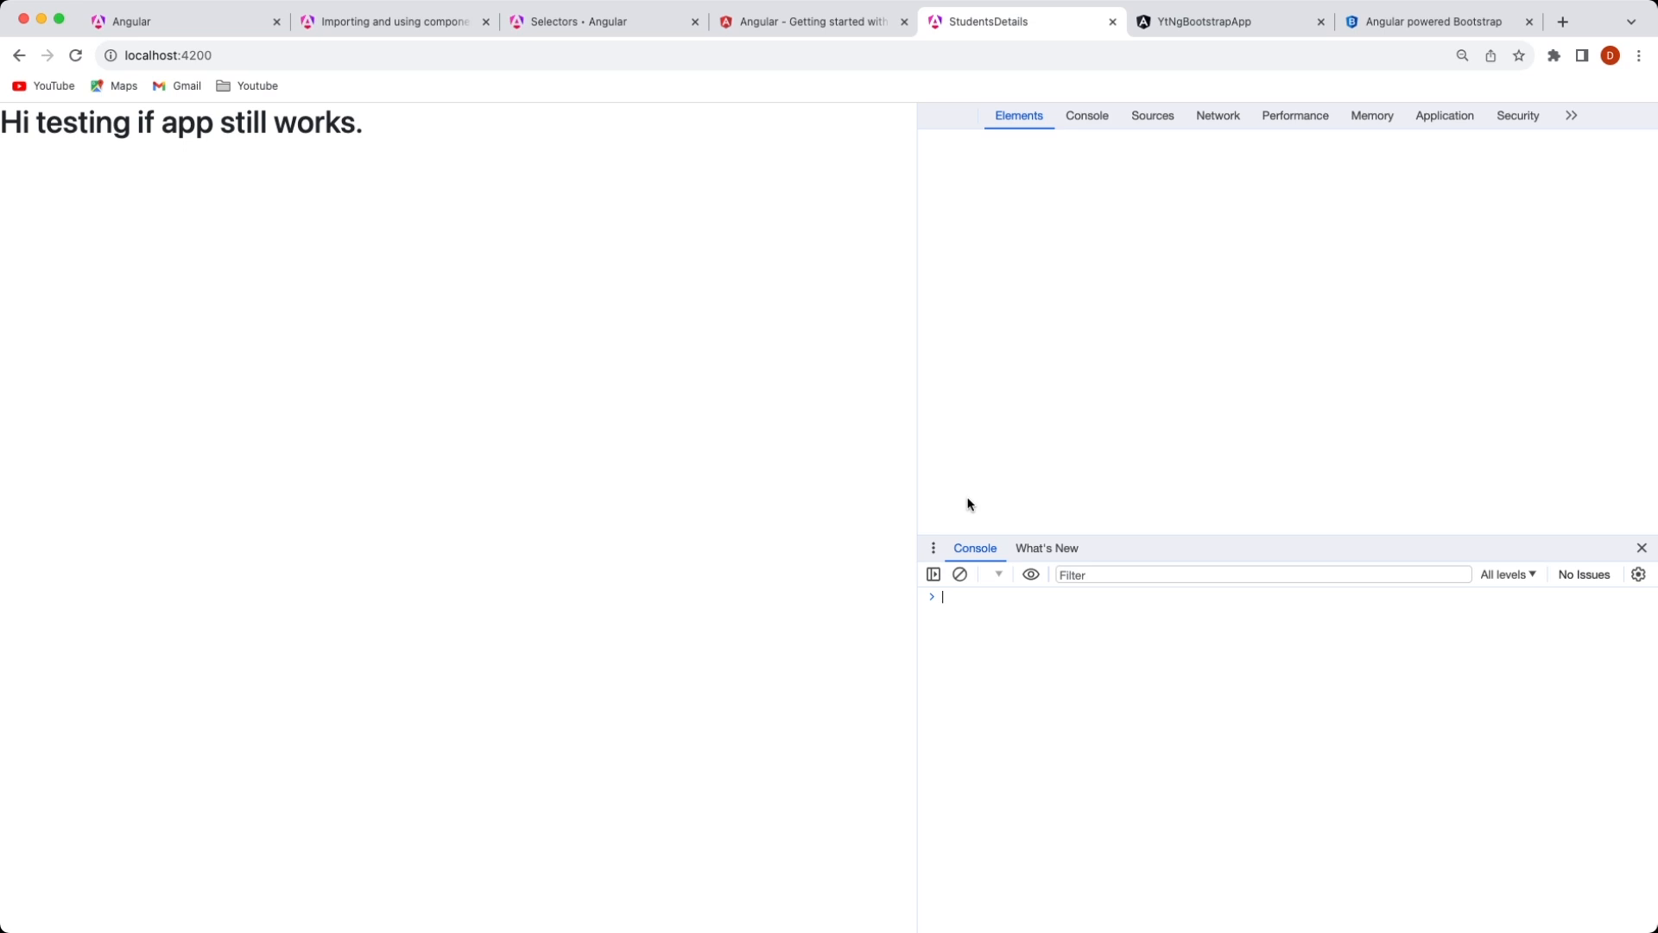
- In DevTools Network, preview the loaded styles.css to confirm Bootstrap variables are present
left_click(1216, 116)
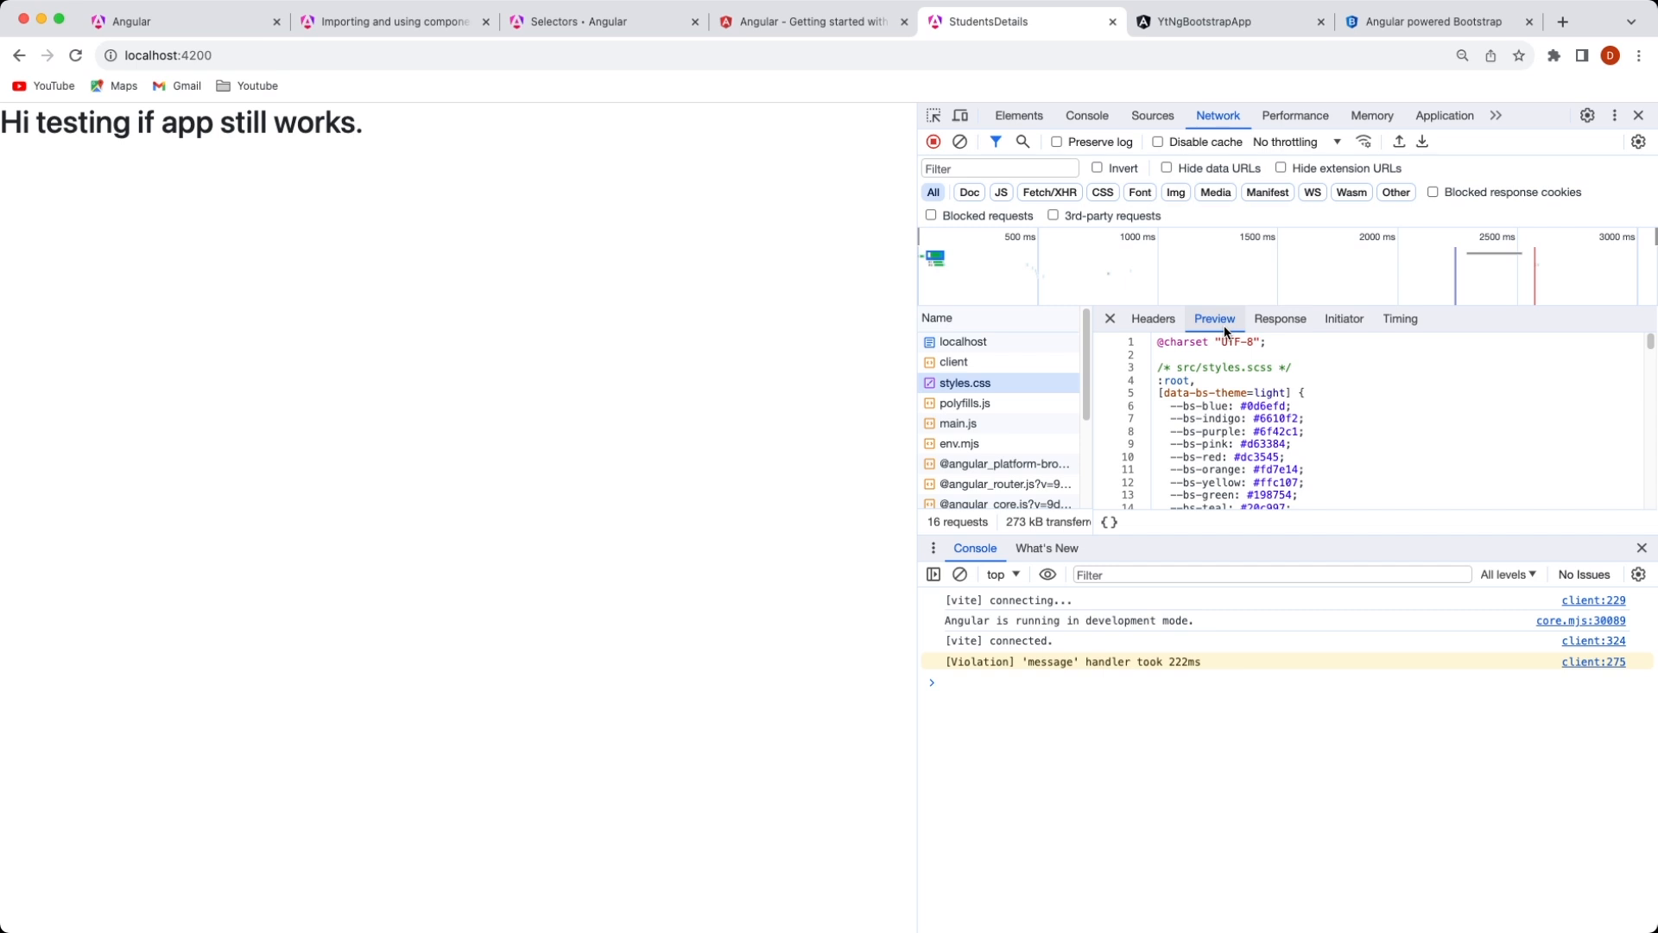
left_click(1196, 21)
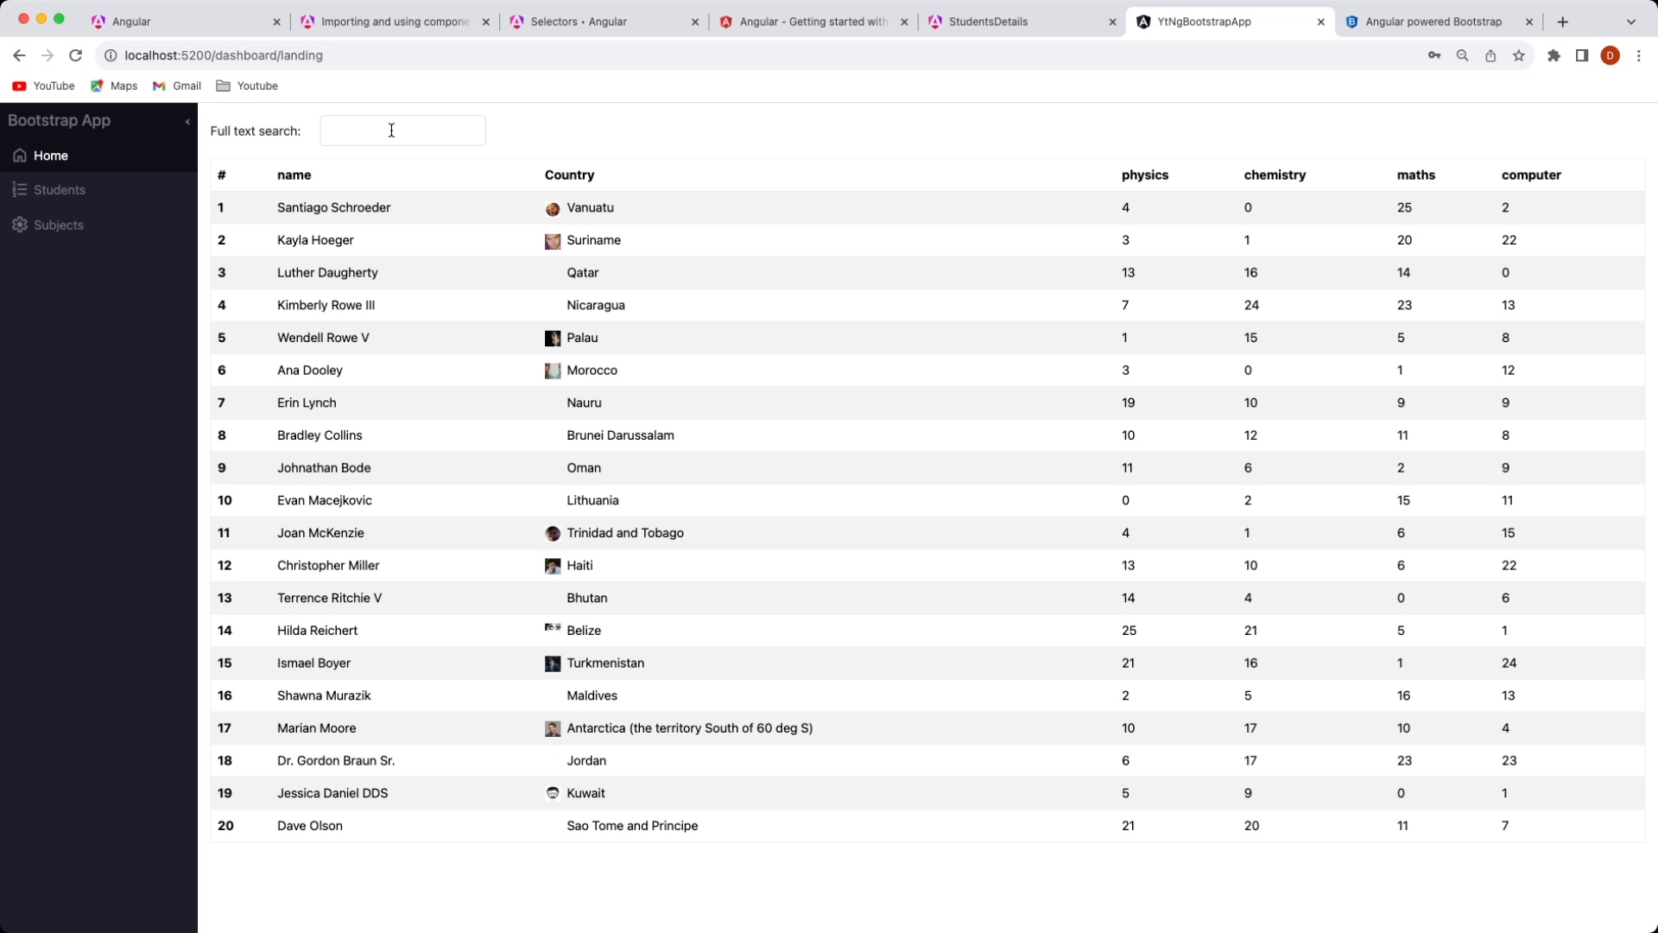
- Switch to the YtNgBootstrapApp tab showing localhost:5200/dashboard/landing with its students table
left_click(1021, 21)
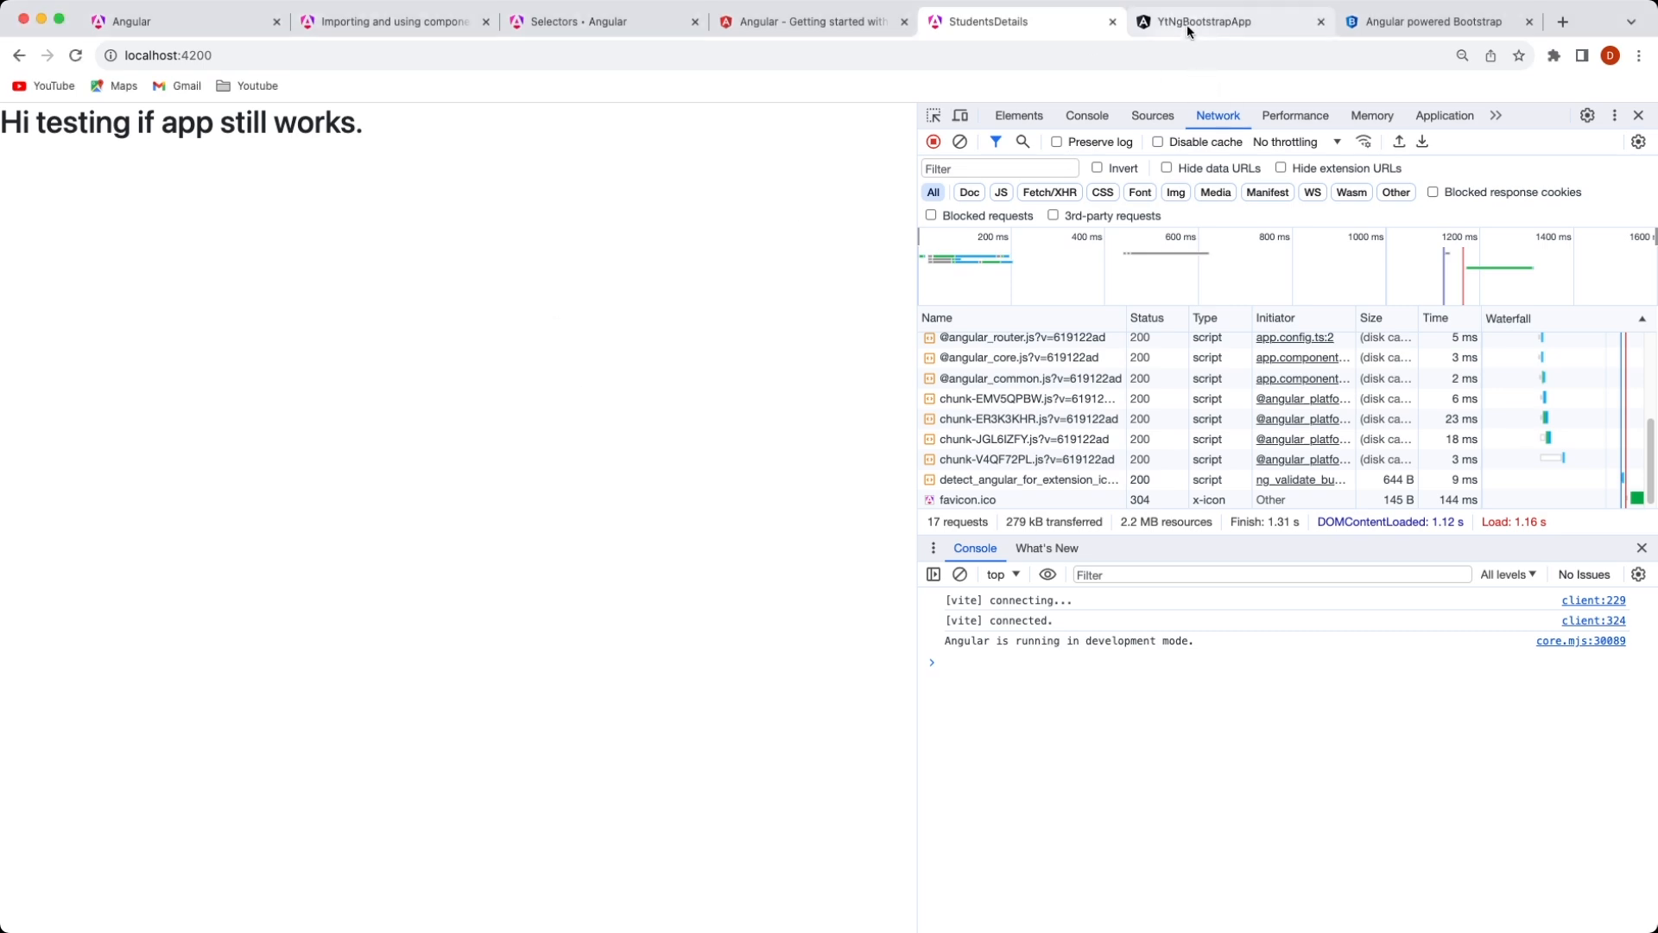
left_click(1206, 21)
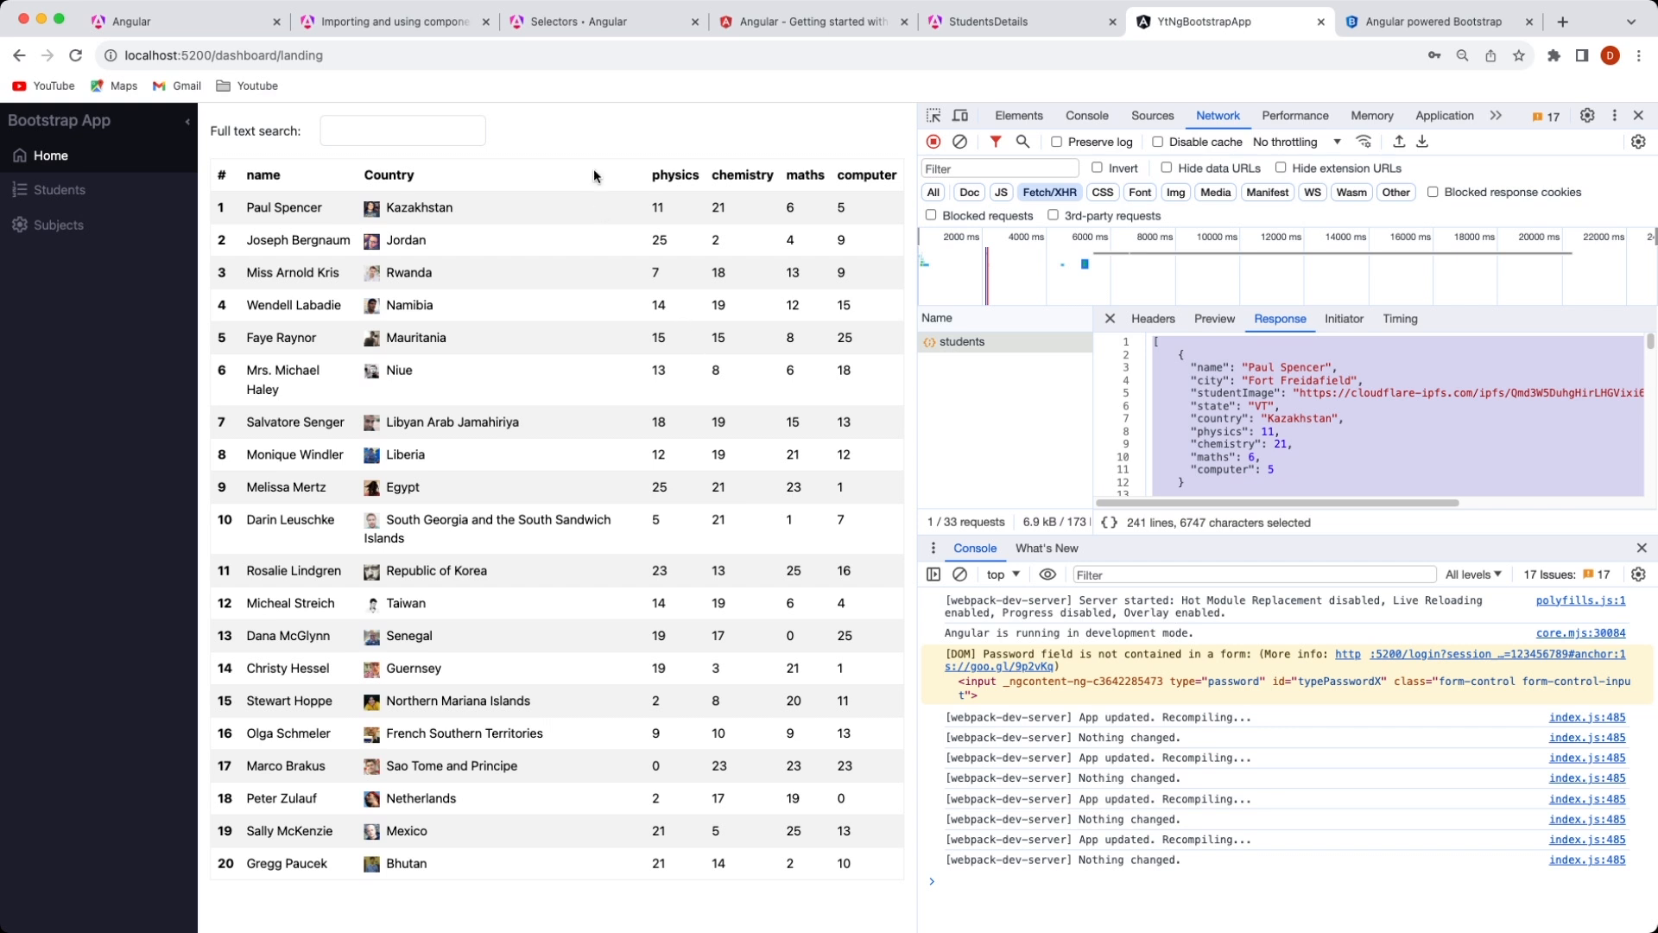
mouse_move(194, 473)
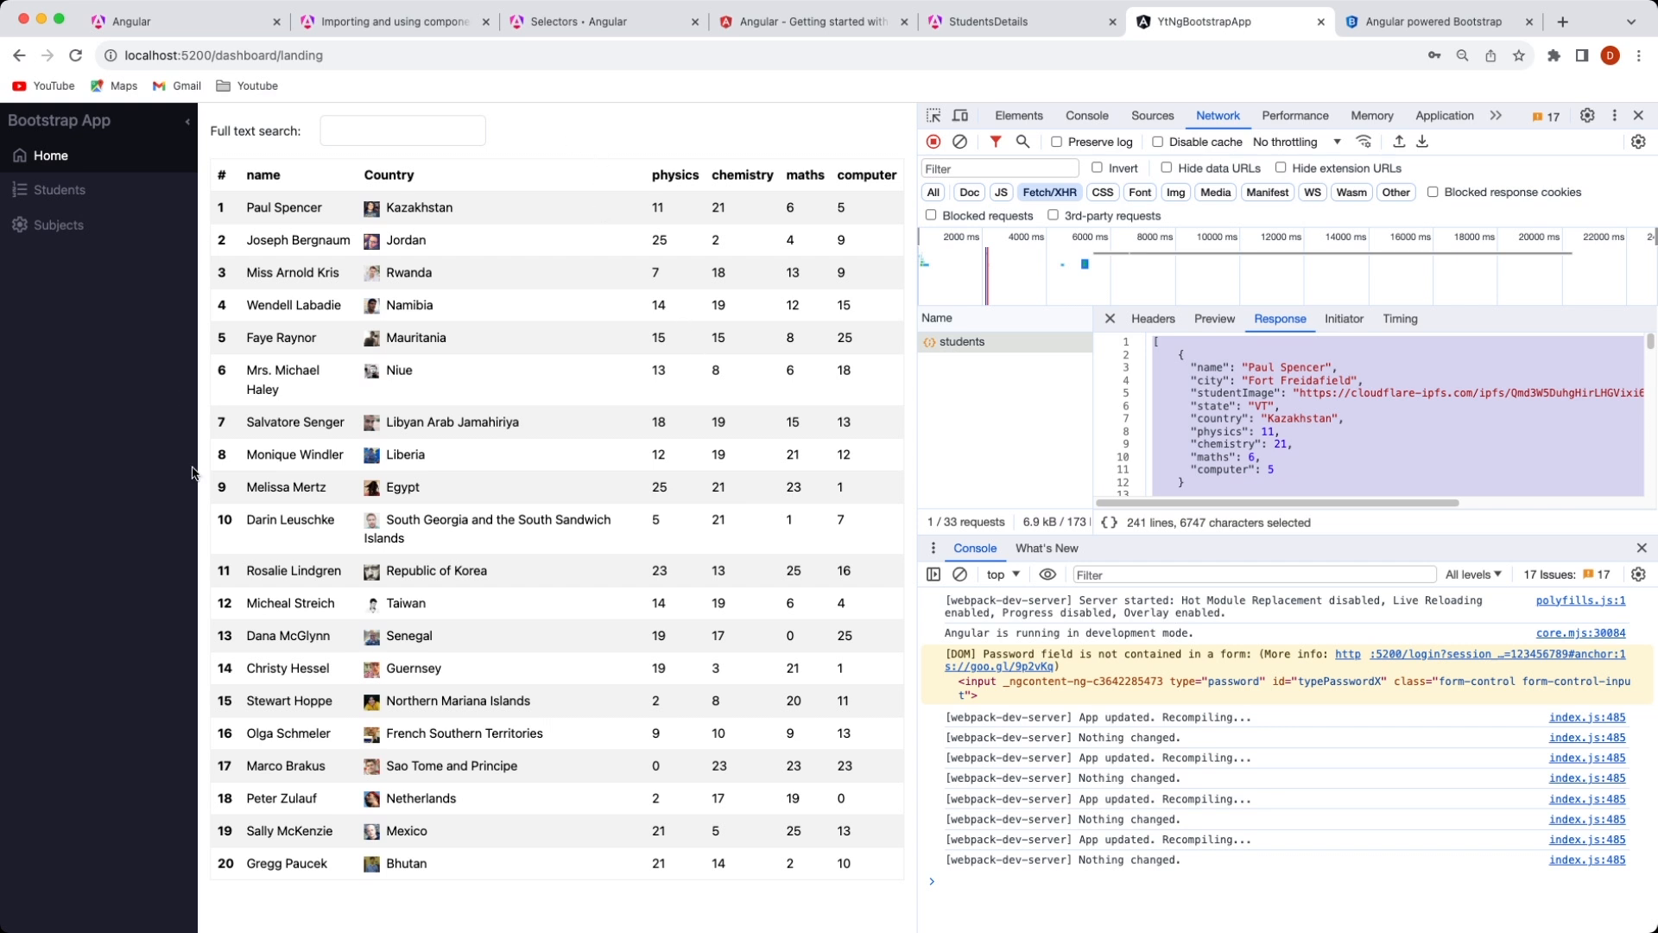
mouse_move(370, 778)
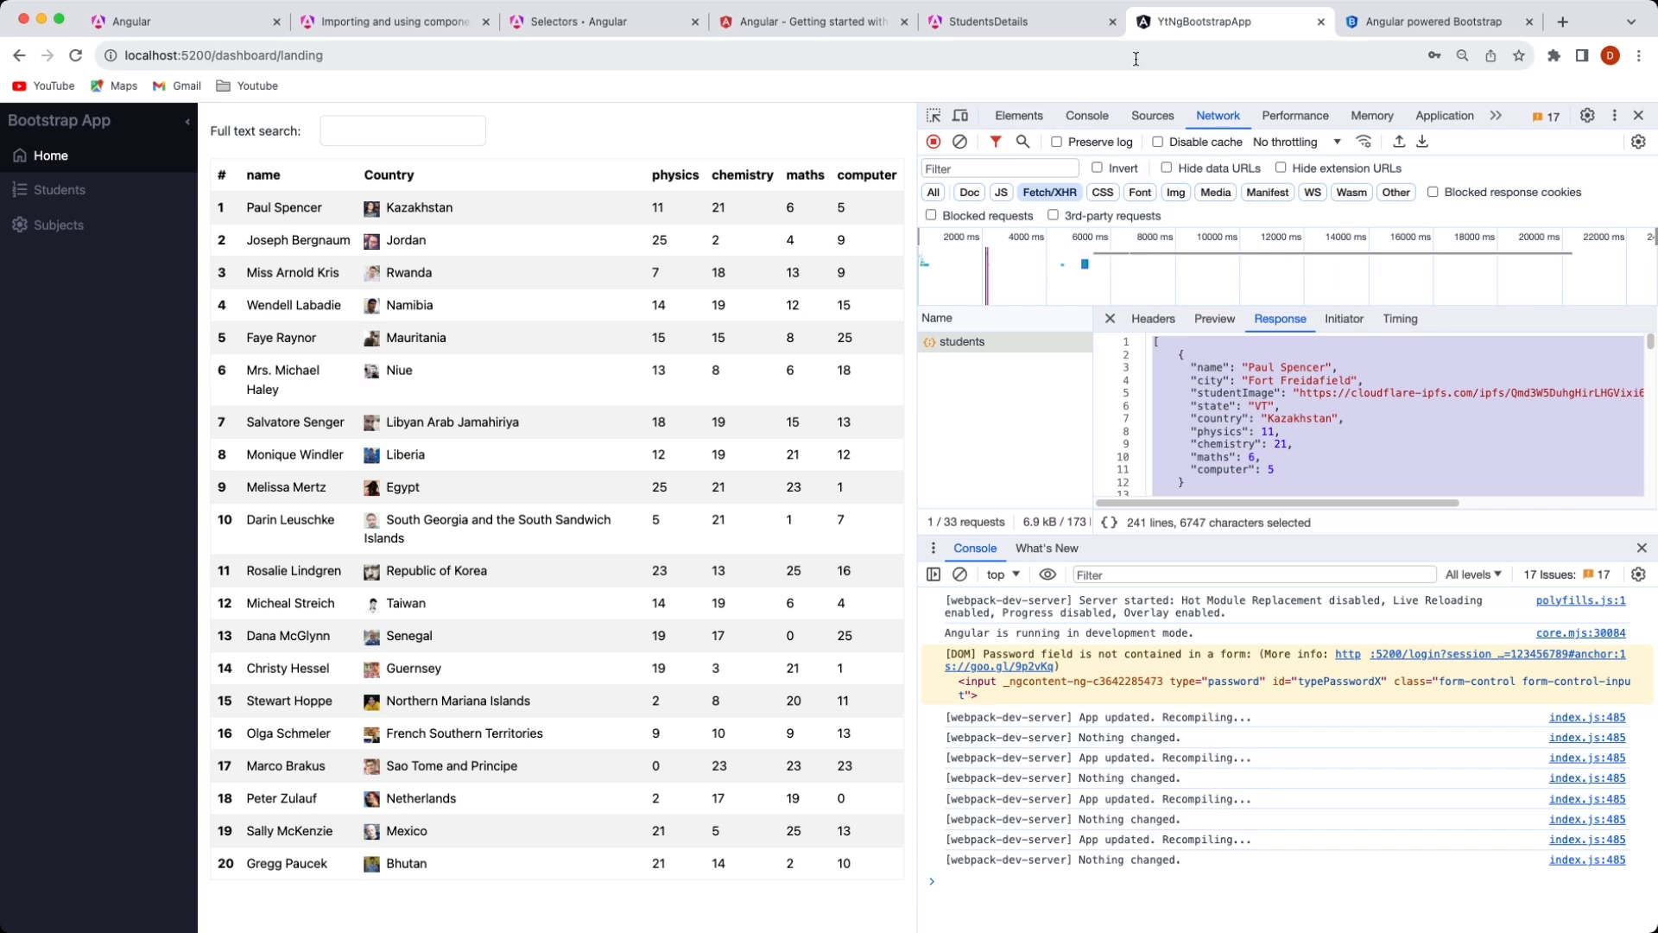
mouse_move(1135, 57)
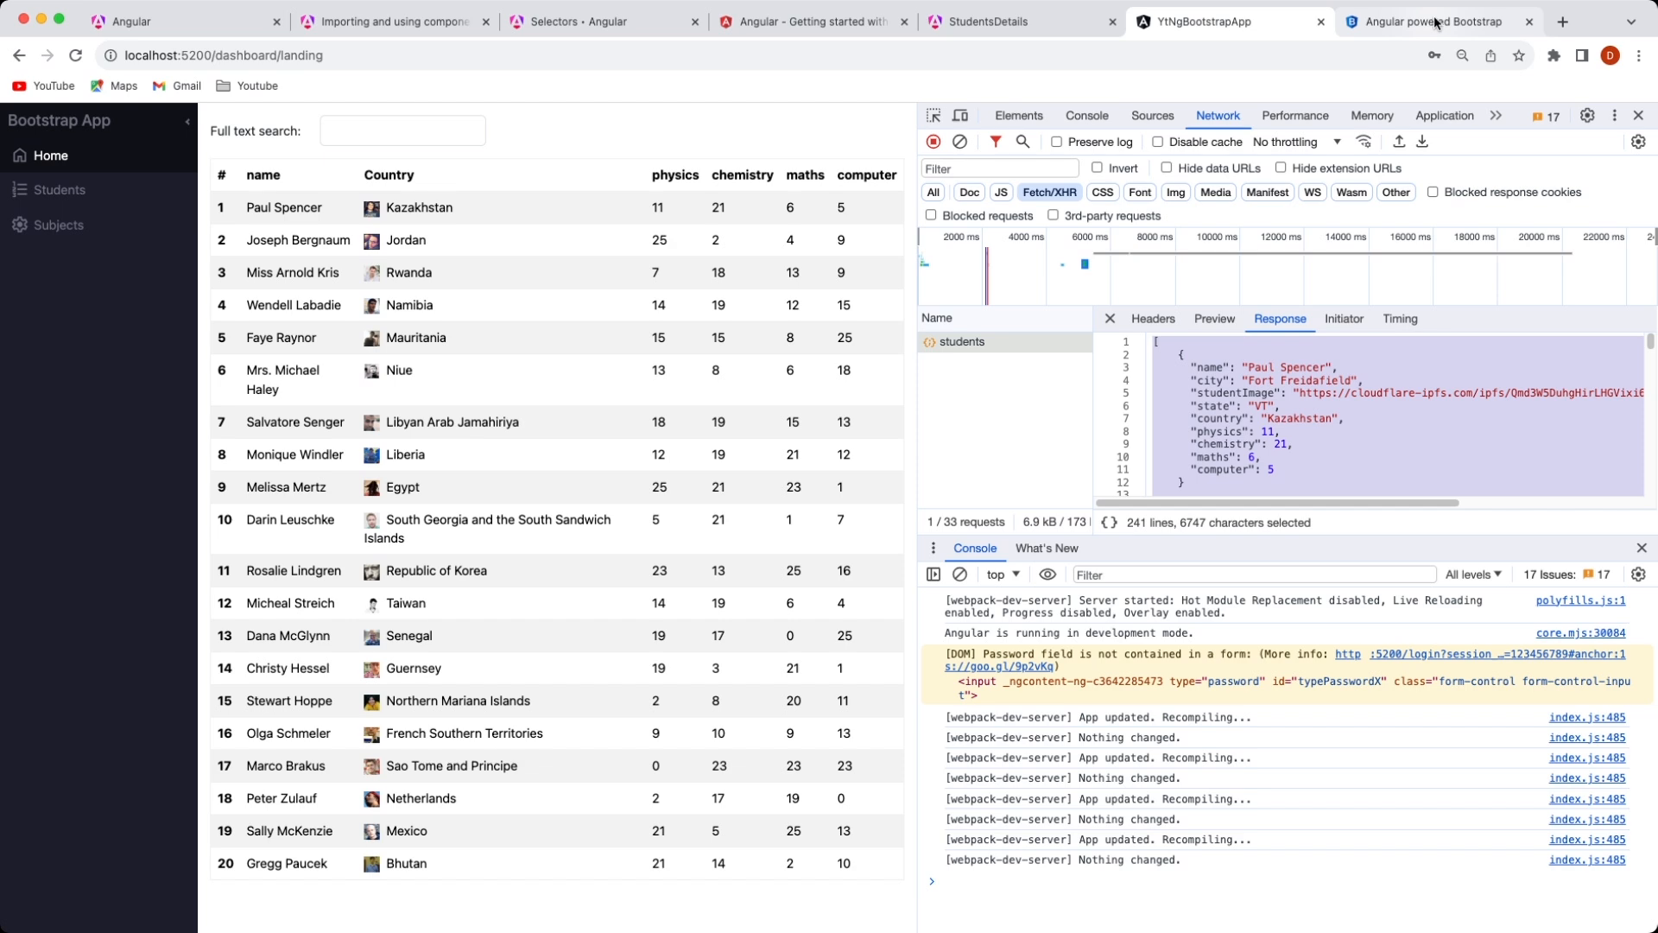
- Move between the dashboard app's search box and the ng-bootstrap documentation tab
left_click(1434, 21)
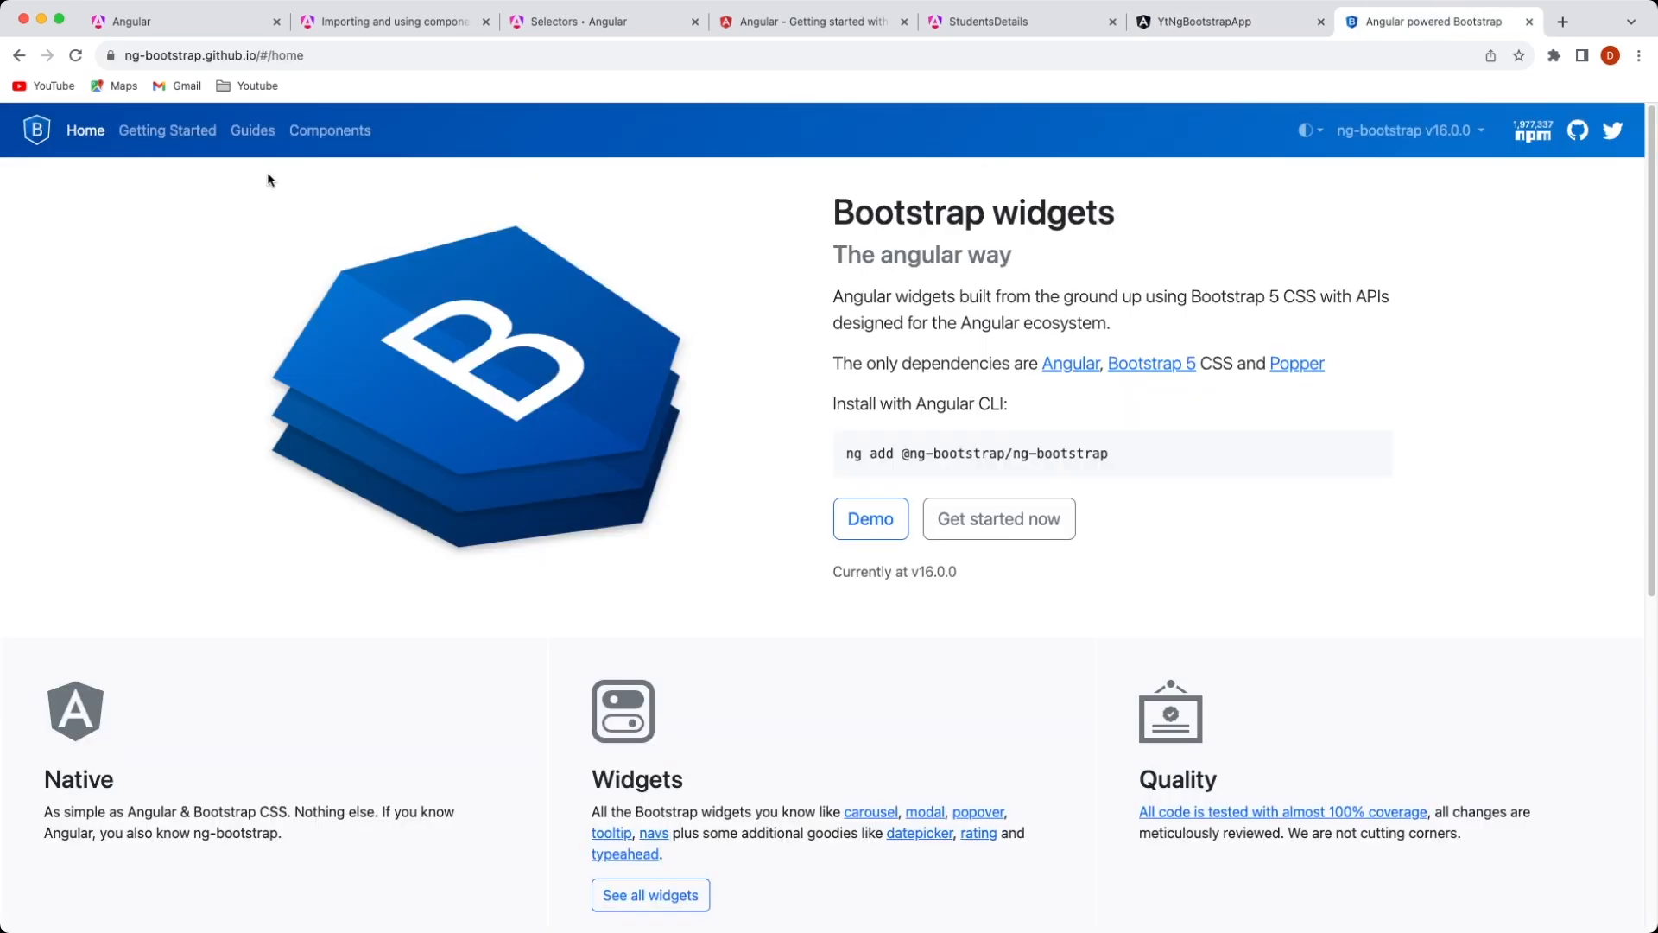
left_click(998, 518)
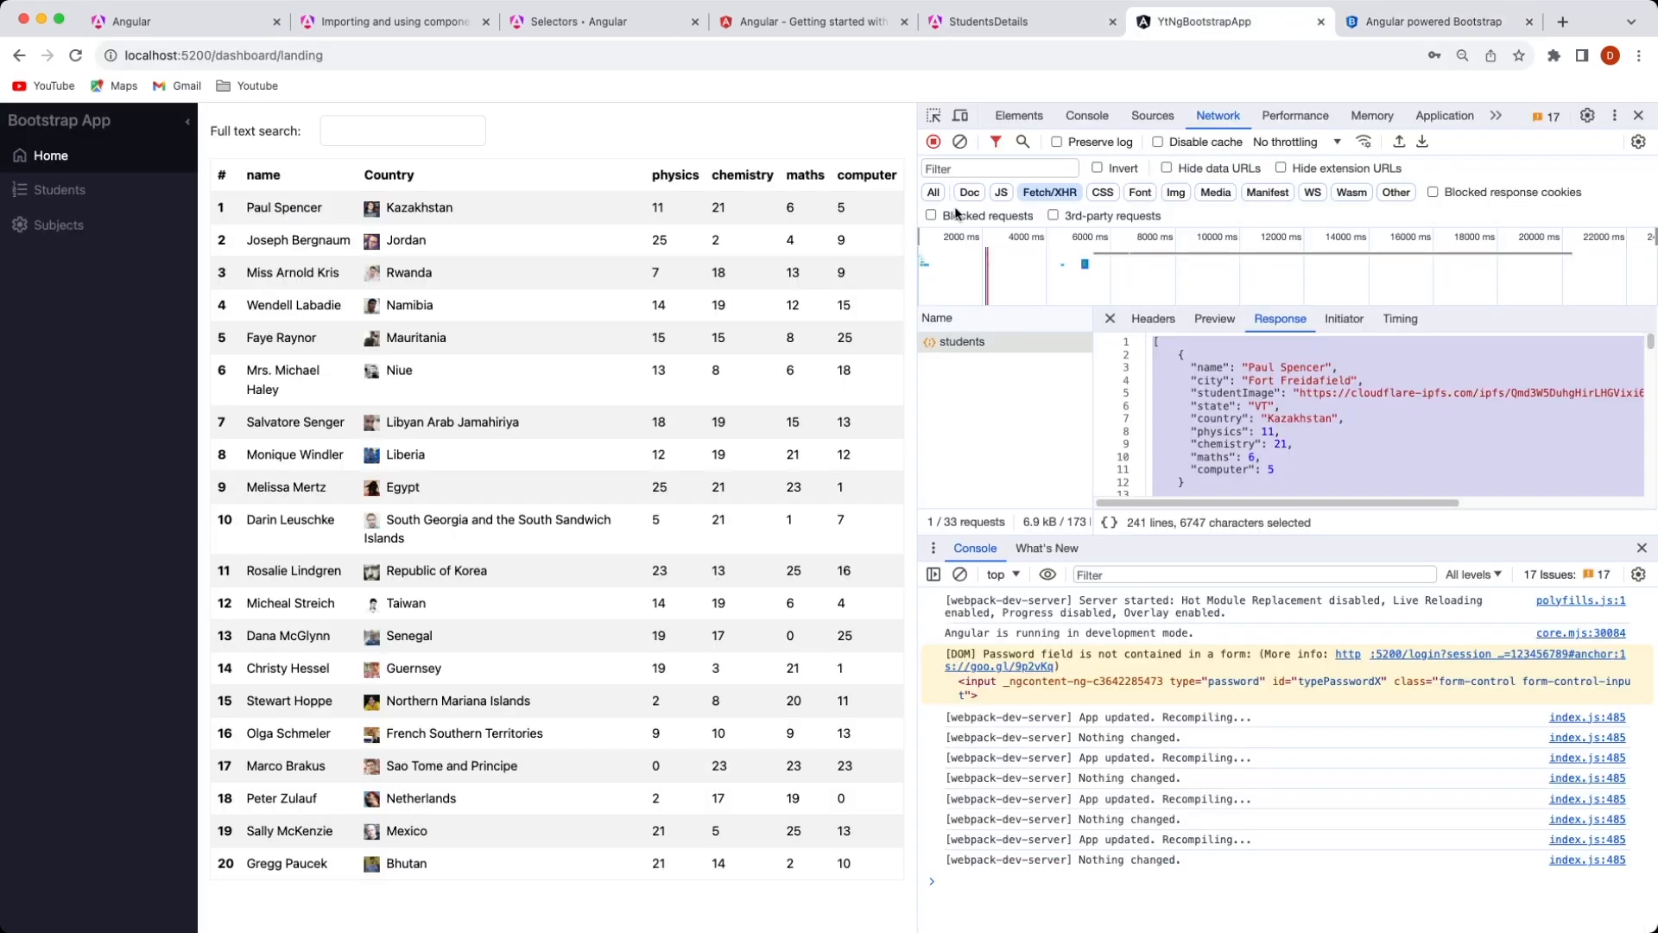
left_click(401, 129)
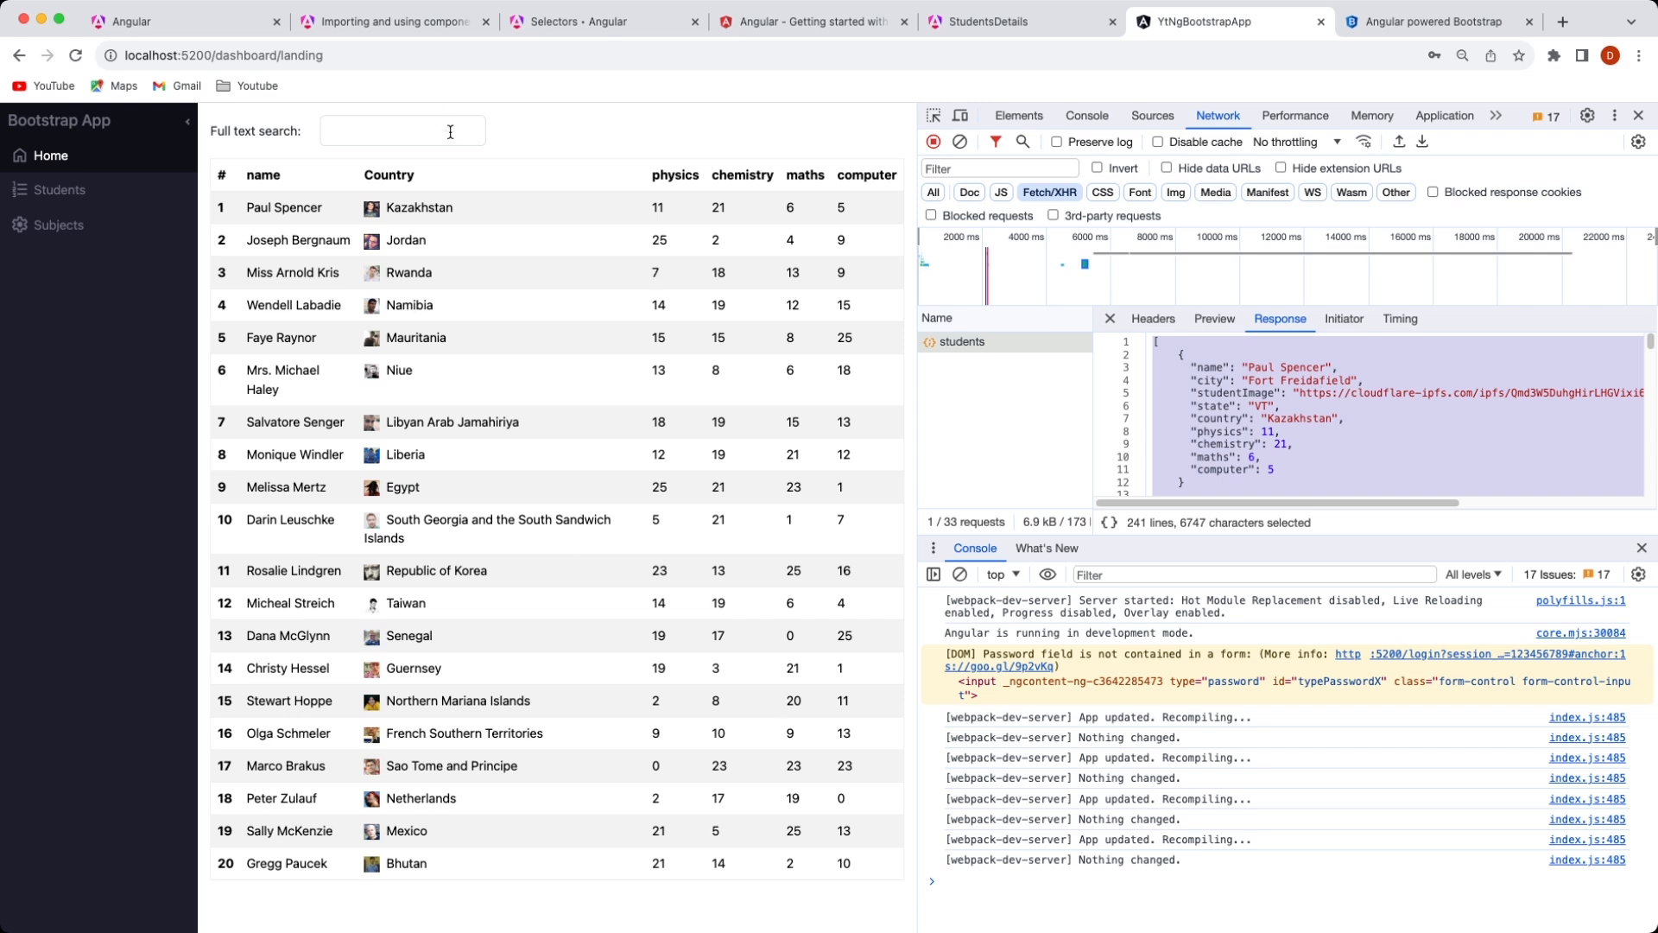
mouse_move(922, 362)
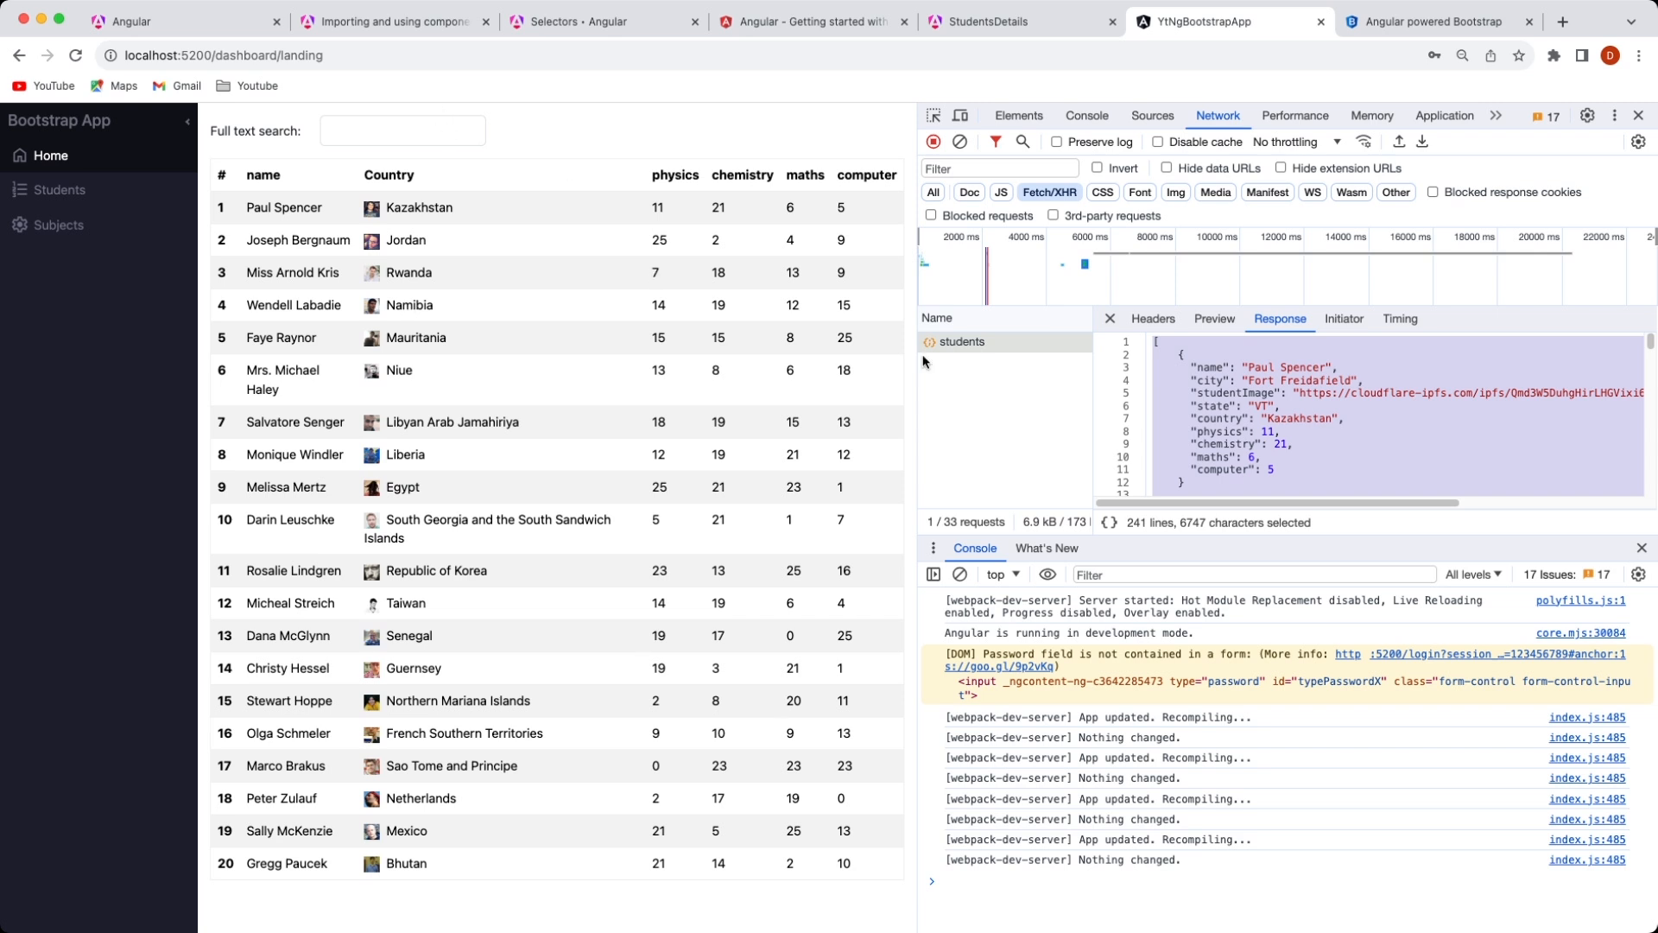
left_click(1438, 21)
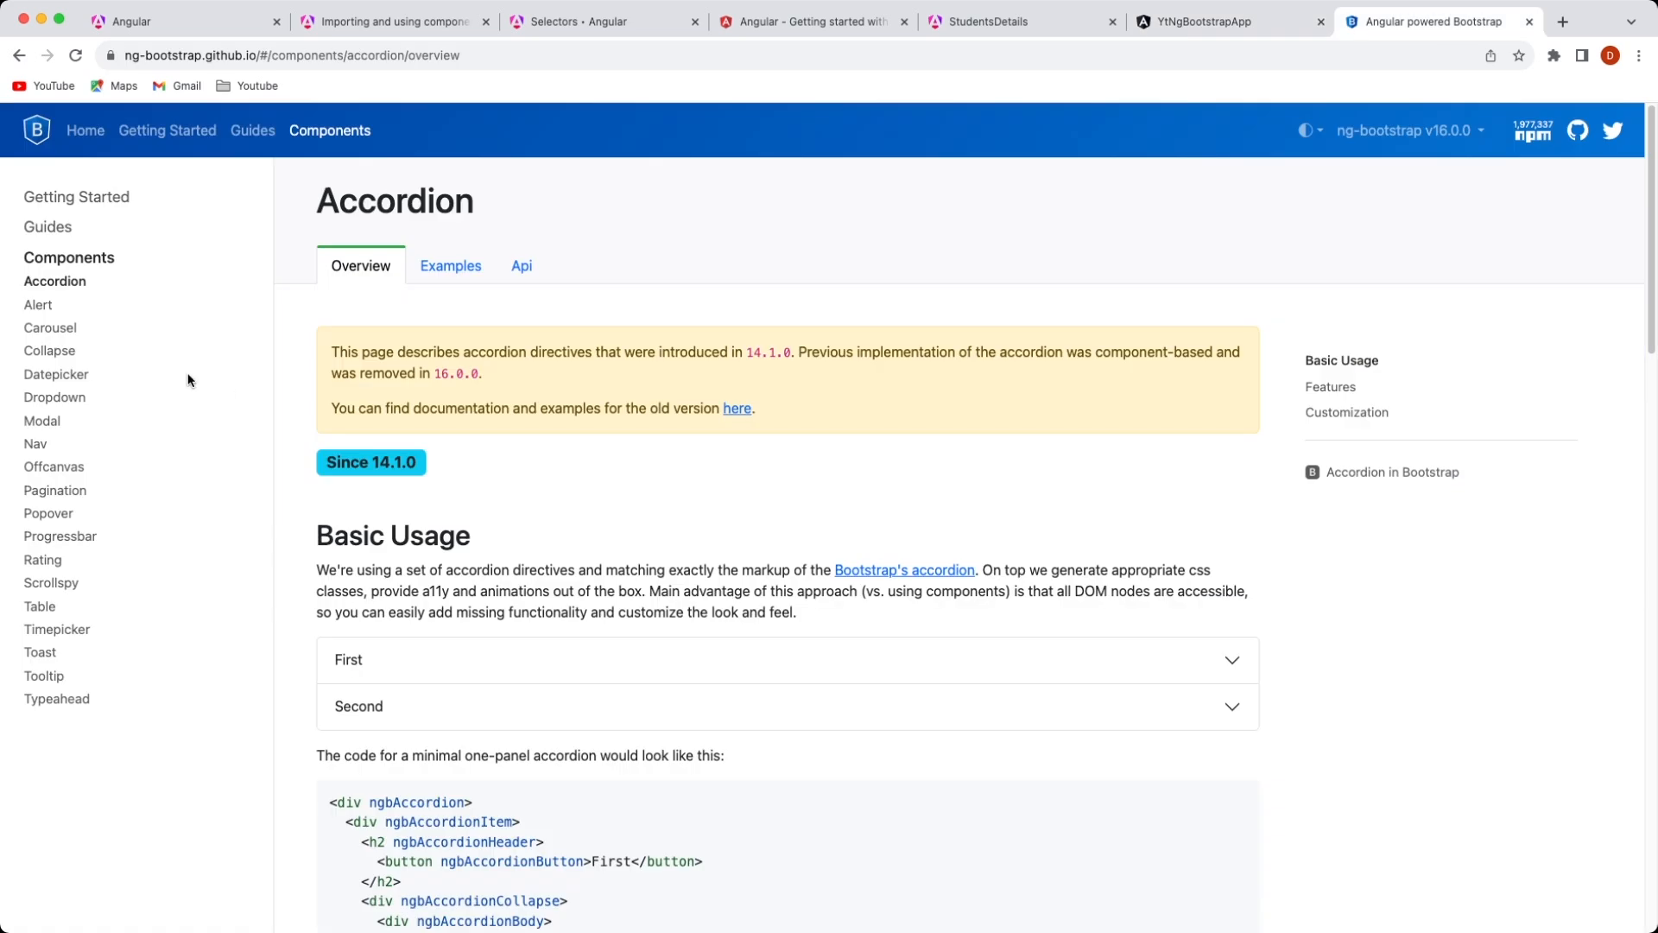
- Bring the Table component's Search and filtering example into view and highlight its heading
left_click(40, 607)
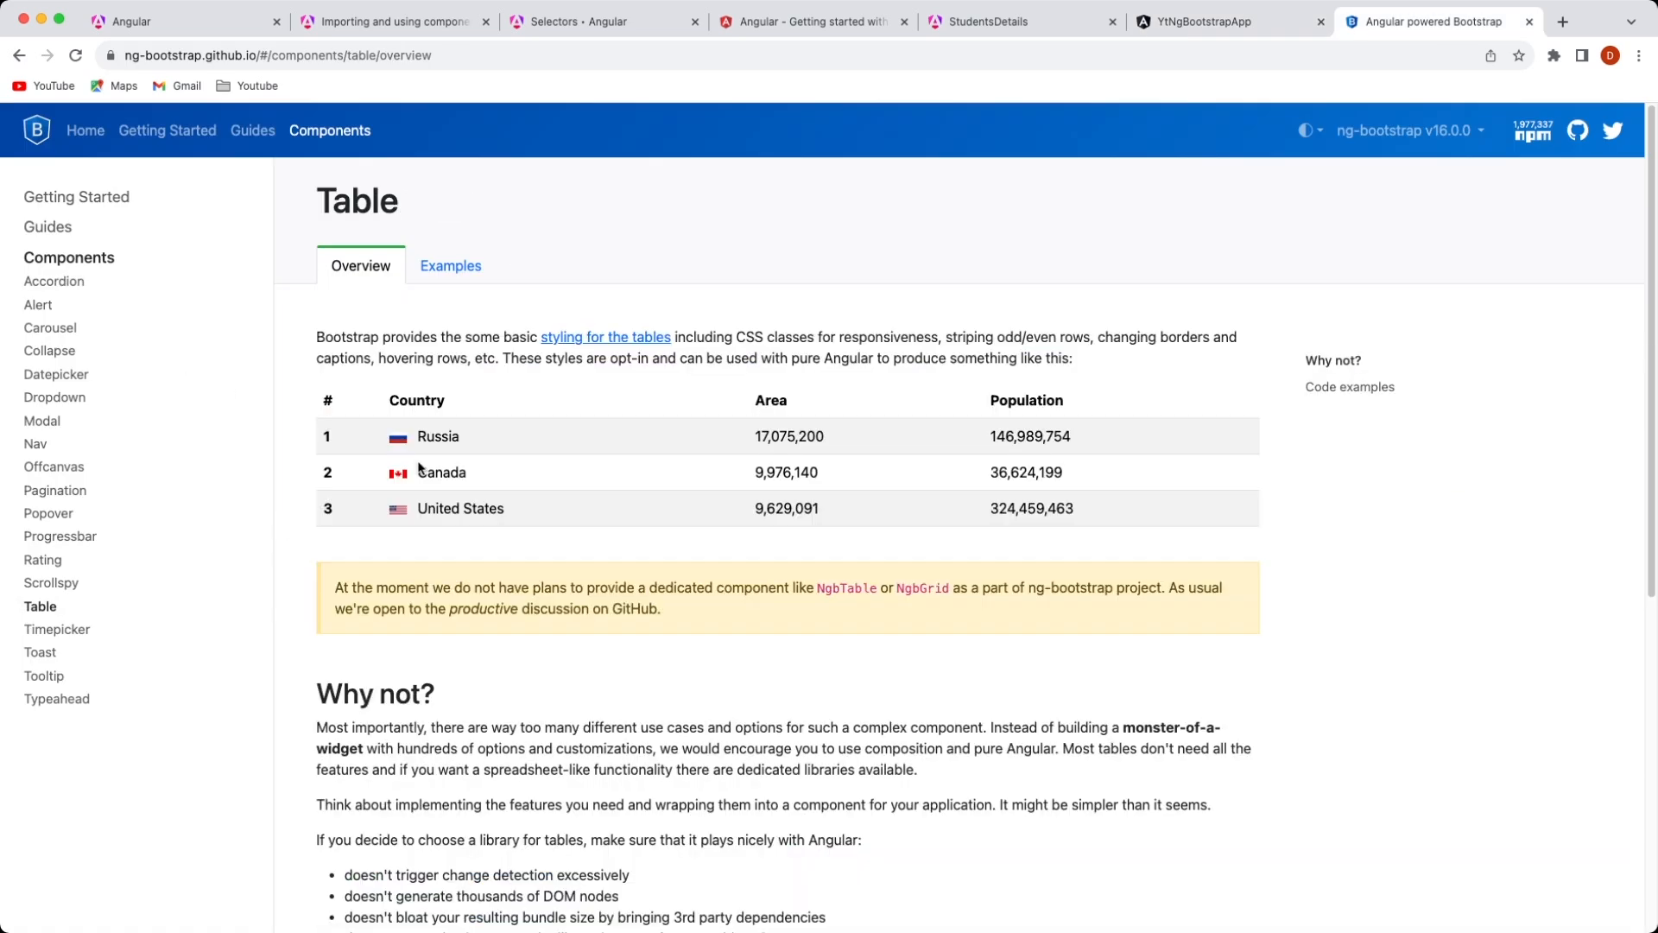
scroll("down", 3)
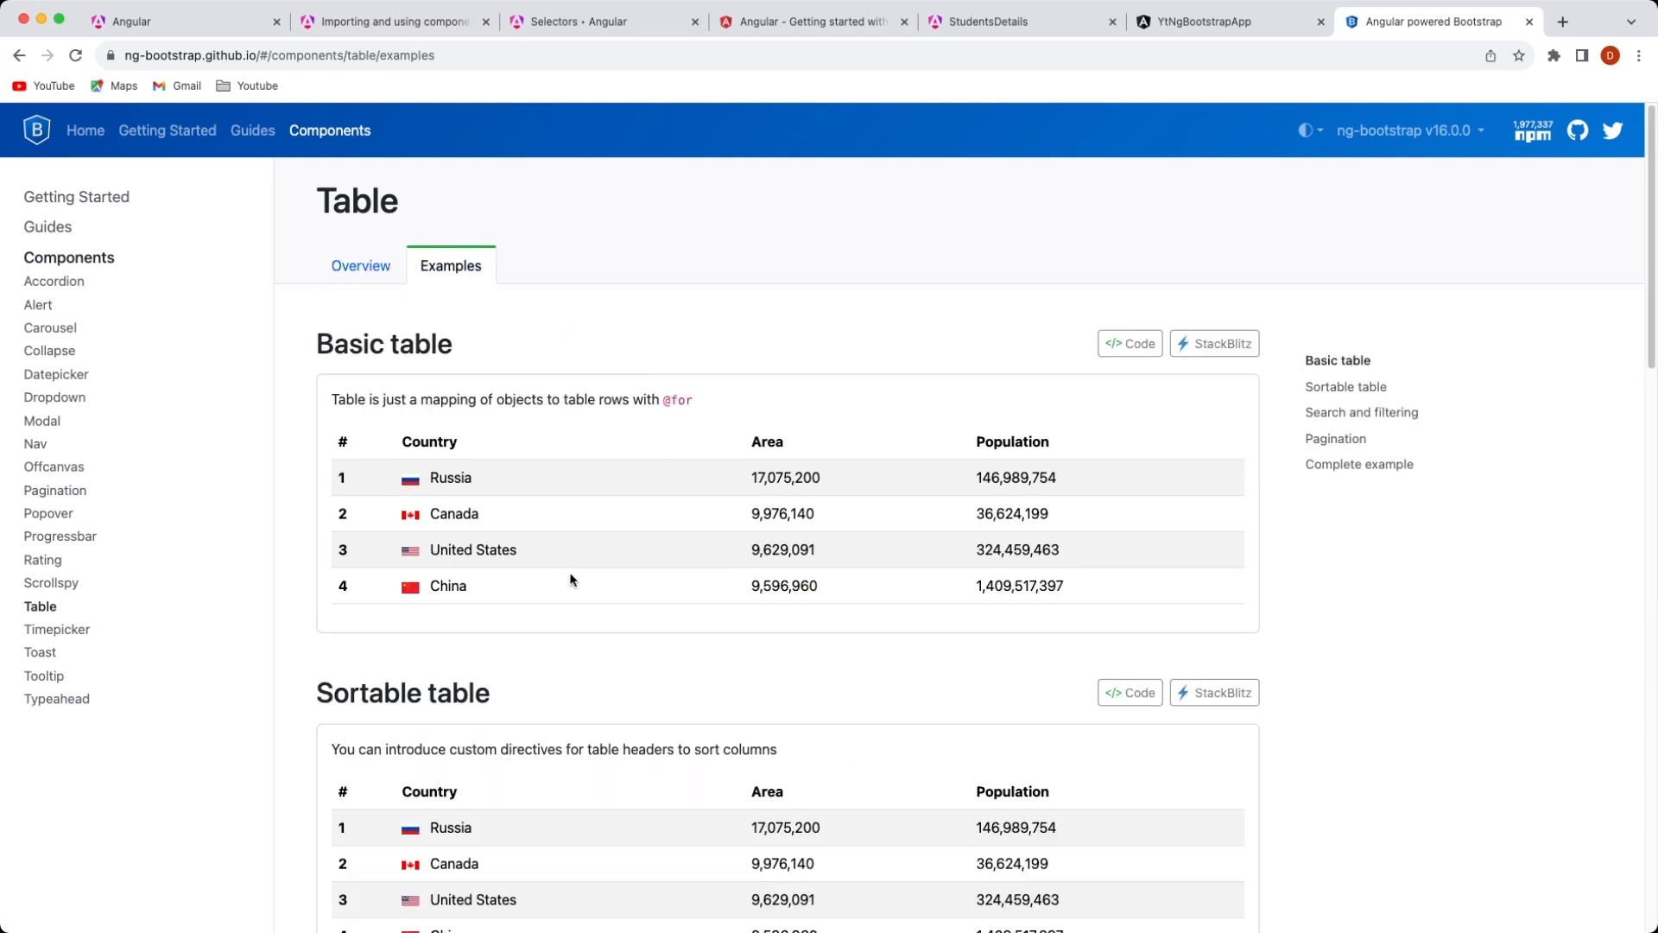
scroll("down", 3)
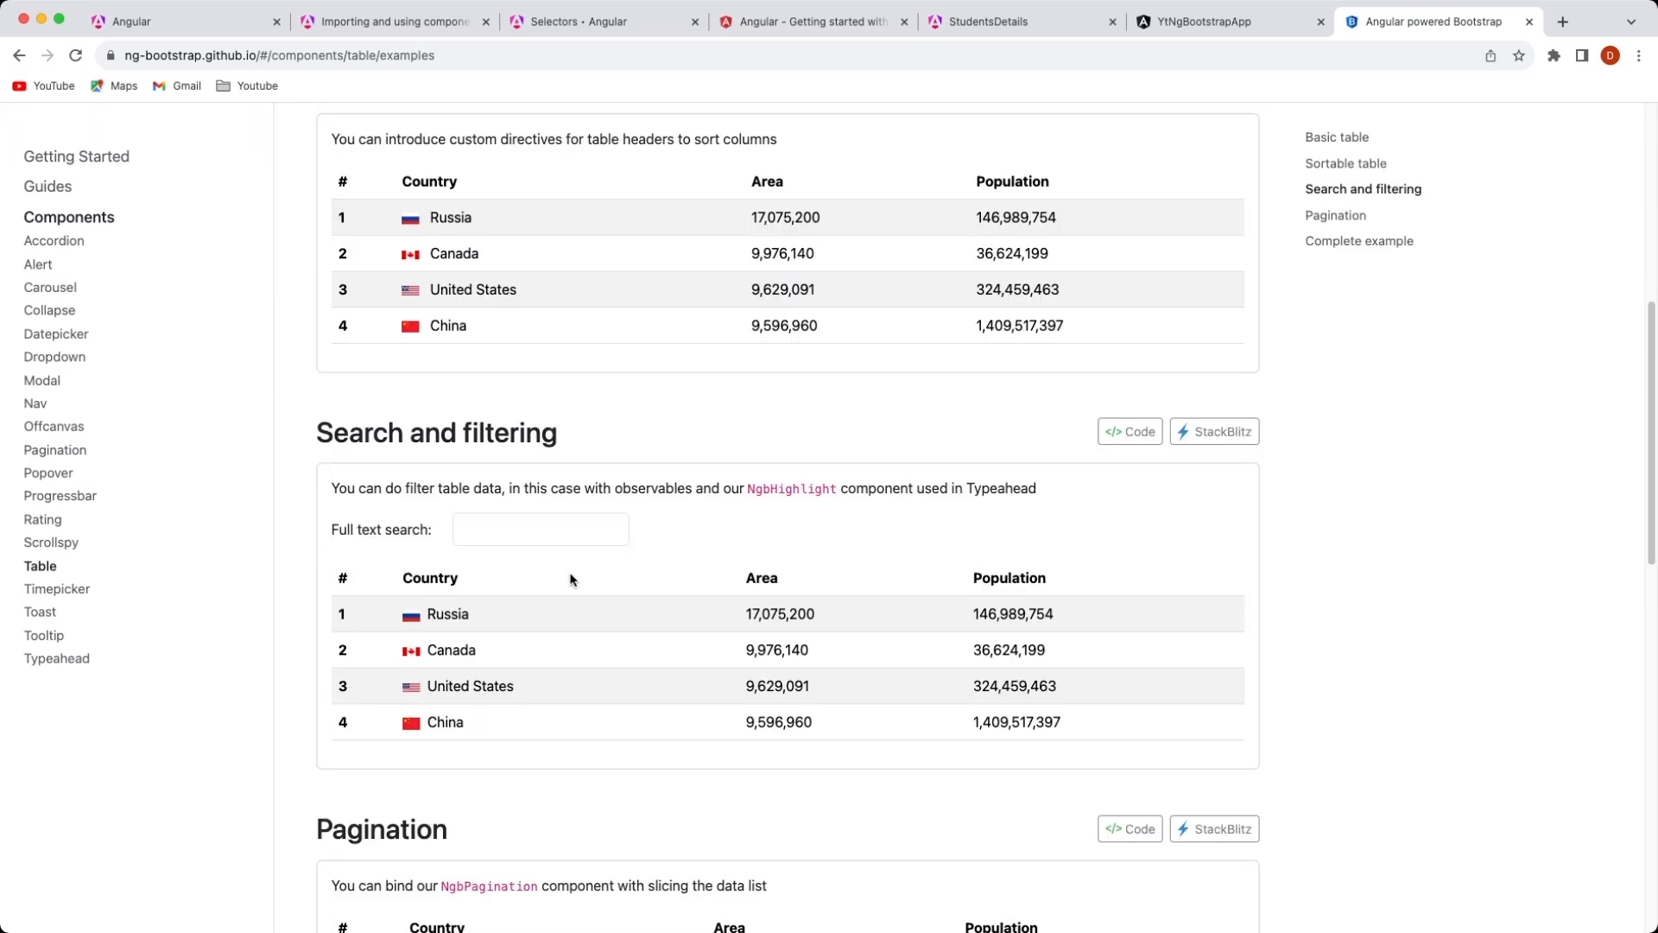
double_click(436, 432)
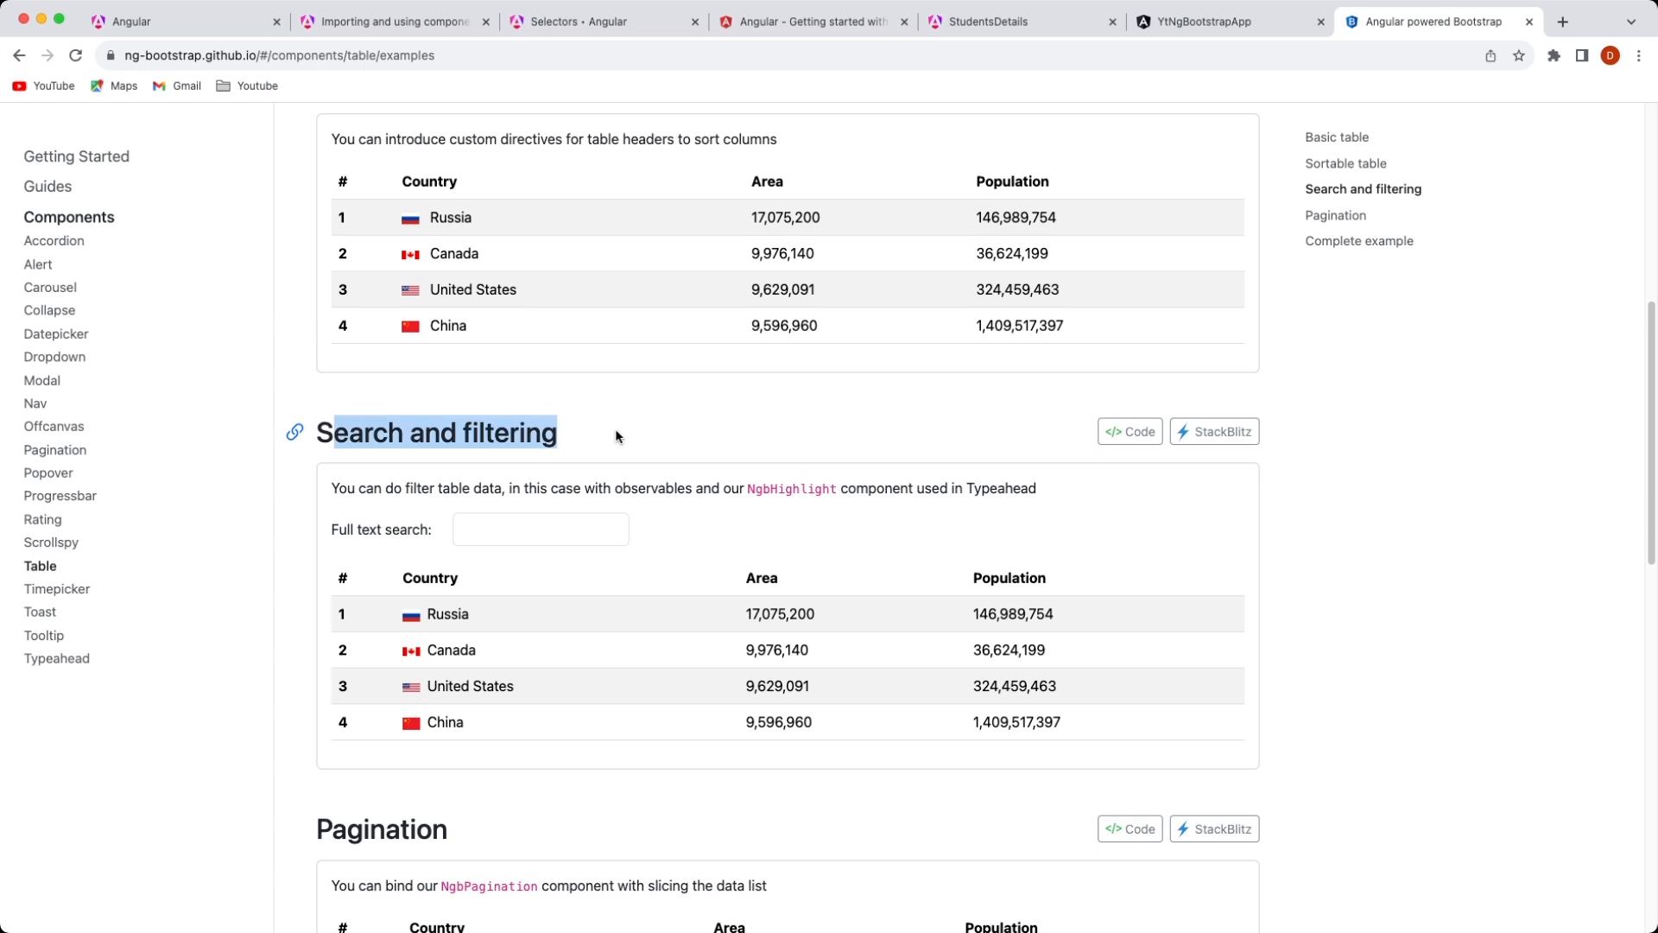
mouse_move(388, 485)
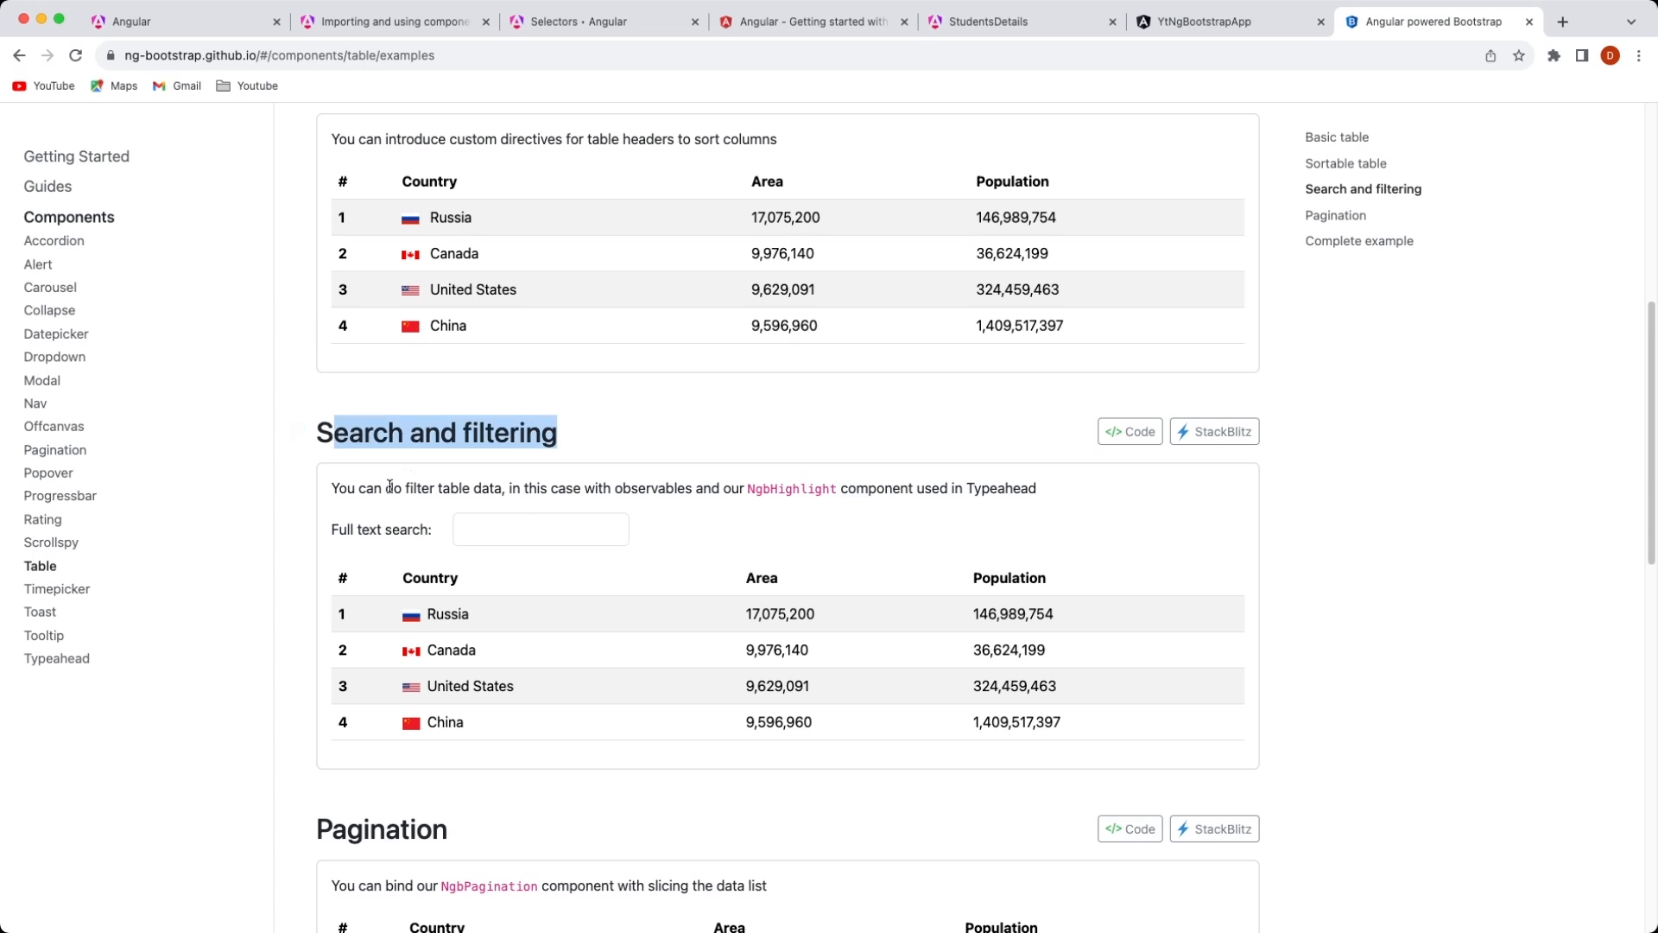
scroll("down", 3)
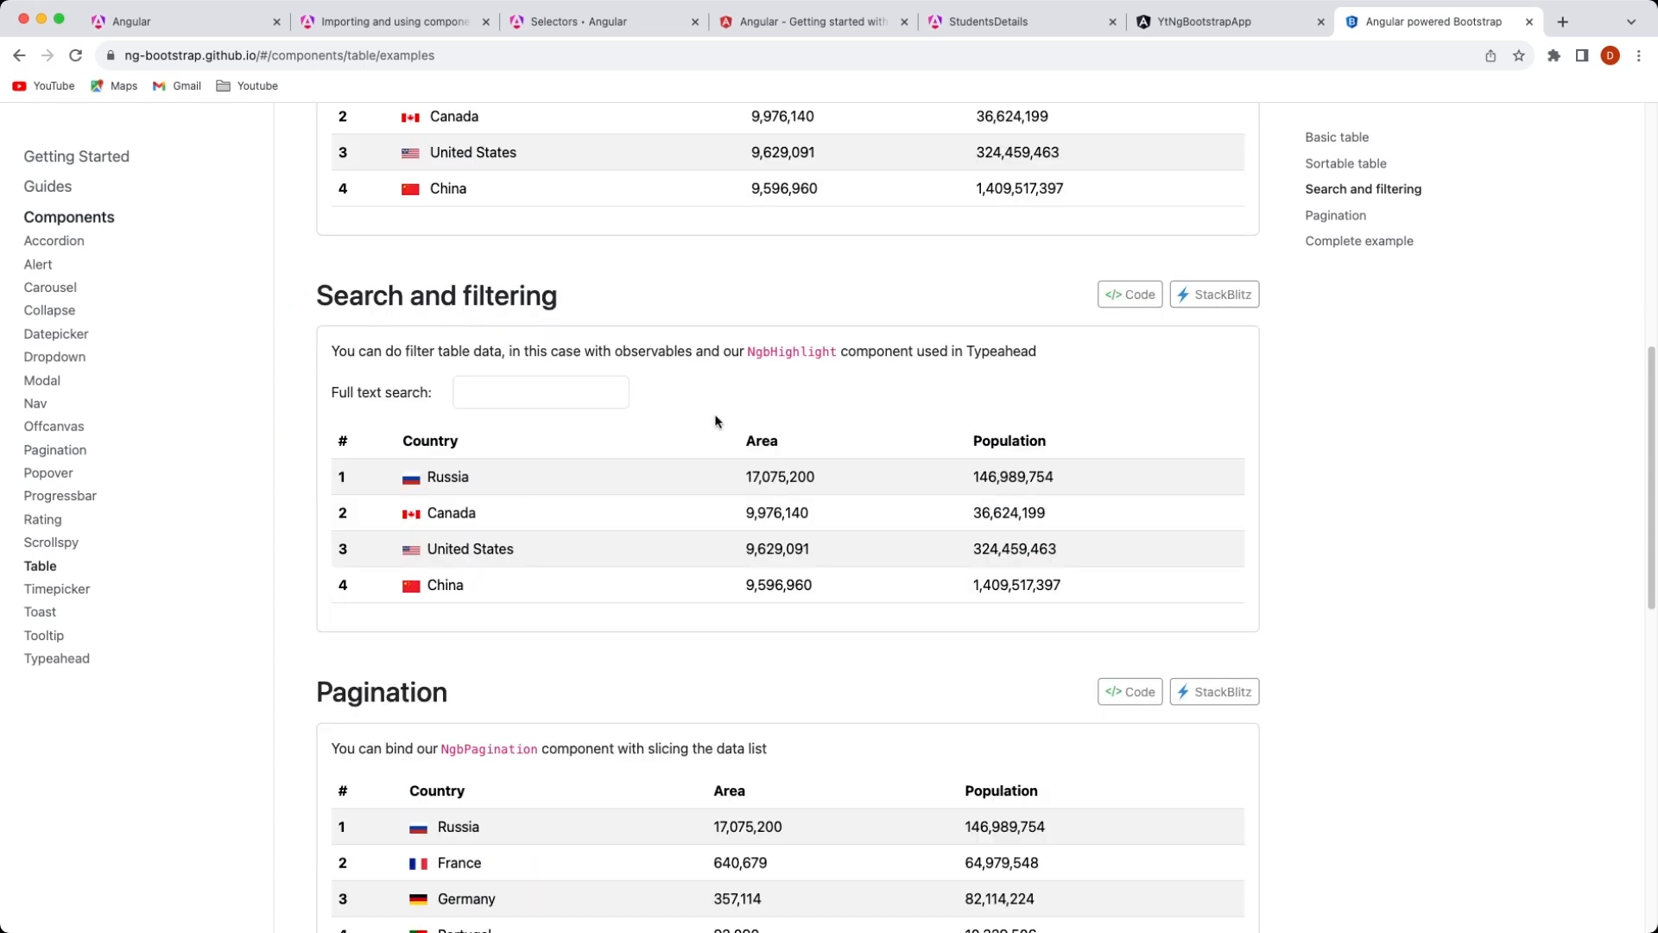
mouse_move(492, 488)
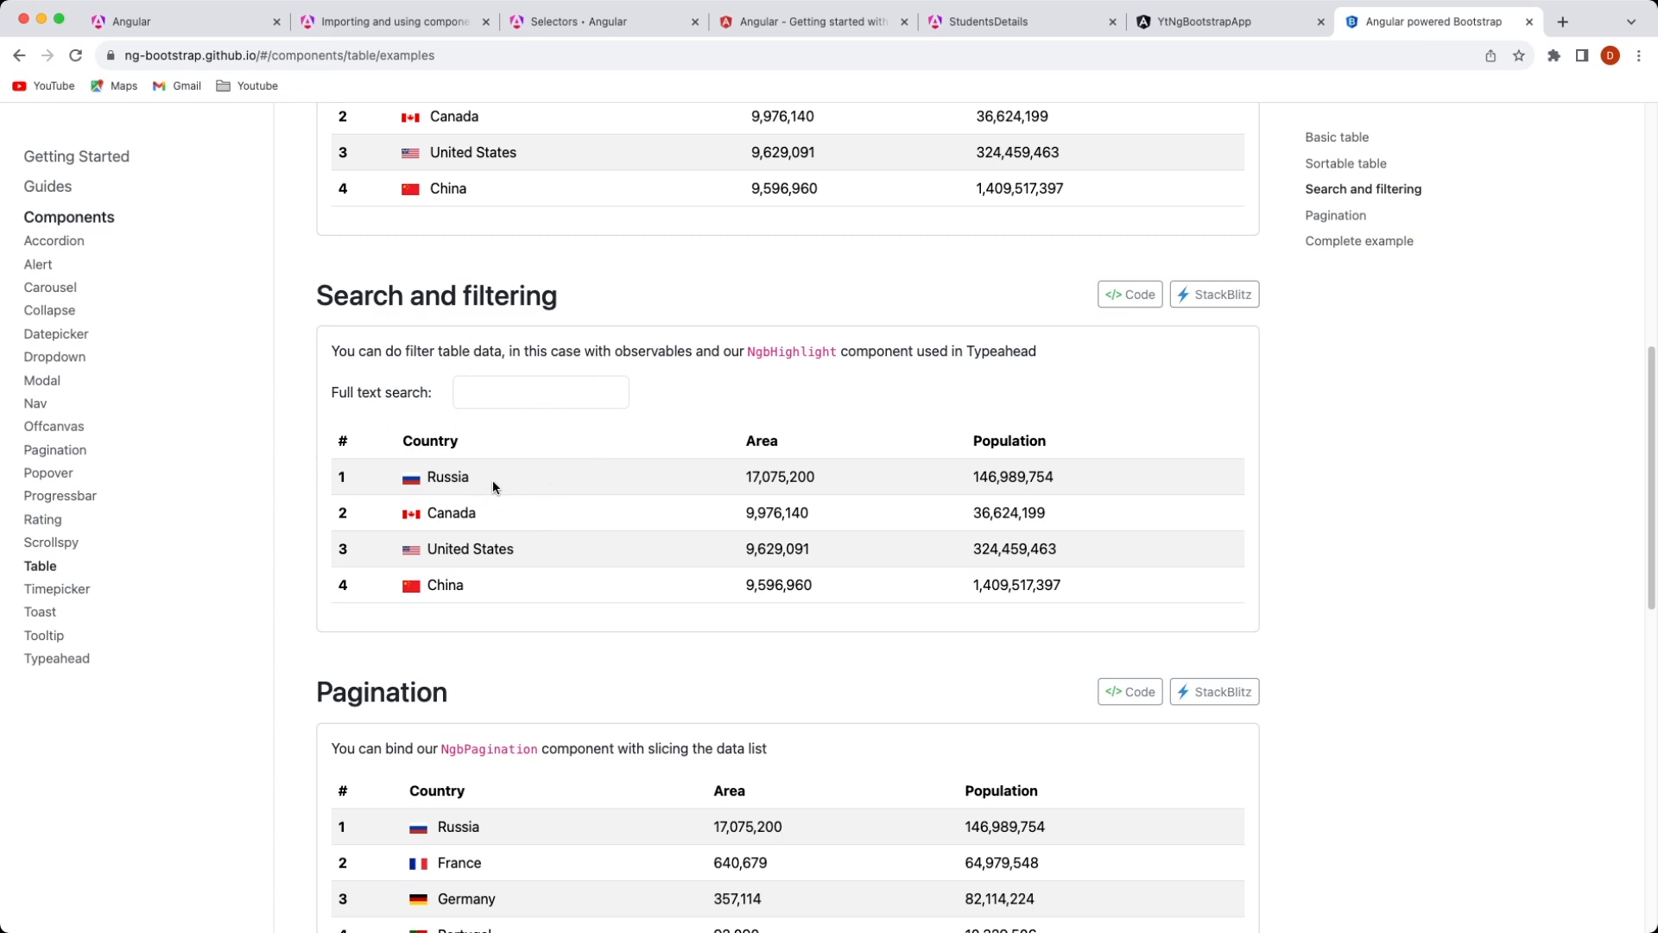
mouse_move(973, 263)
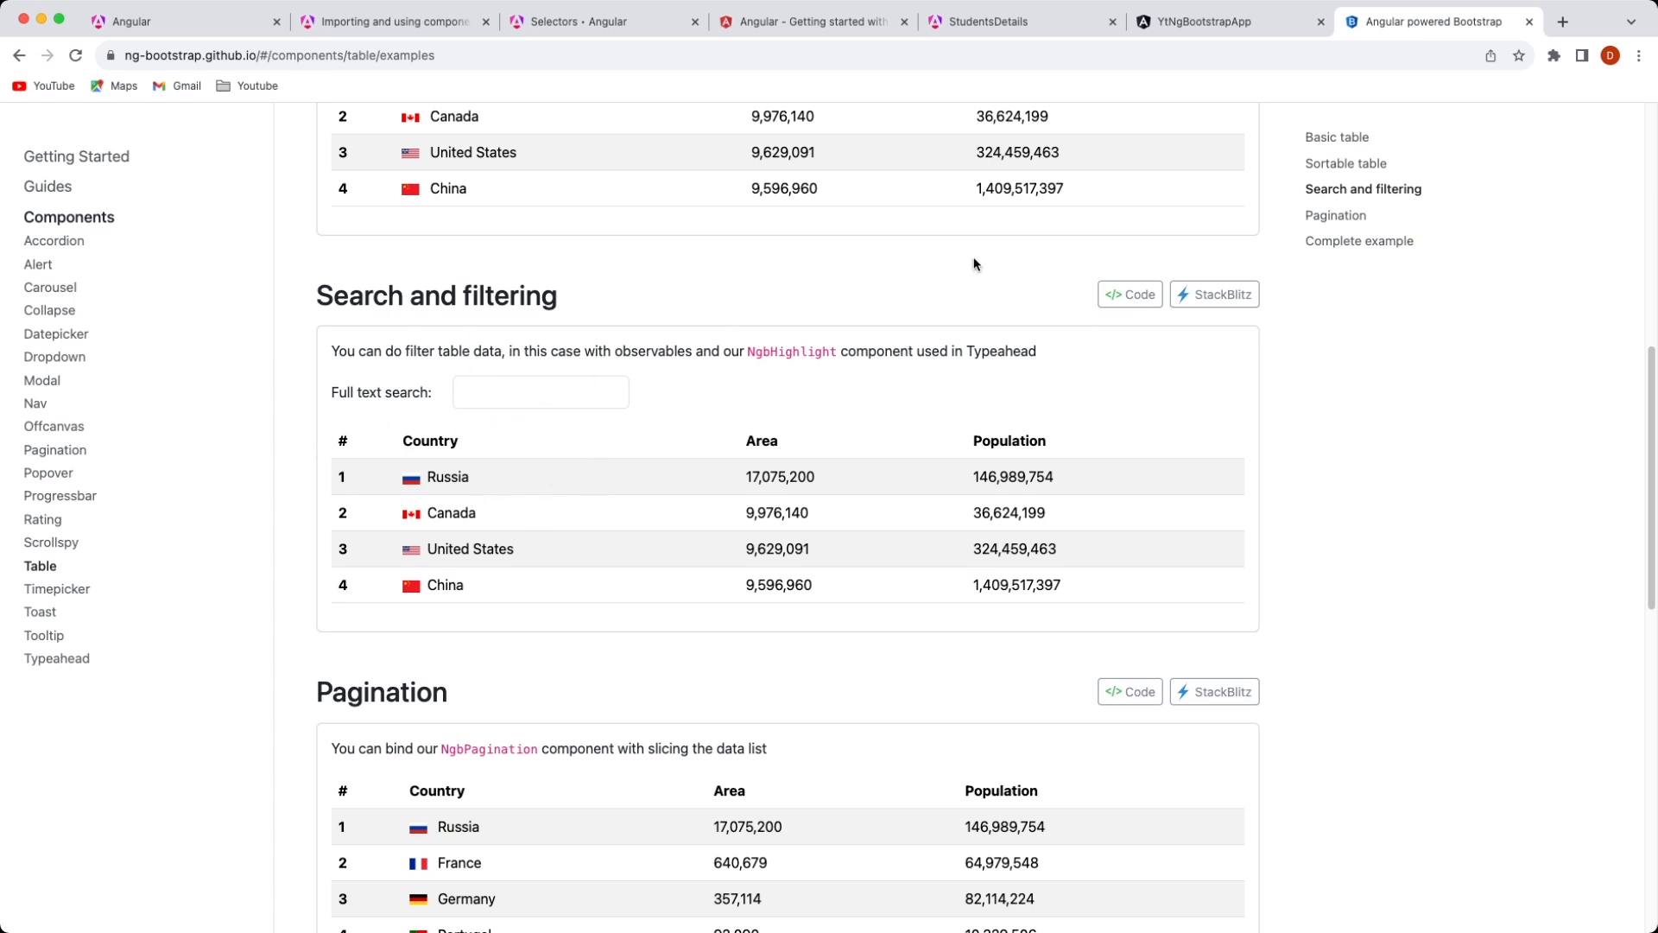
- Show table-filtering.html and read down to the ngb-highlight cells and empty-state row
left_click(1128, 293)
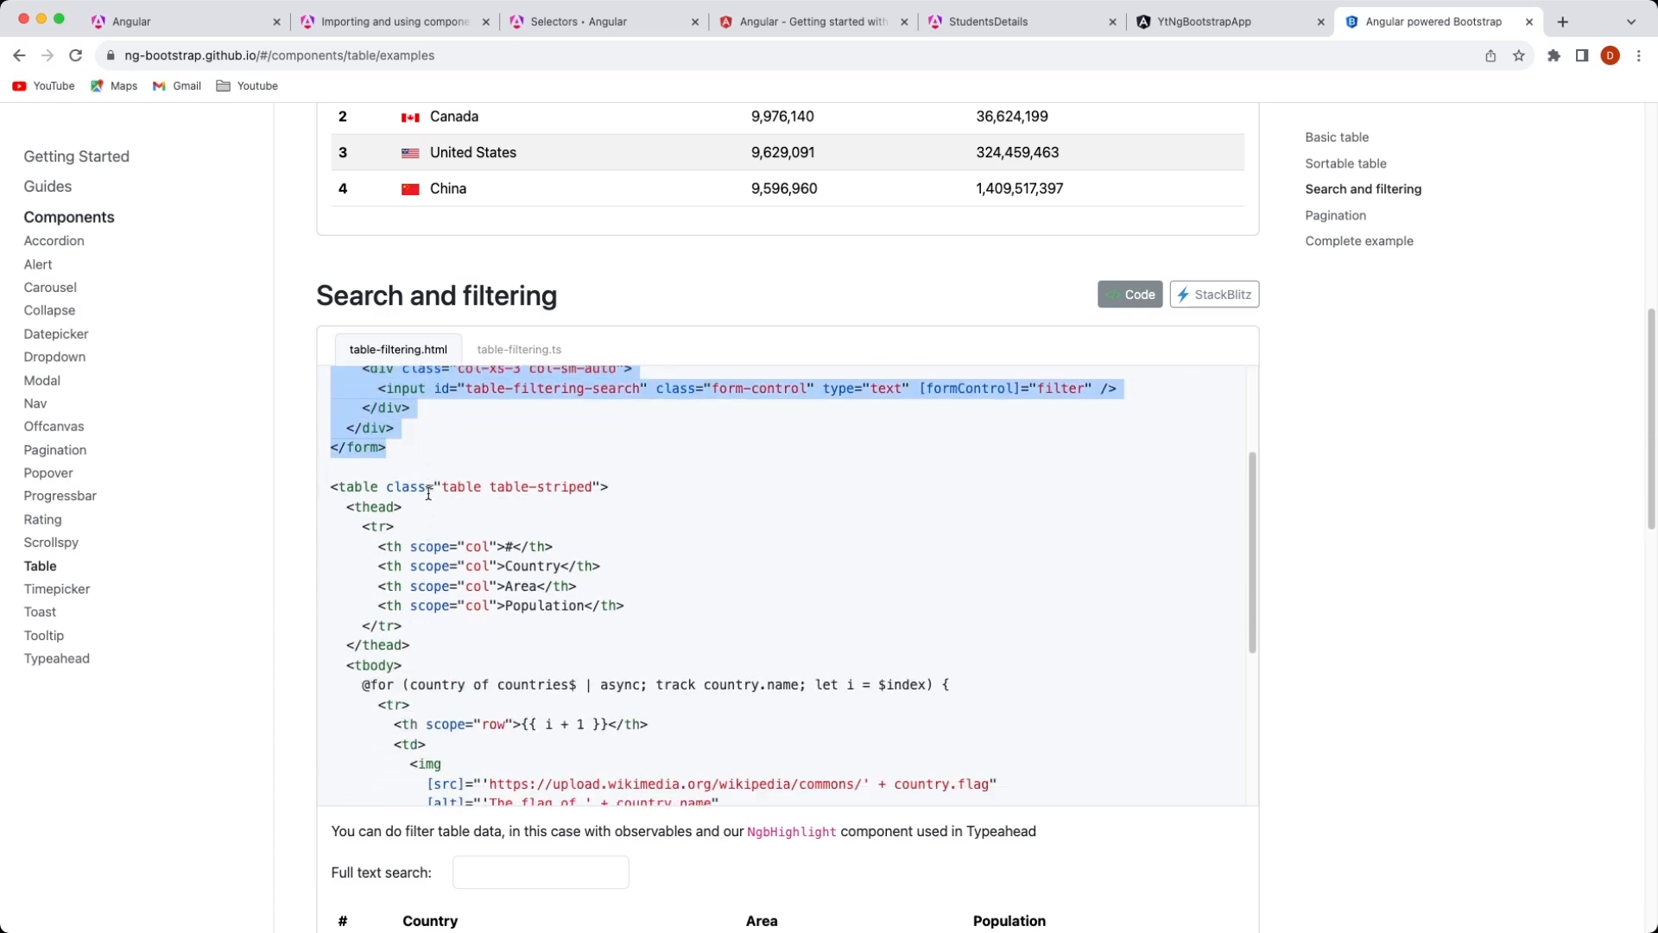
scroll("down", 3)
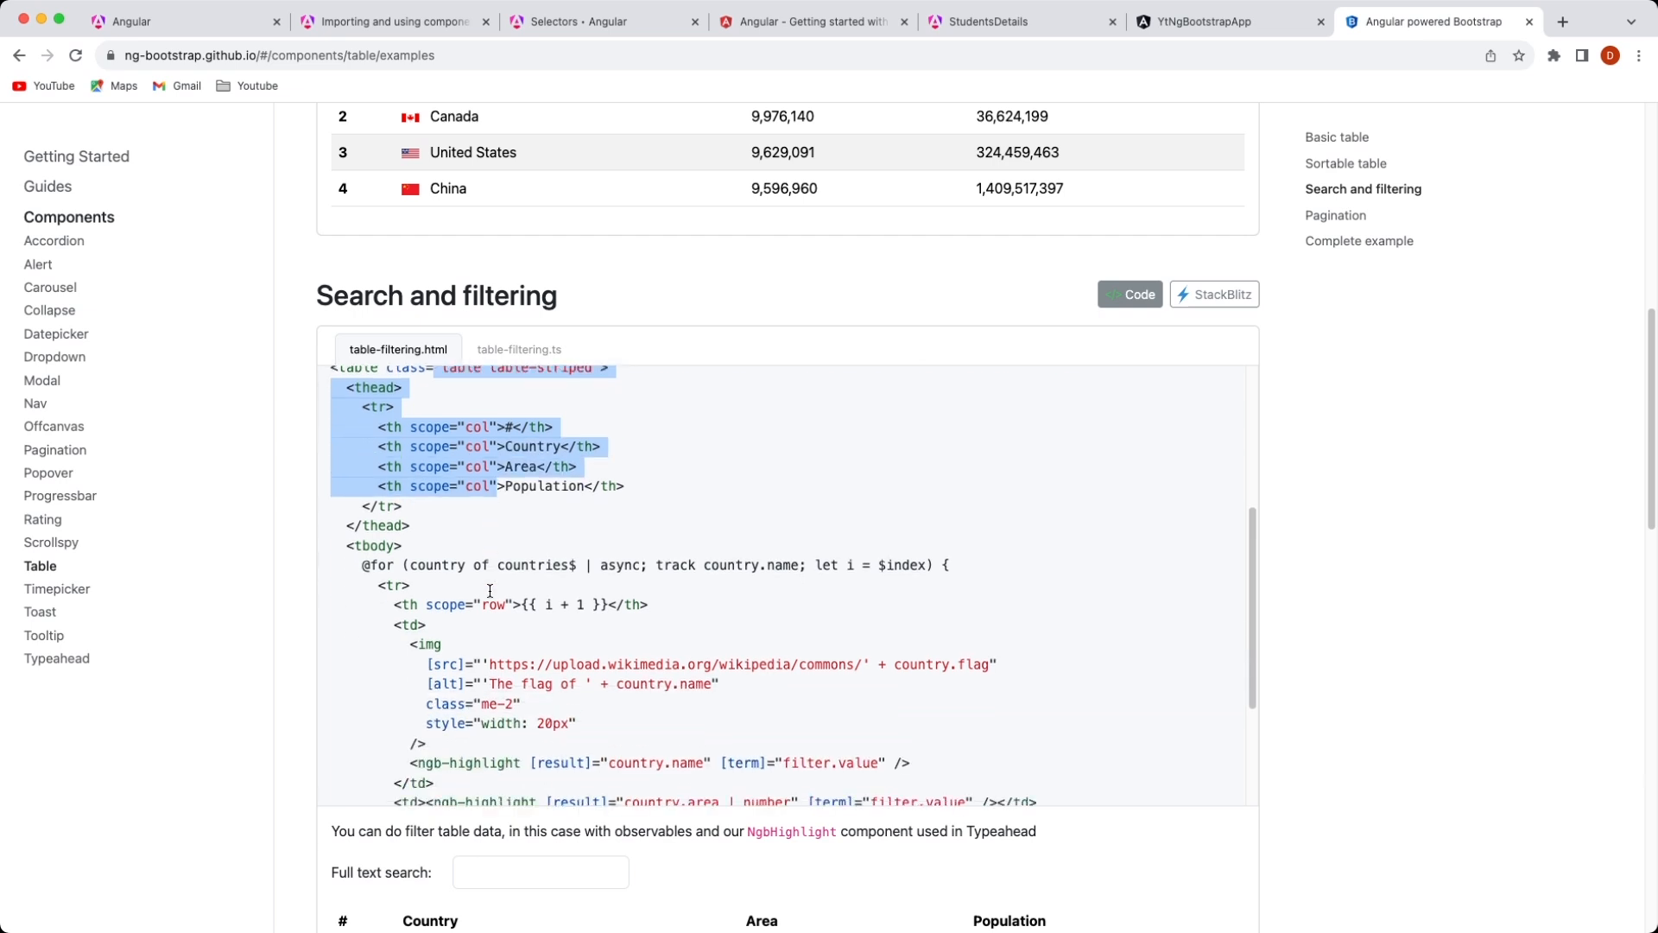
scroll("down", 3)
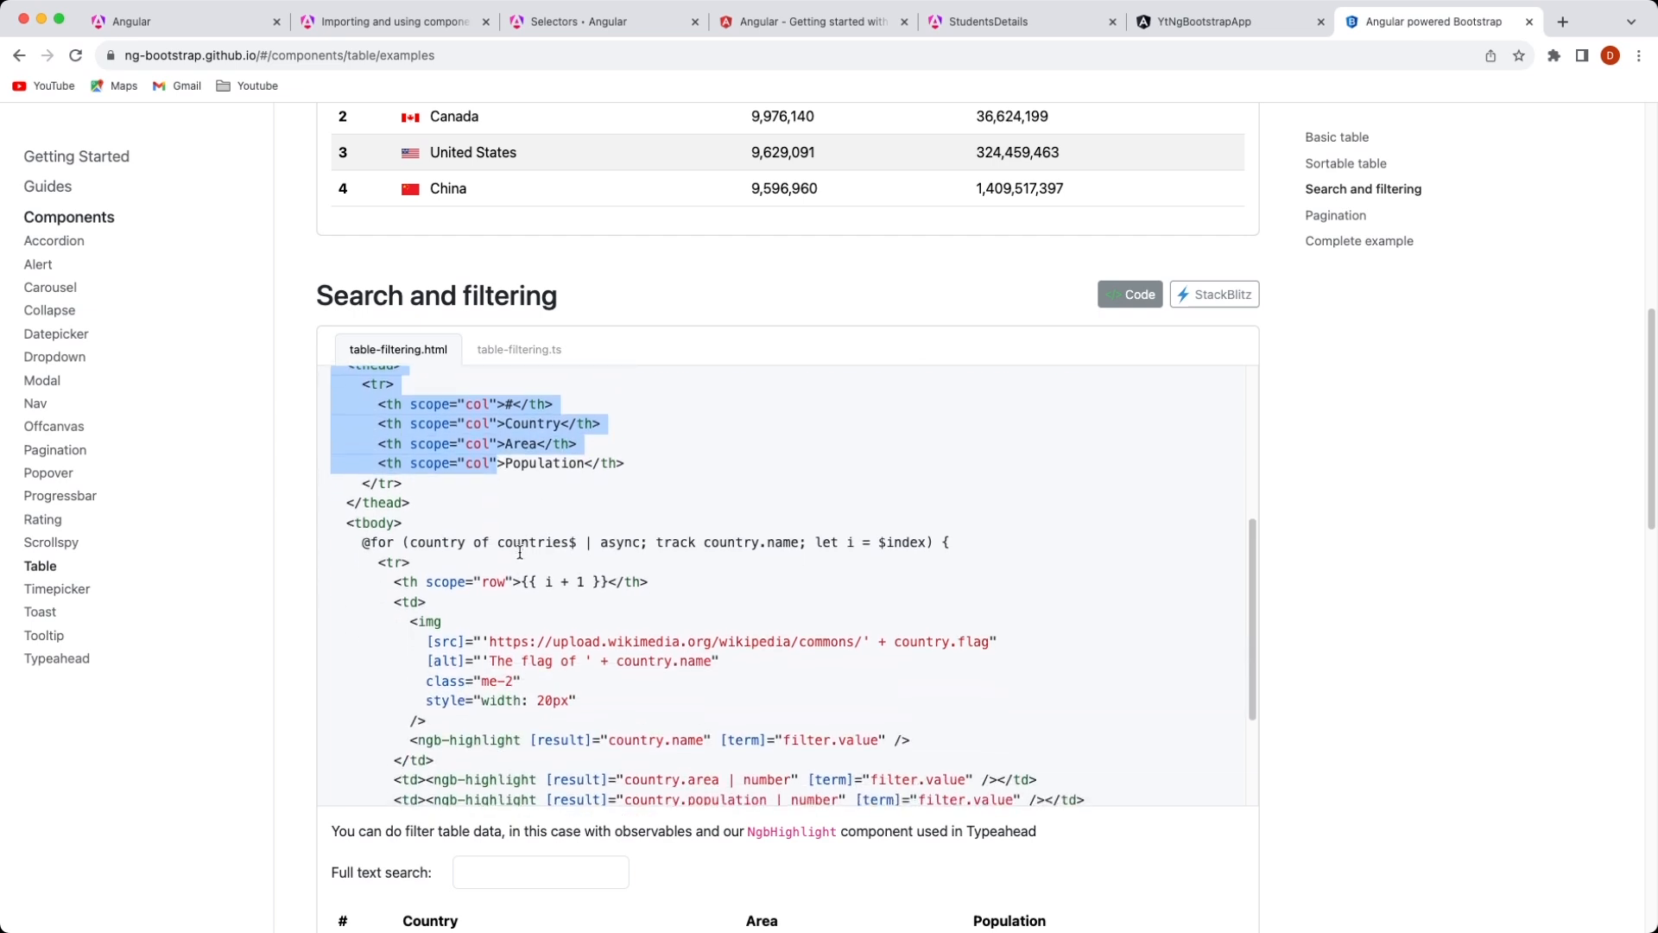
scroll("down", 3)
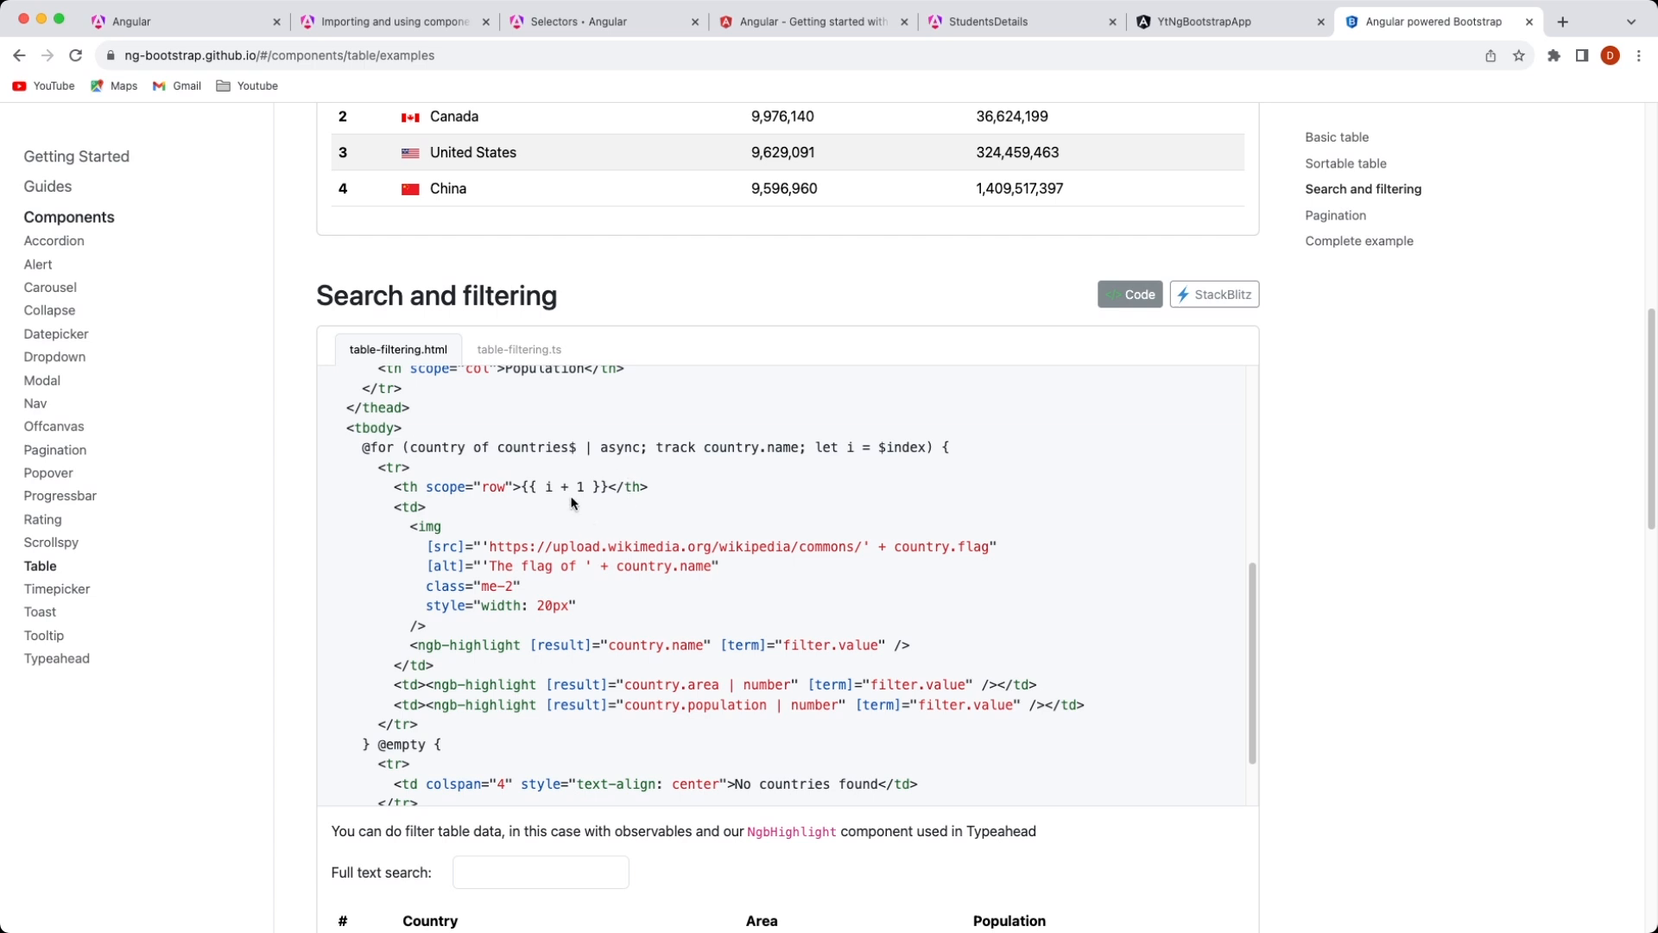
scroll("down", 3)
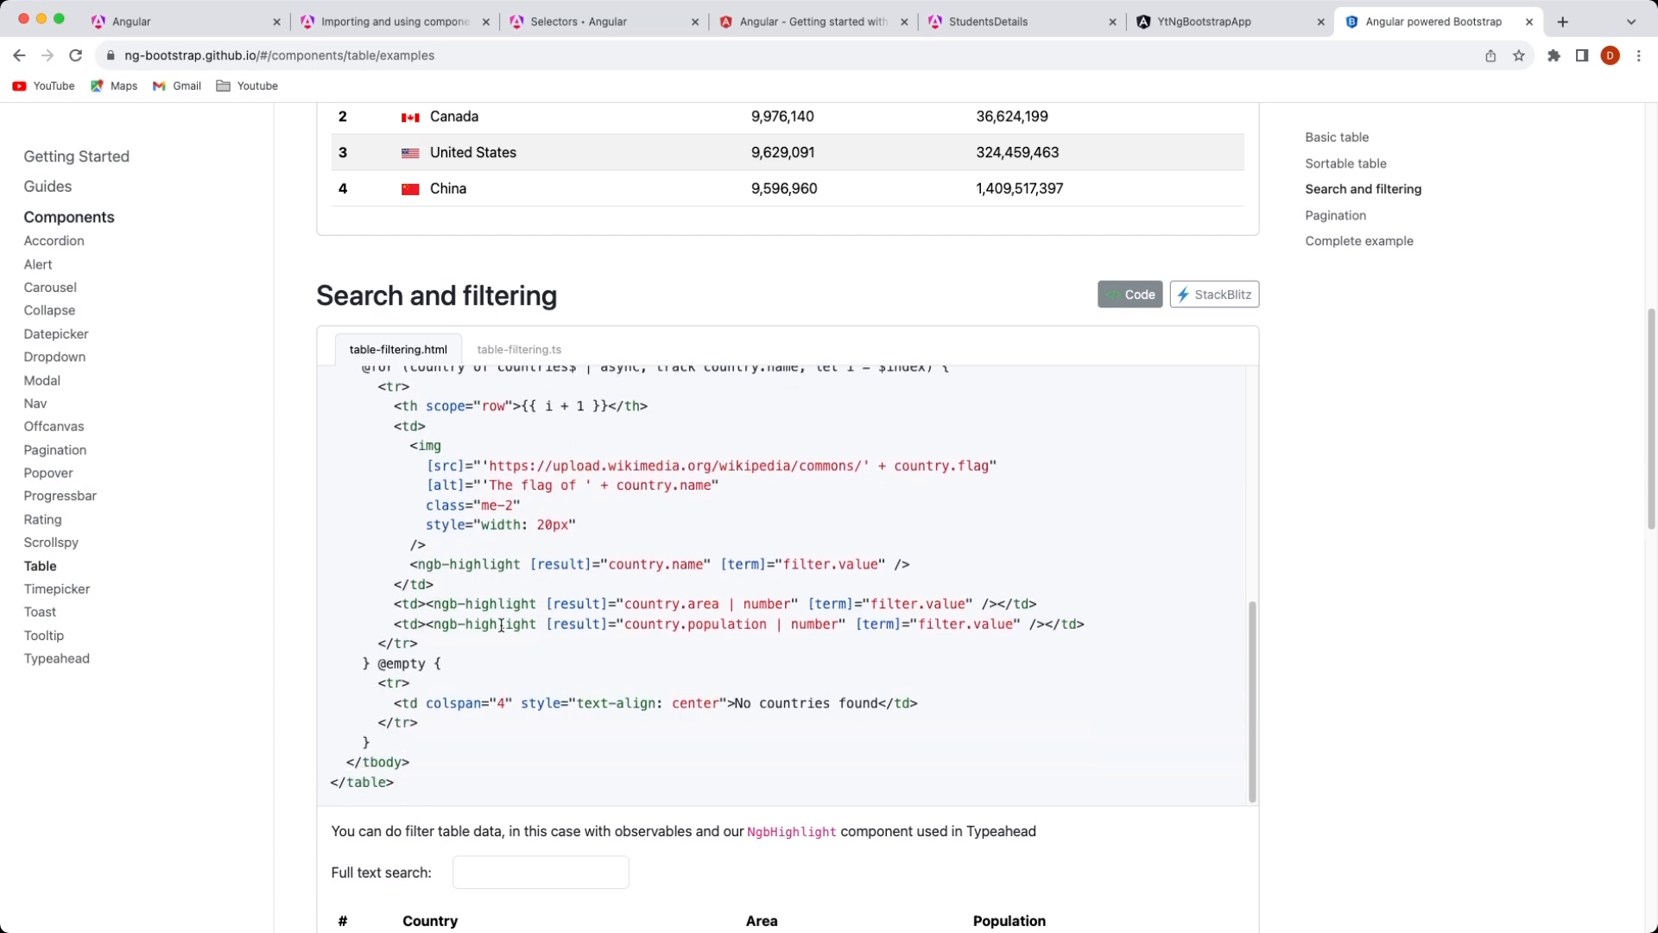
scroll("down", 3)
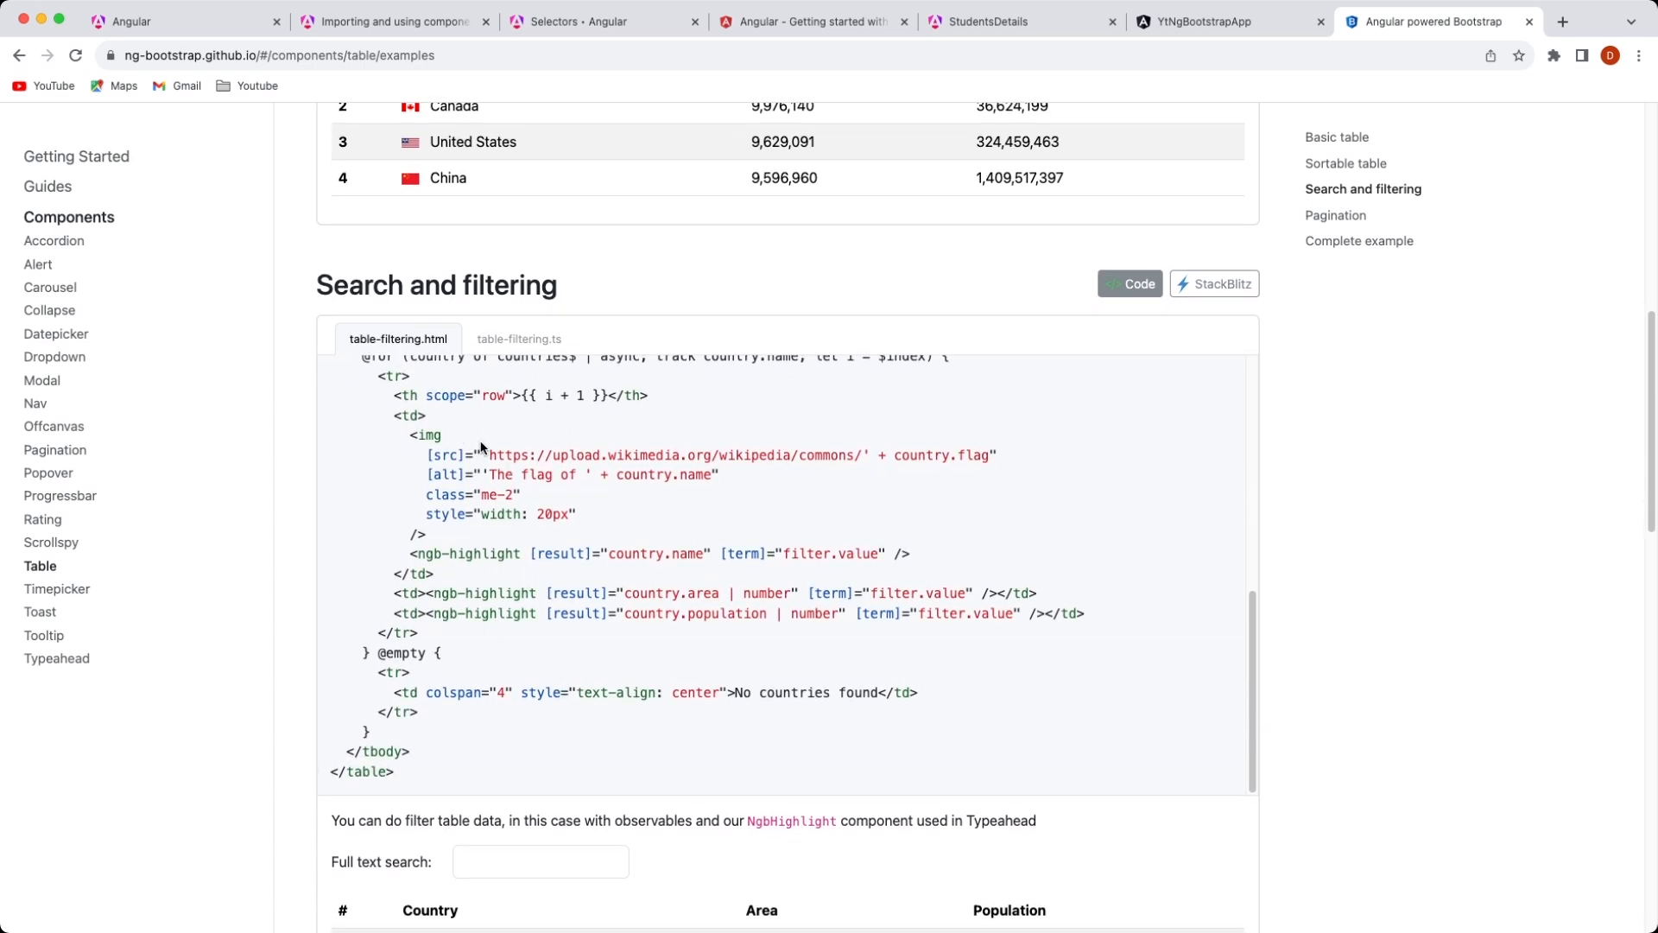